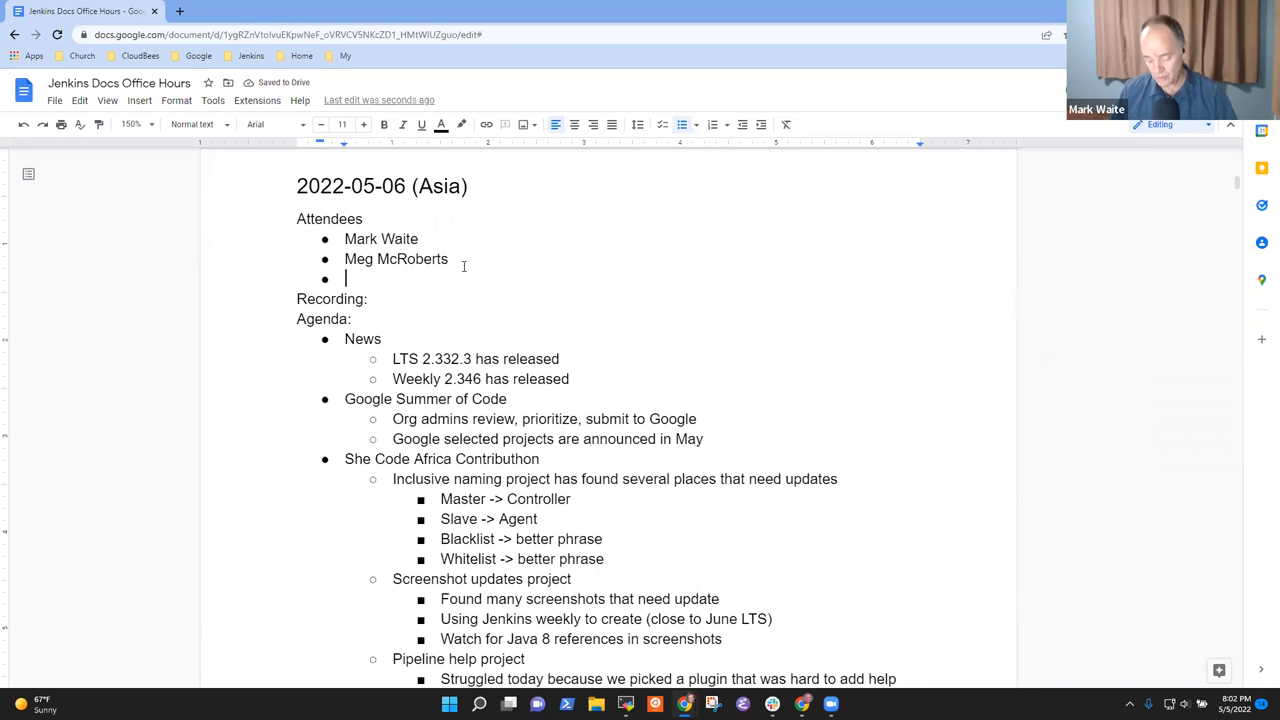
type("Kris")
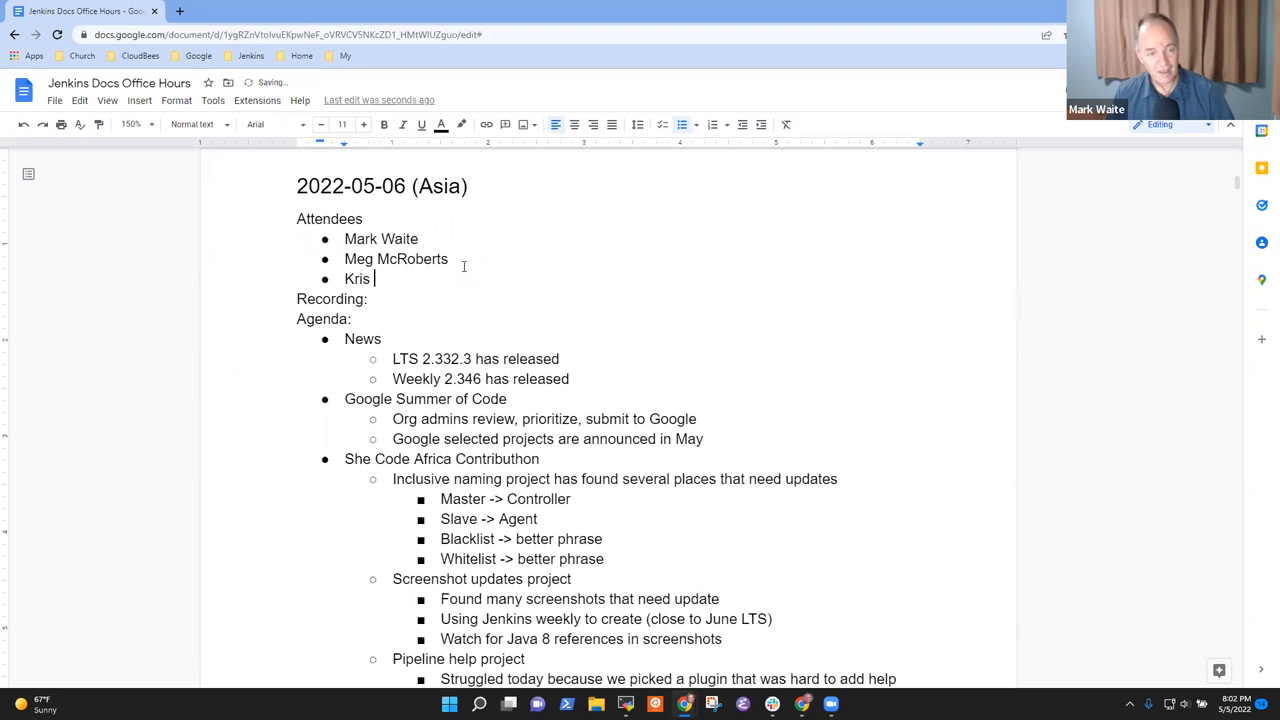
type("Ste")
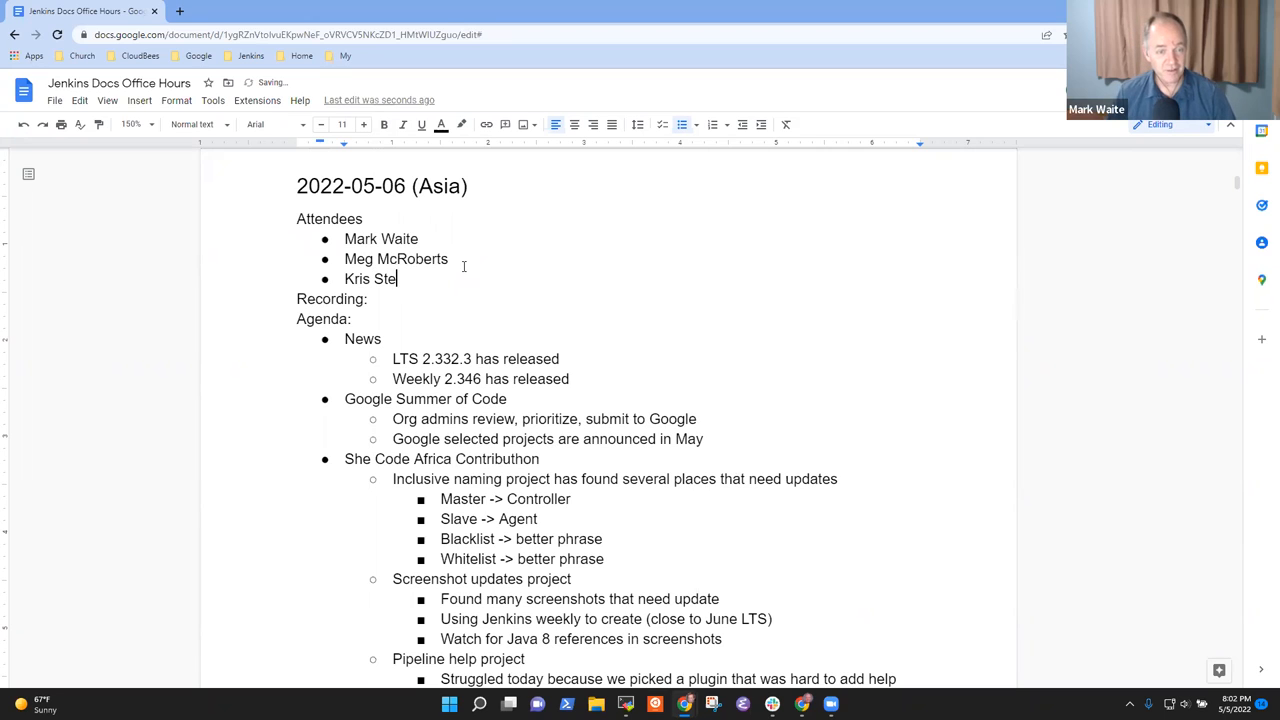
type("rn")
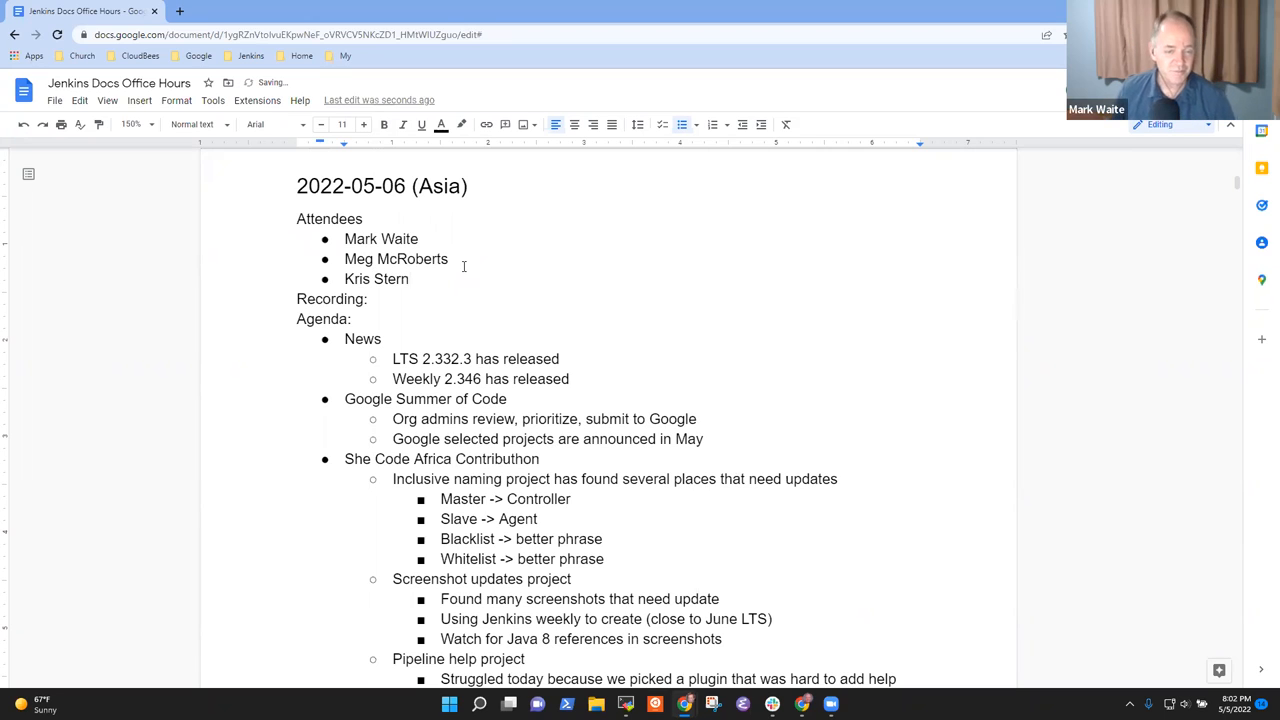
Credit the Google Summer of Code agenda item to Kris with ' - Kris'
double_click(362, 339)
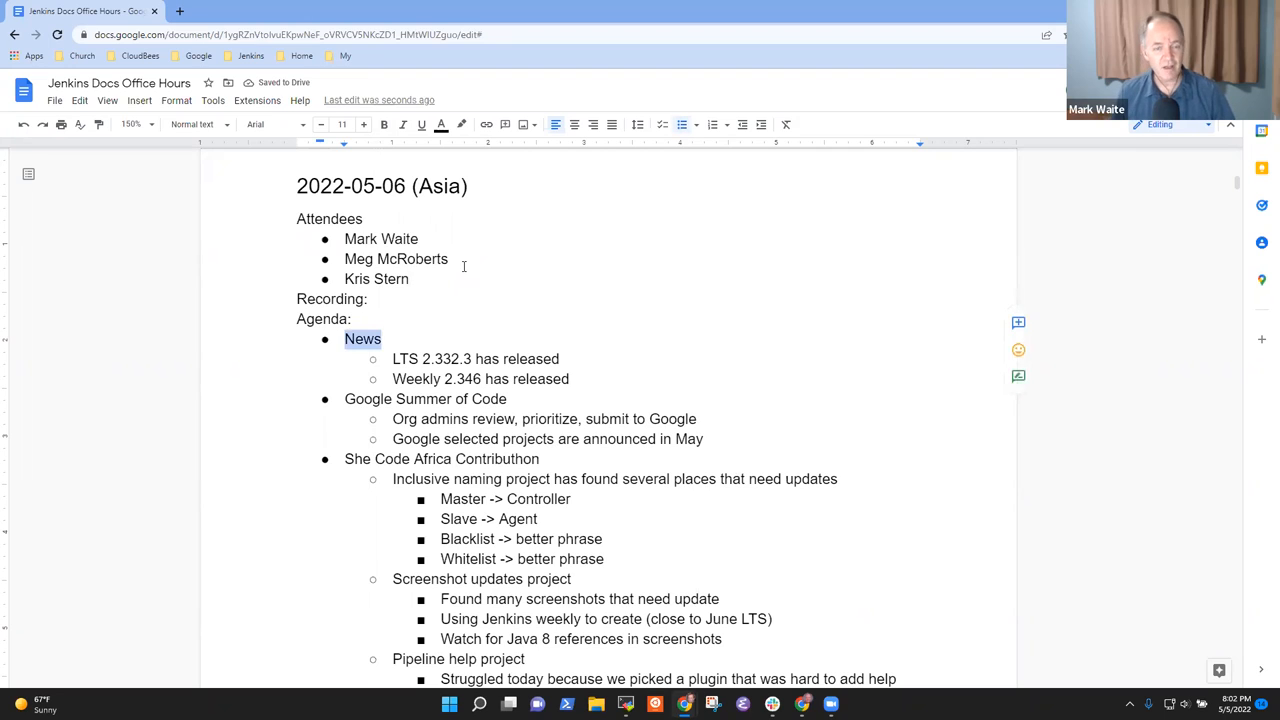
left_click(393, 418)
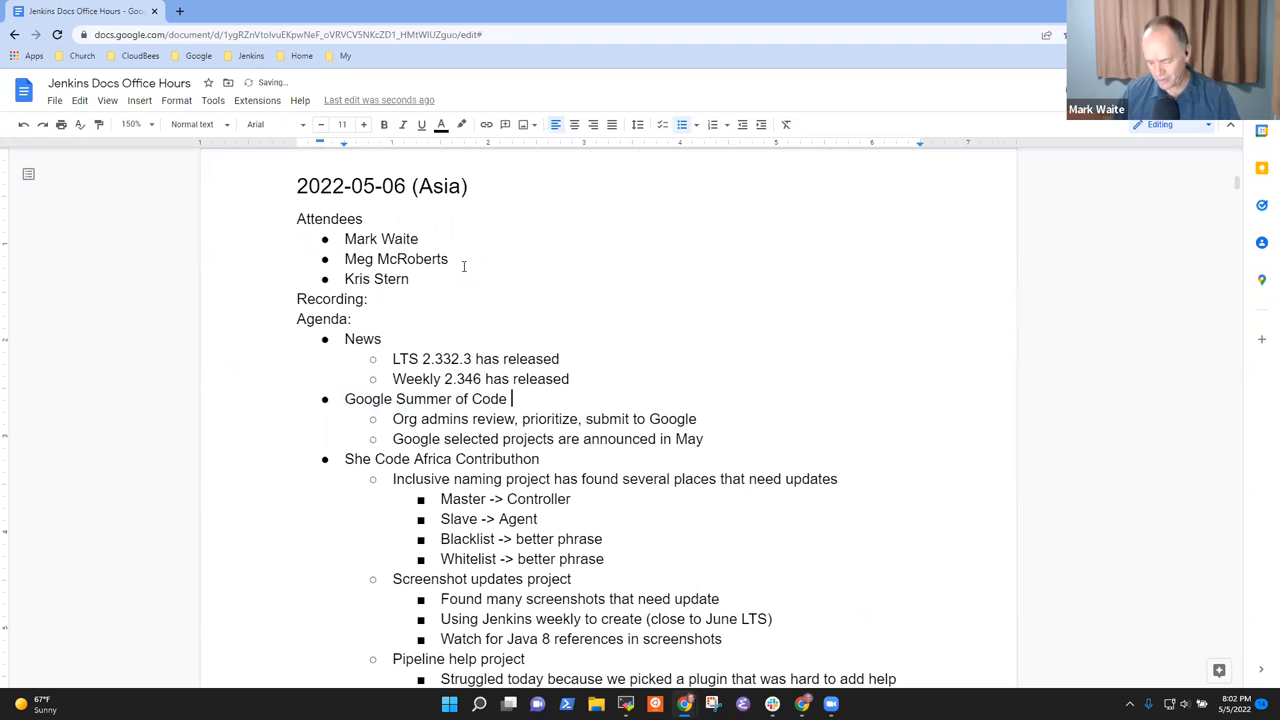
type("-")
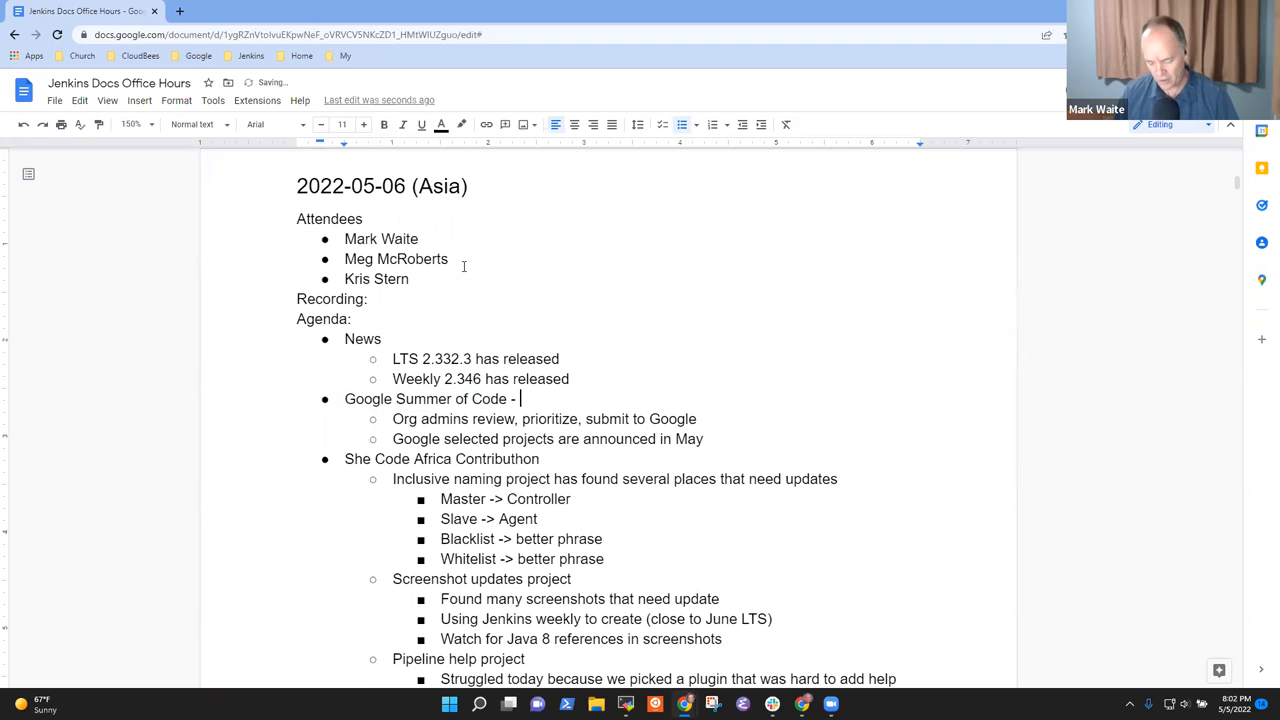
type("Kris")
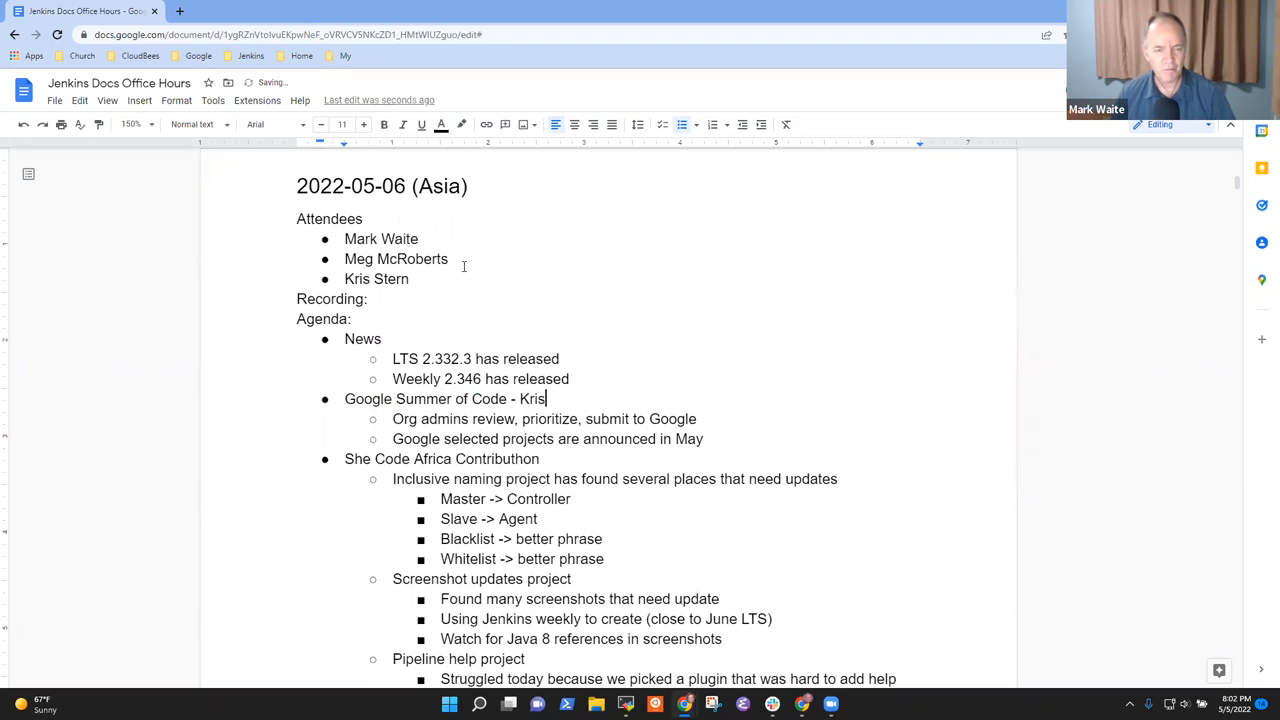
Append ' - Mark' to She Code Africa Contributhon and the remaining agenda items
left_click(346, 459)
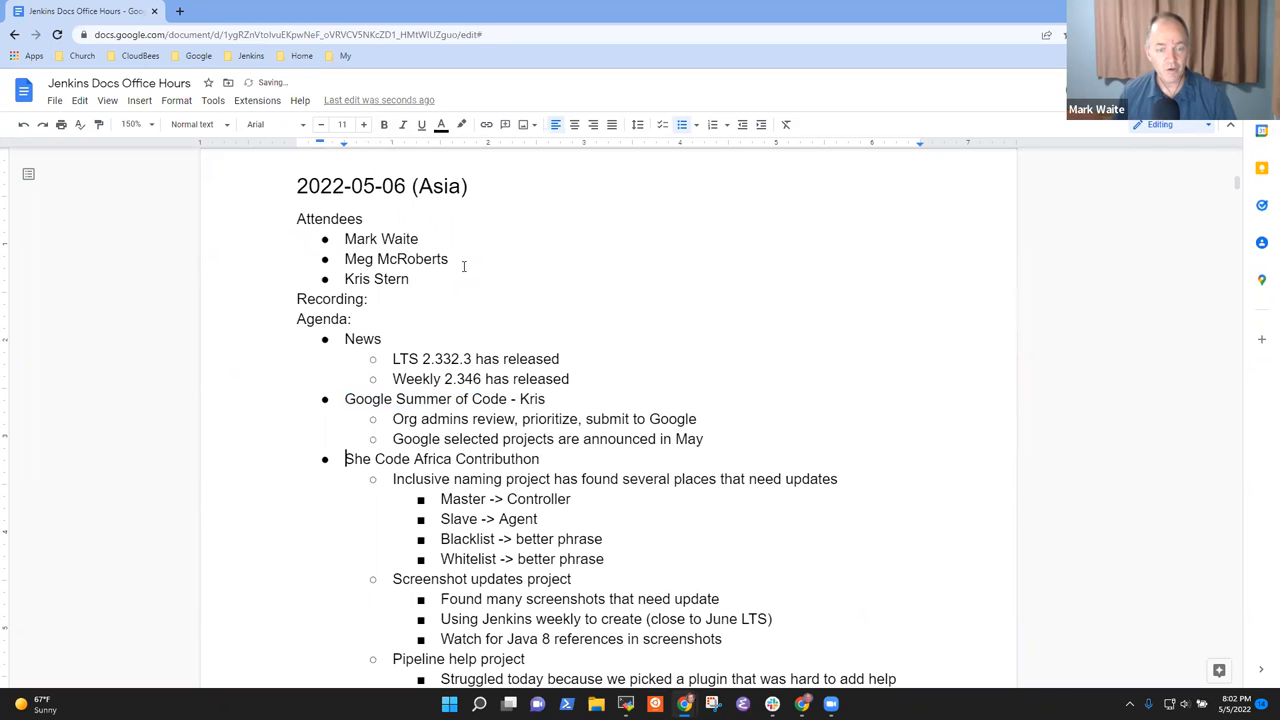
type("-0")
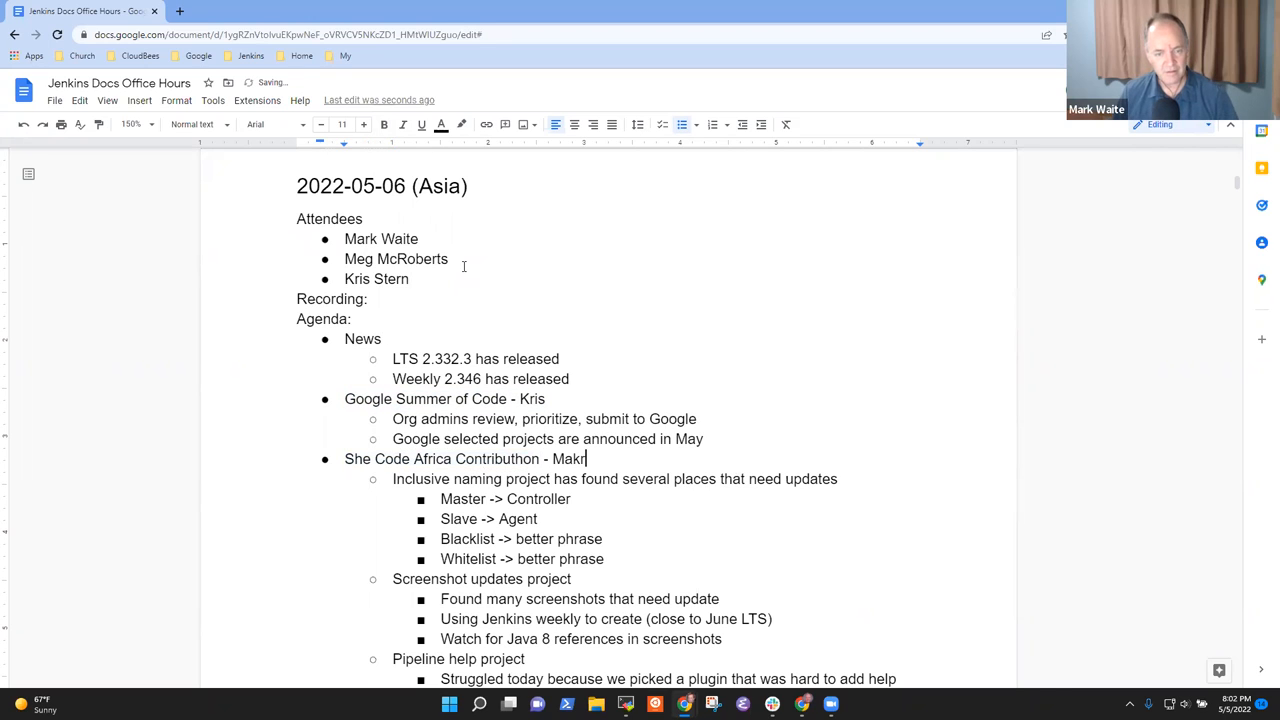
key("Backspace")
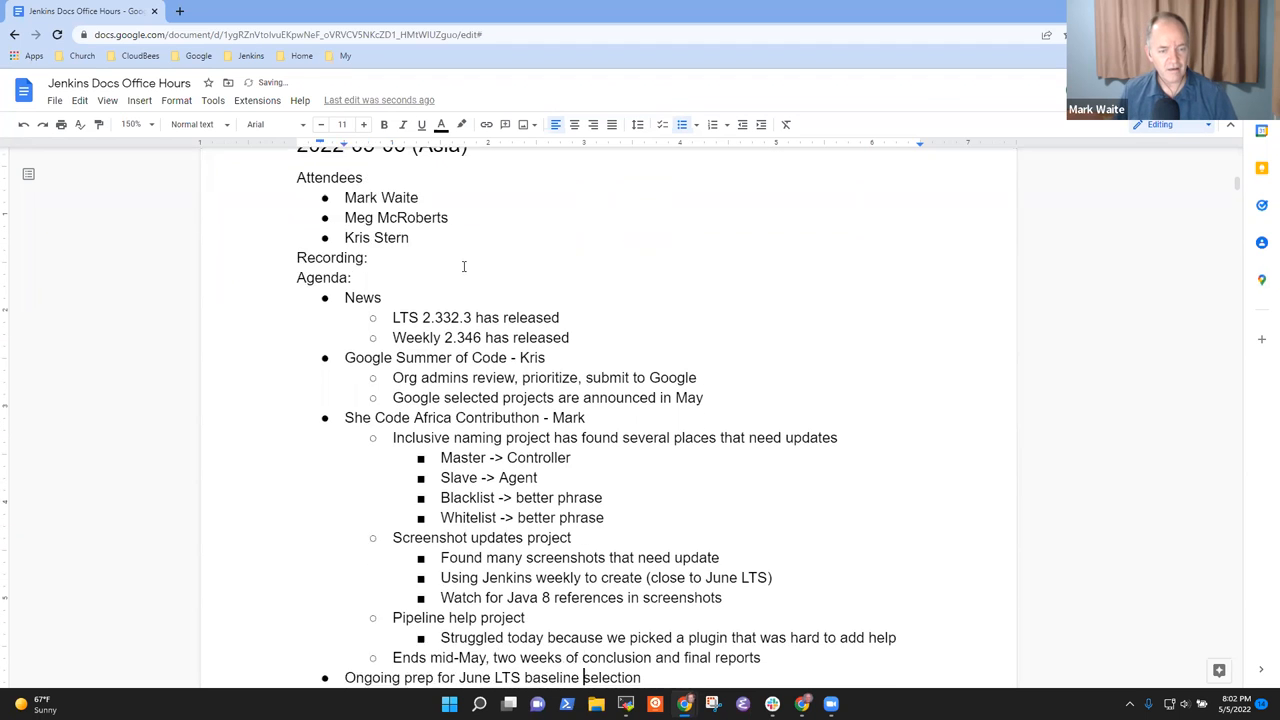
scroll("down", 3)
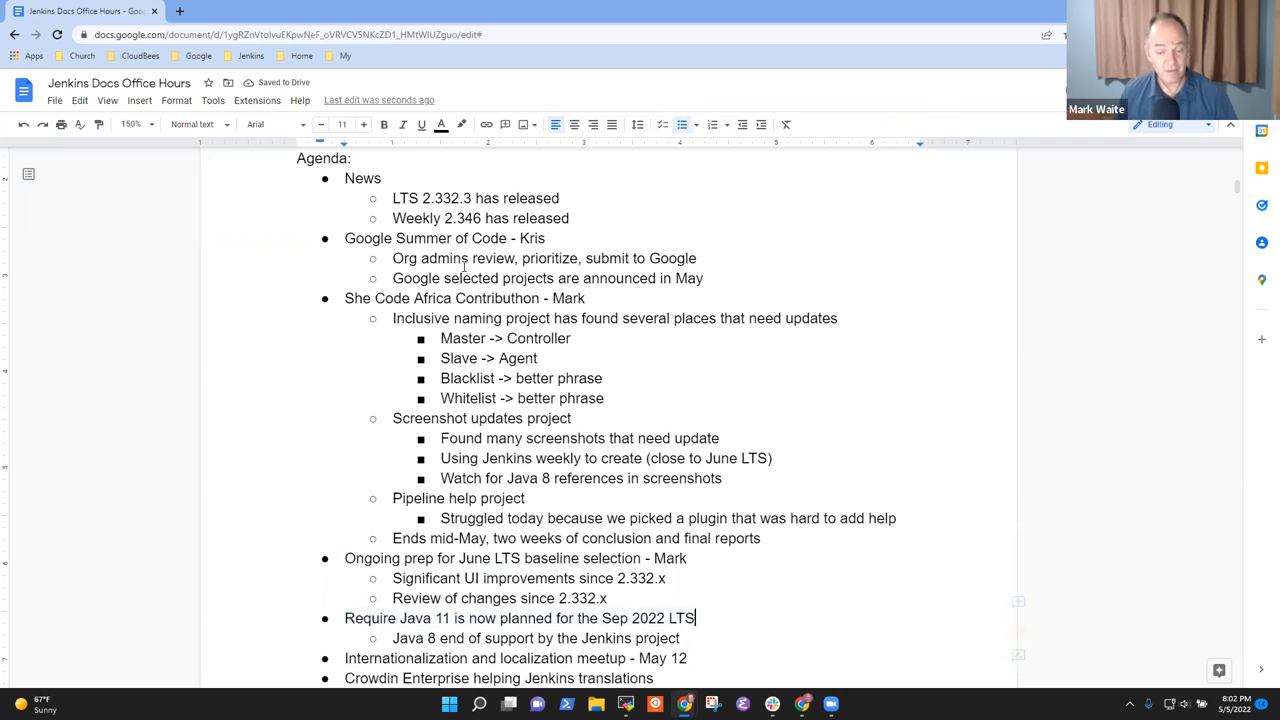
type("- Mark")
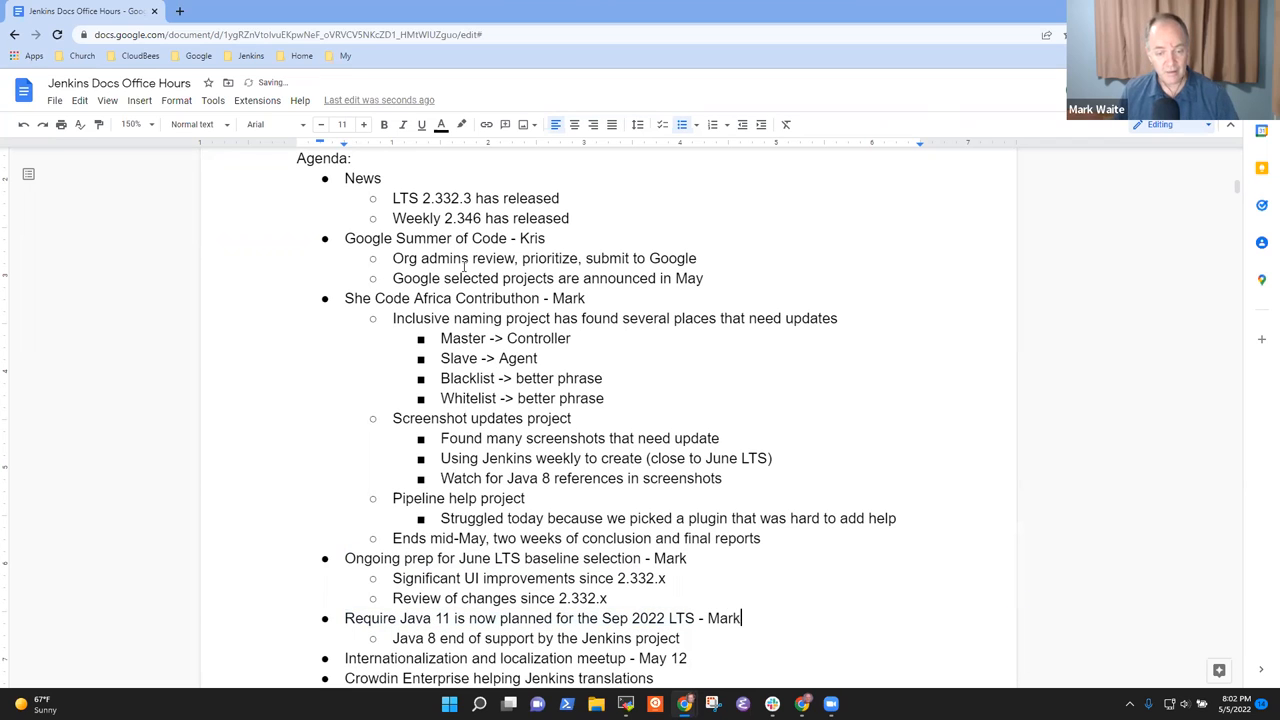
scroll("down", 3)
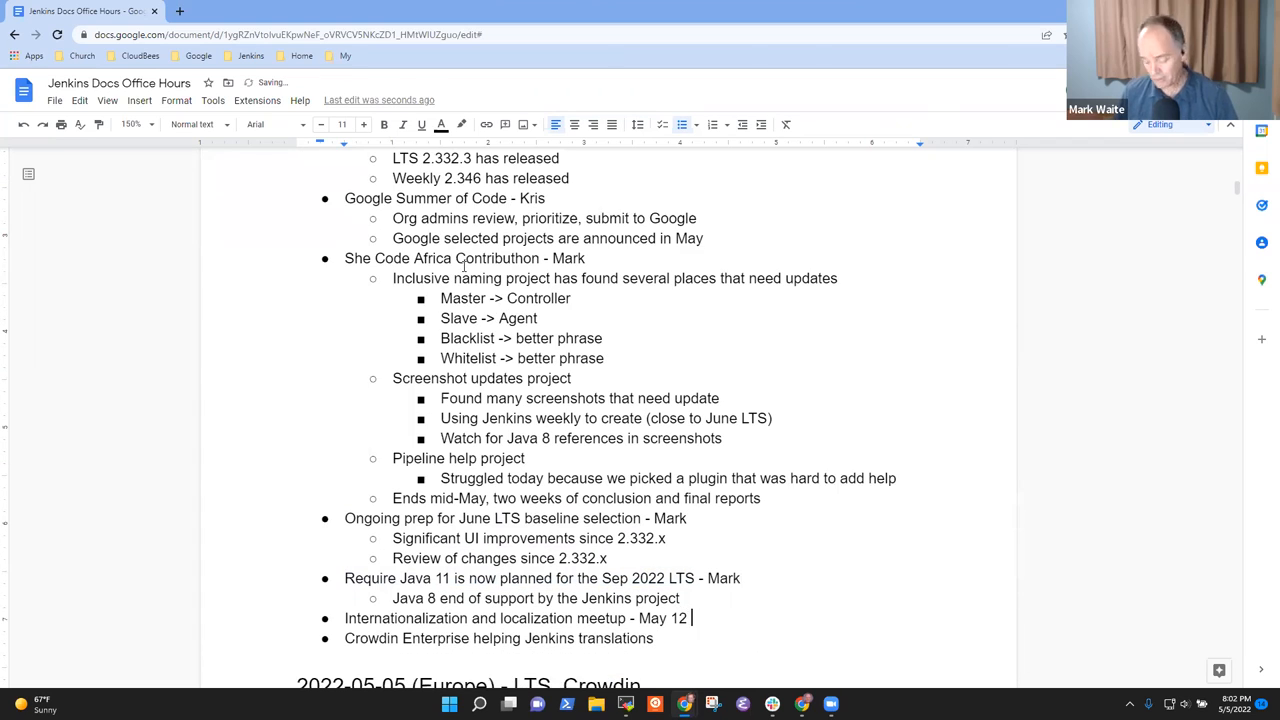
key("backspace")
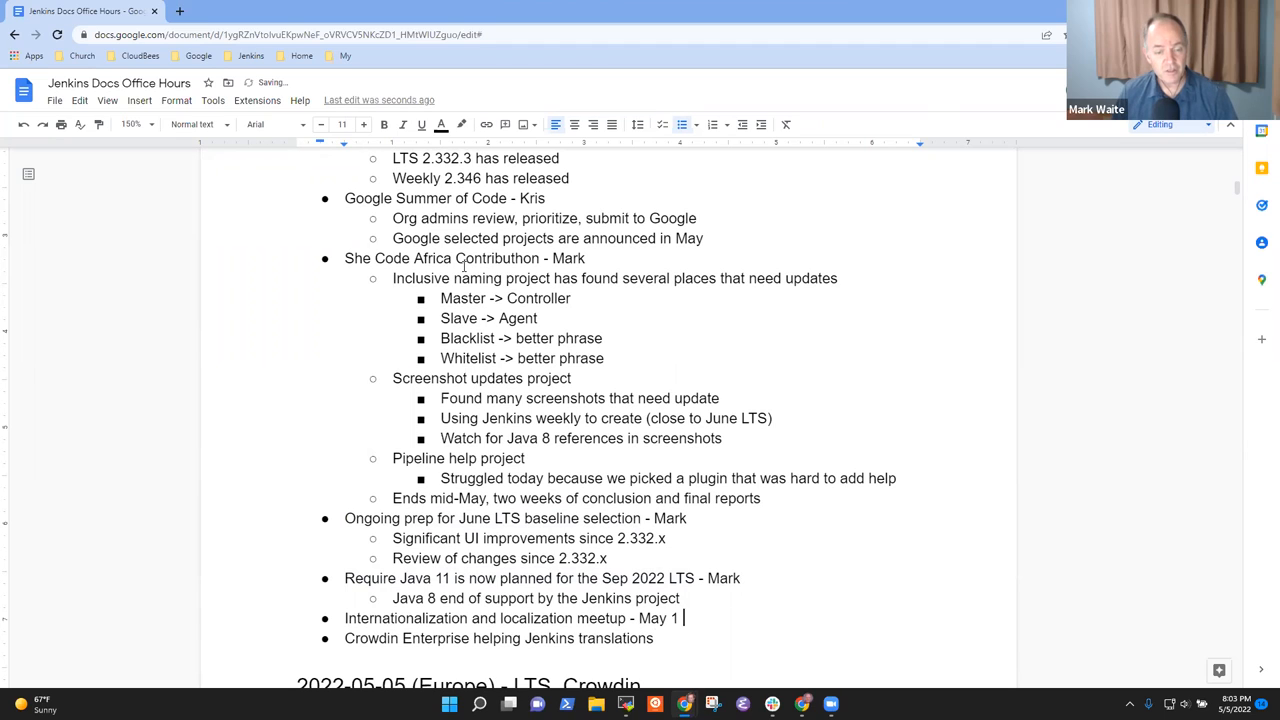
type("2 -")
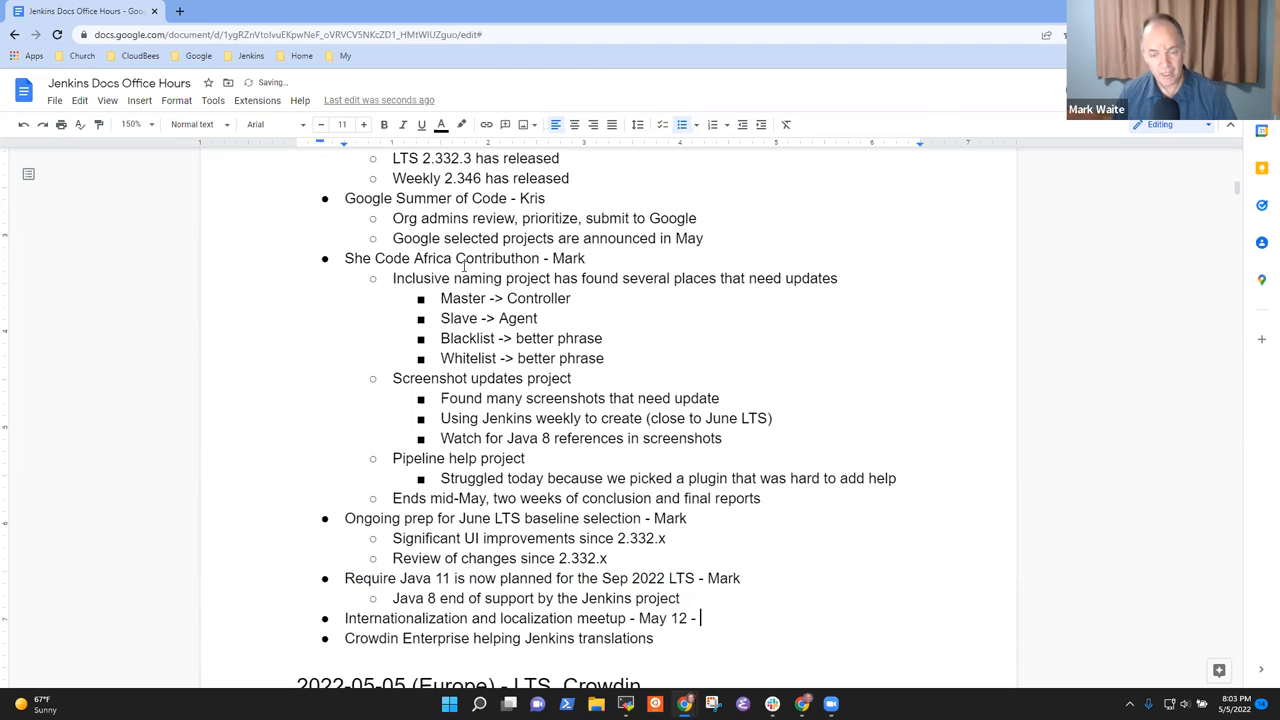
type("Mark")
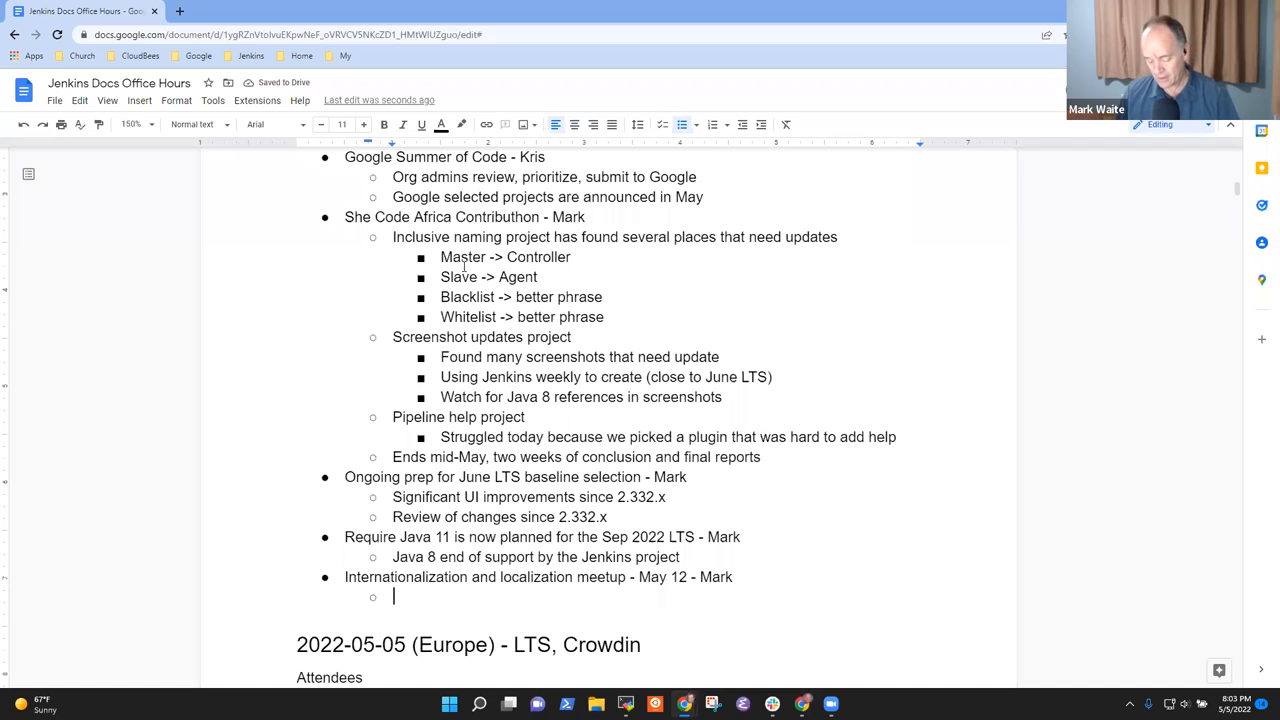
Add sub-point 'Asian language complication that is being investigated' under the May 12 meetup
type("Asian")
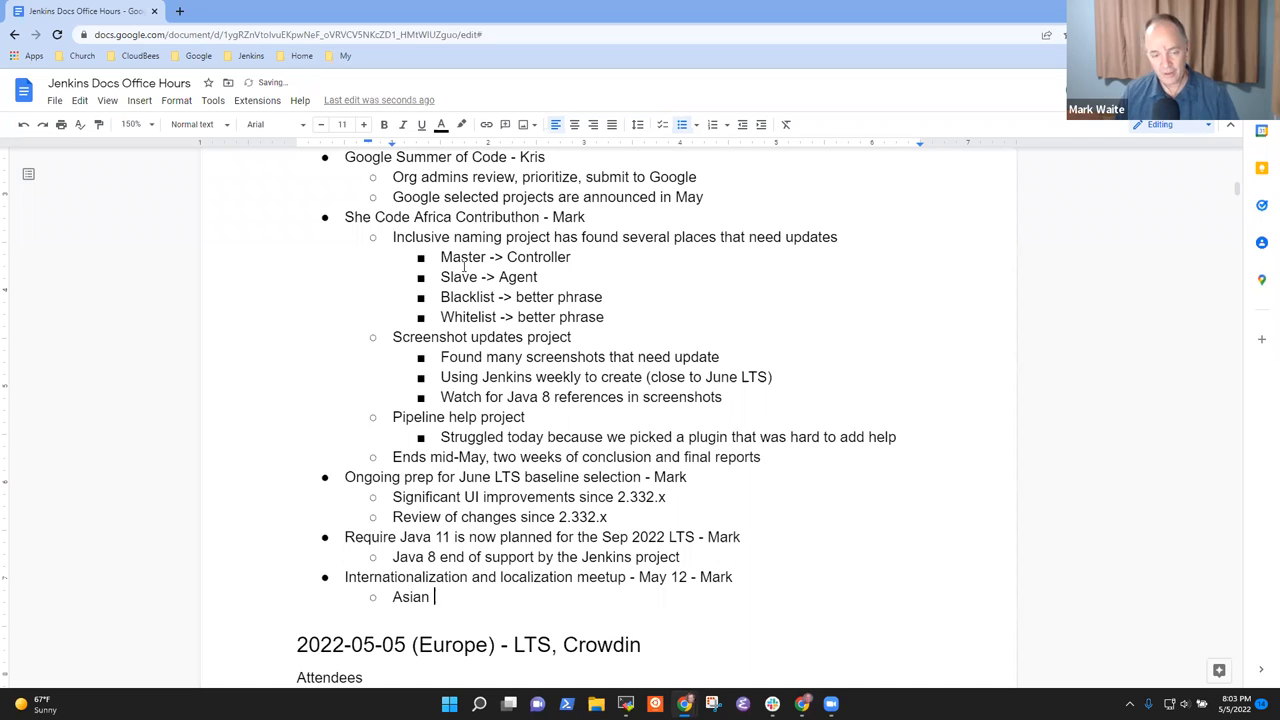
type("language")
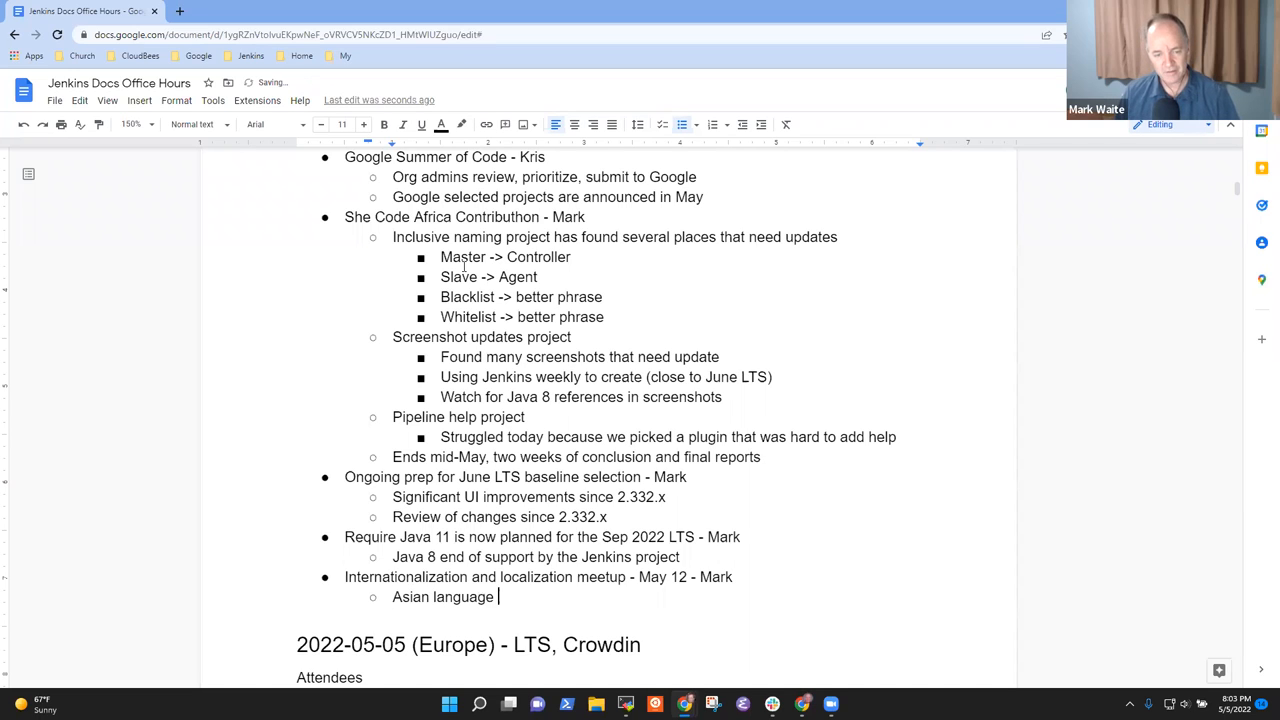
type("complicati9o")
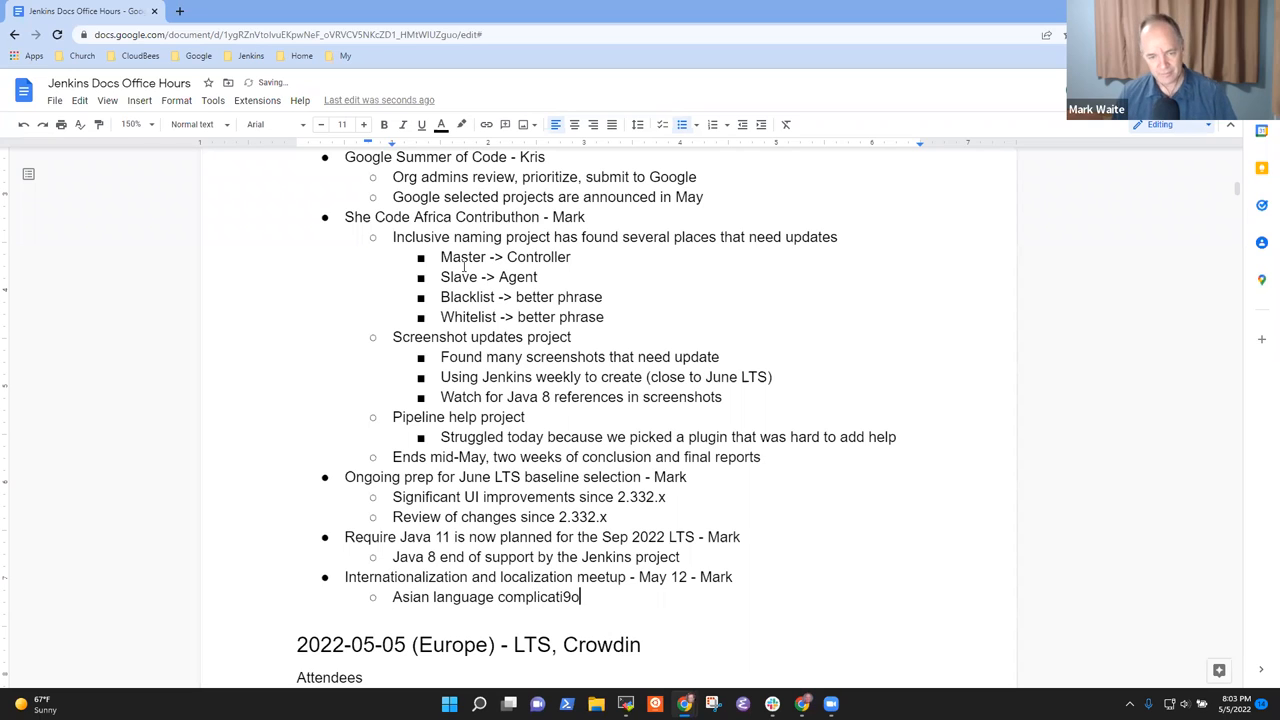
type("on that i")
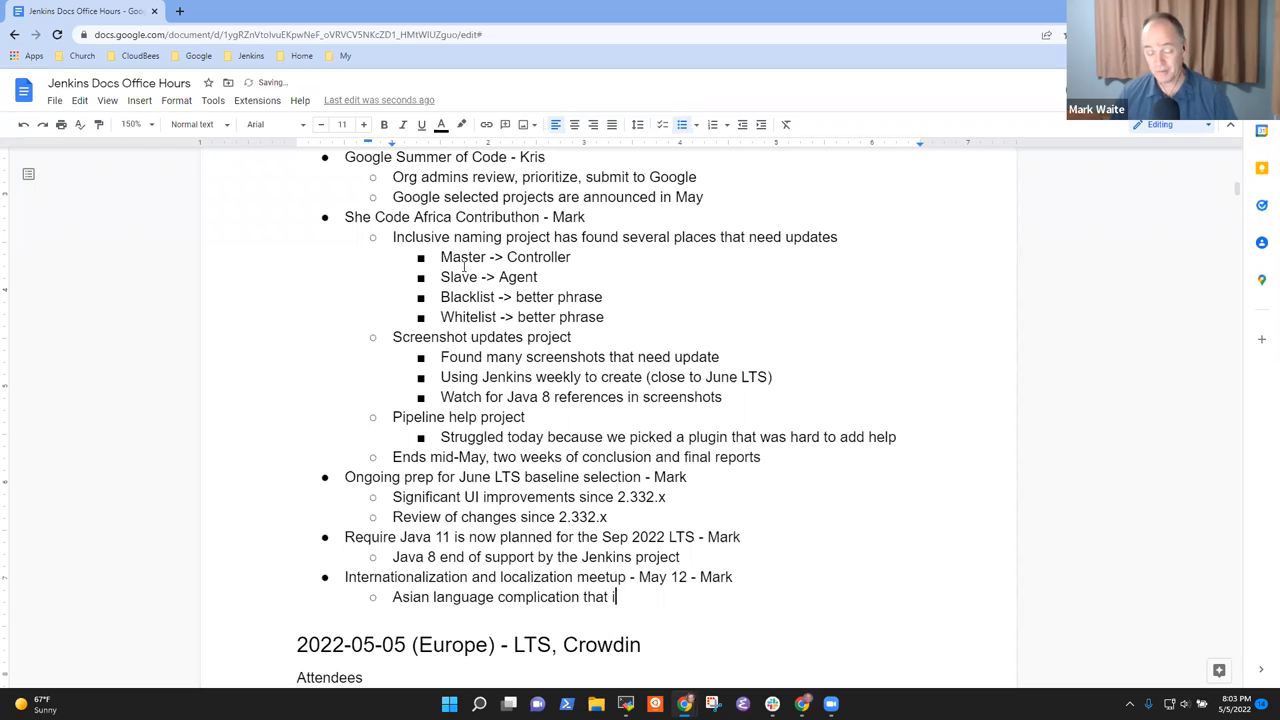
type("s being inv")
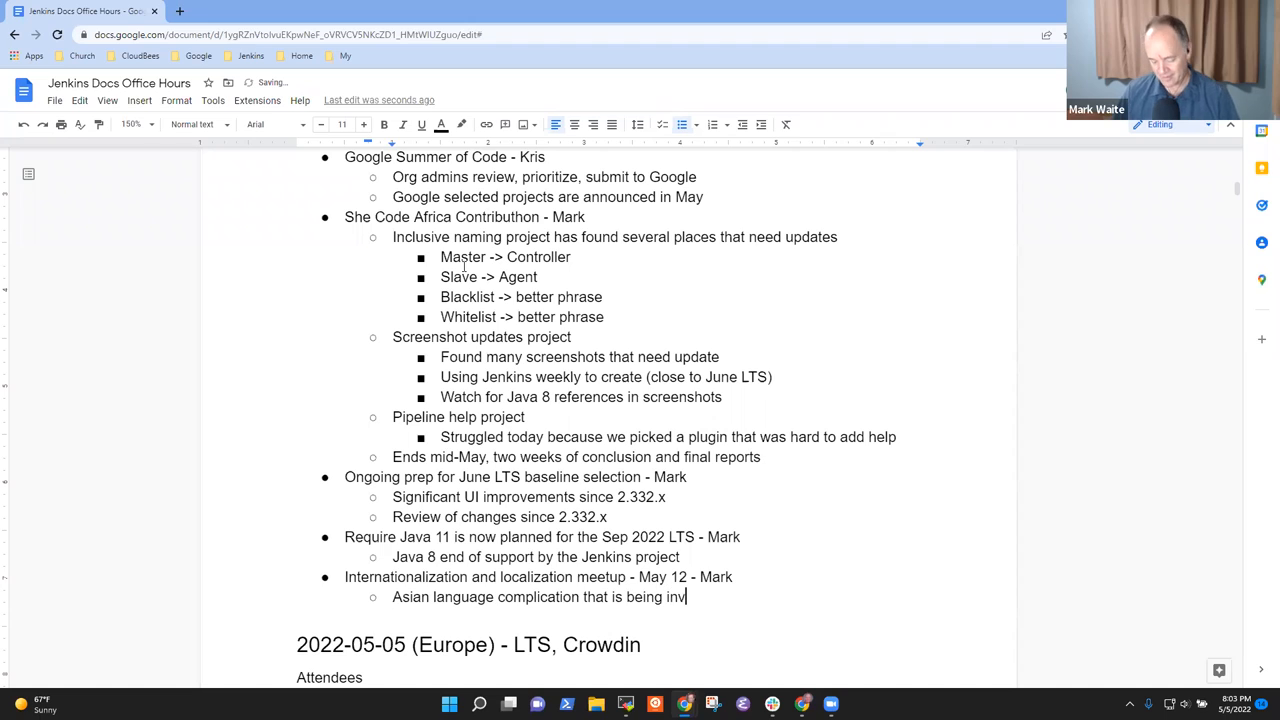
type("estigated")
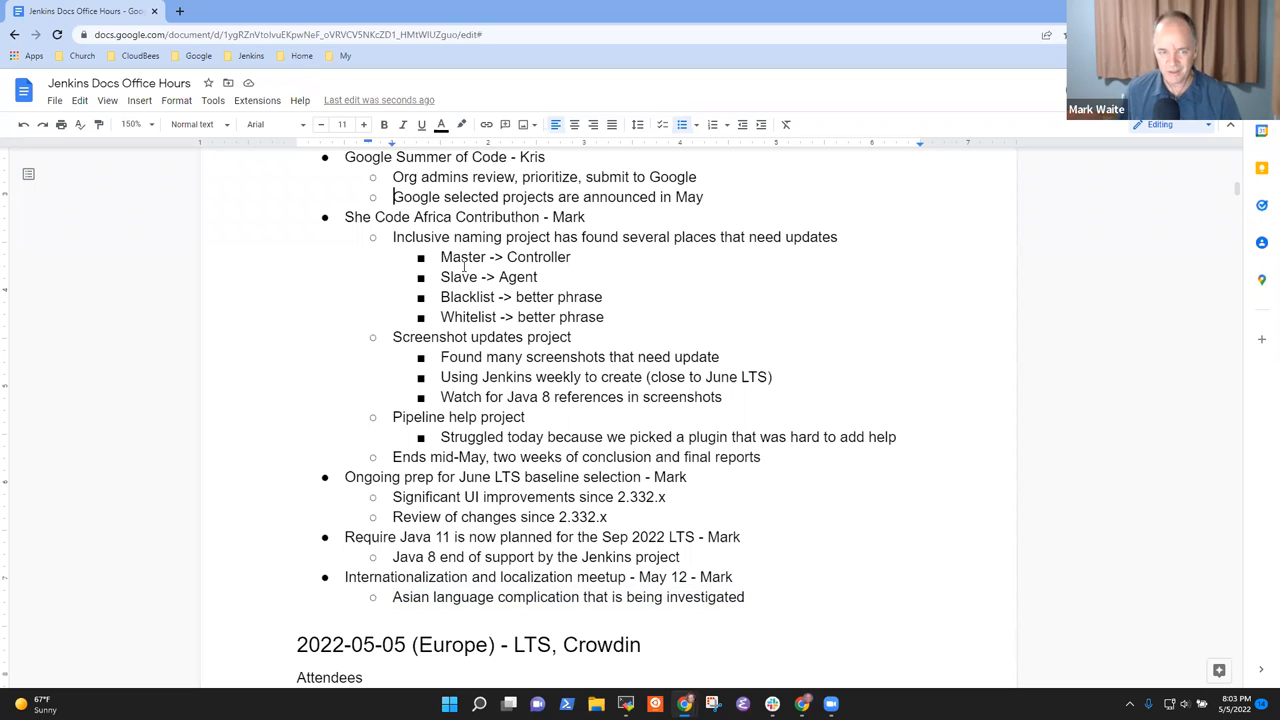
scroll("up", 3)
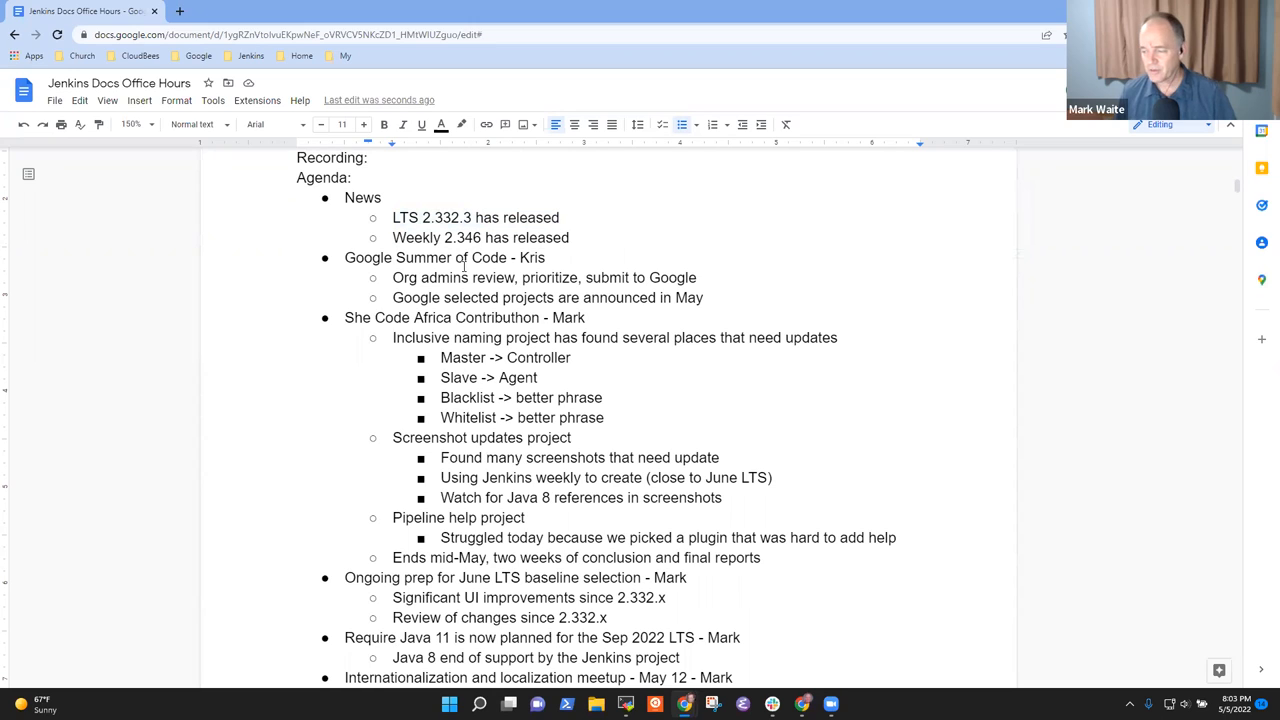
Add the bullet 'Upgrade guide addition after the release' under LTS 2.332.3
left_click(456, 237)
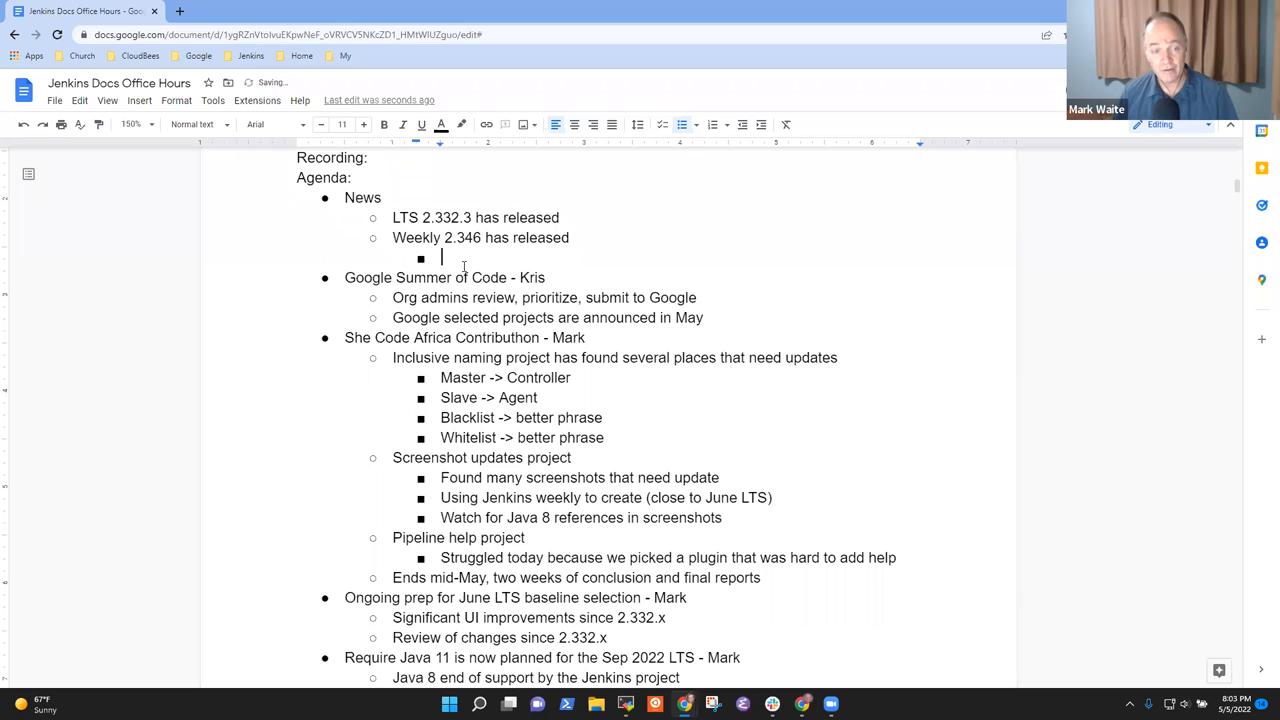
key("backspace")
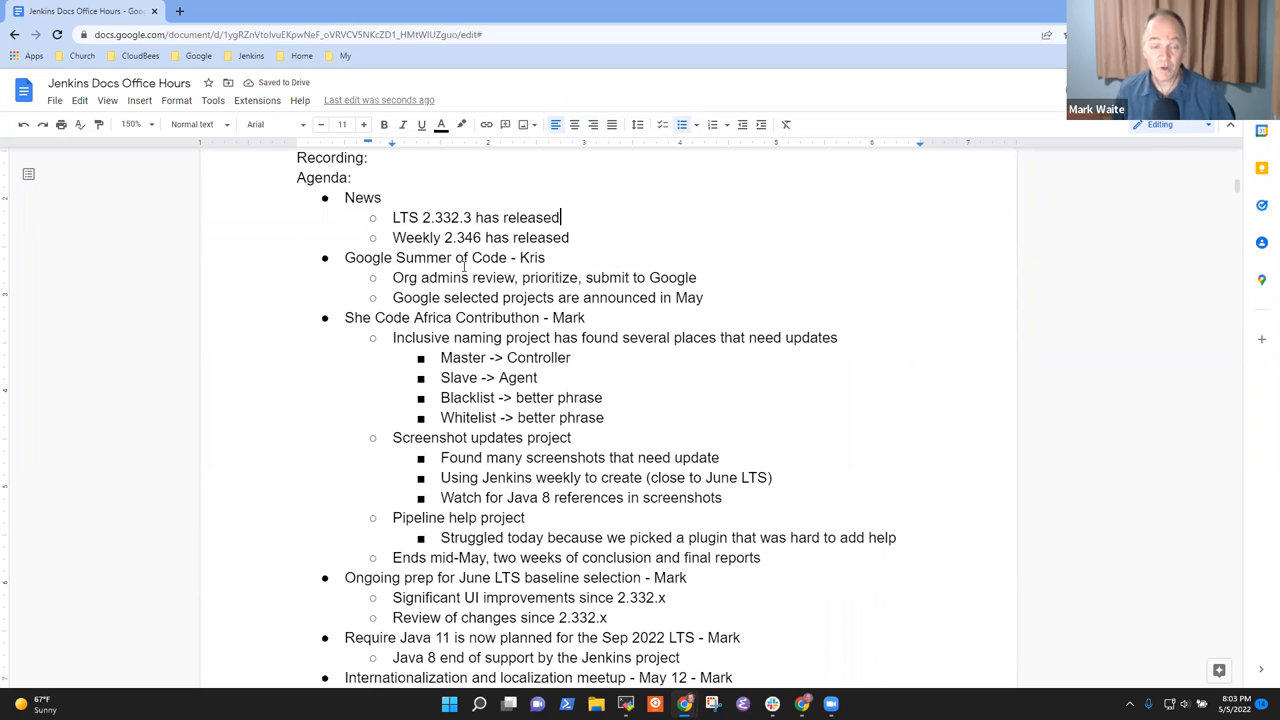
key("Enter")
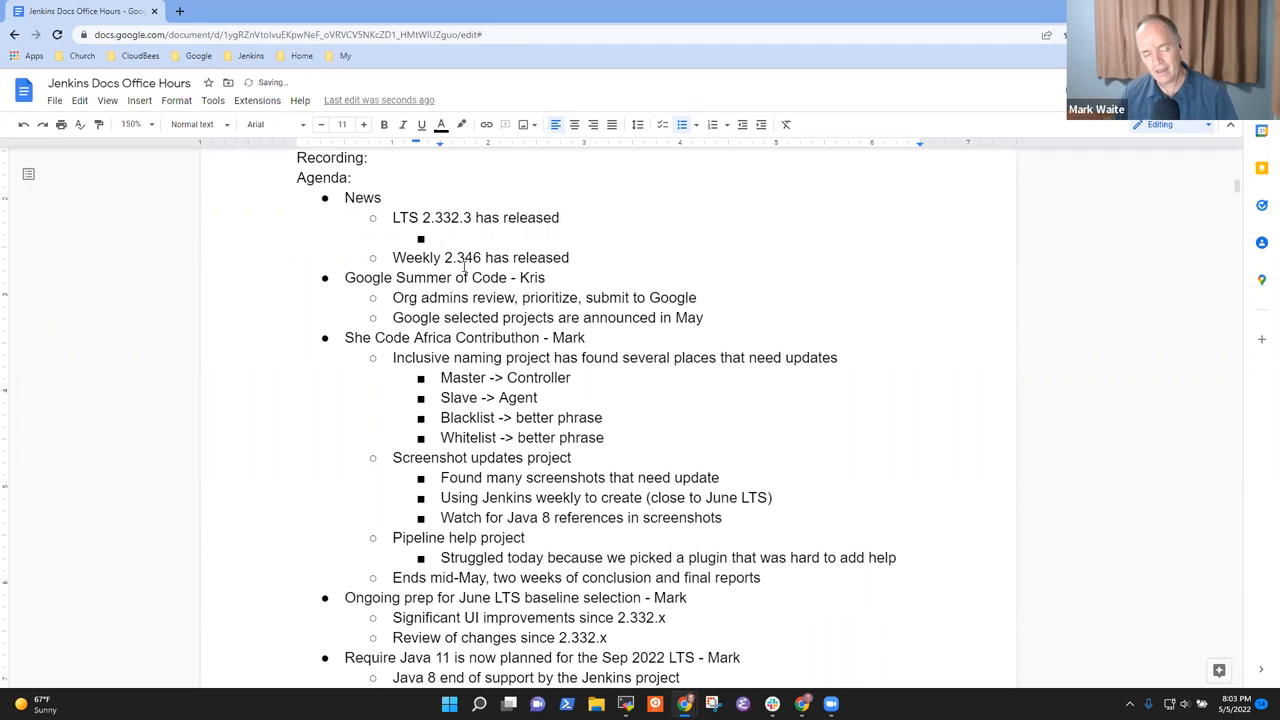
type("Up")
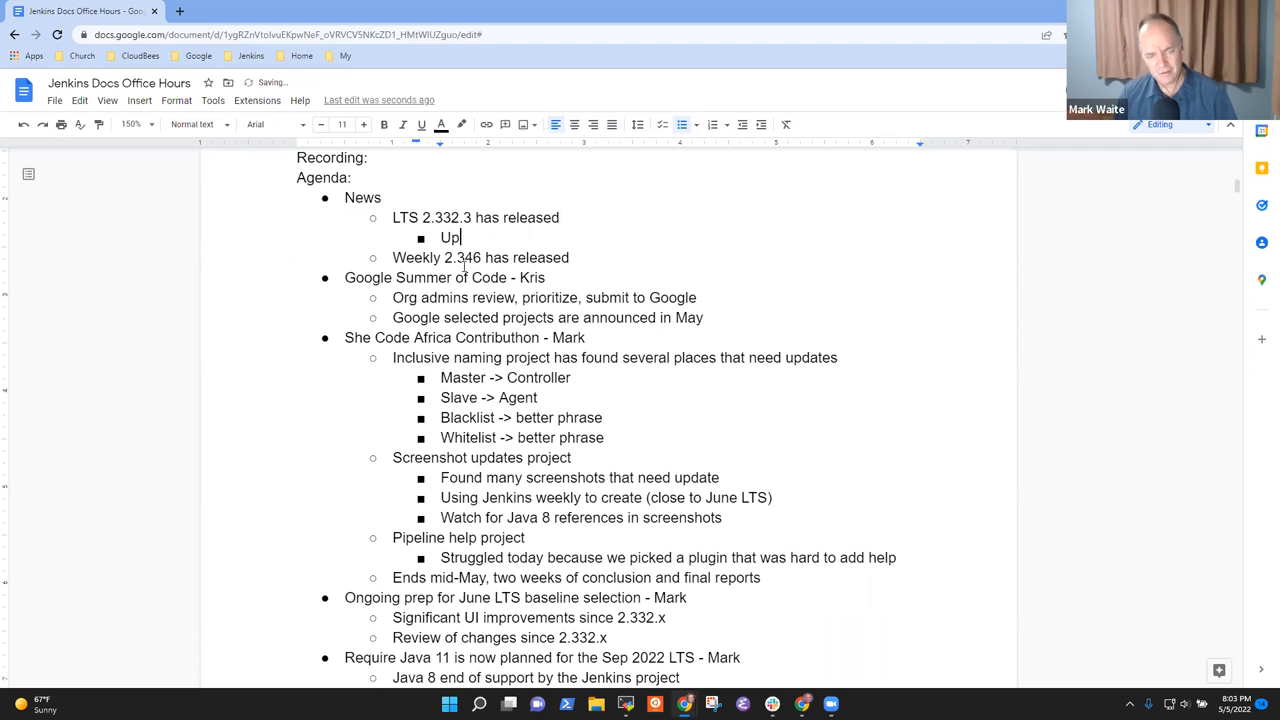
type("grade guide")
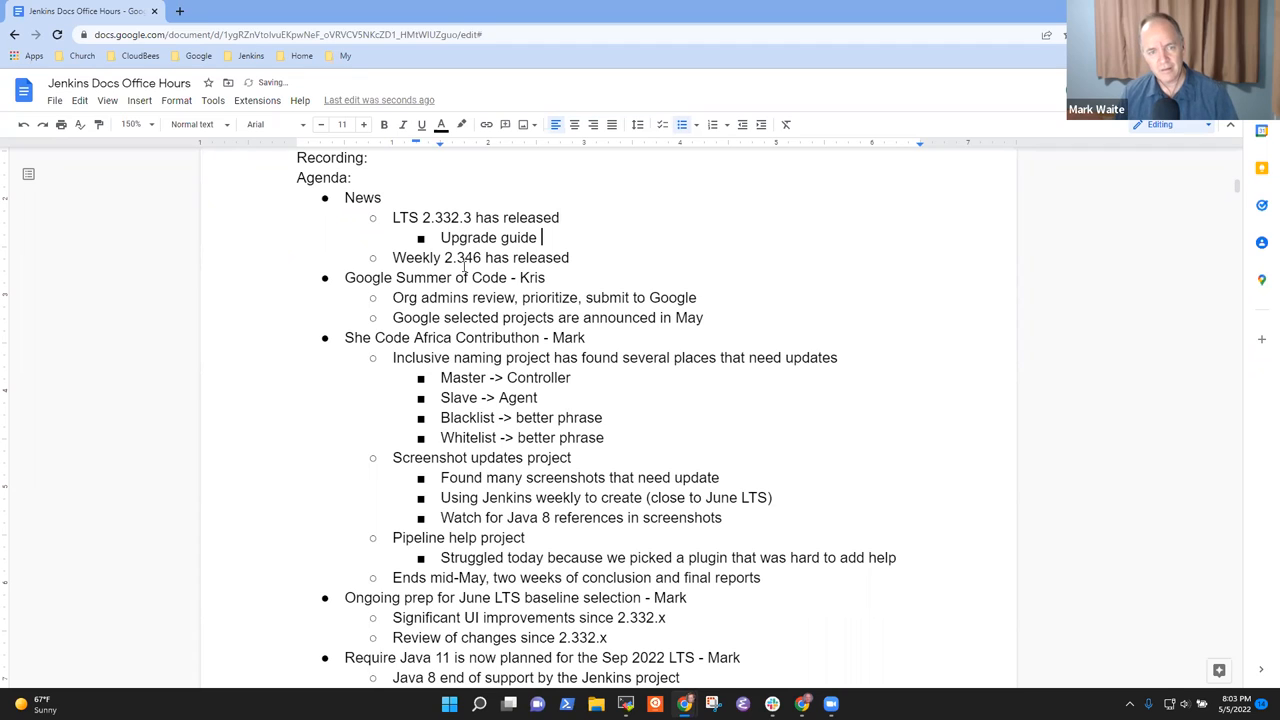
type("addition after the result")
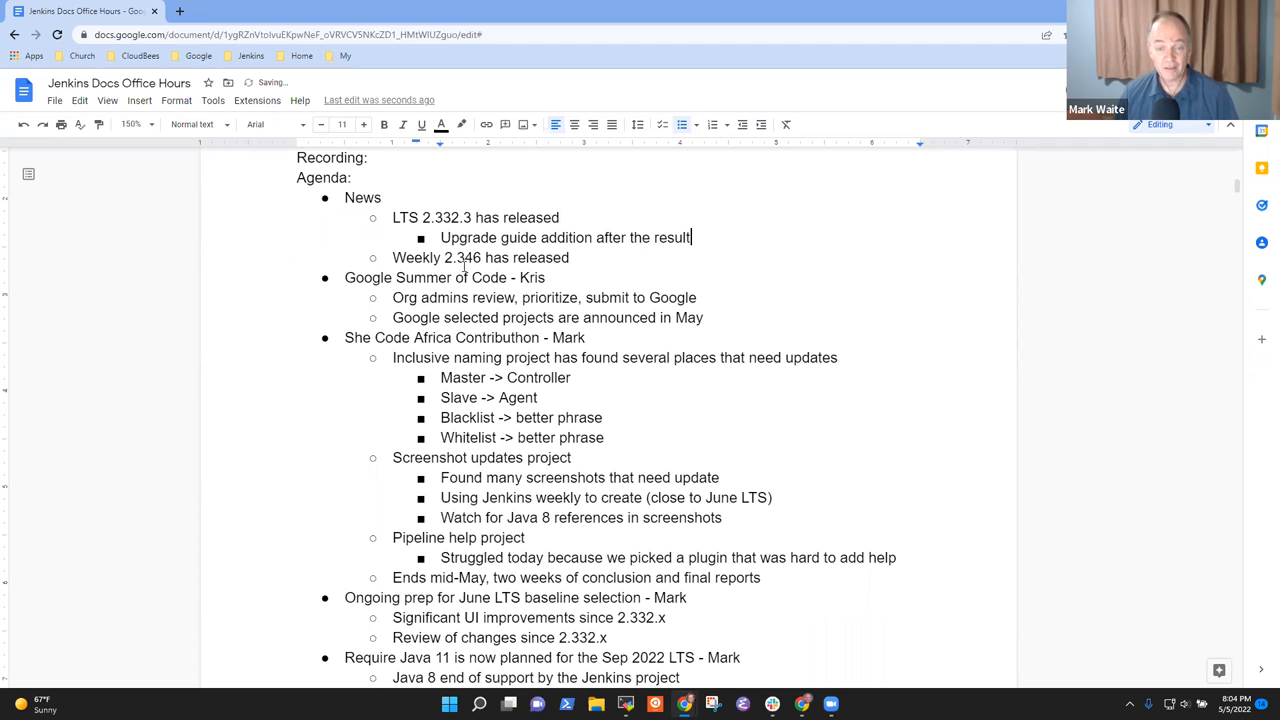
key("Backspace")
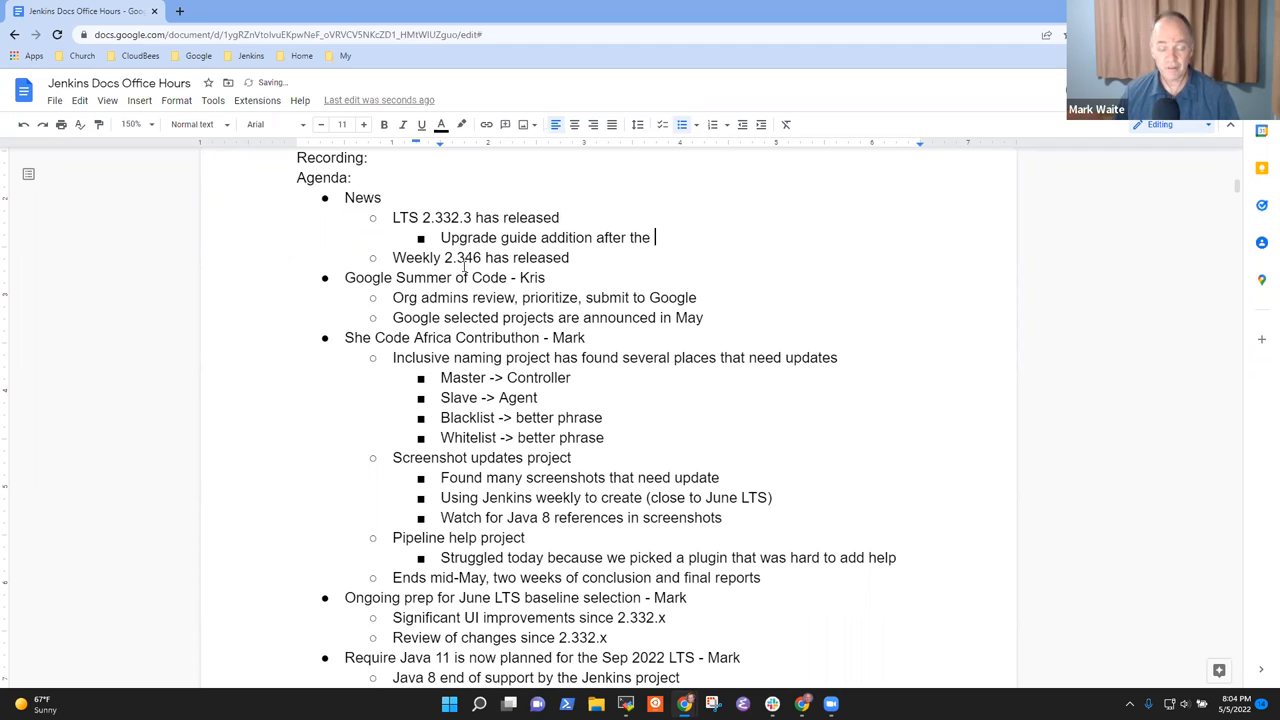
type("release")
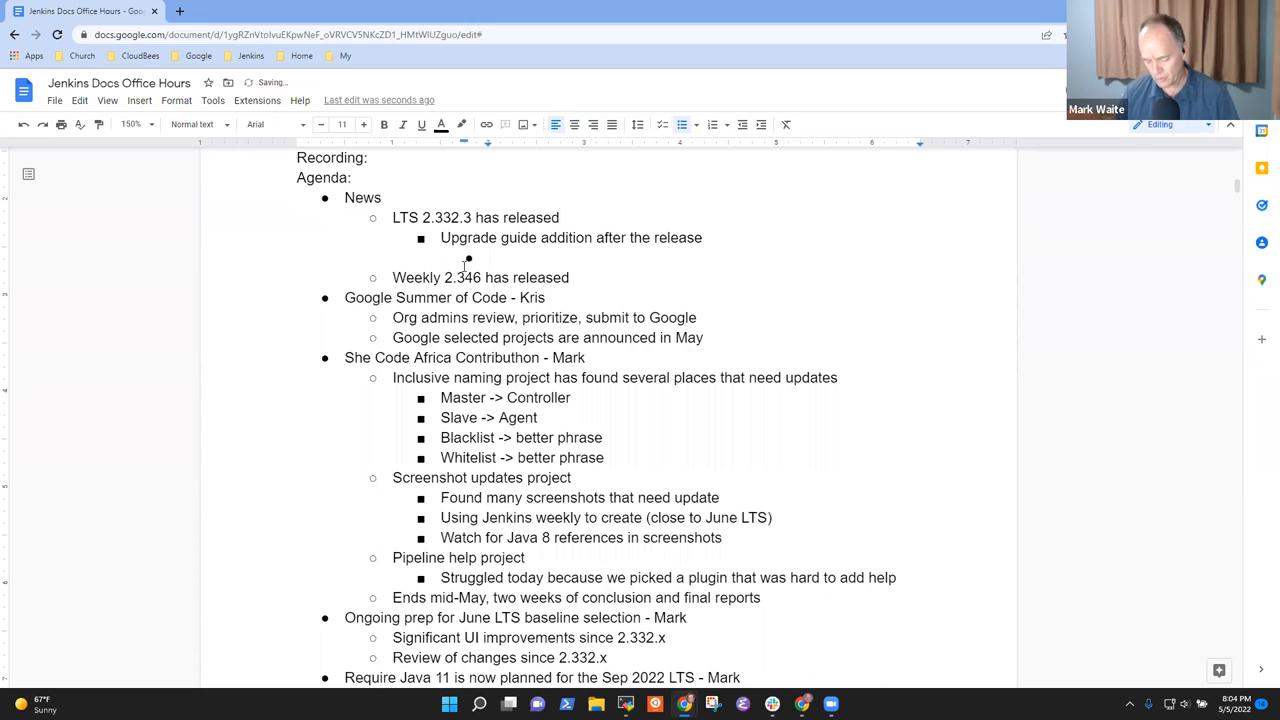
Add sub-bullet 'Logging behavior change related to reducing memory pressure'
type("Logging behavior change")
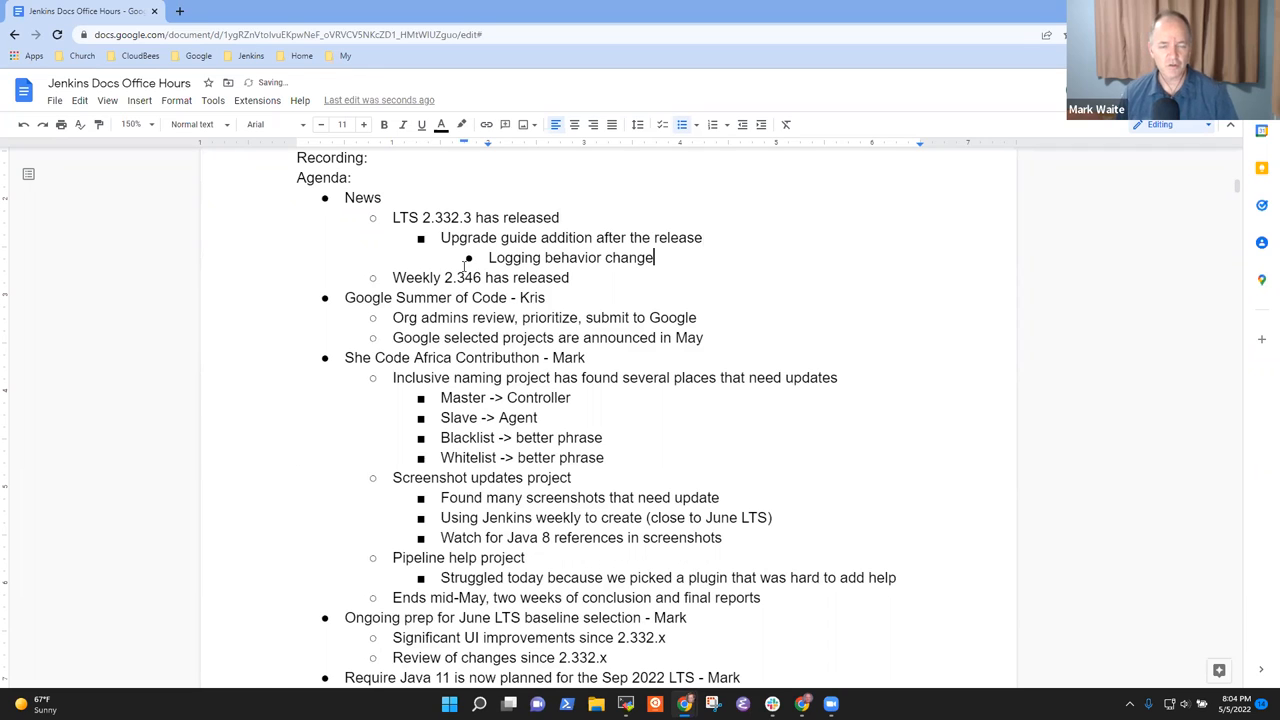
type("related")
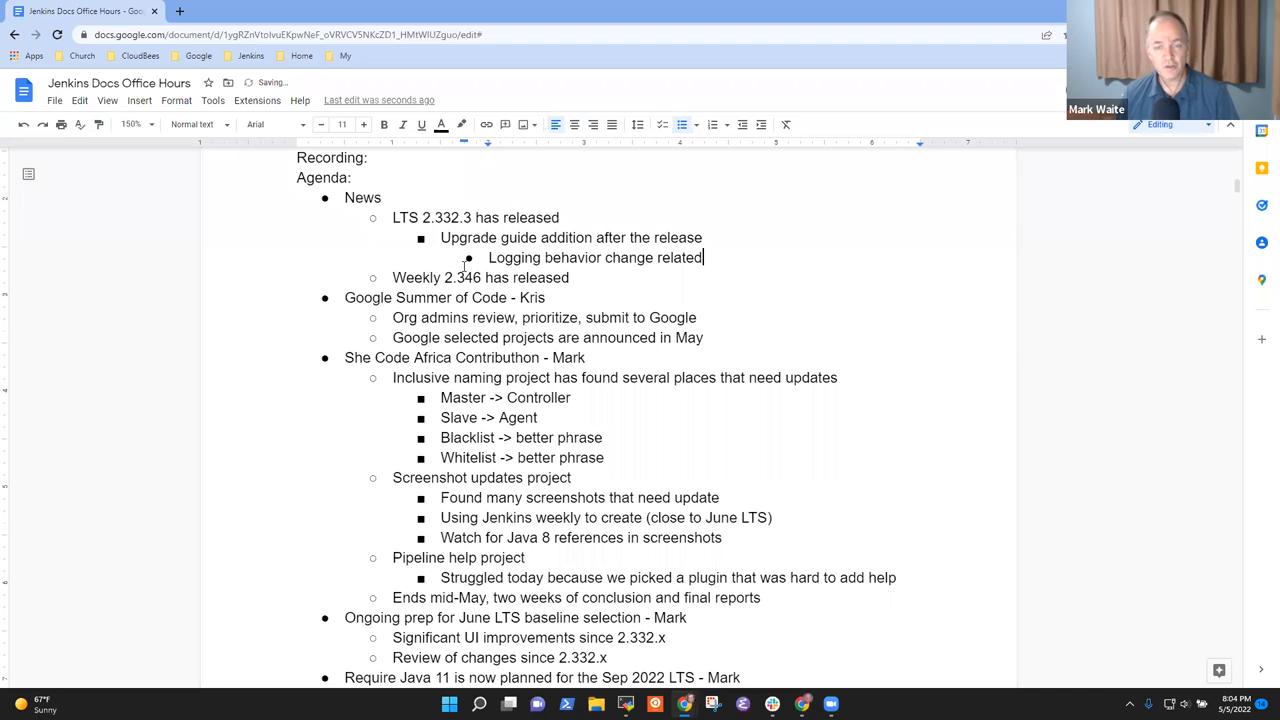
type("to re")
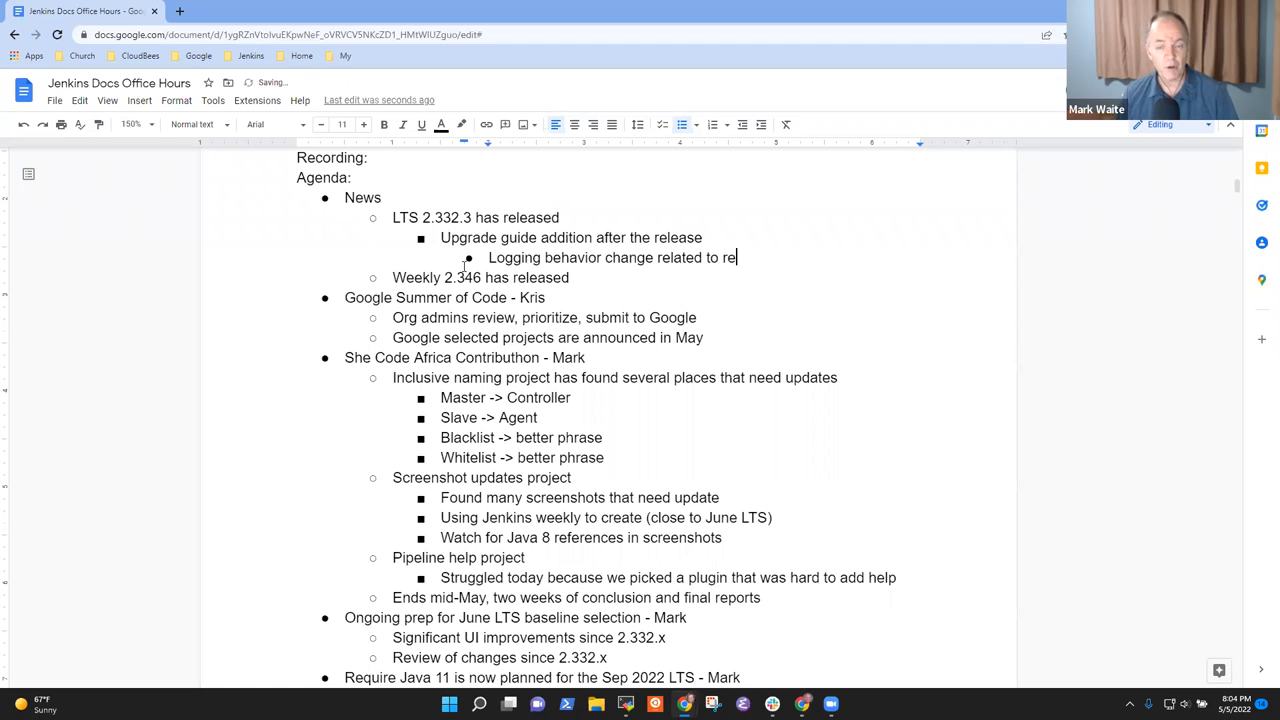
type("reducing memory")
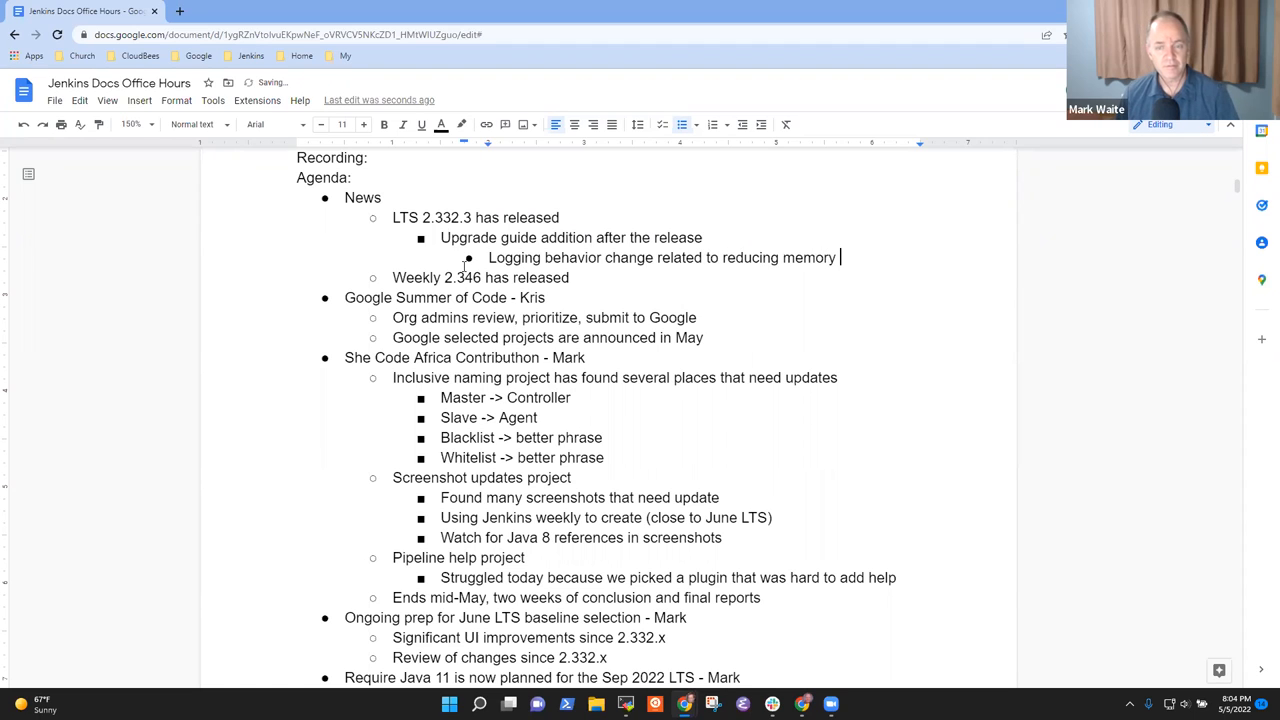
type("pressure")
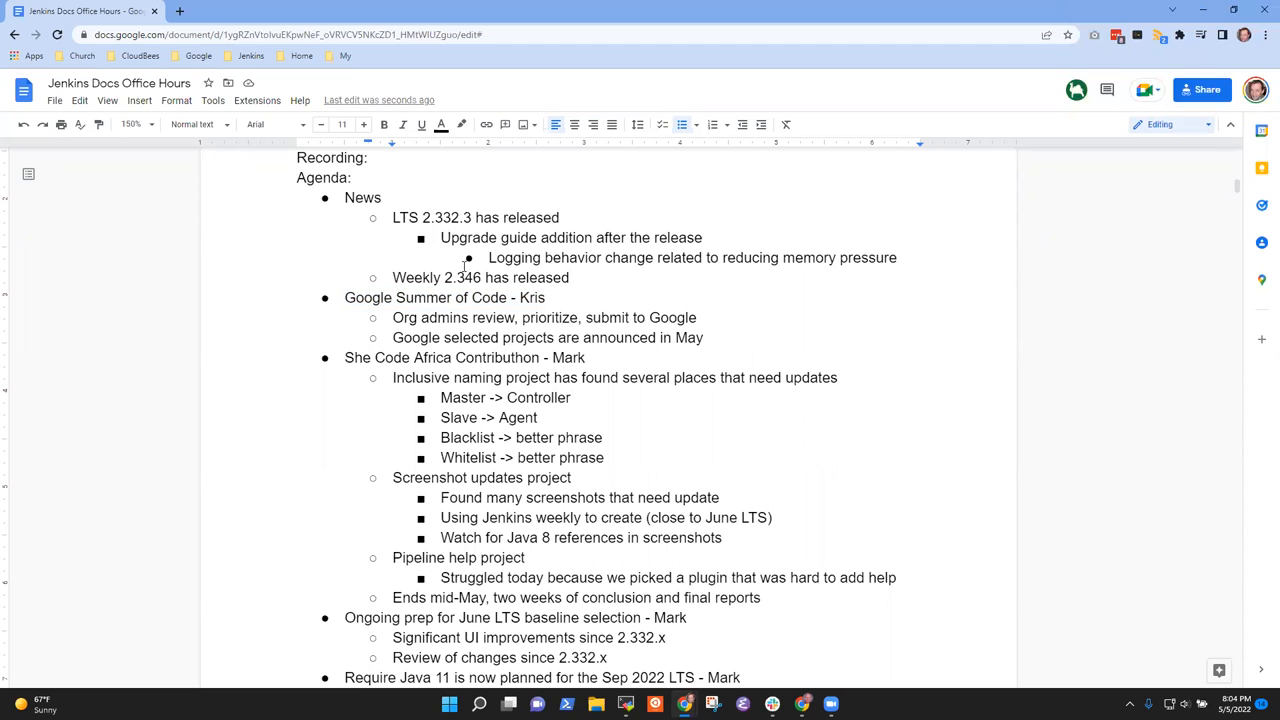
Add bullet 'Confirming with mentors that they are willing to mentor' after the Org admins item
left_click(697, 317)
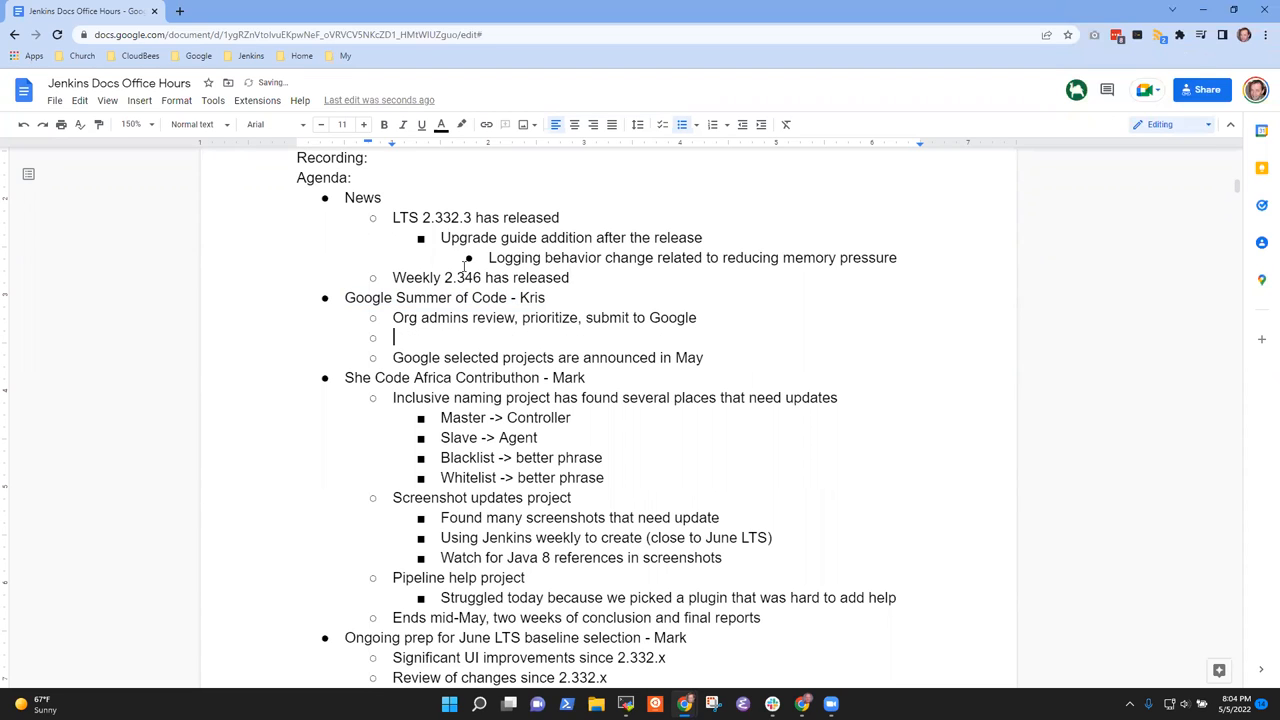
type("Pre")
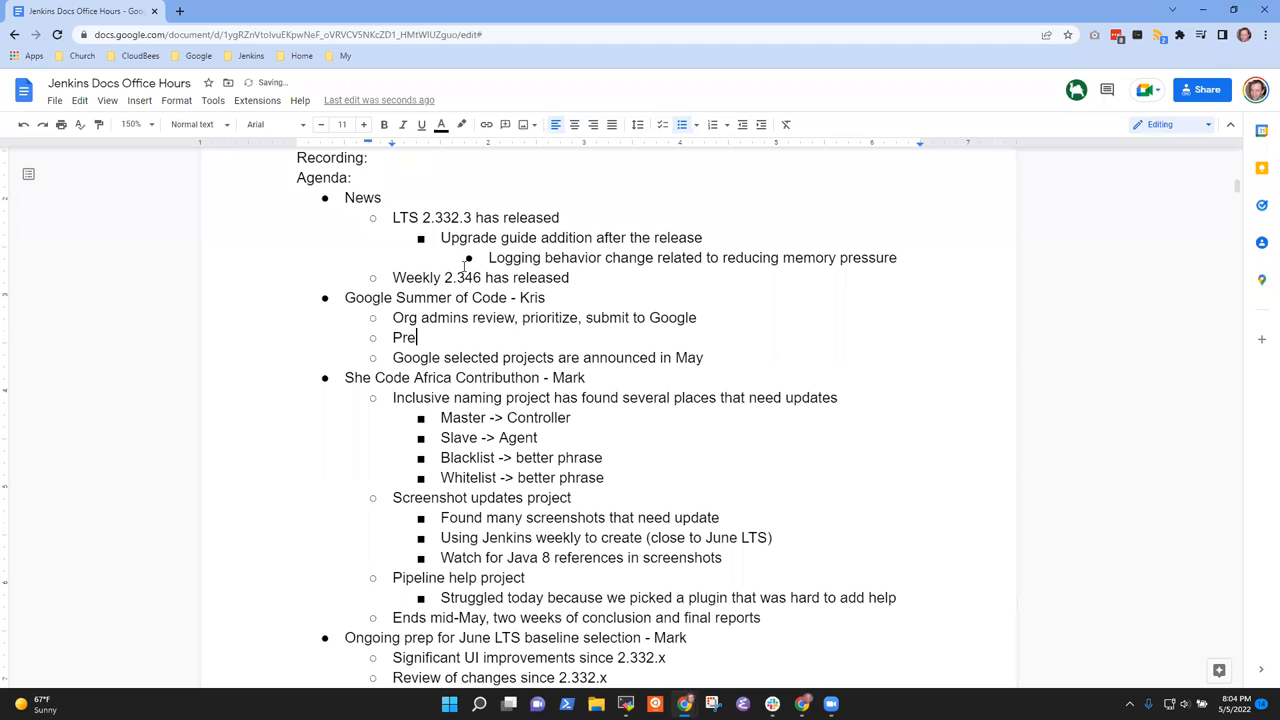
type("Confir")
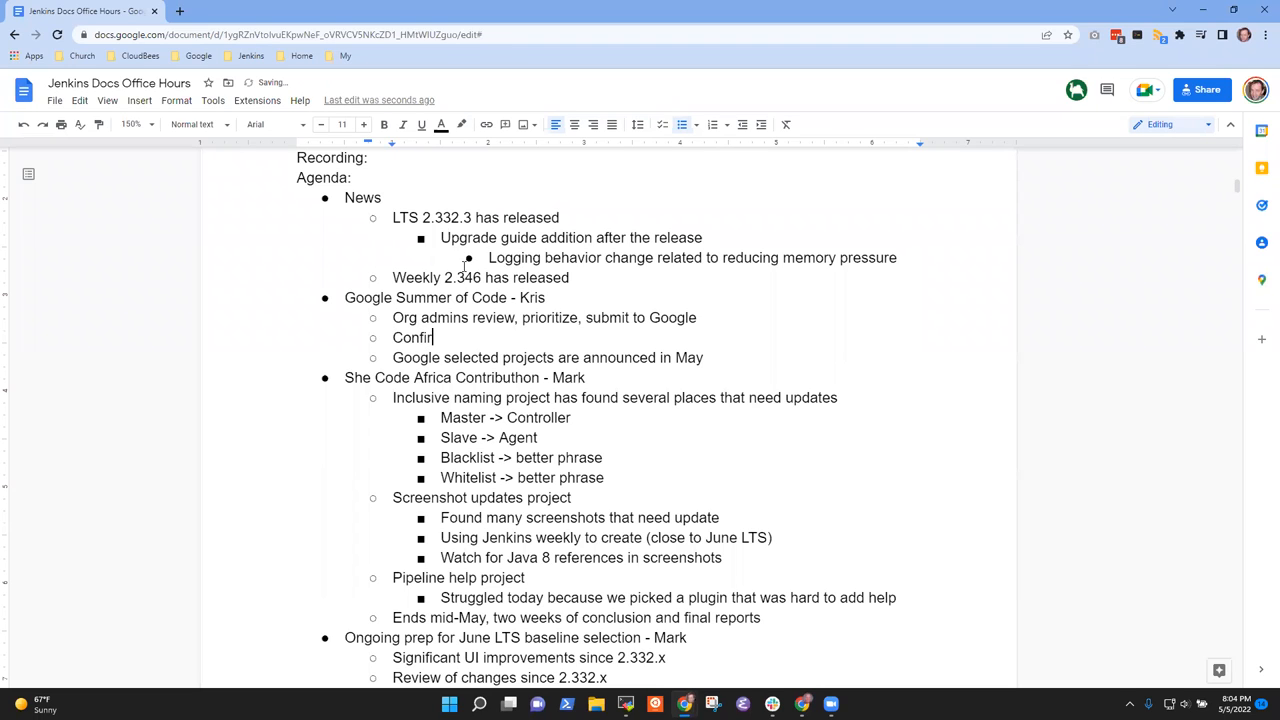
type("ming with me")
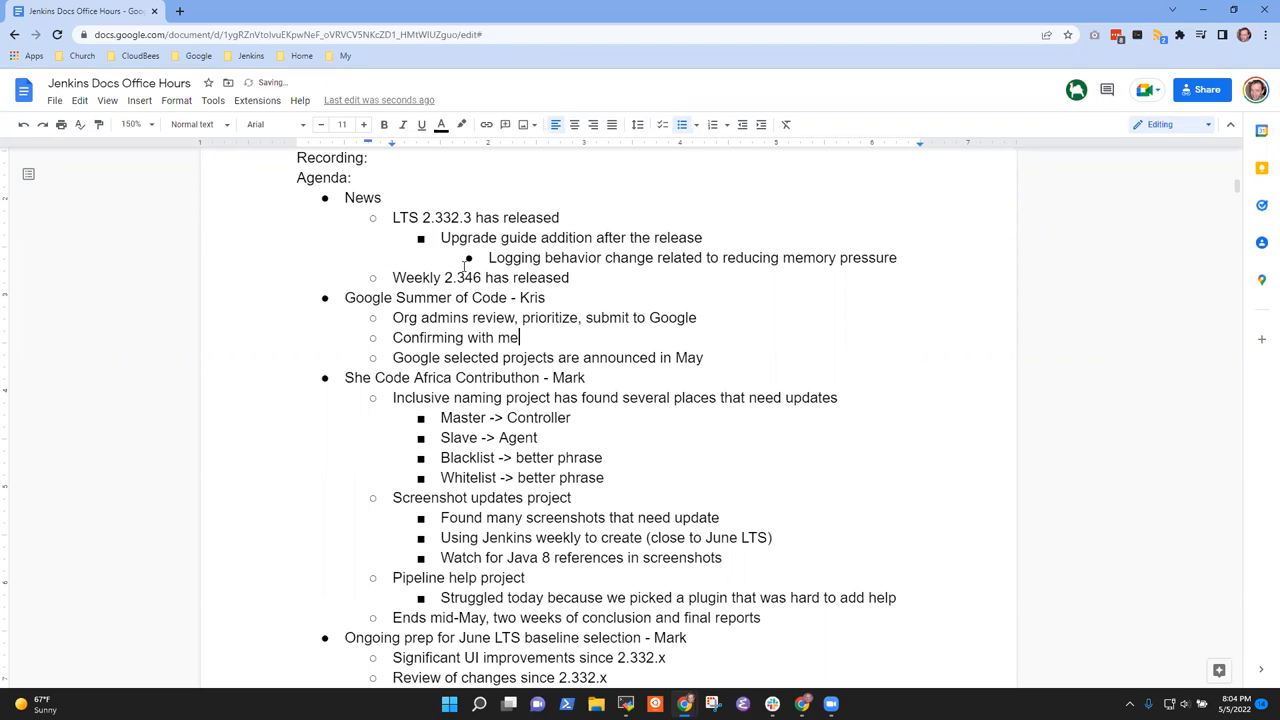
type("ntors that they are")
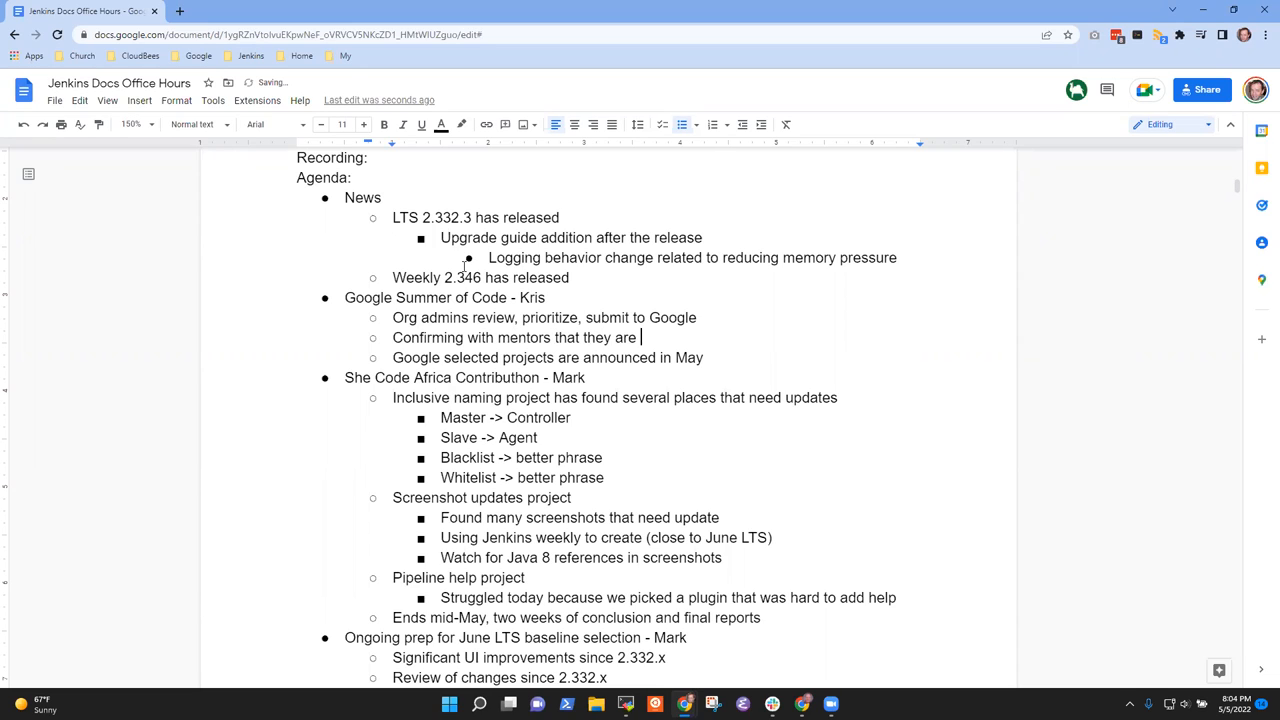
type("willing to")
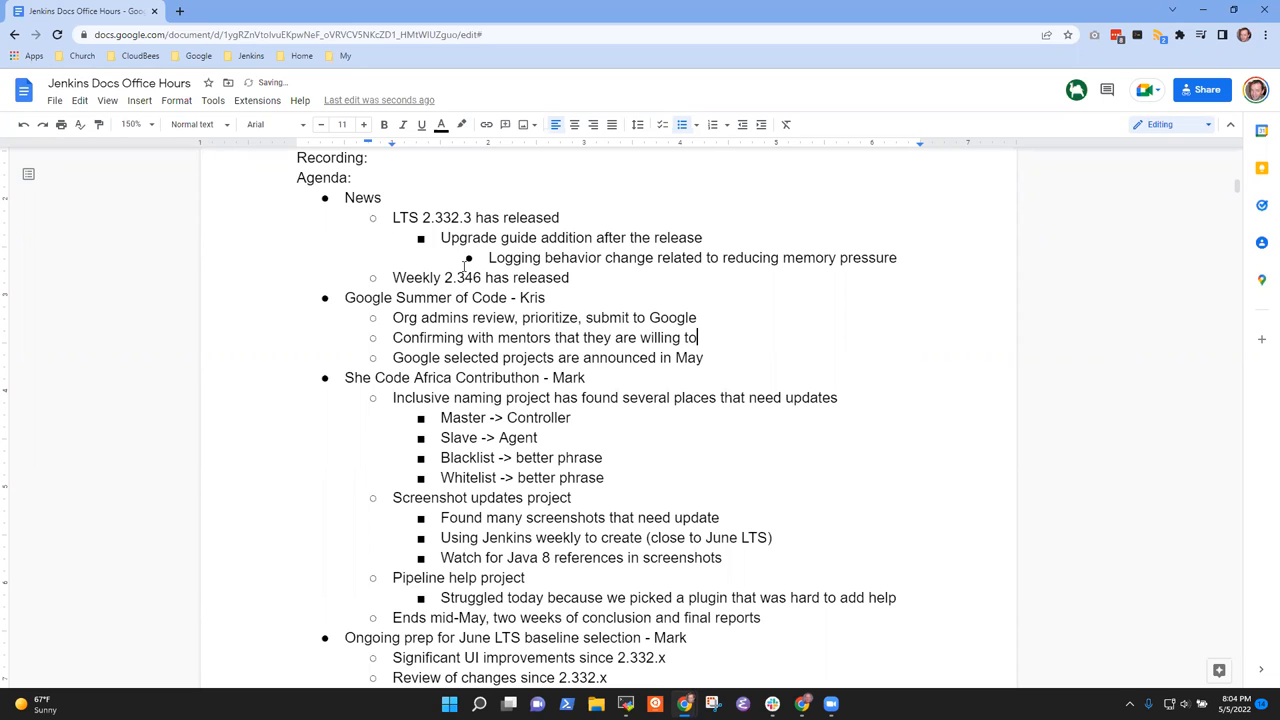
type("mentor")
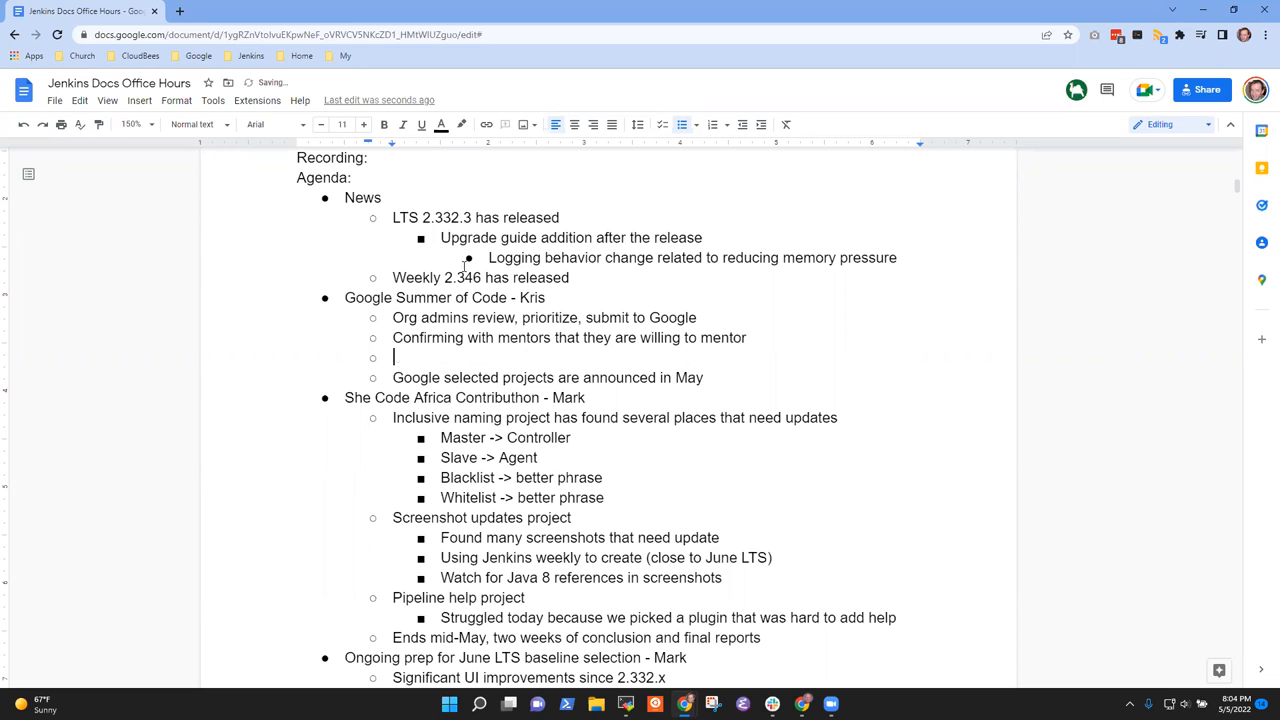
Add bullet 'Preparing to submit the projects to Google' to the Google Summer of Code notes
type("Preparing to submit the project")
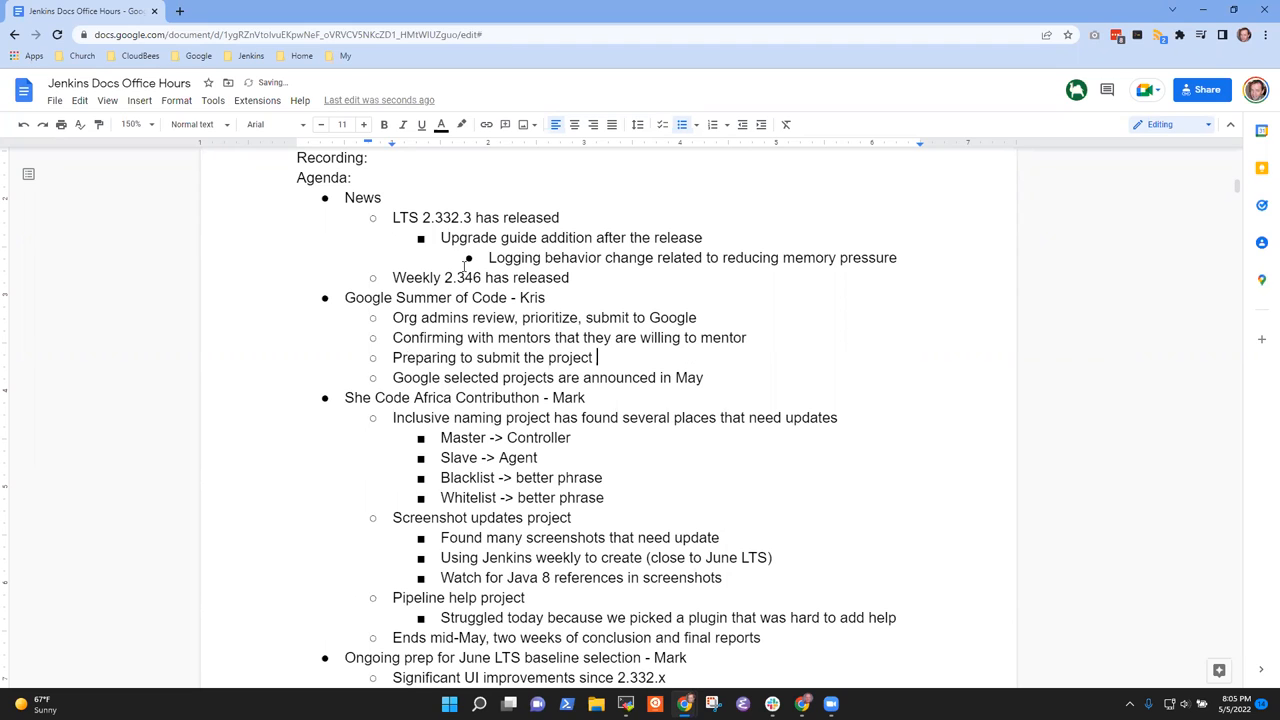
type("names")
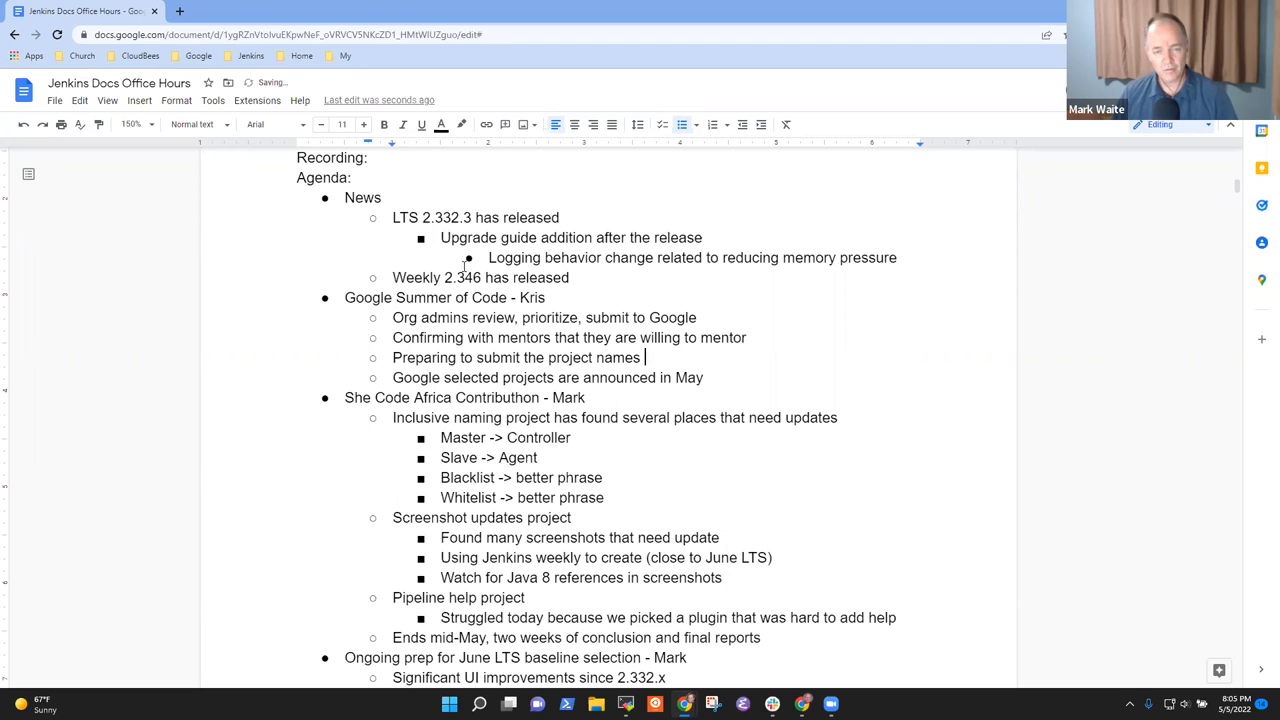
type("projects to Googl")
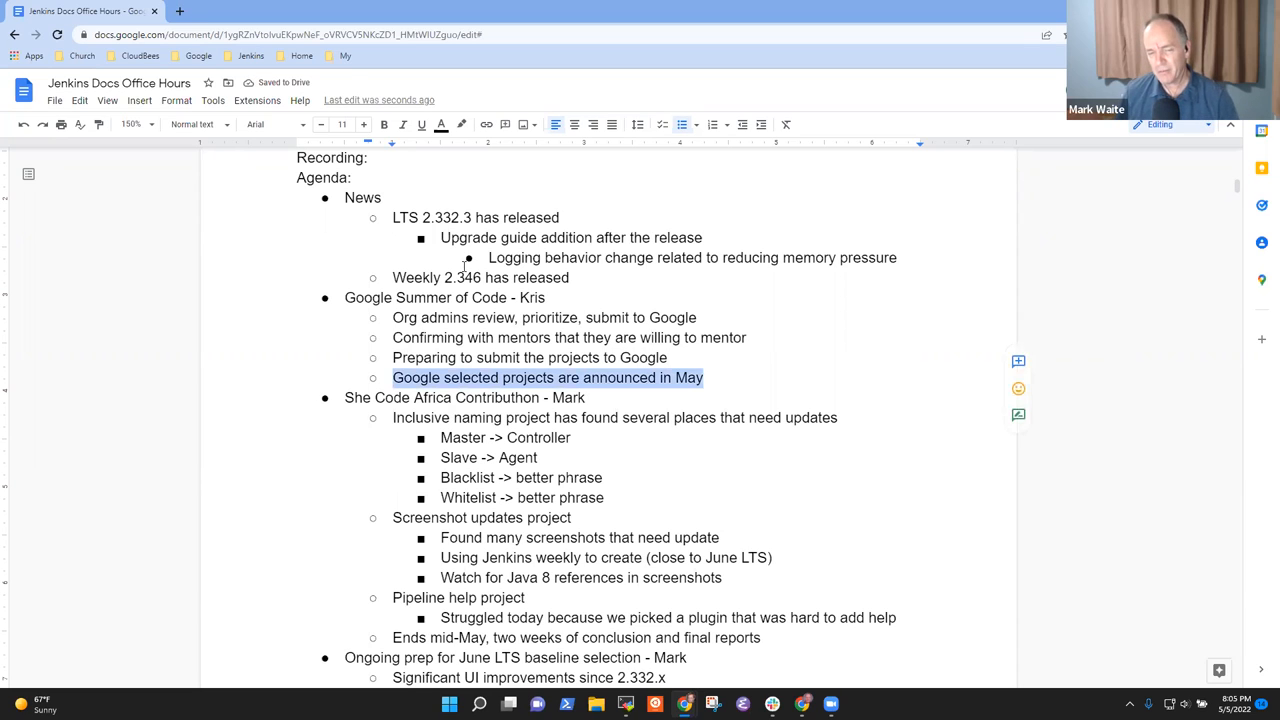
left_click(547, 377)
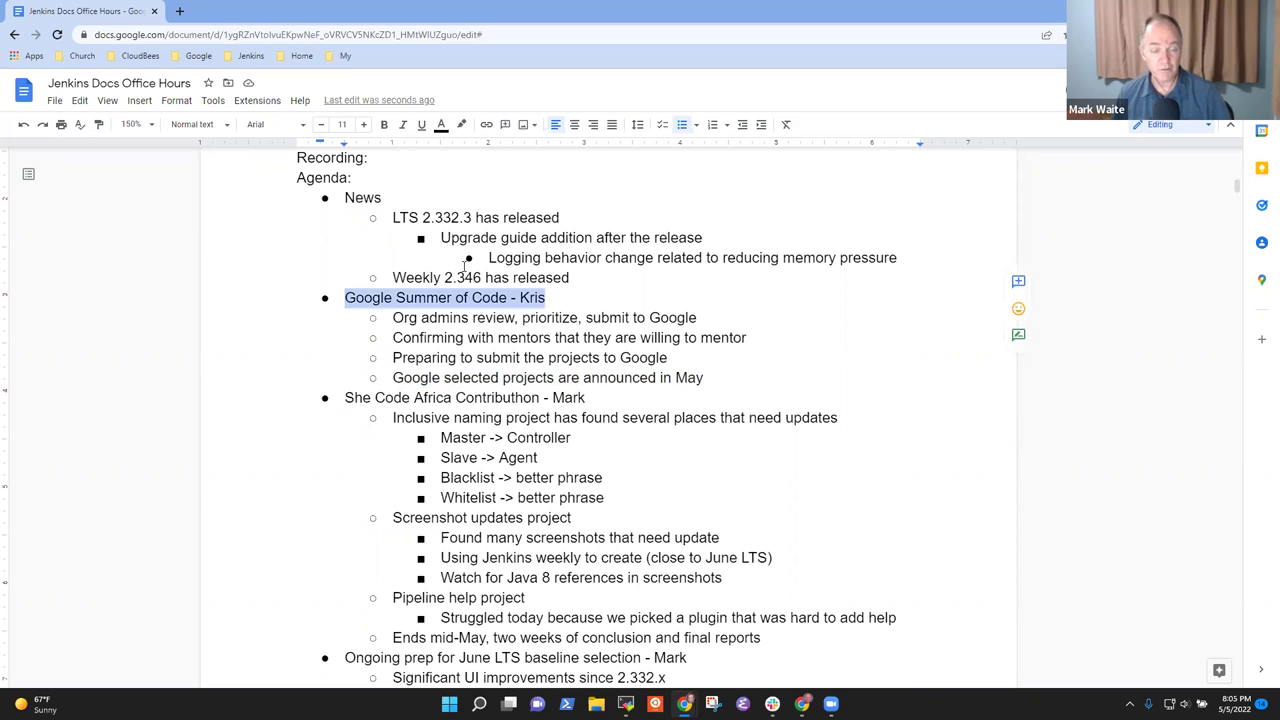
left_click(547, 397)
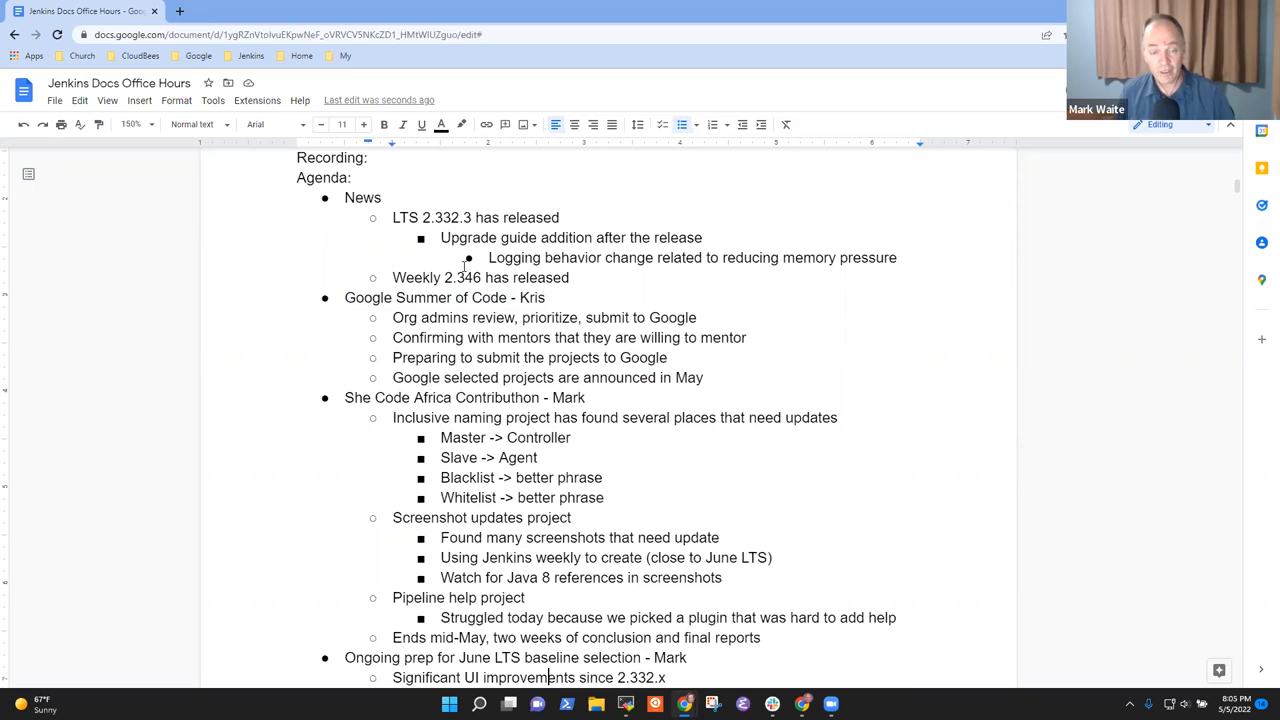
Add 'First pull requests have been merged' to the She Code Africa Contributhon notes
scroll("down", 3)
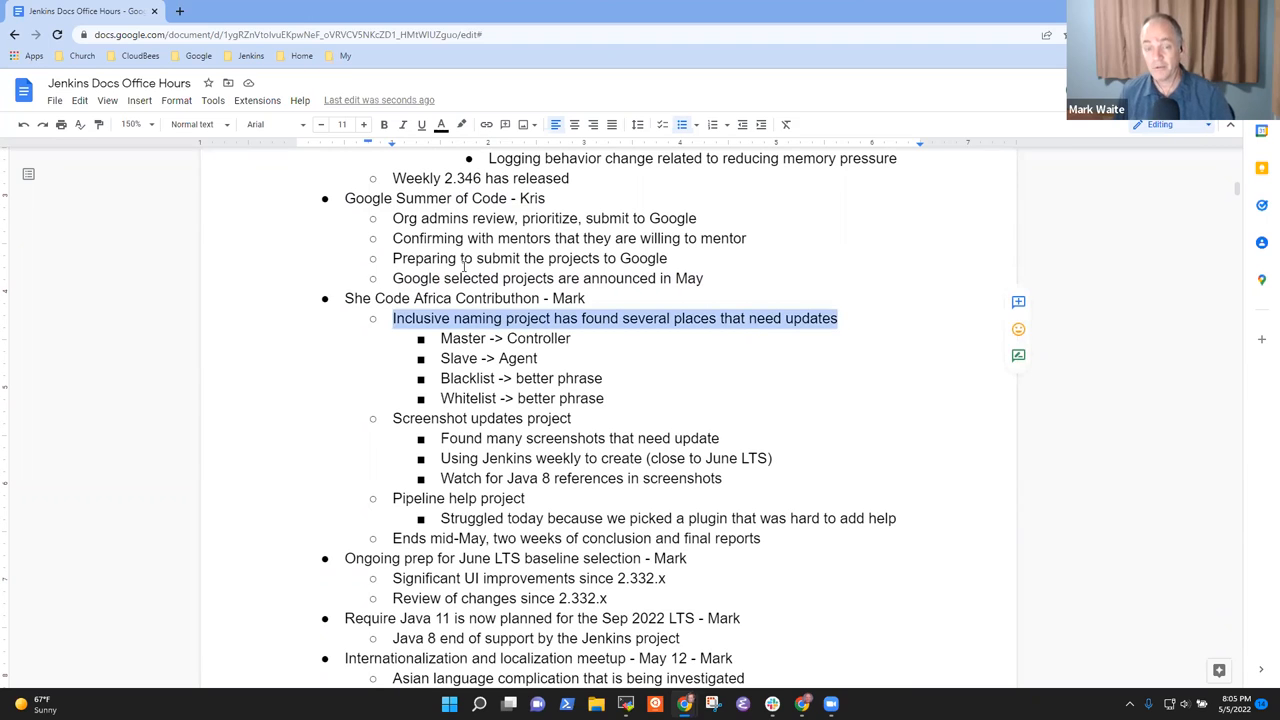
type("First")
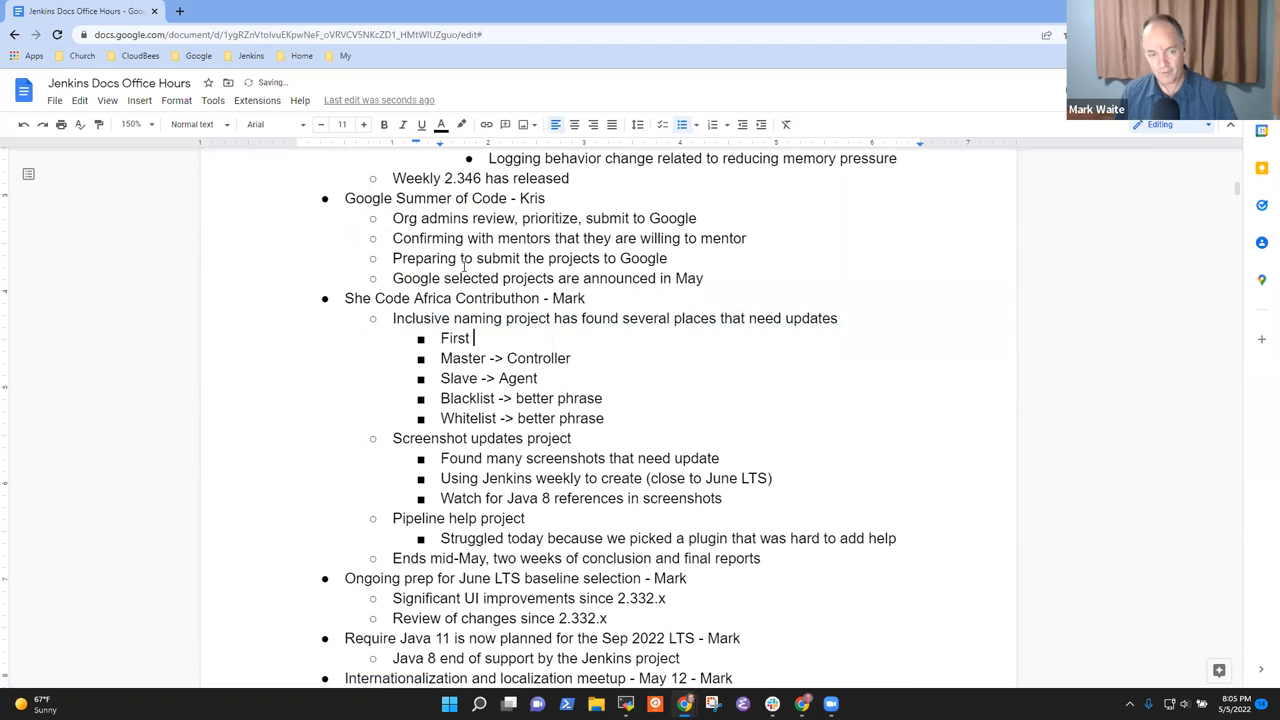
type("pull requests ha")
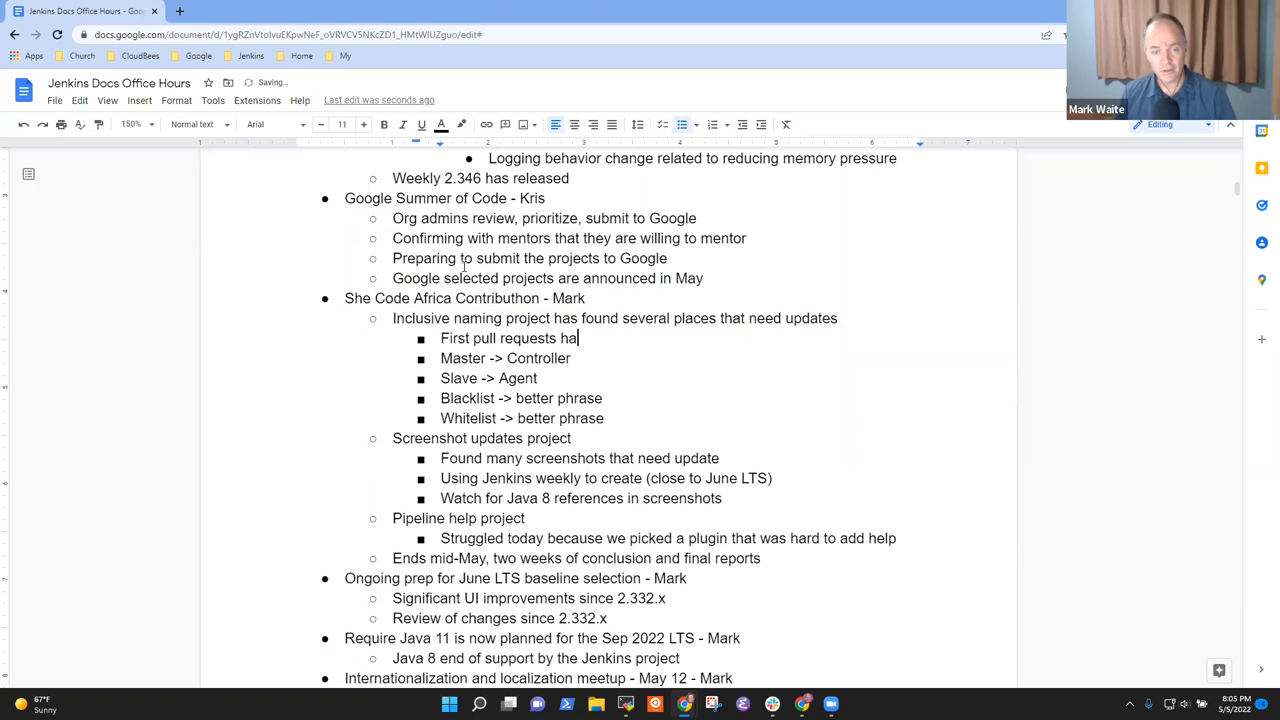
type("ve been merged")
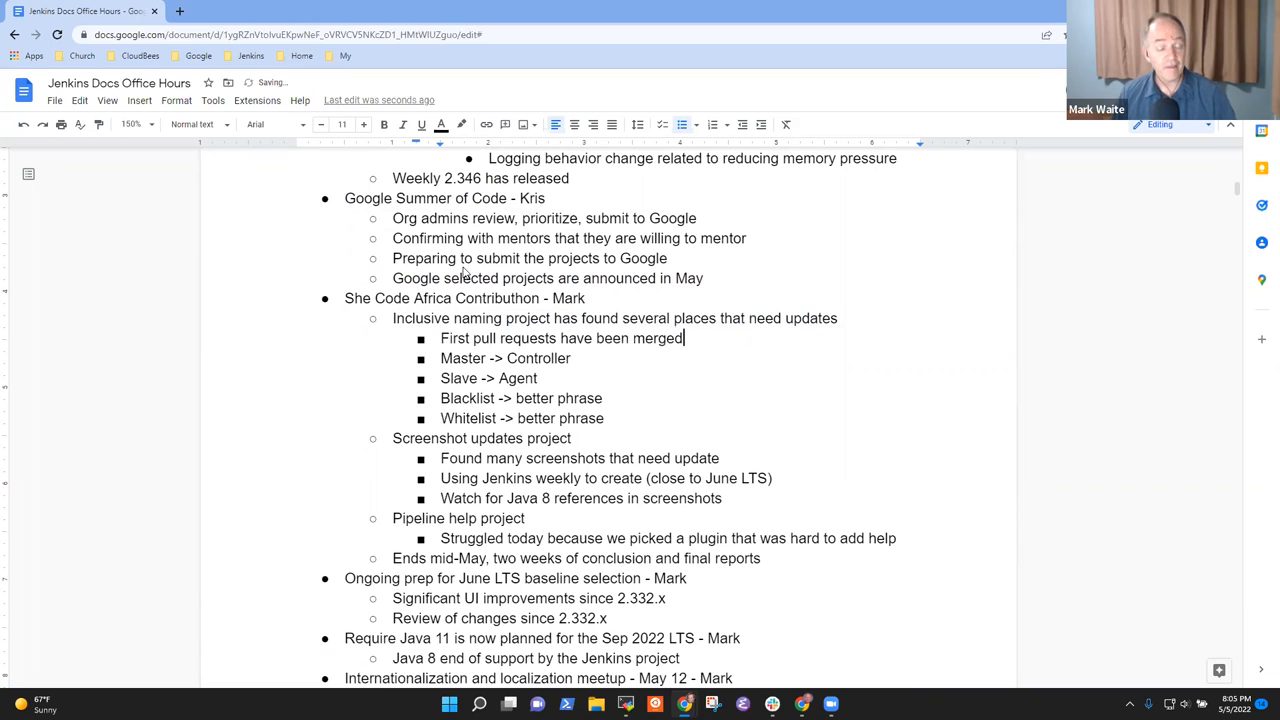
Add bullet 'Participants have learned to search and submit pull requests'
type("Particip")
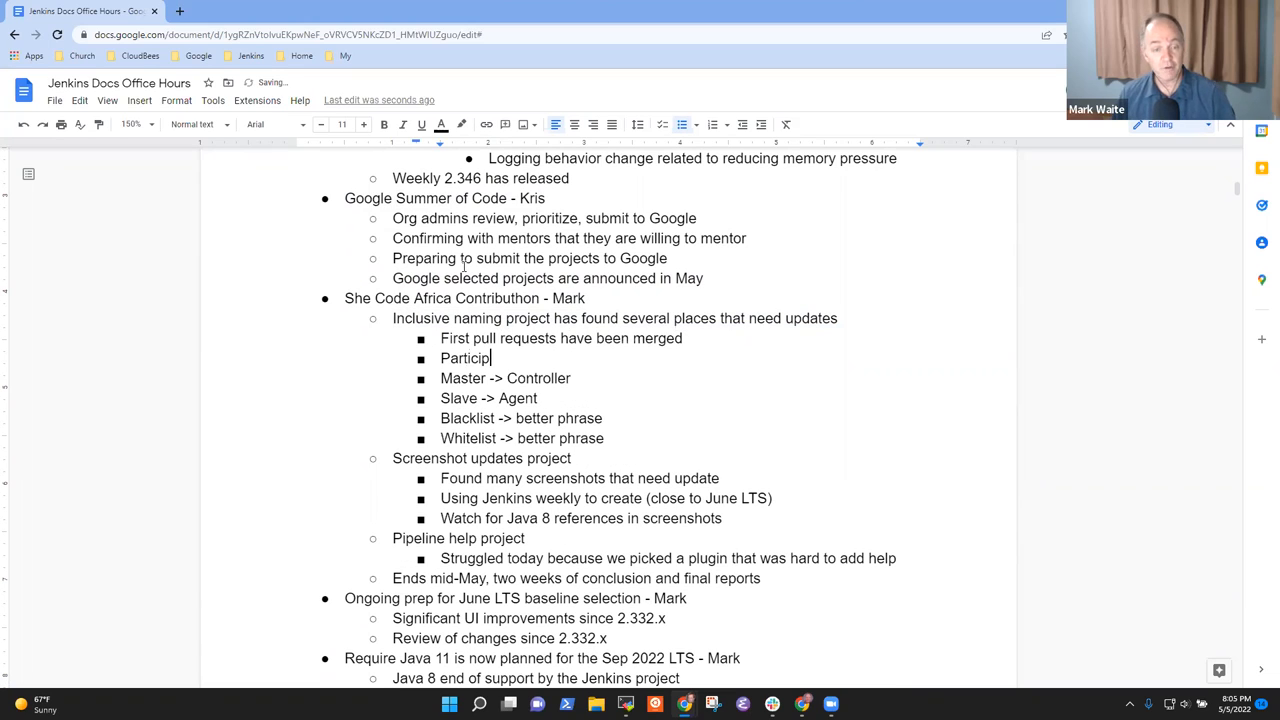
type("ants have l")
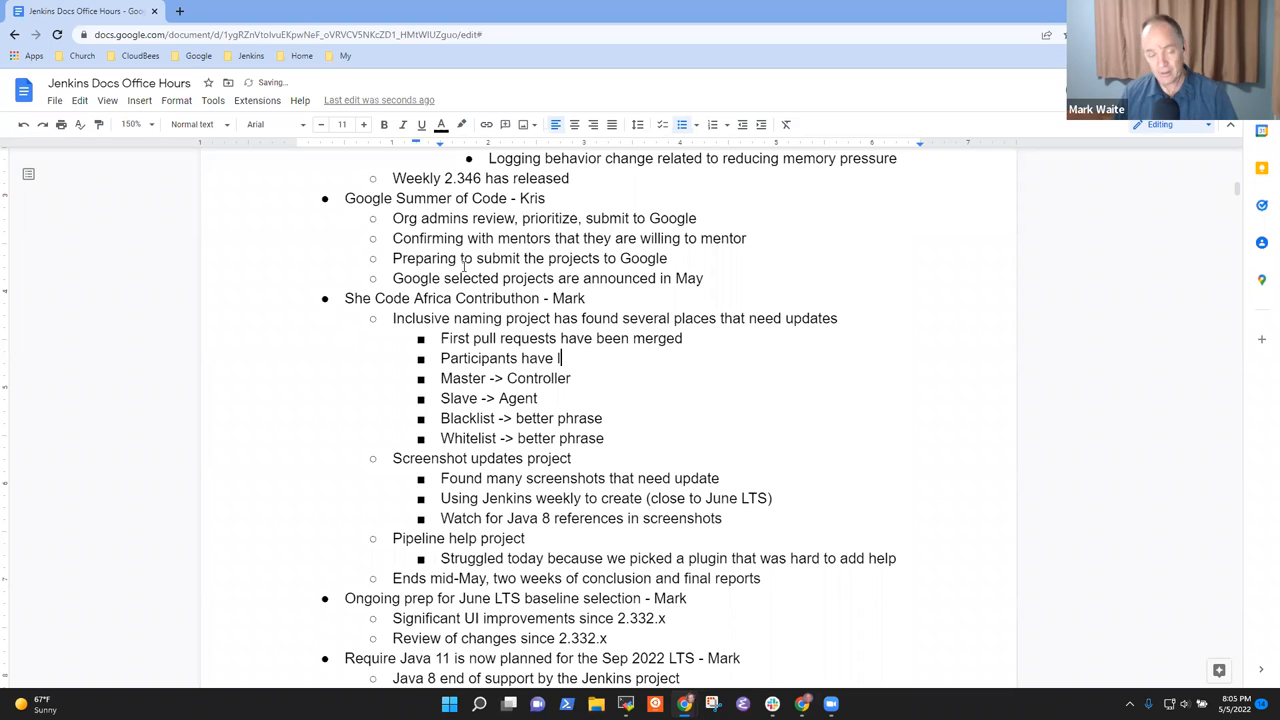
type("earned")
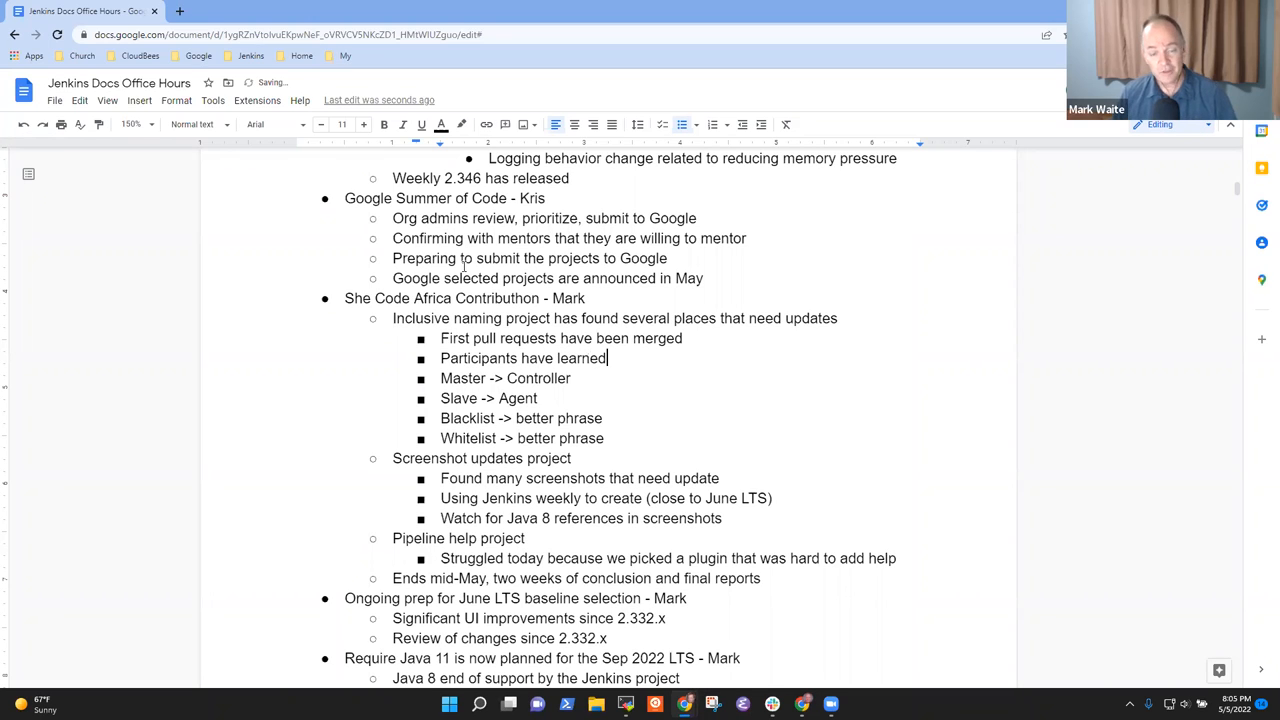
type("to search")
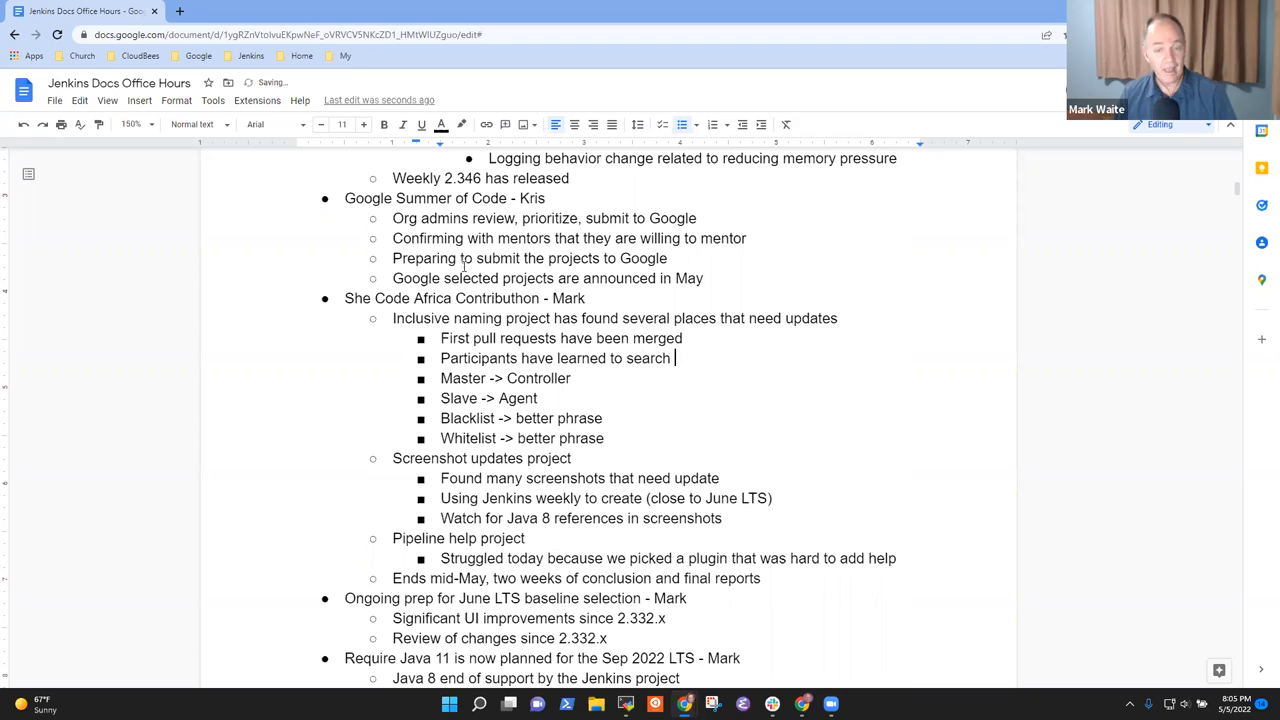
type("and")
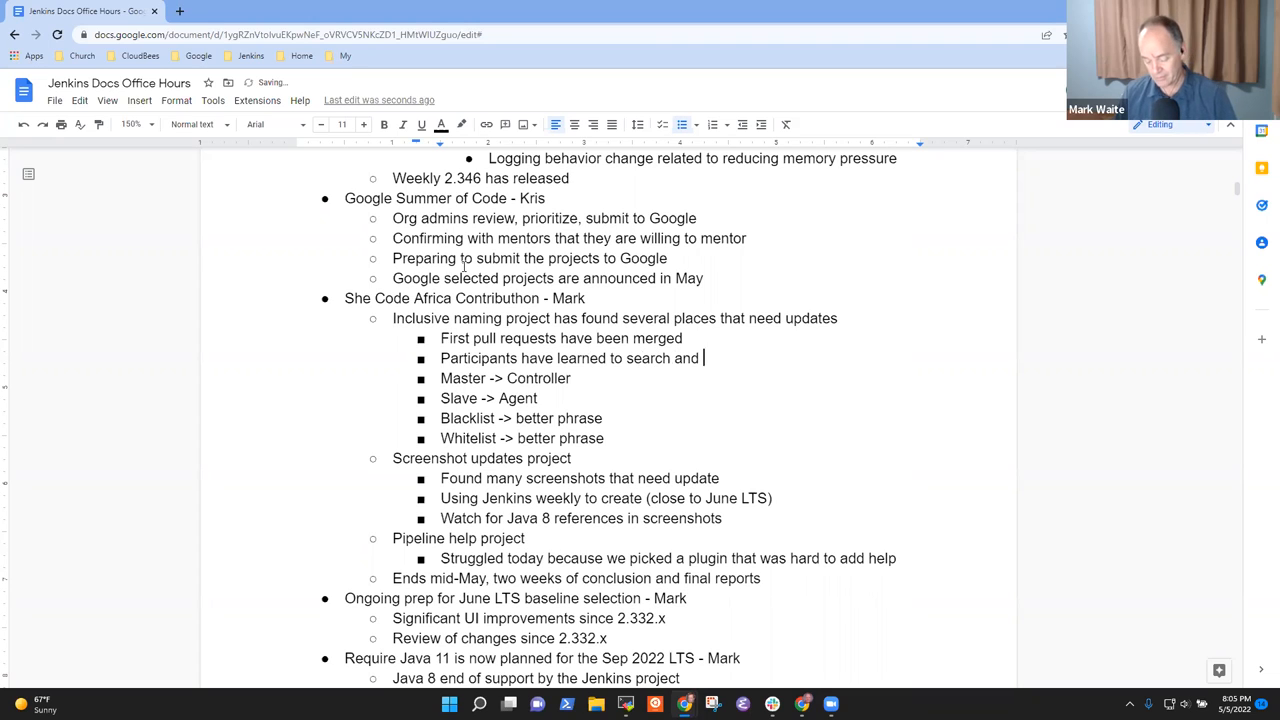
type("submit pull")
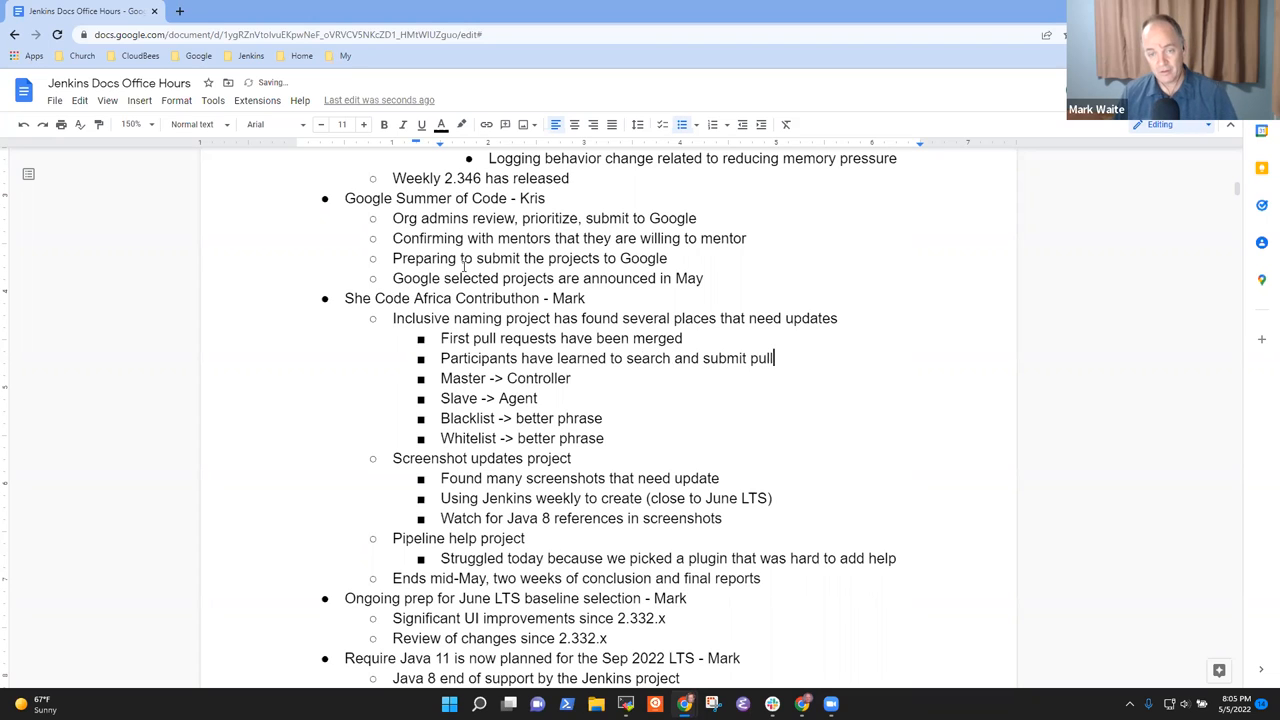
type("requests")
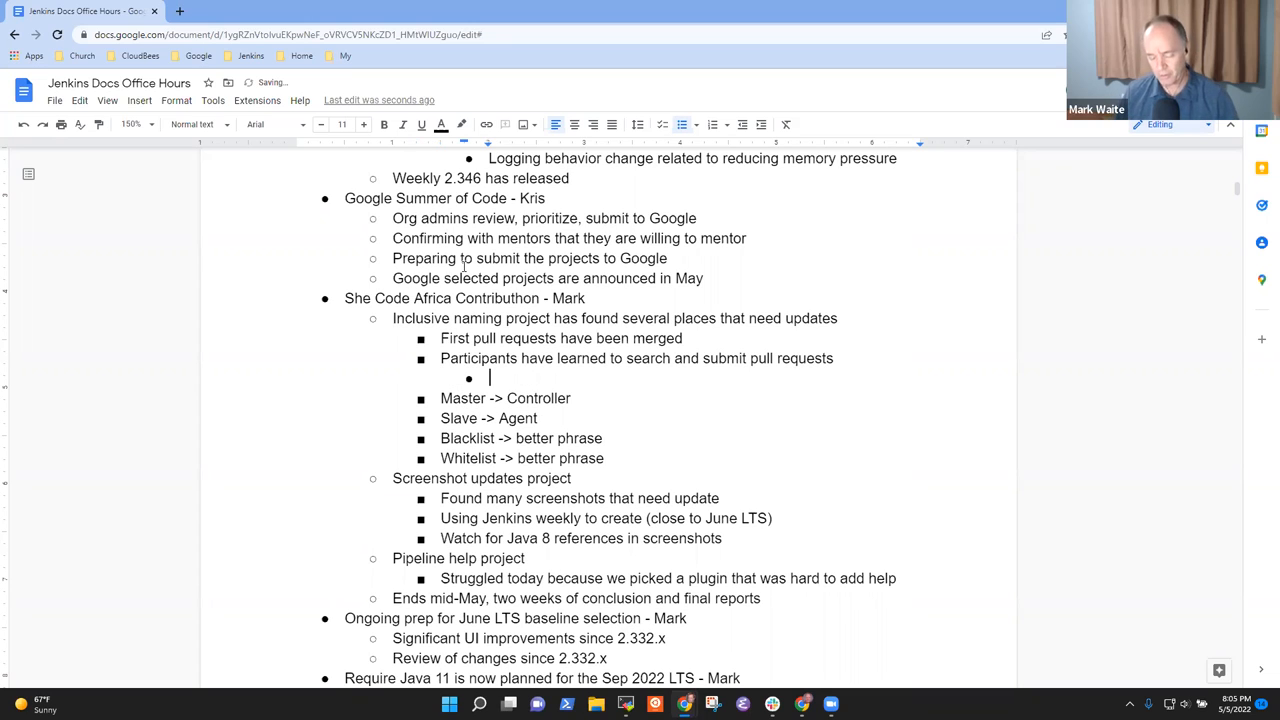
Add indented sub-point 'Multi-file pull requests from the GitHub web UI'
type("Mul")
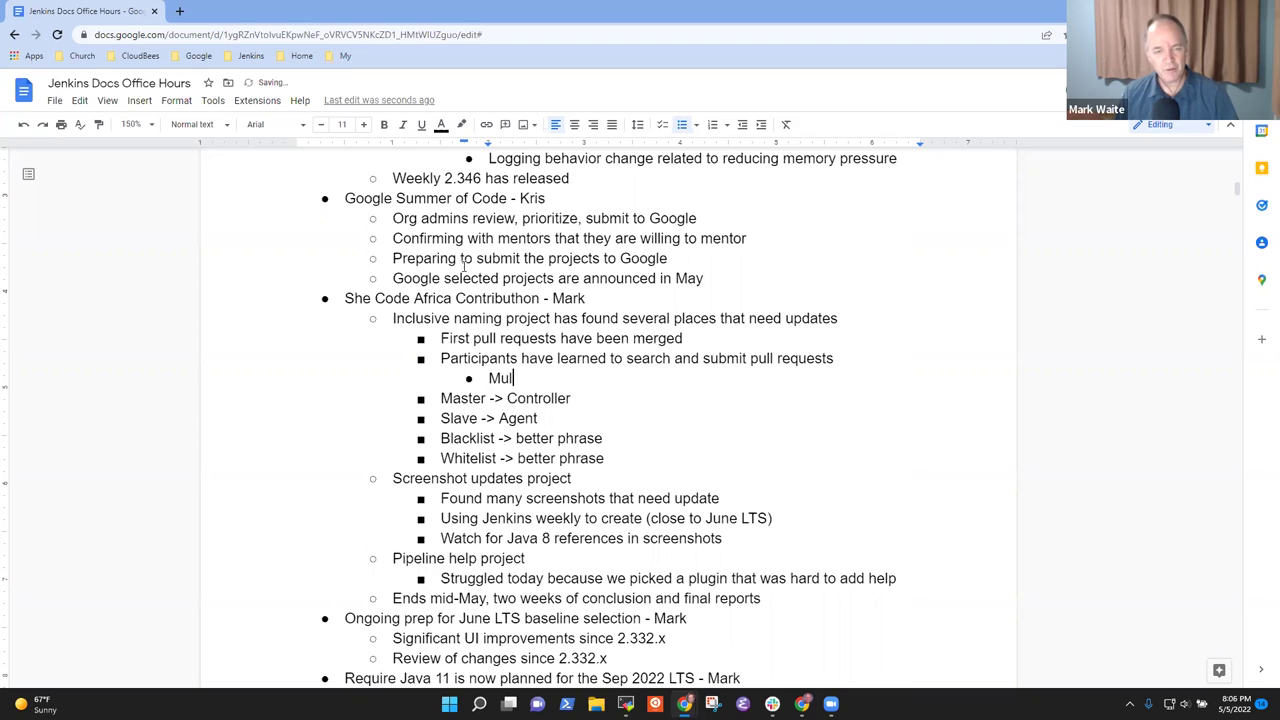
type("ti")
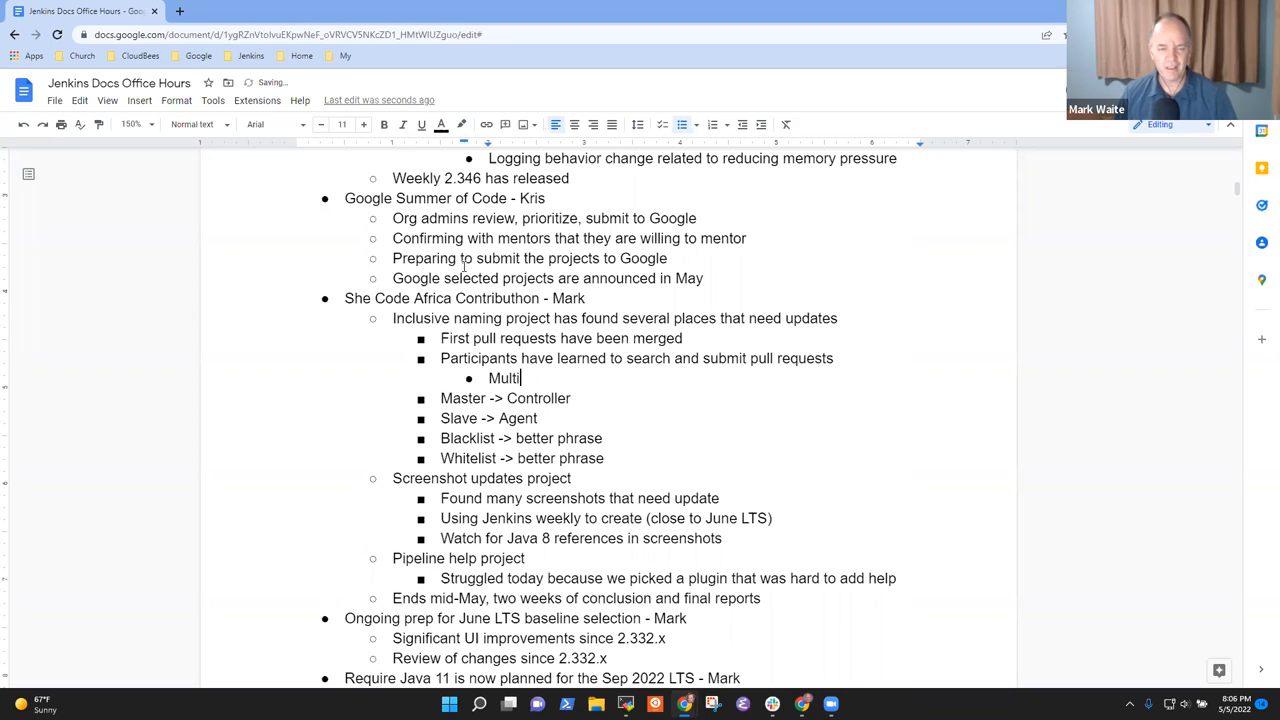
type("-file pul")
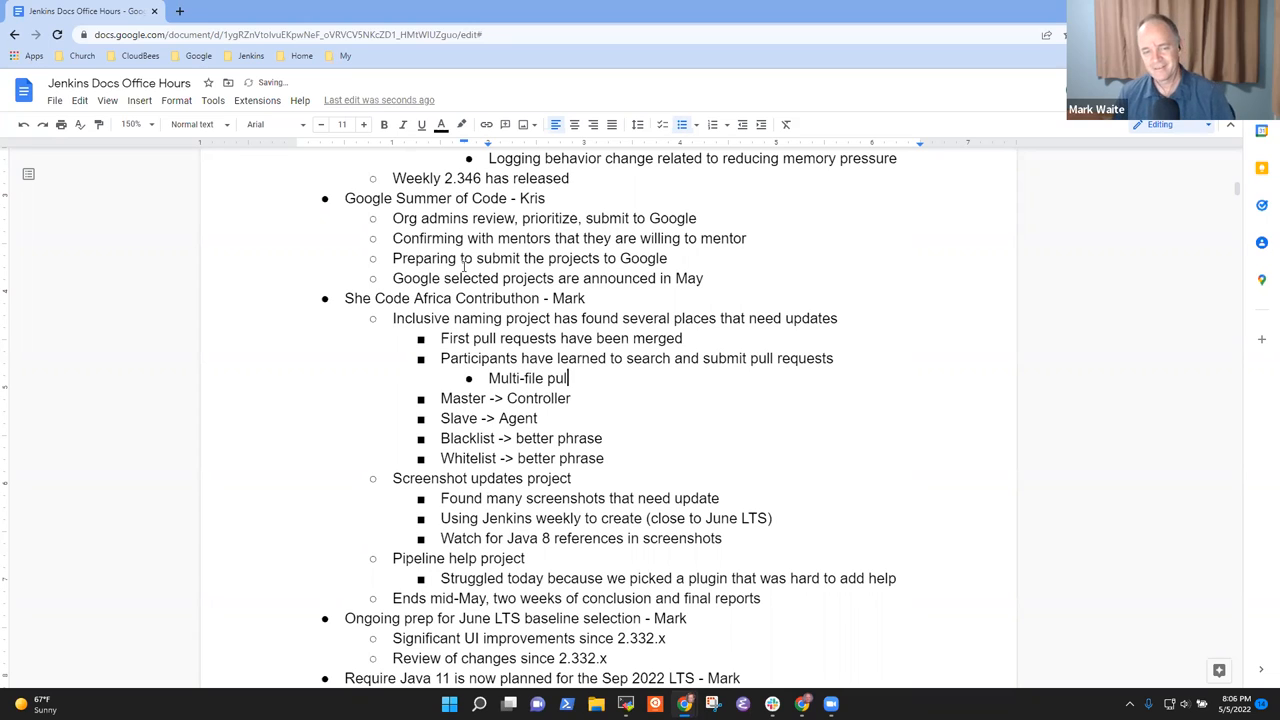
type("requests from")
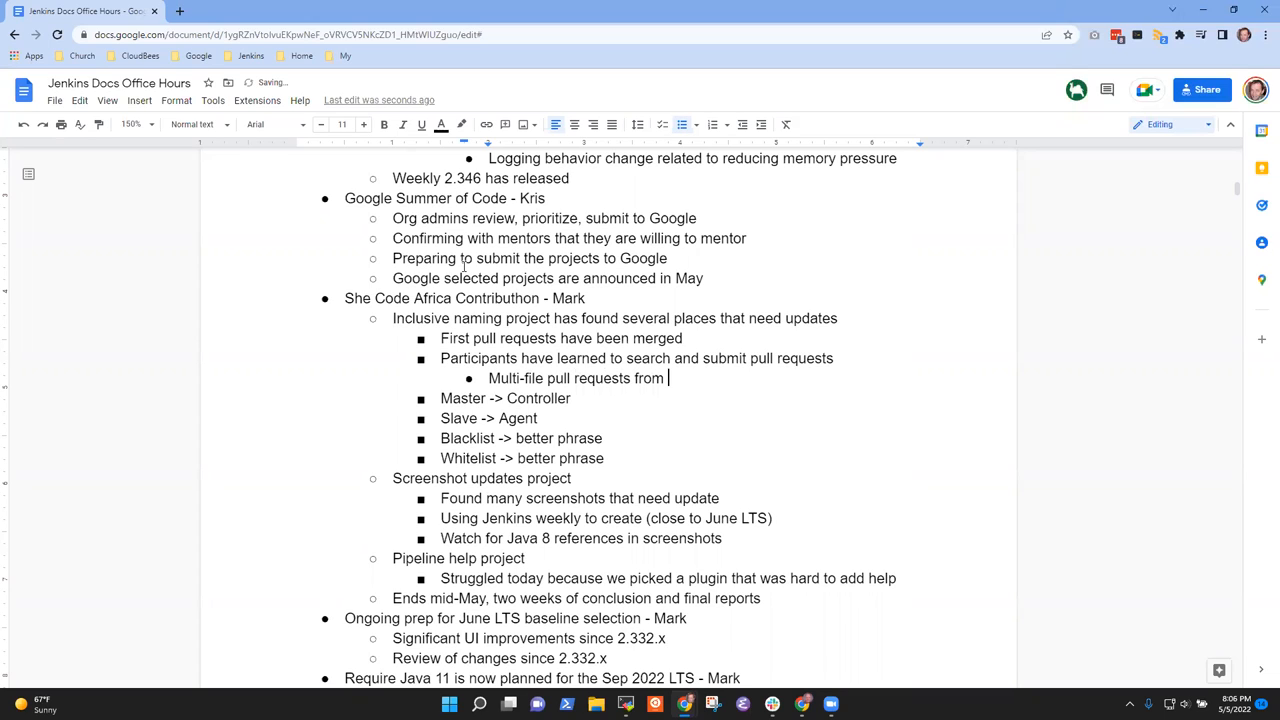
type("the pu")
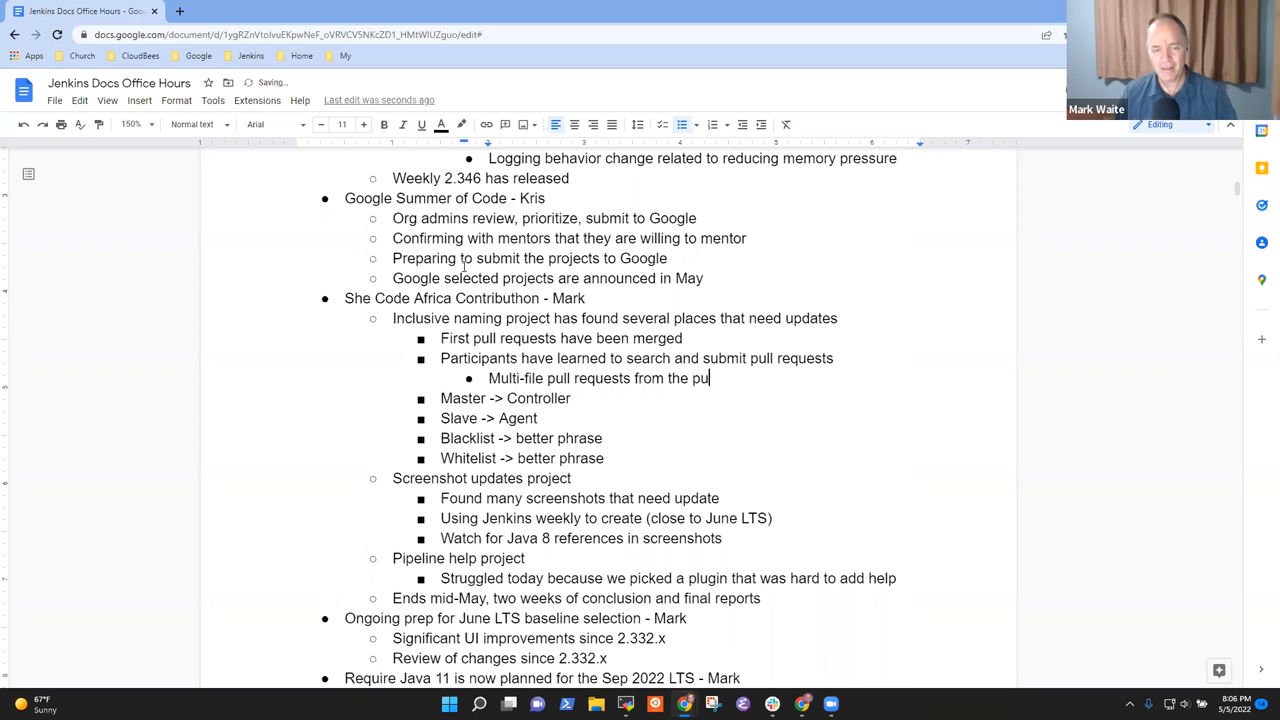
type("GitH")
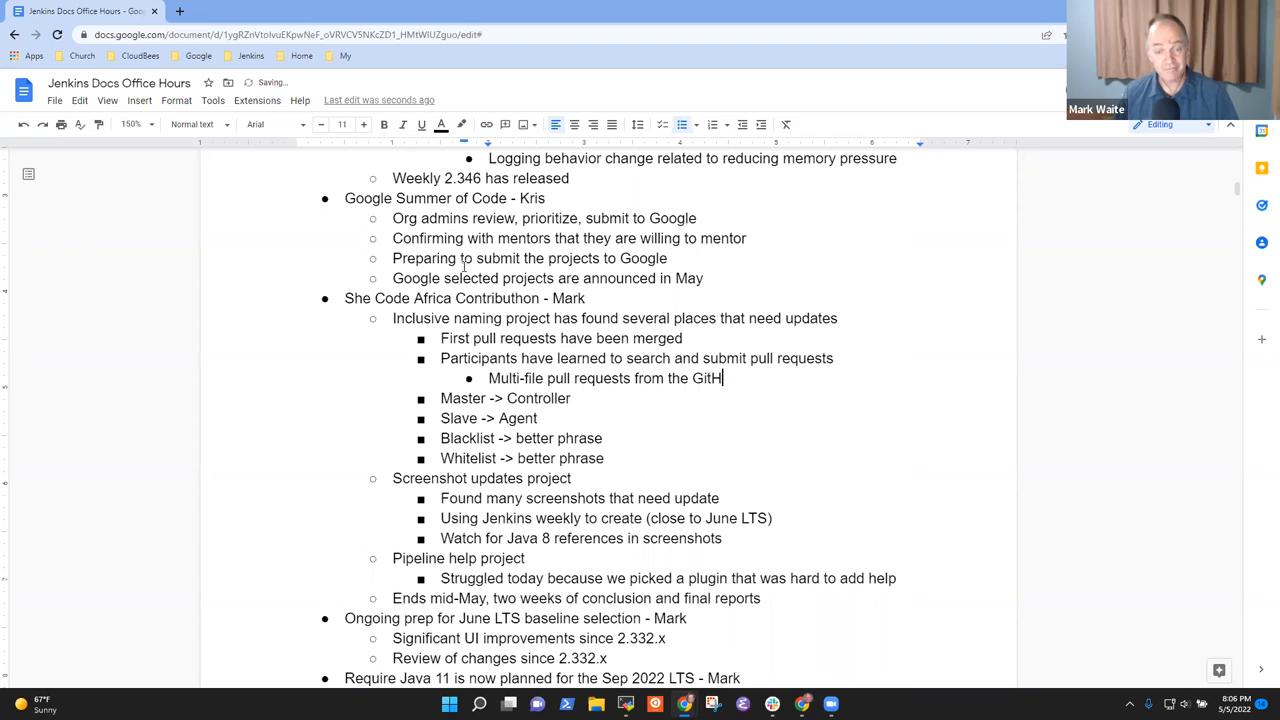
type("ub web")
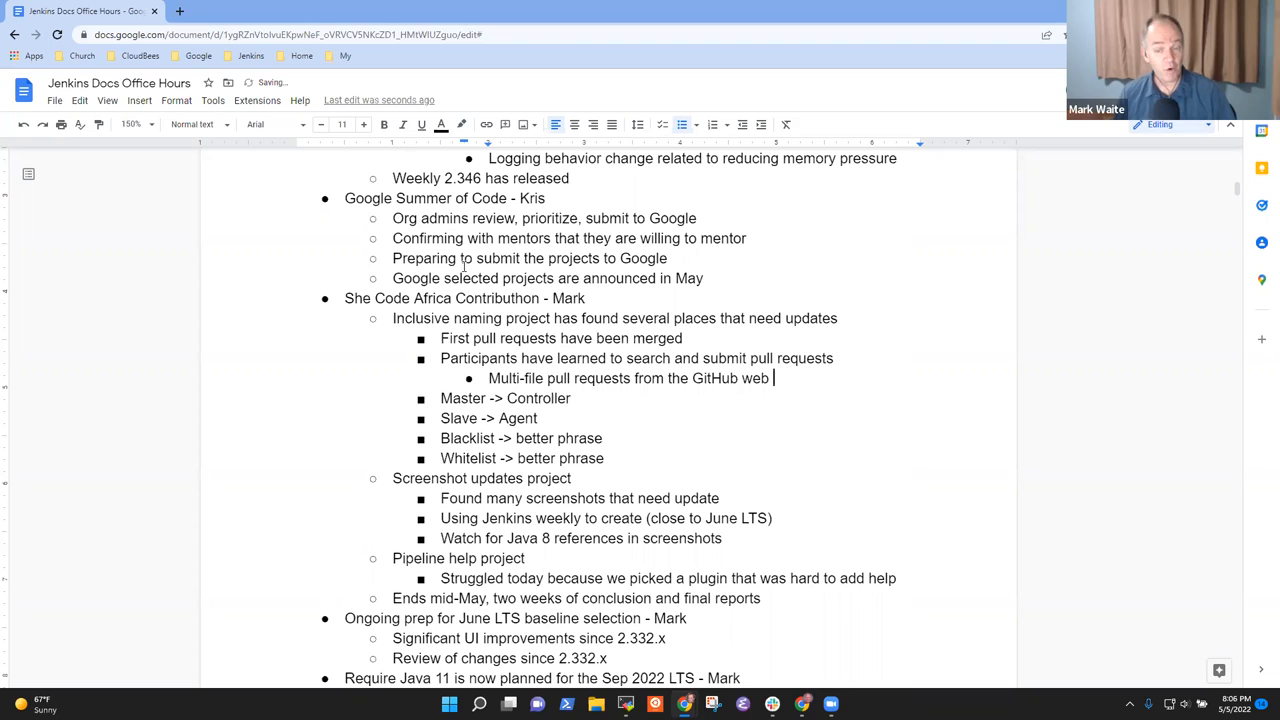
type("UI")
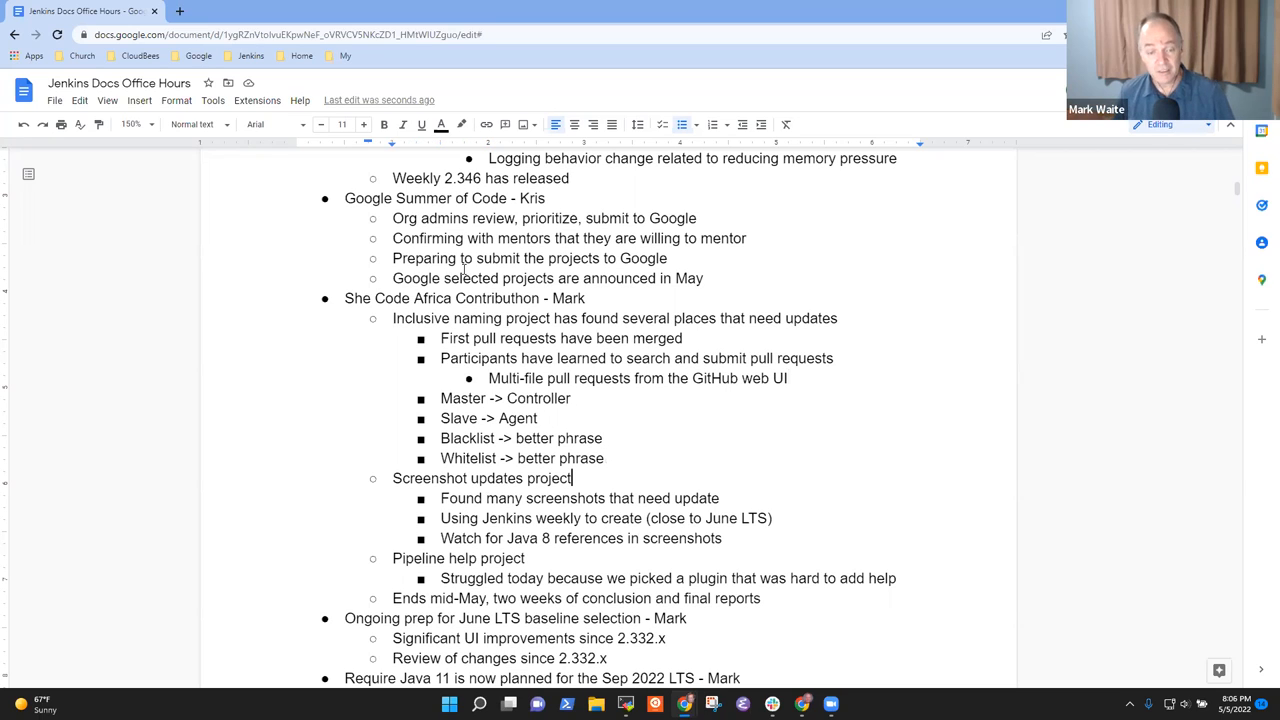
Add 'First pull requests have been merged' under Screenshot updates project
key("enter")
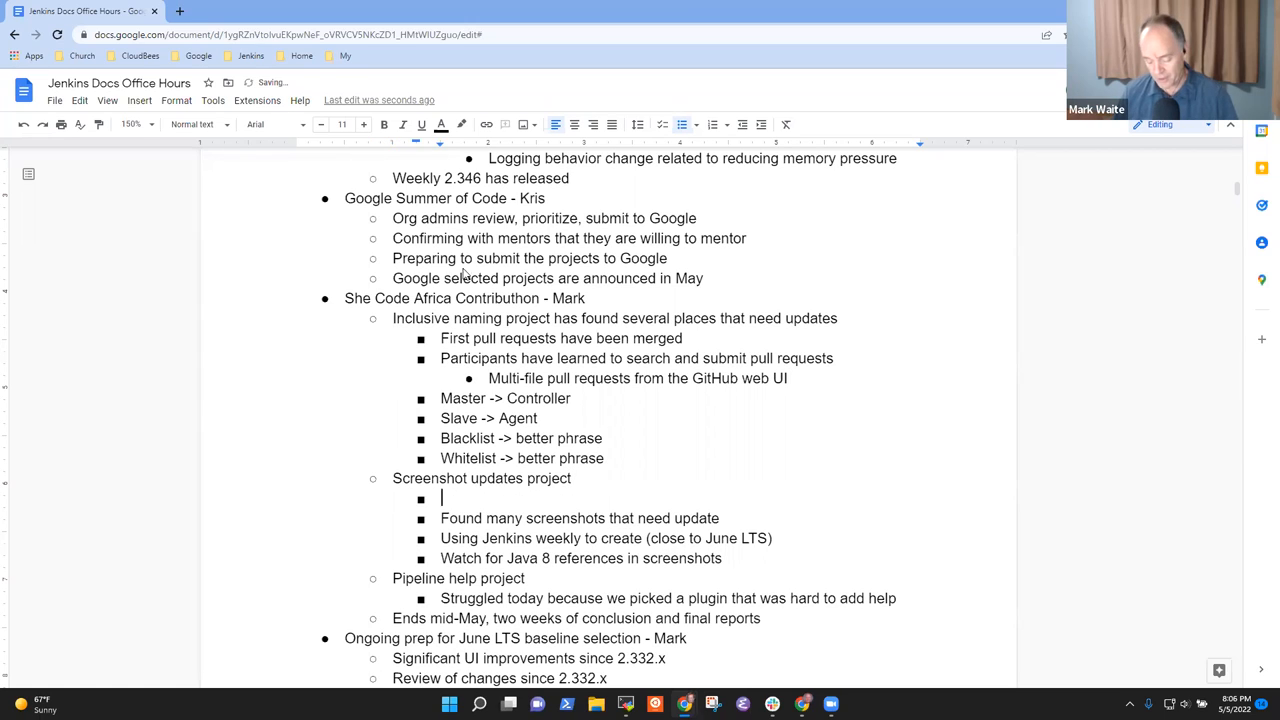
type("First pull requests merged")
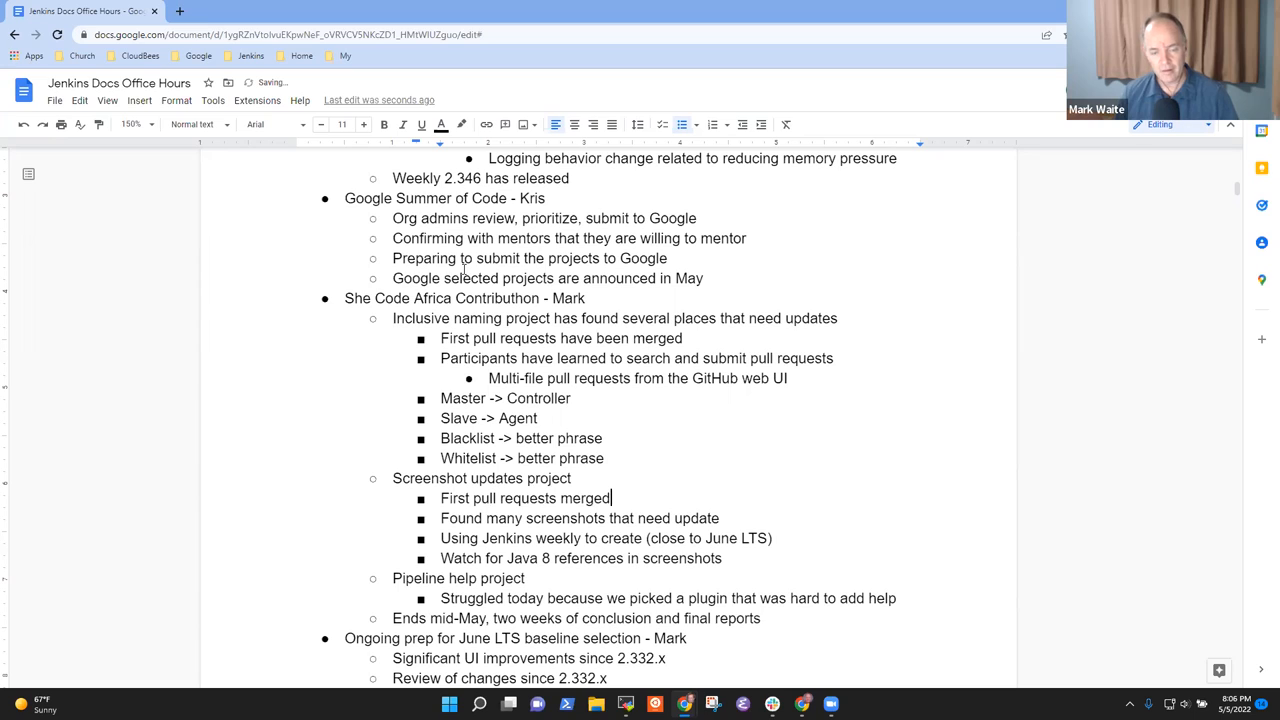
type("have been m")
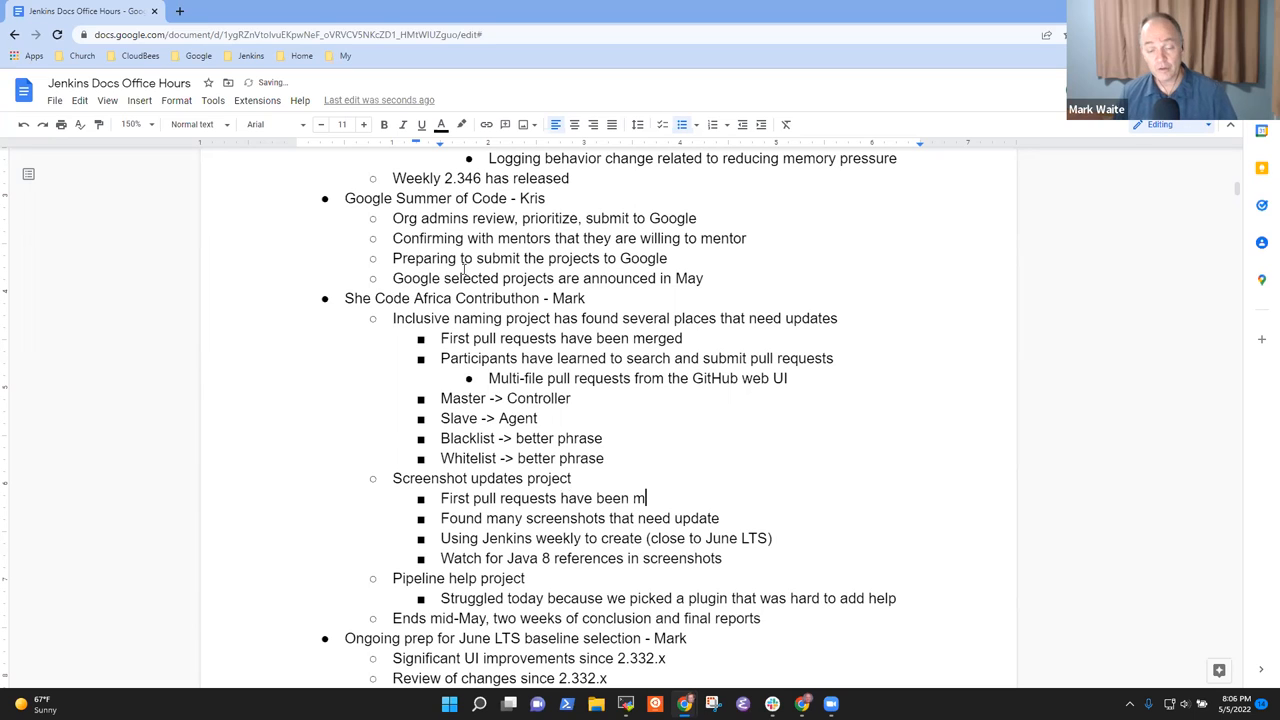
type("erged")
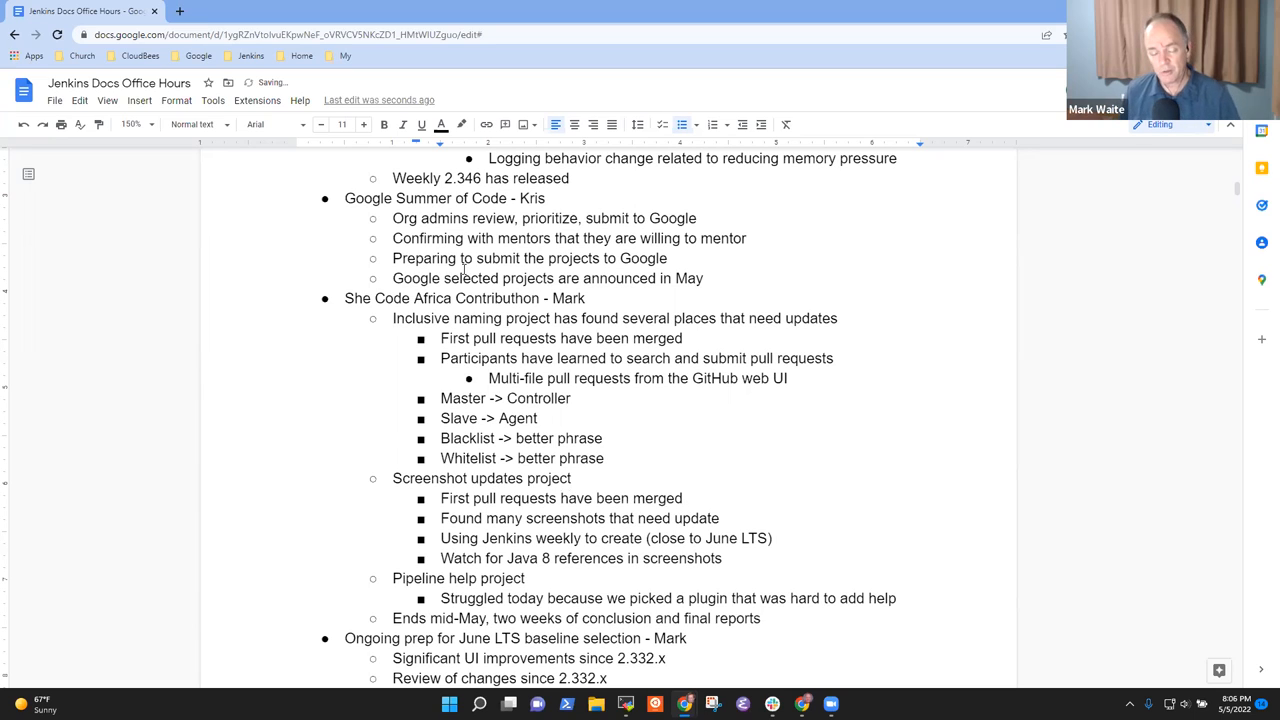
Add sub-bullets about using Jenkins weekly and inclusion in the June LTS
type("Usiung Jenkins w")
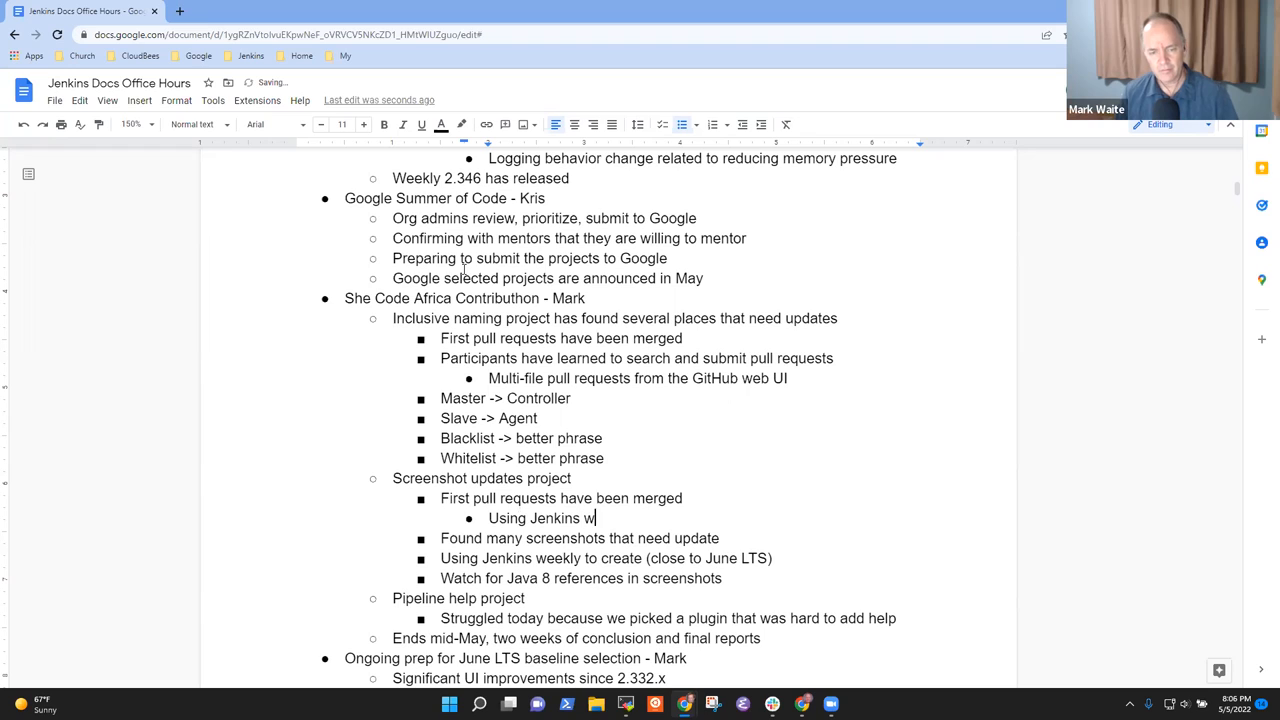
type("eekly to show the most recent")
type("Wi")
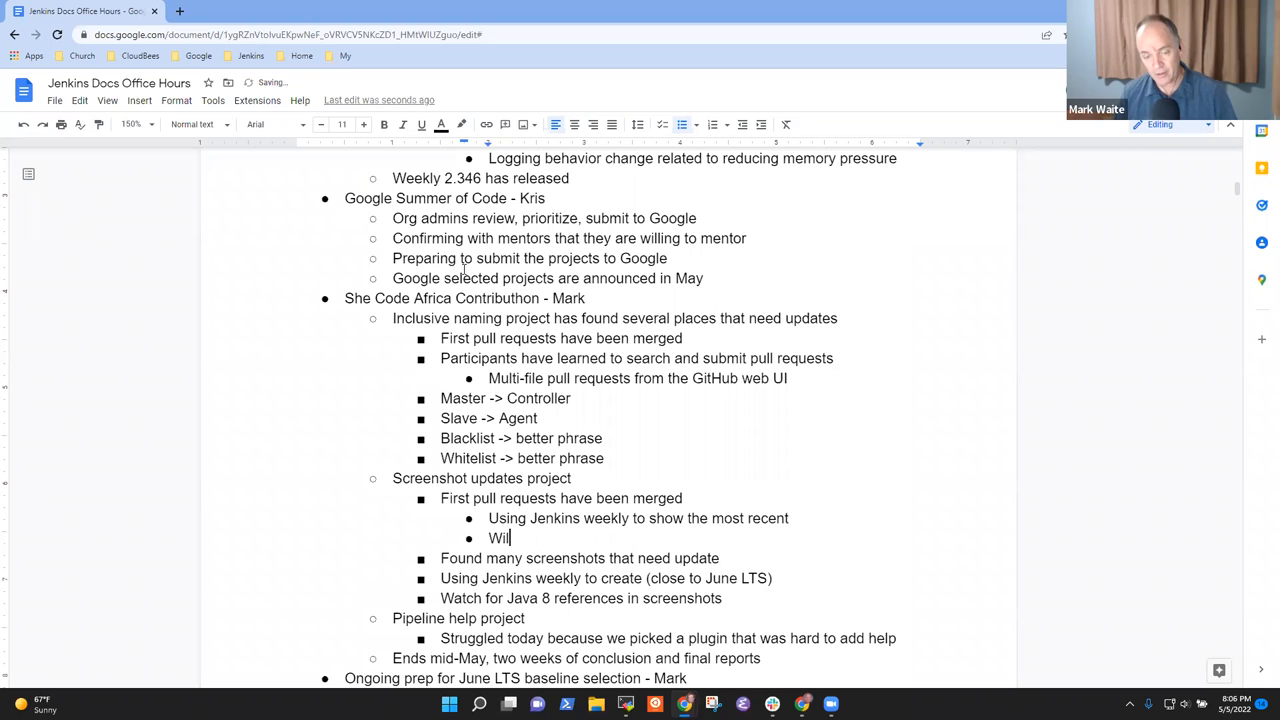
type("l be in")
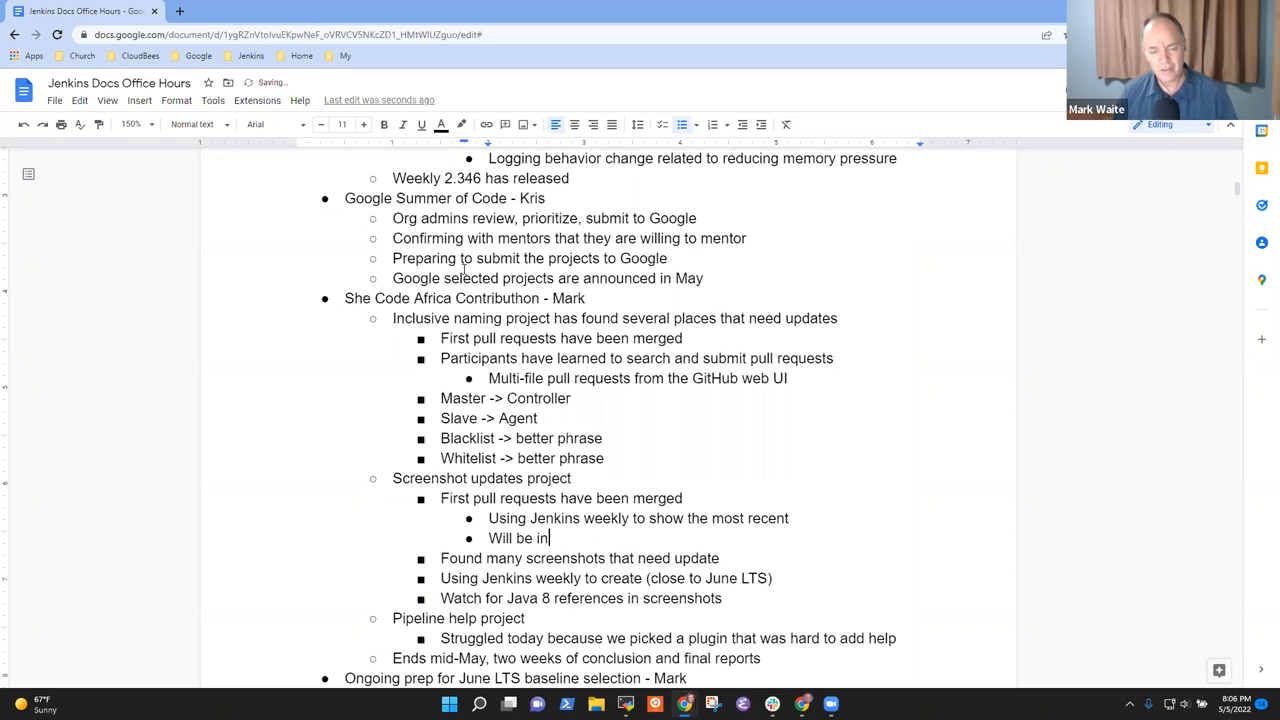
type("cluded")
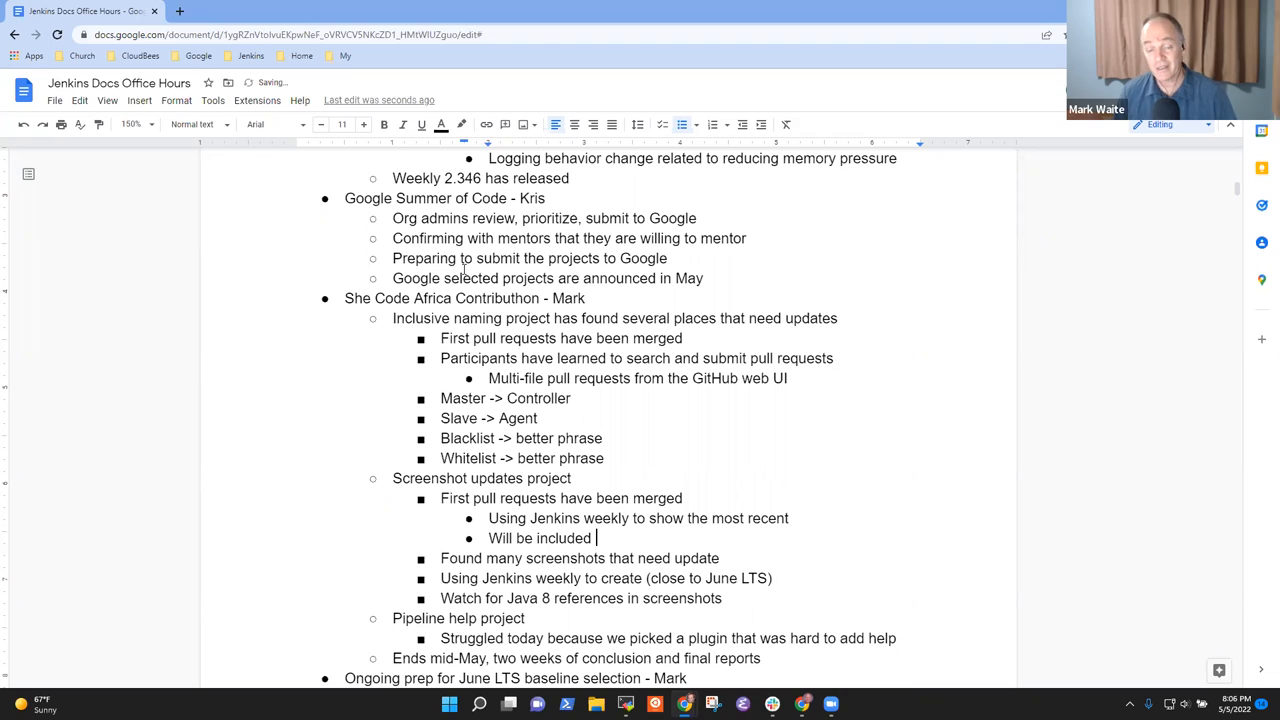
type("in")
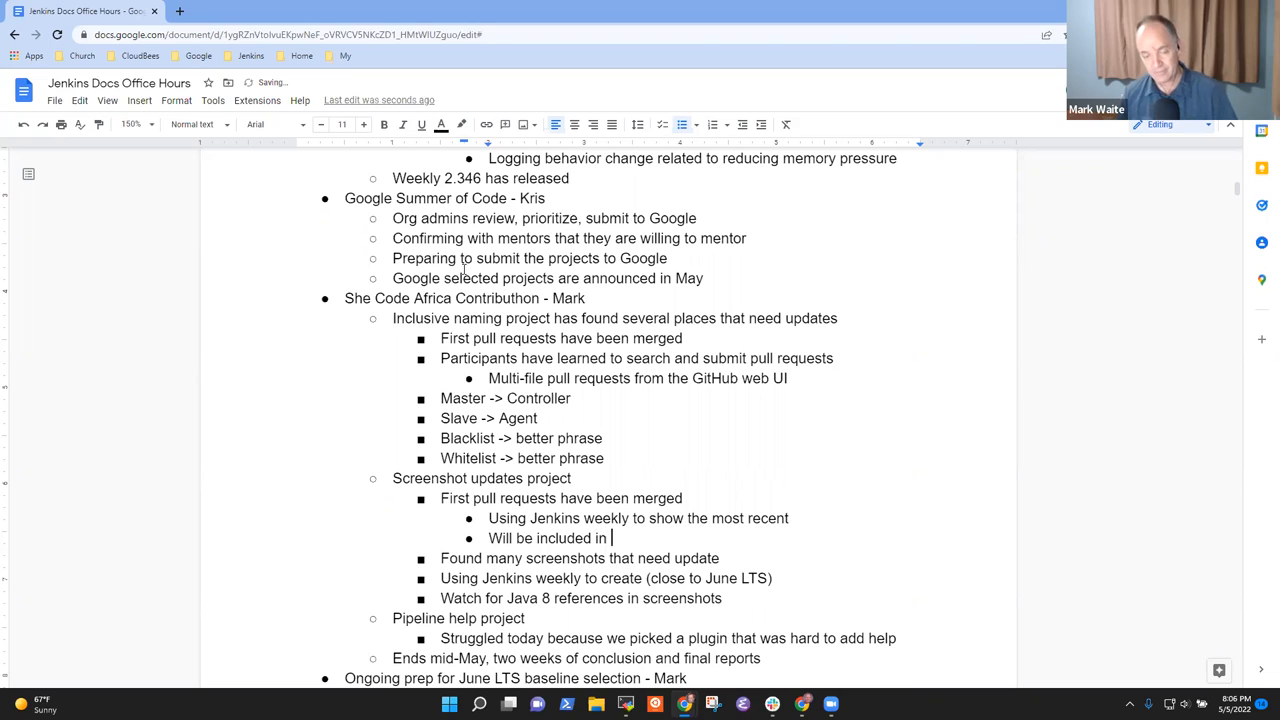
type("the June")
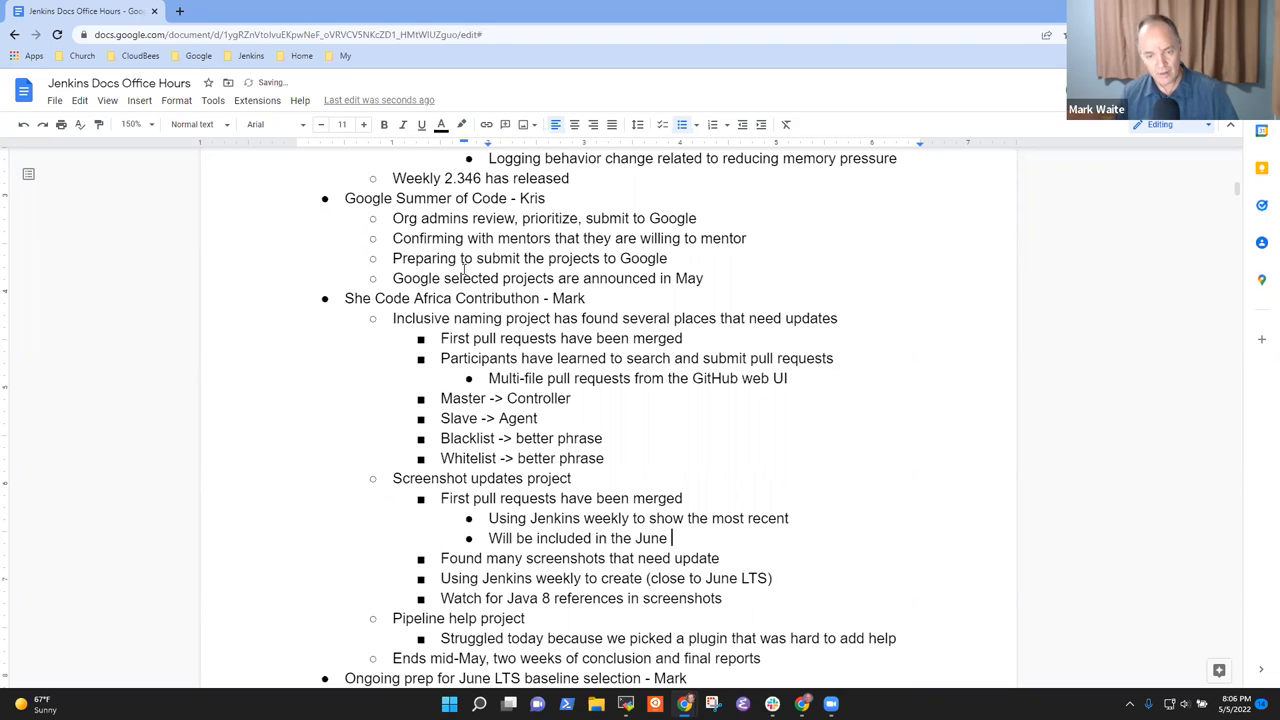
type("LTS")
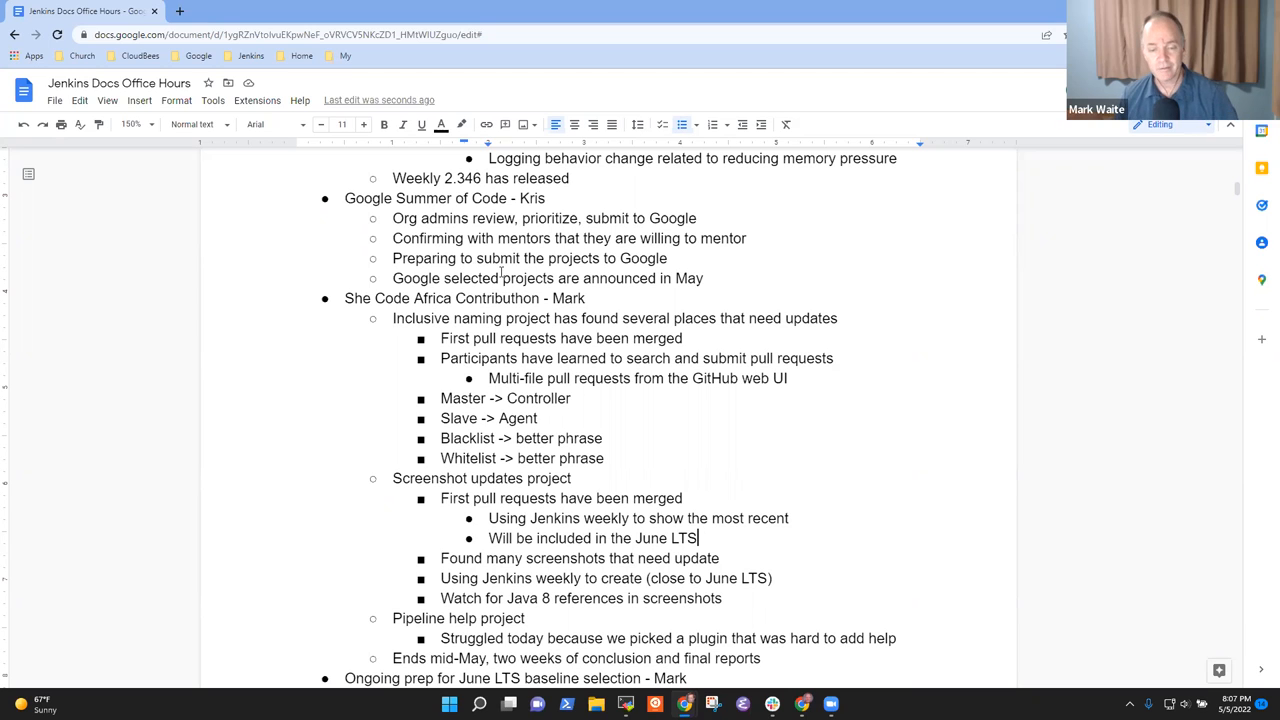
scroll("down", 3)
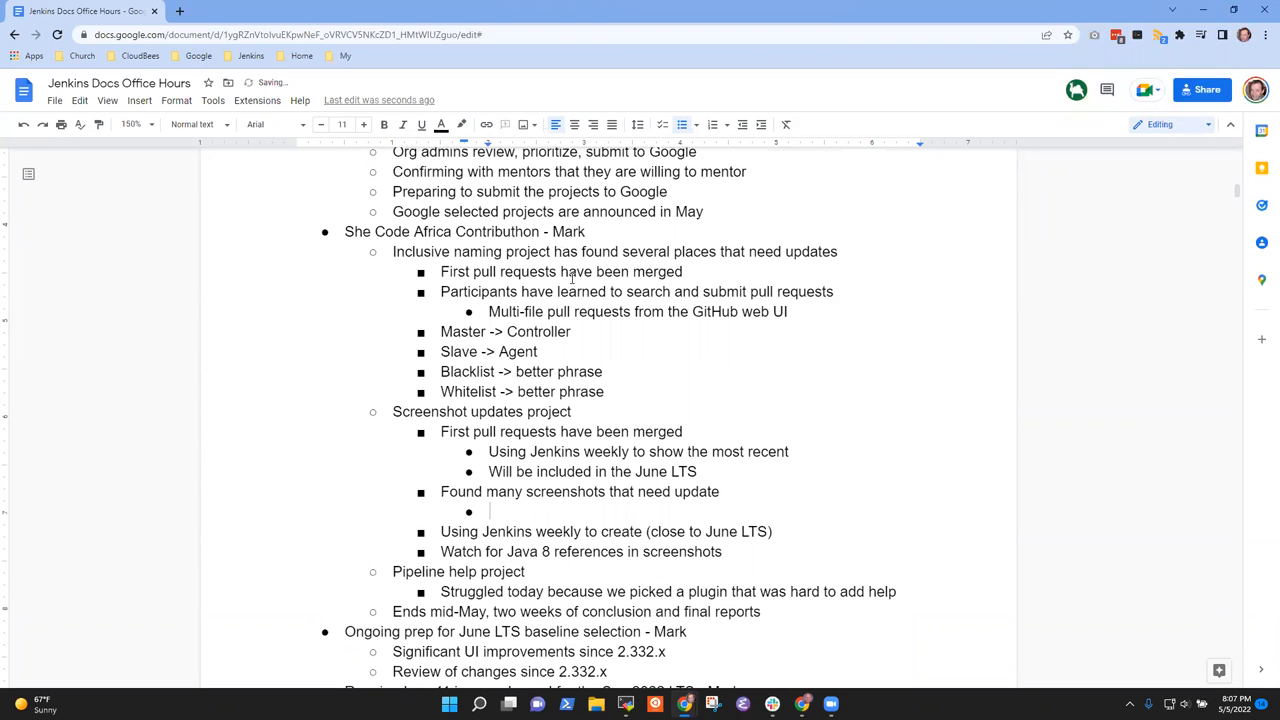
Note most screenshots are in the user handbook and few are in tutorials
key("Backspace")
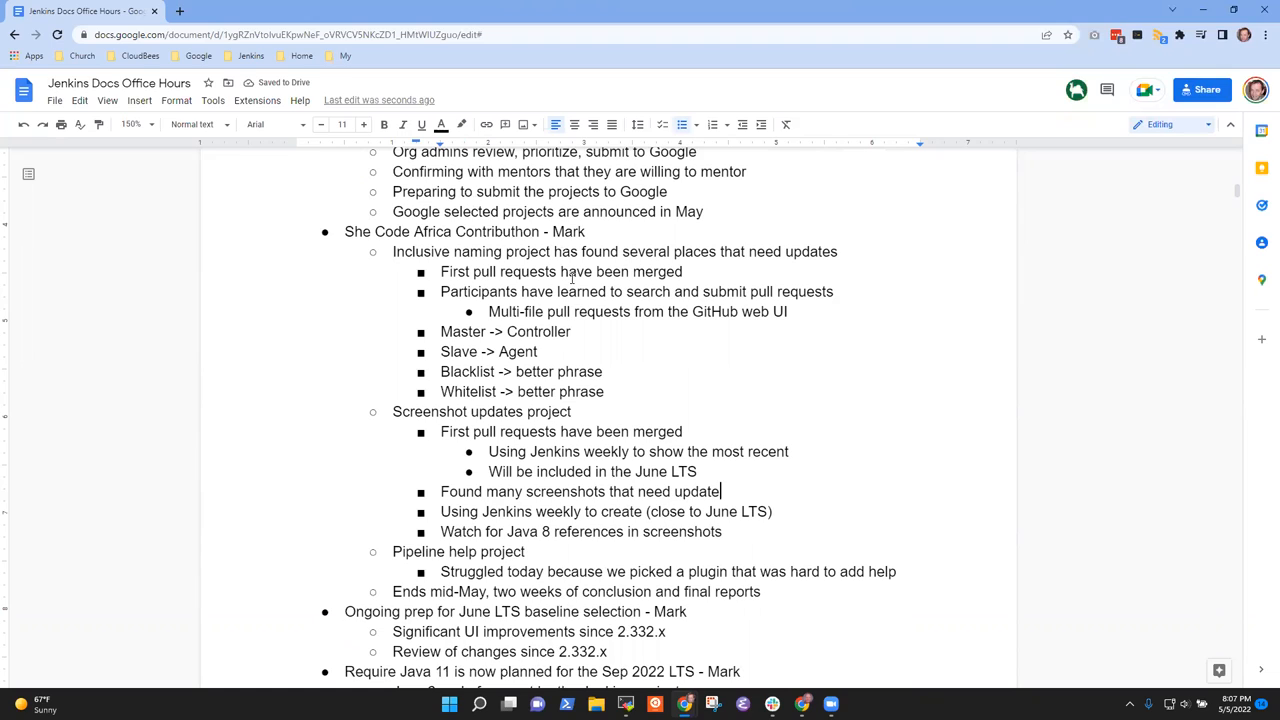
key("enter")
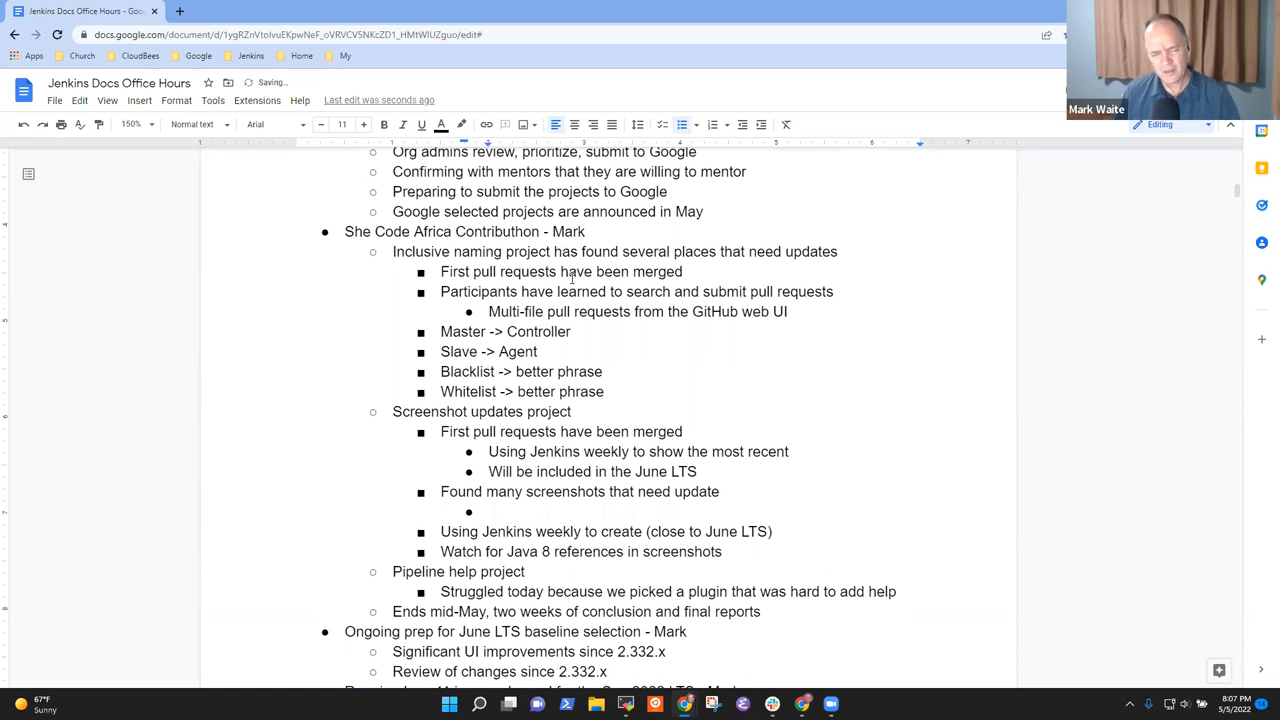
type("B")
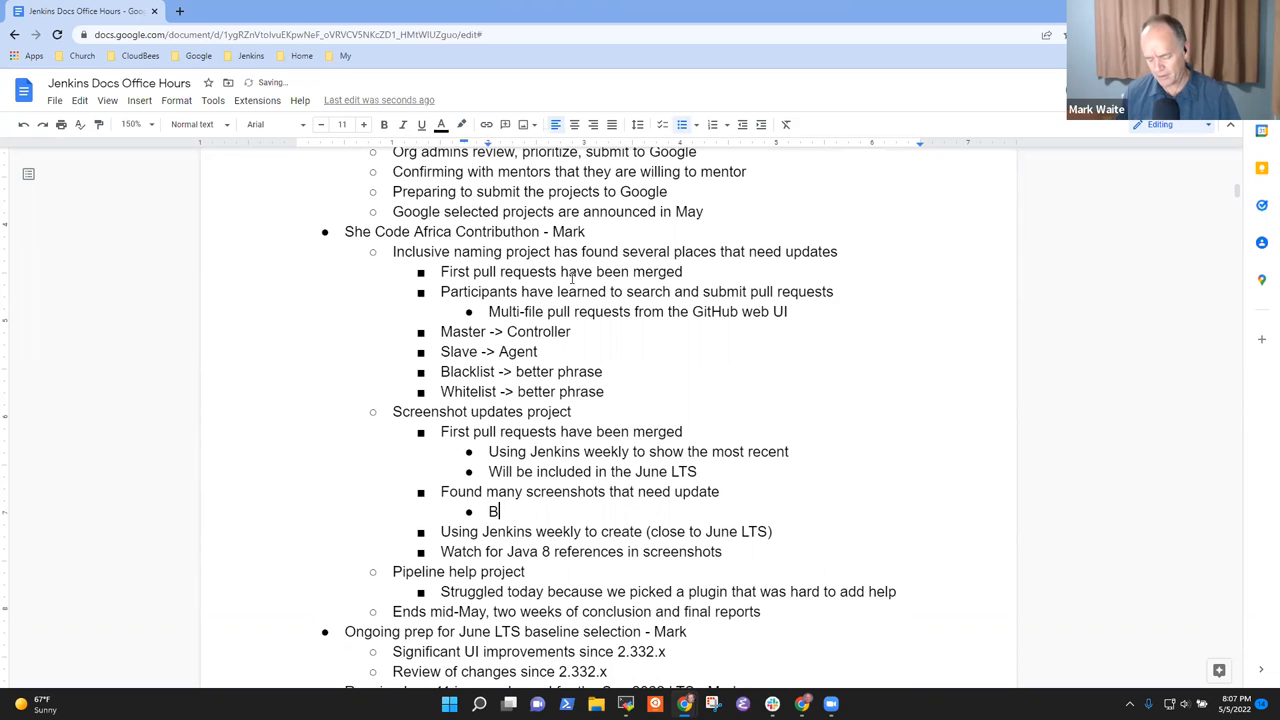
type("ost of them are in")
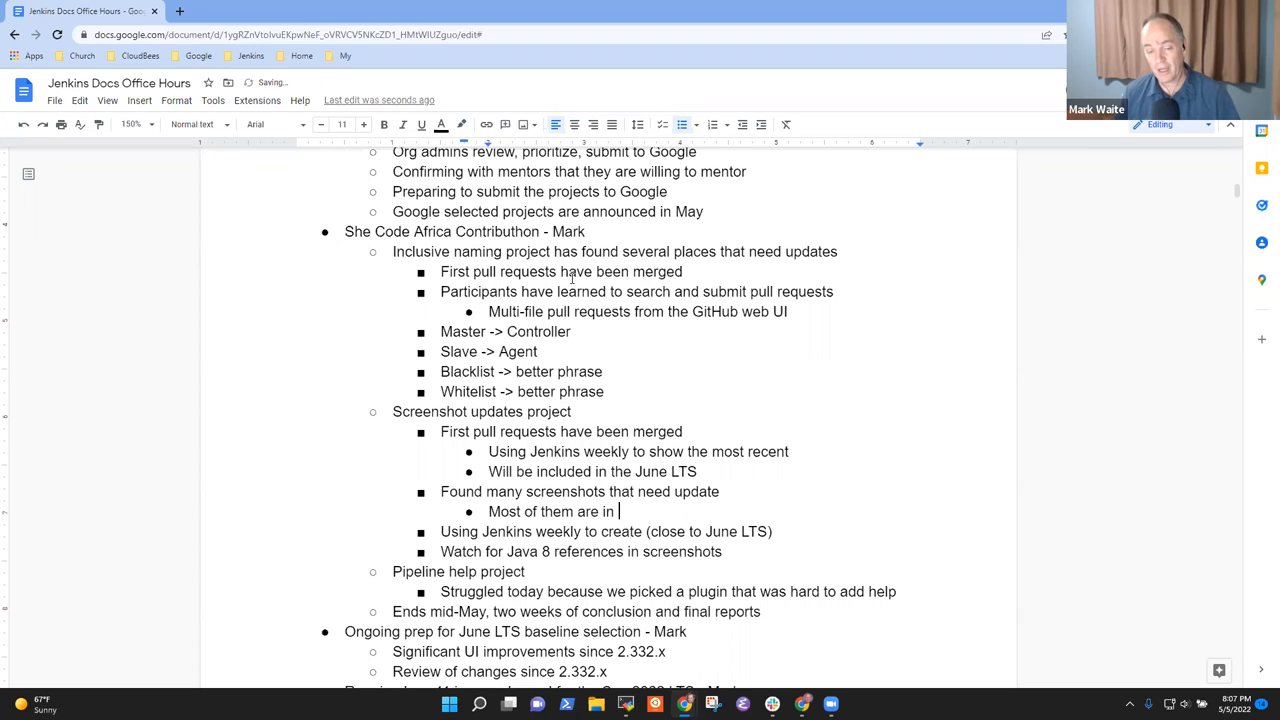
type("the user handbook")
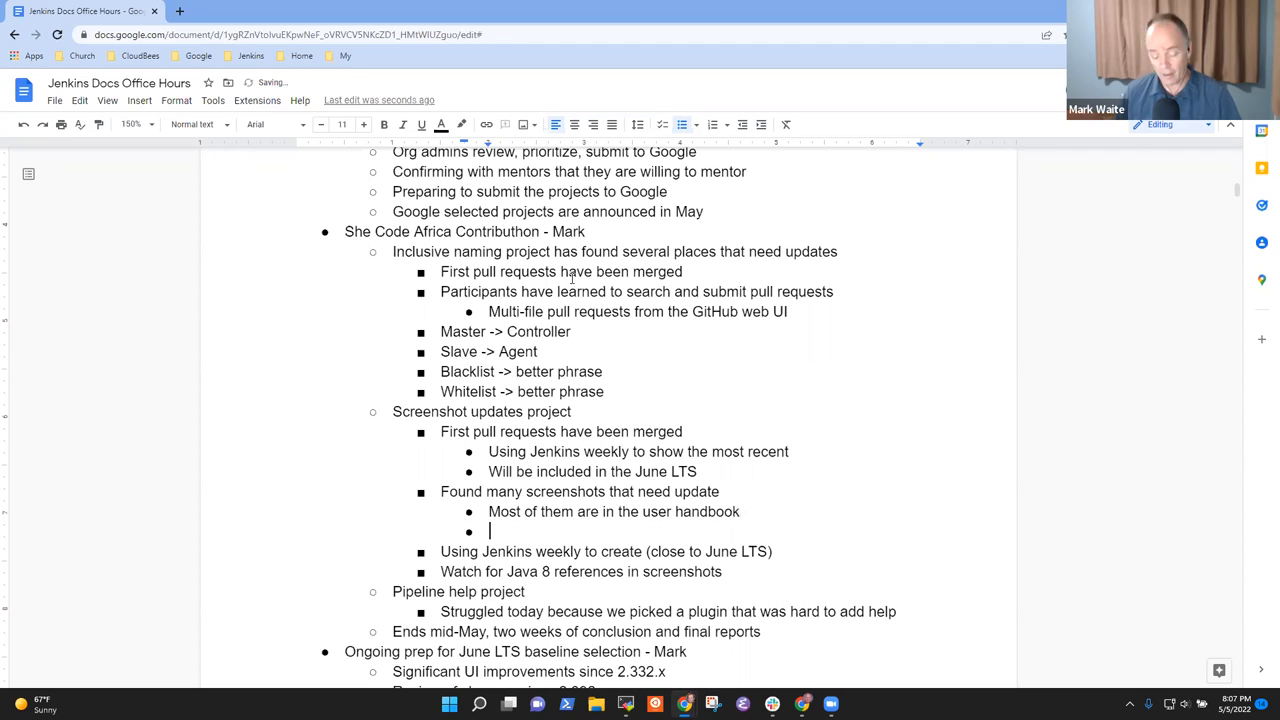
type("Few are in tut")
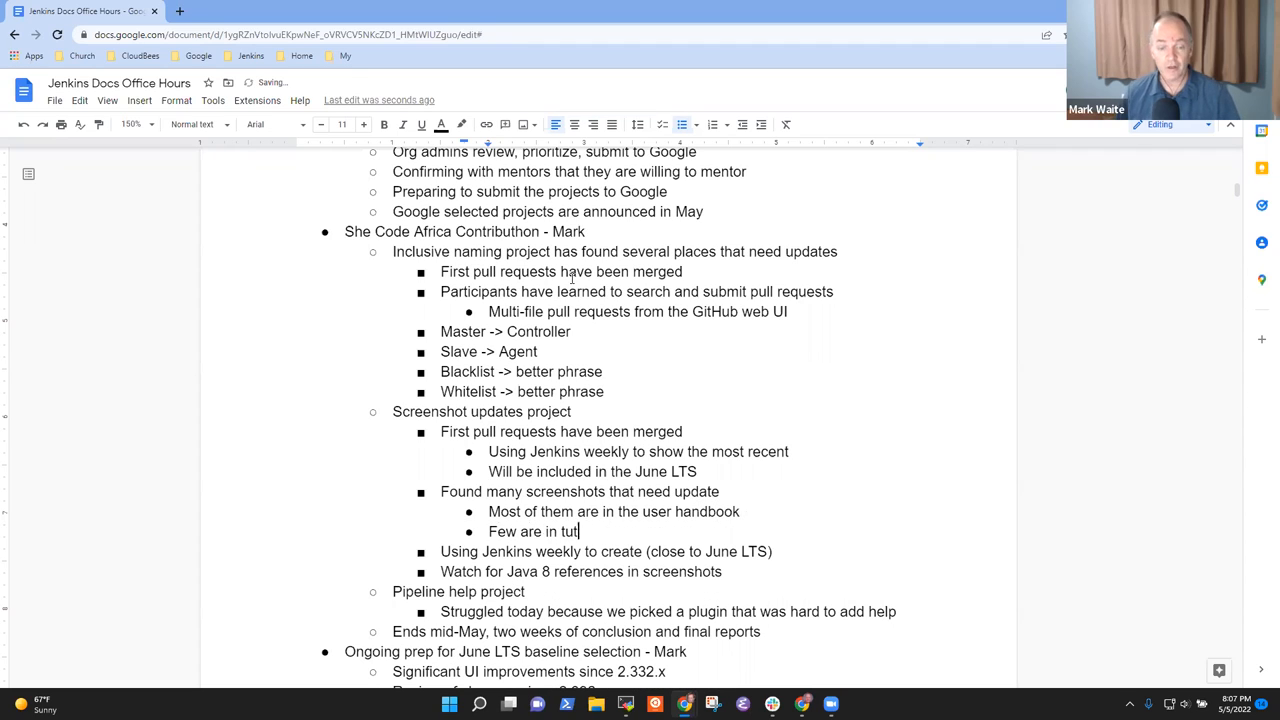
type("orials")
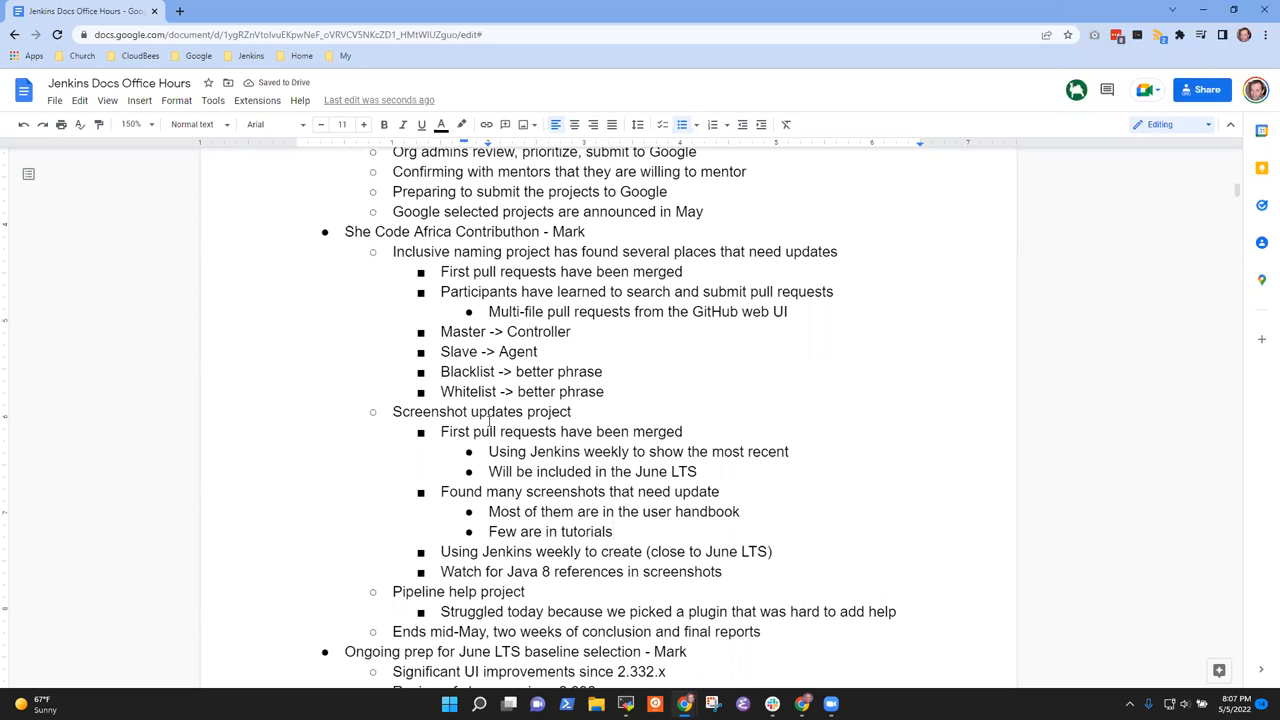
Add sub-bullet 'Menus look wrong, plugin manager layout is outdated'
left_click(616, 531)
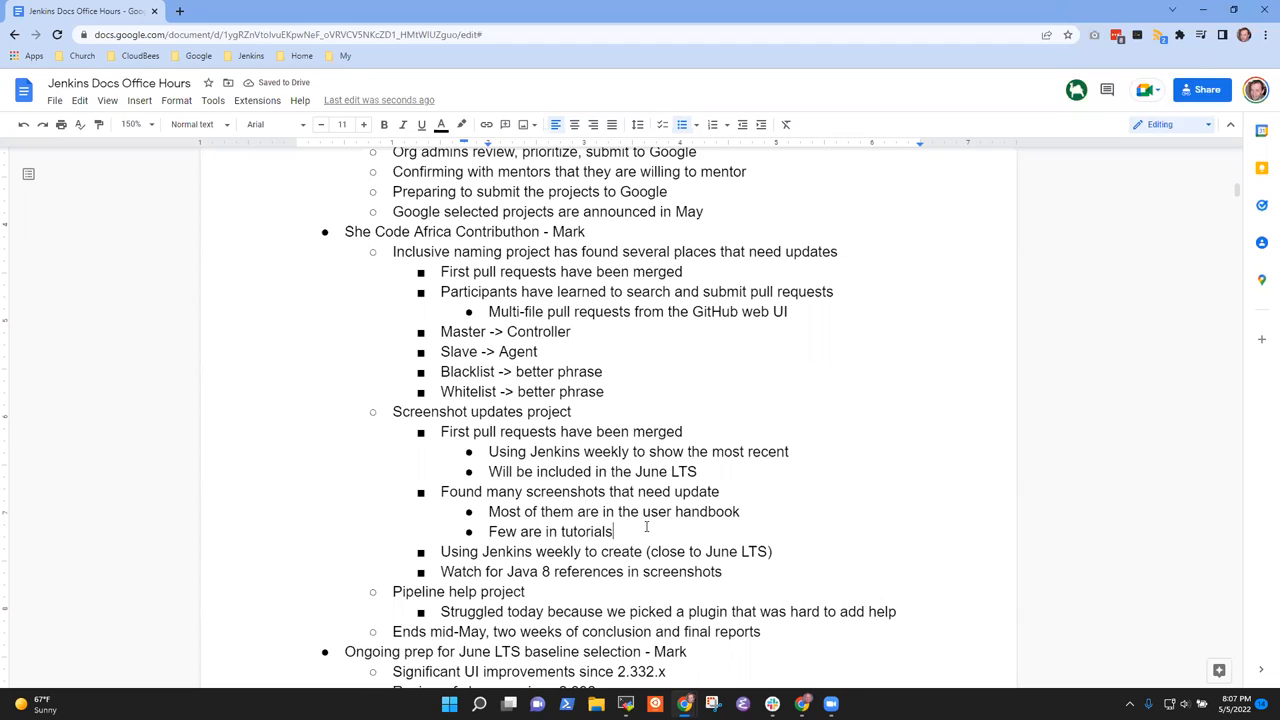
key("enter")
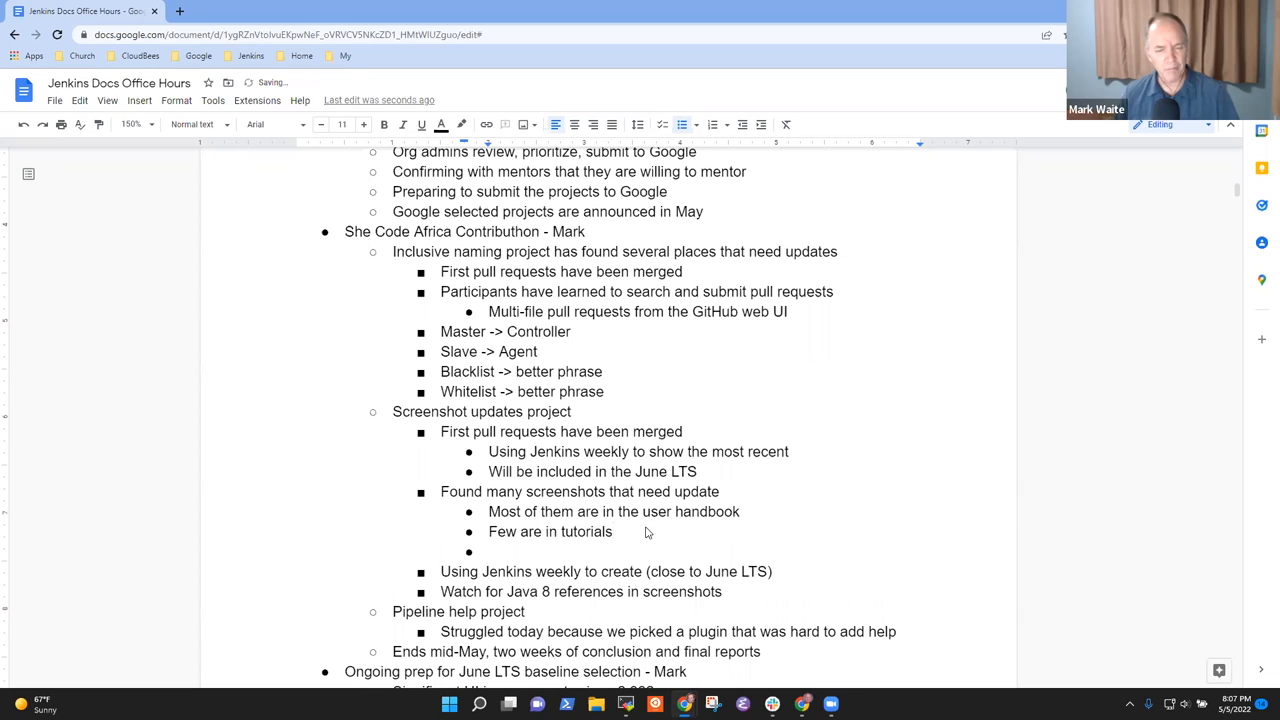
type("Menus look")
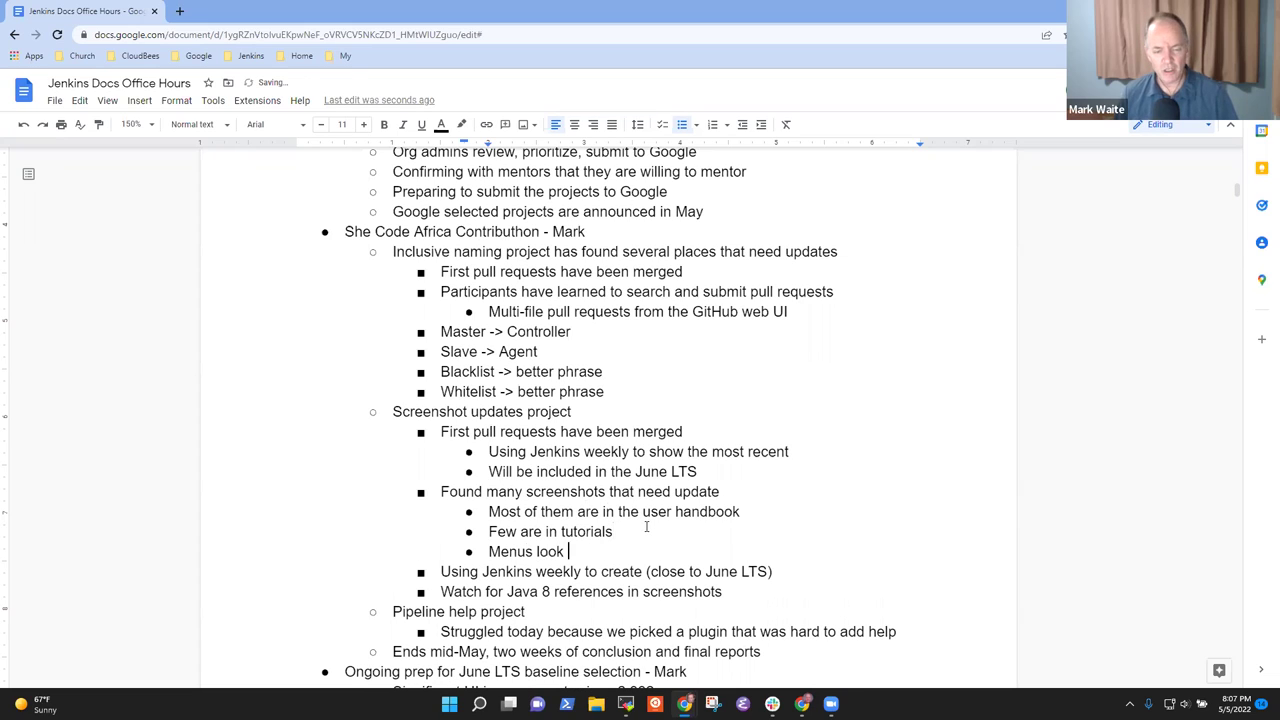
type("wrong,")
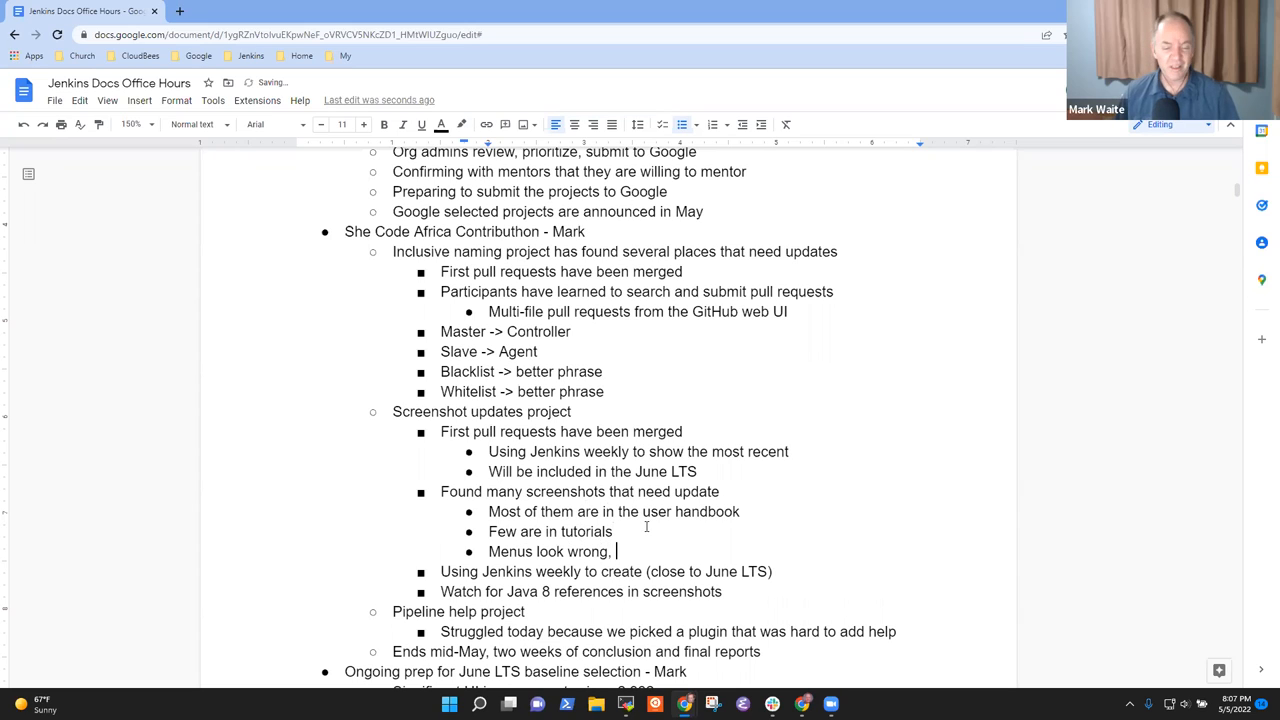
type("plugin manager")
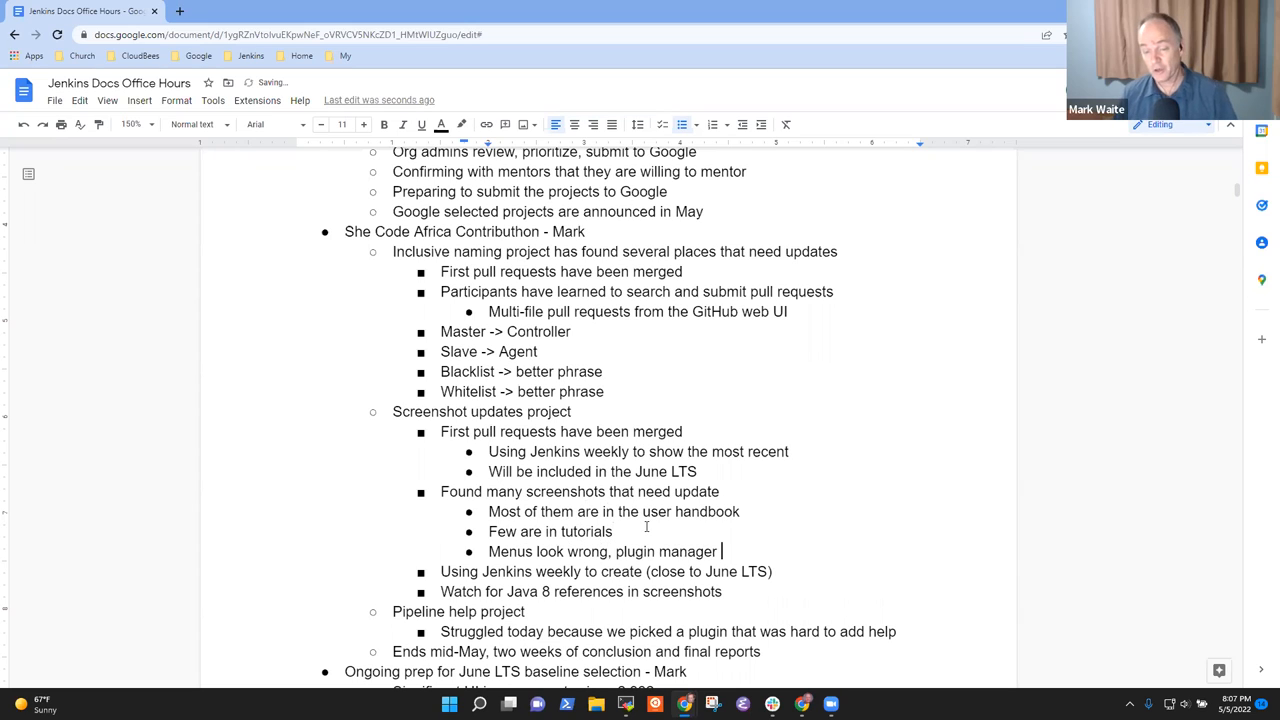
type("layout")
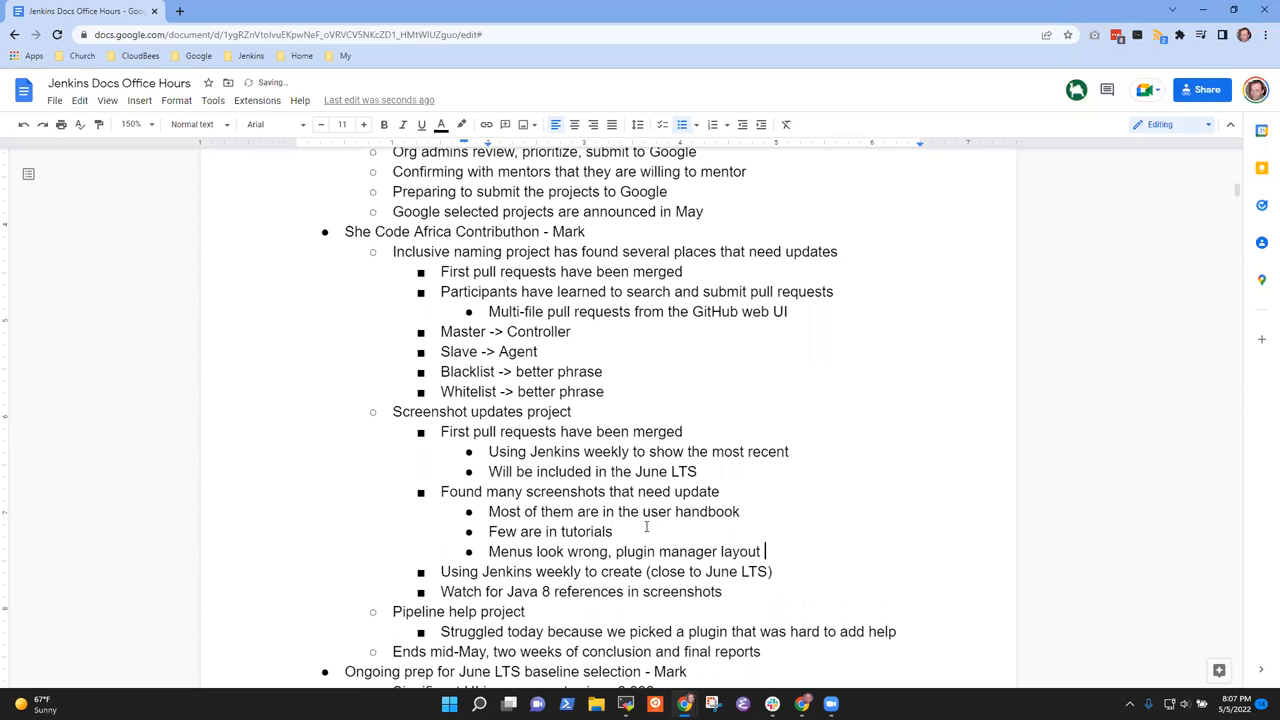
type("is i")
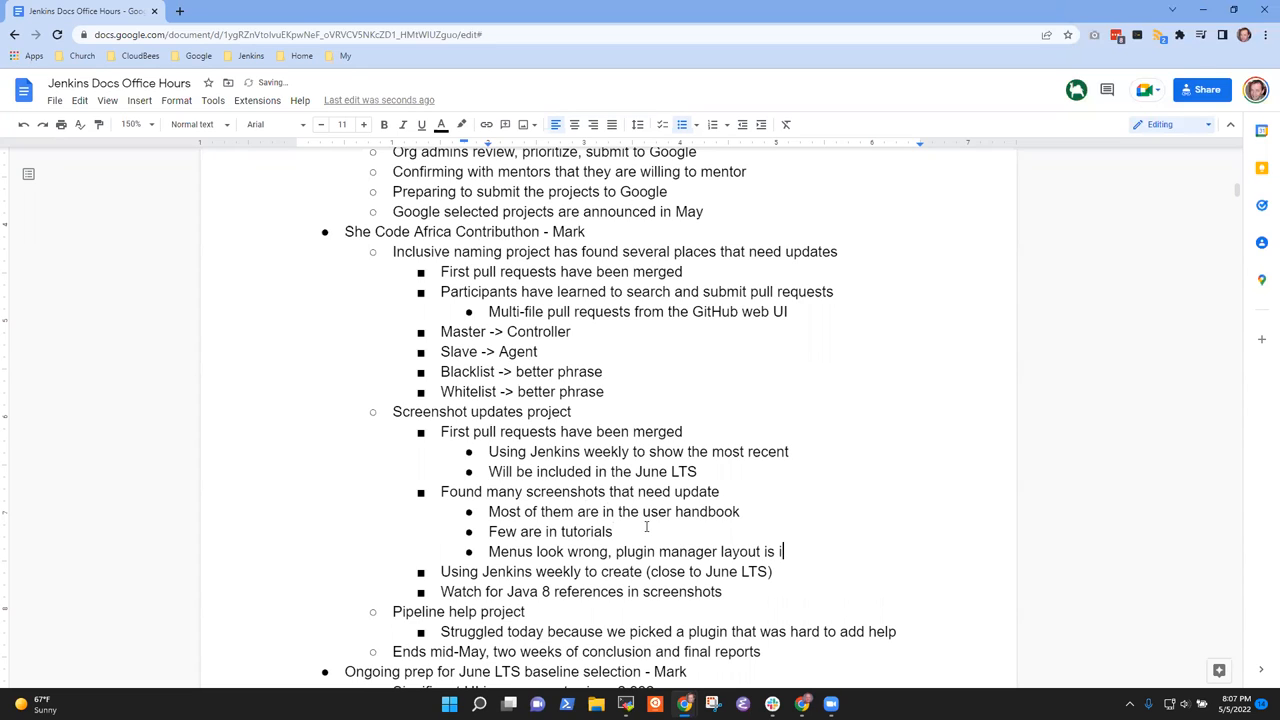
type("outdated")
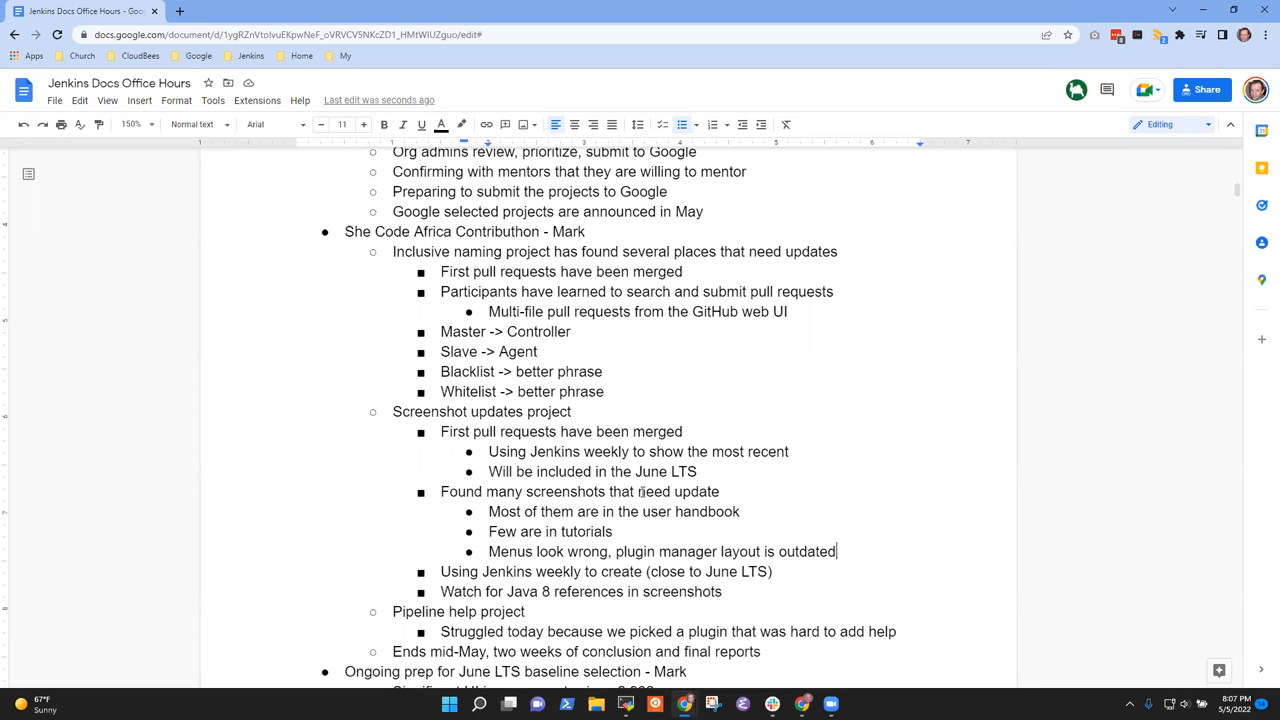
Add 'Guided them to the git plugin' before 'Struggled today' in Pipeline help notes
scroll("down", 3)
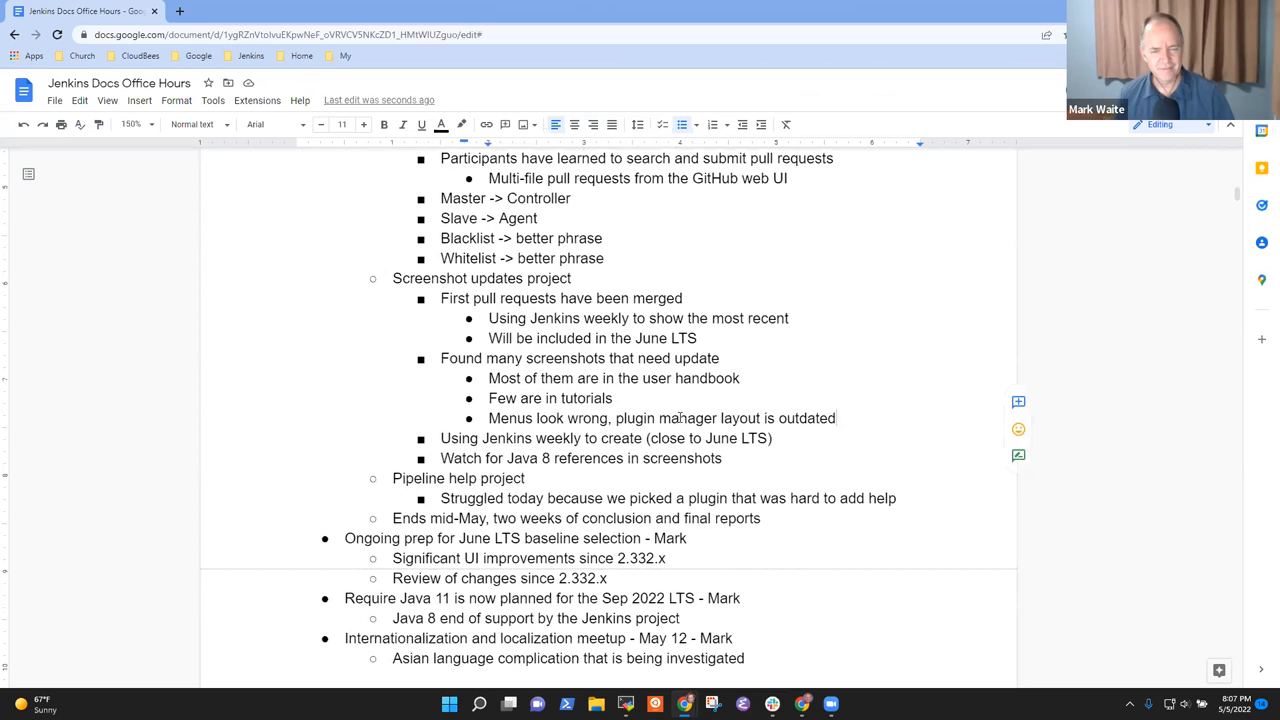
left_click(723, 458)
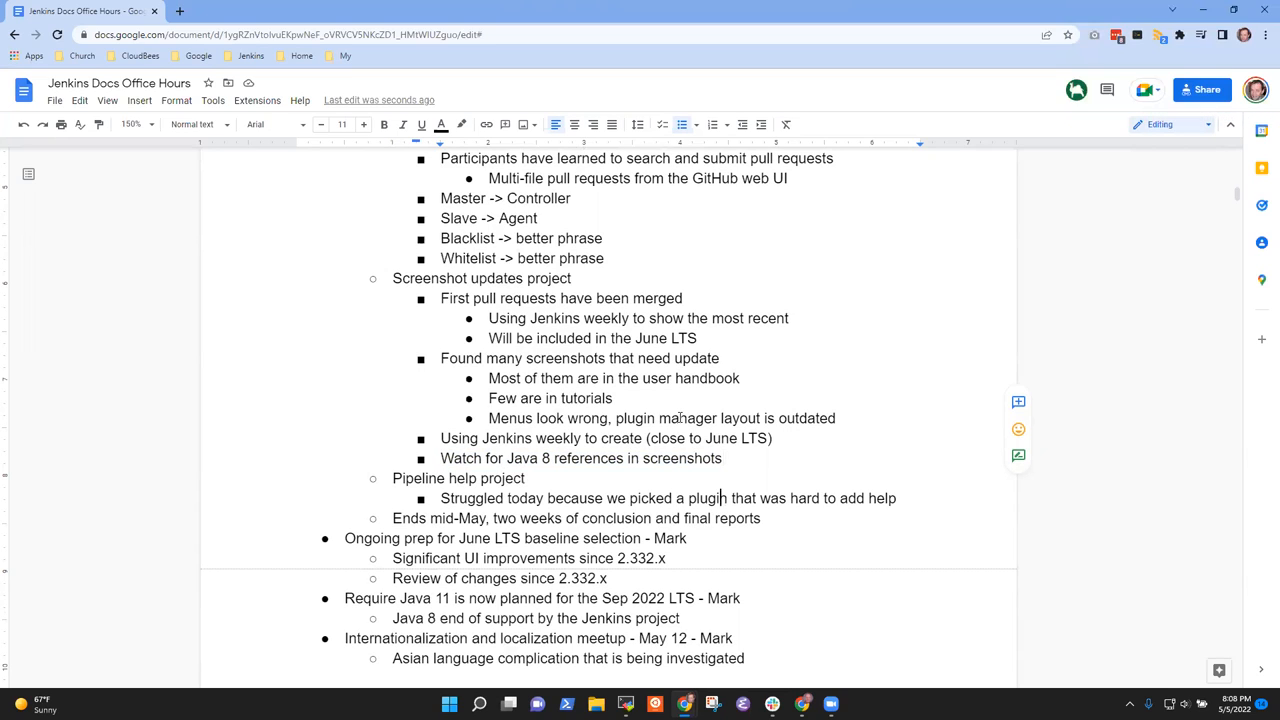
double_click(458, 478)
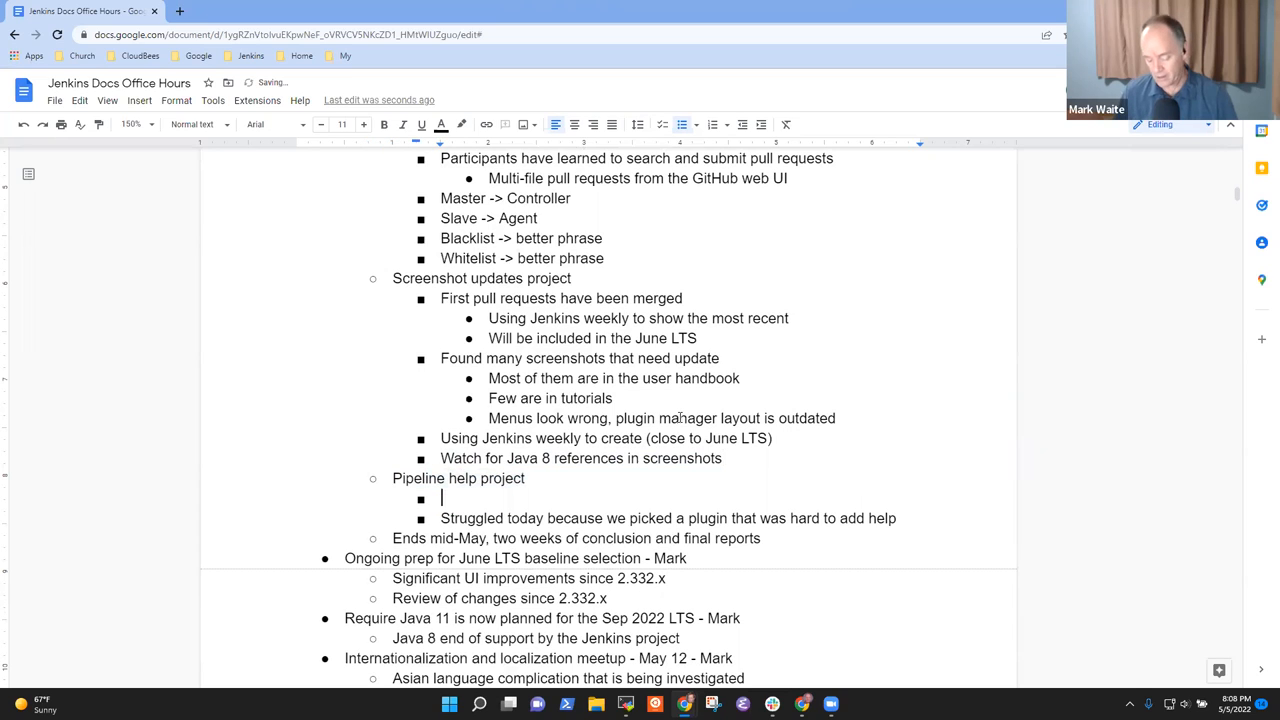
type("Guided them")
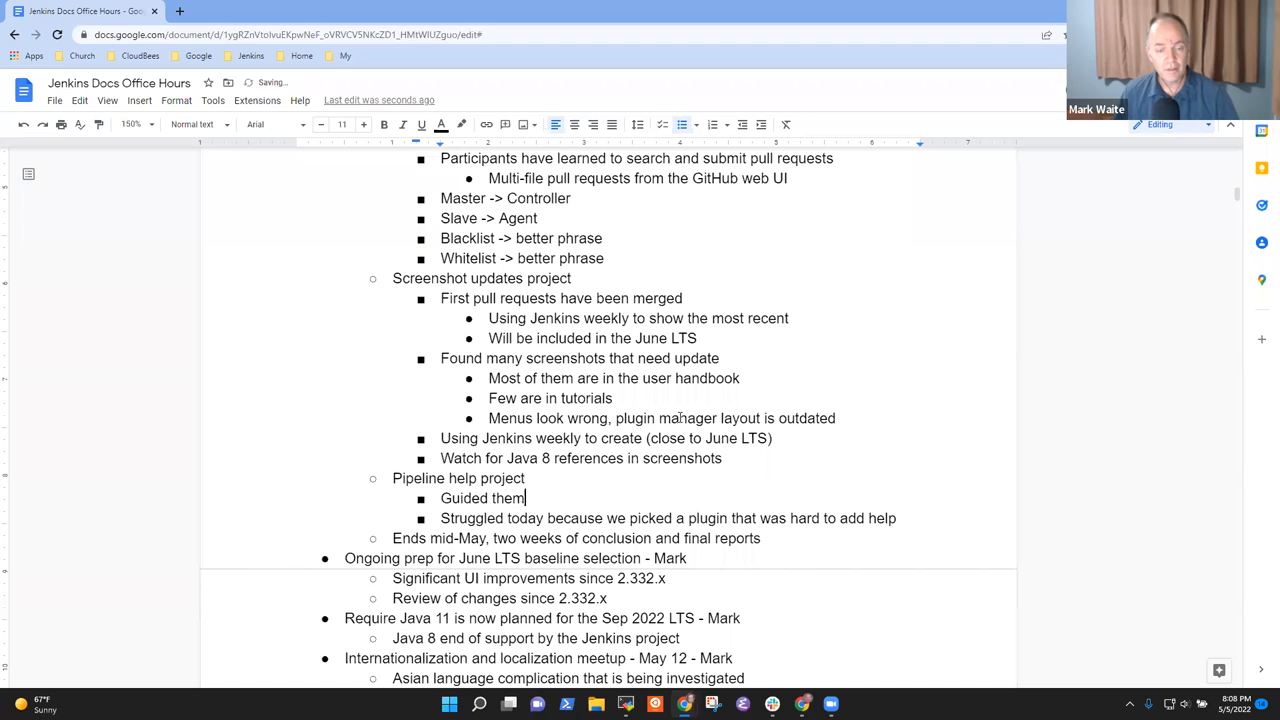
type("to the git fp")
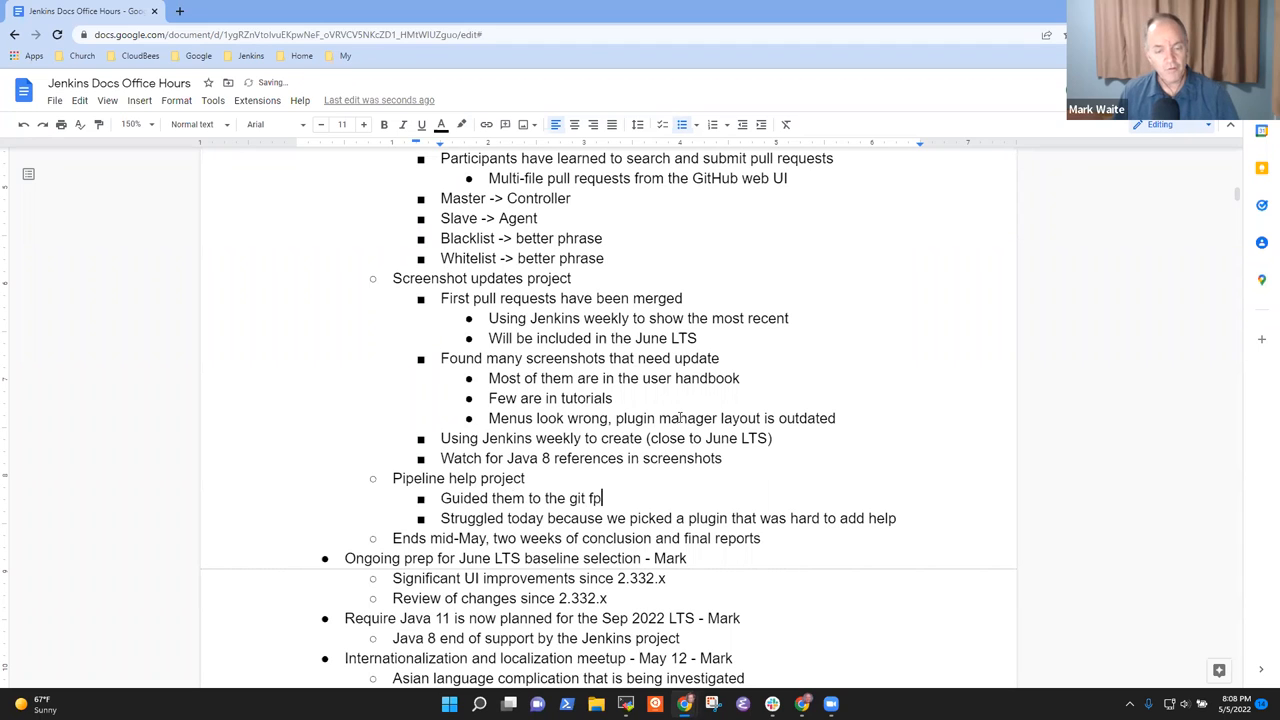
type("plugin")
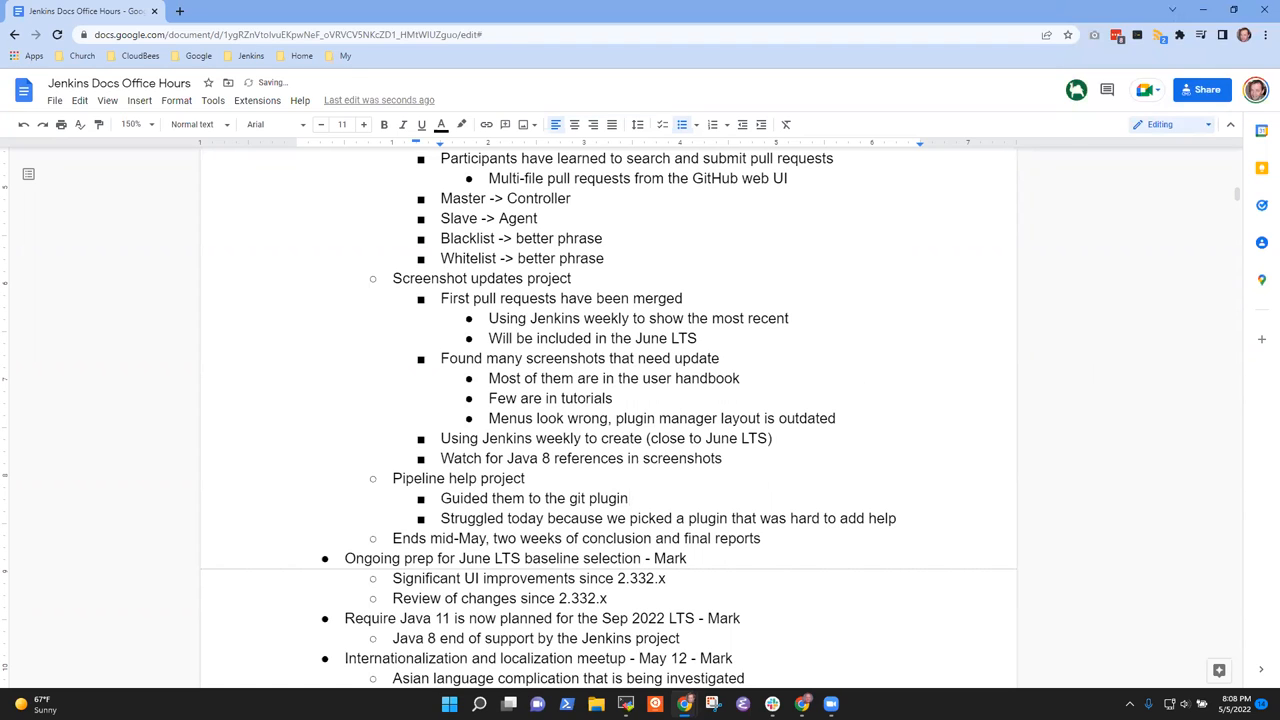
Add sub-bullets: no checkout scm examples and no credentials in pipeline examples in git plugin docs
key("enter")
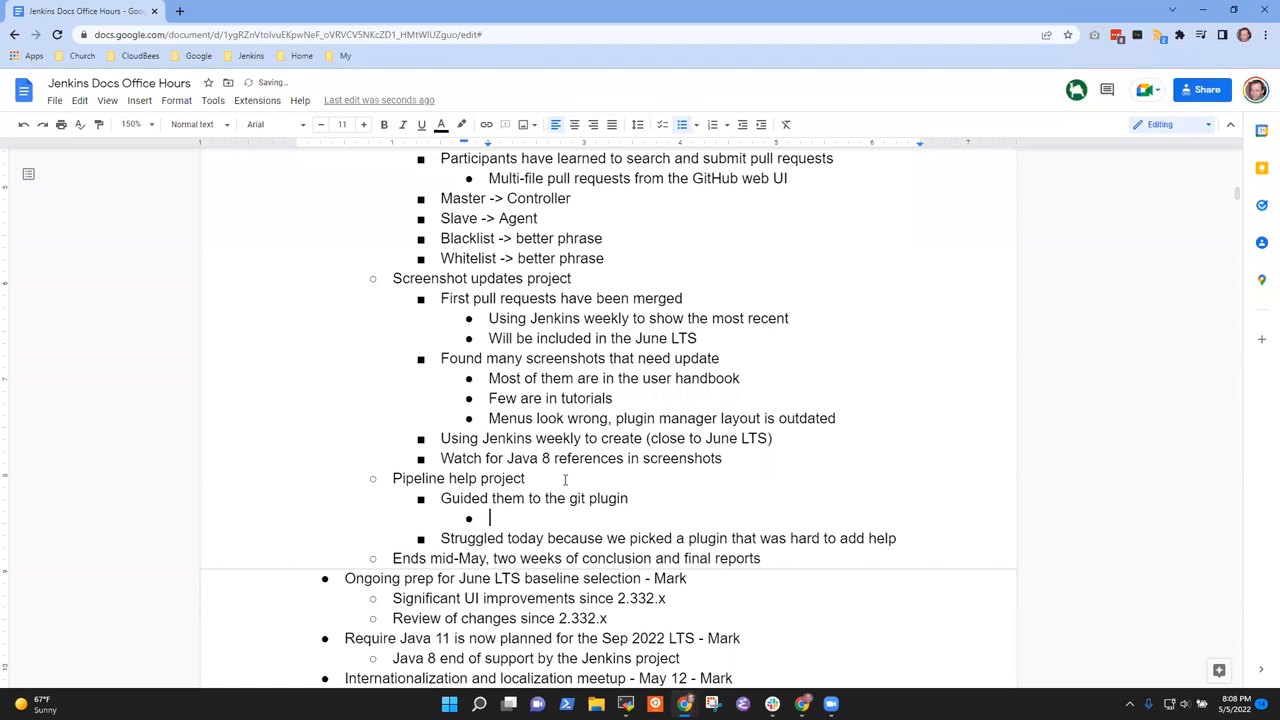
type("No")
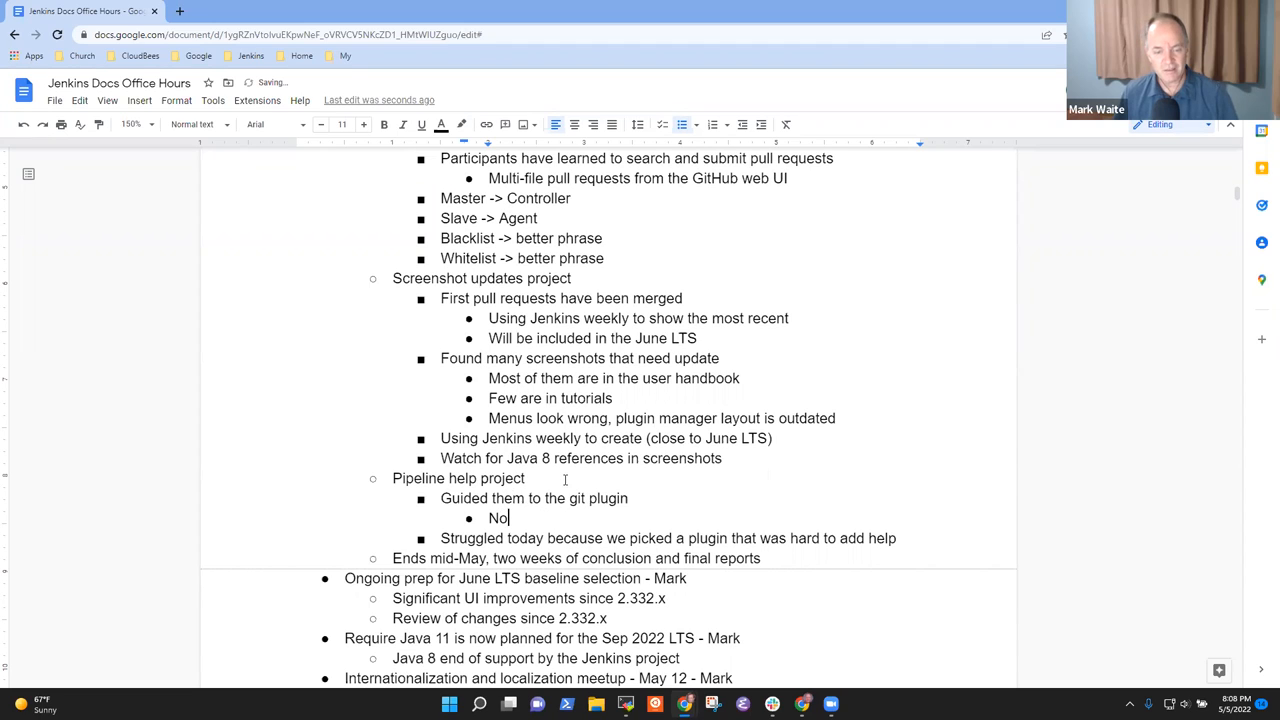
type("checkout scm")
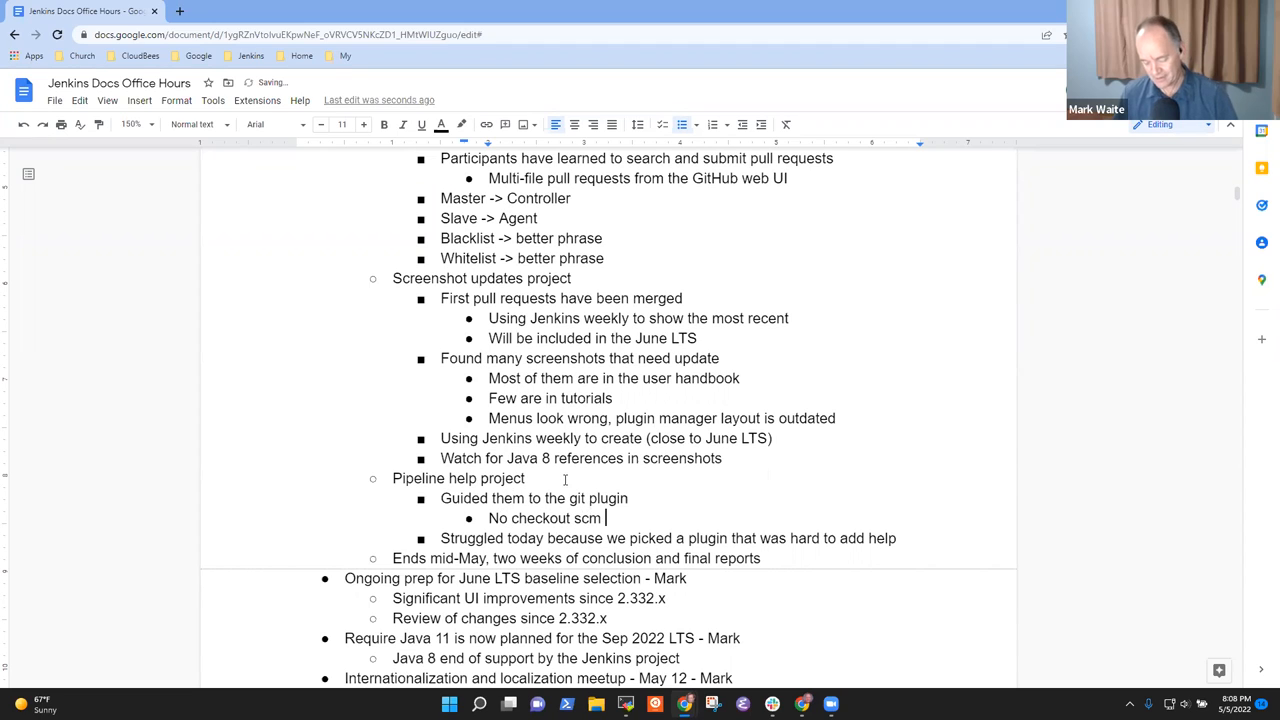
type("examples in the")
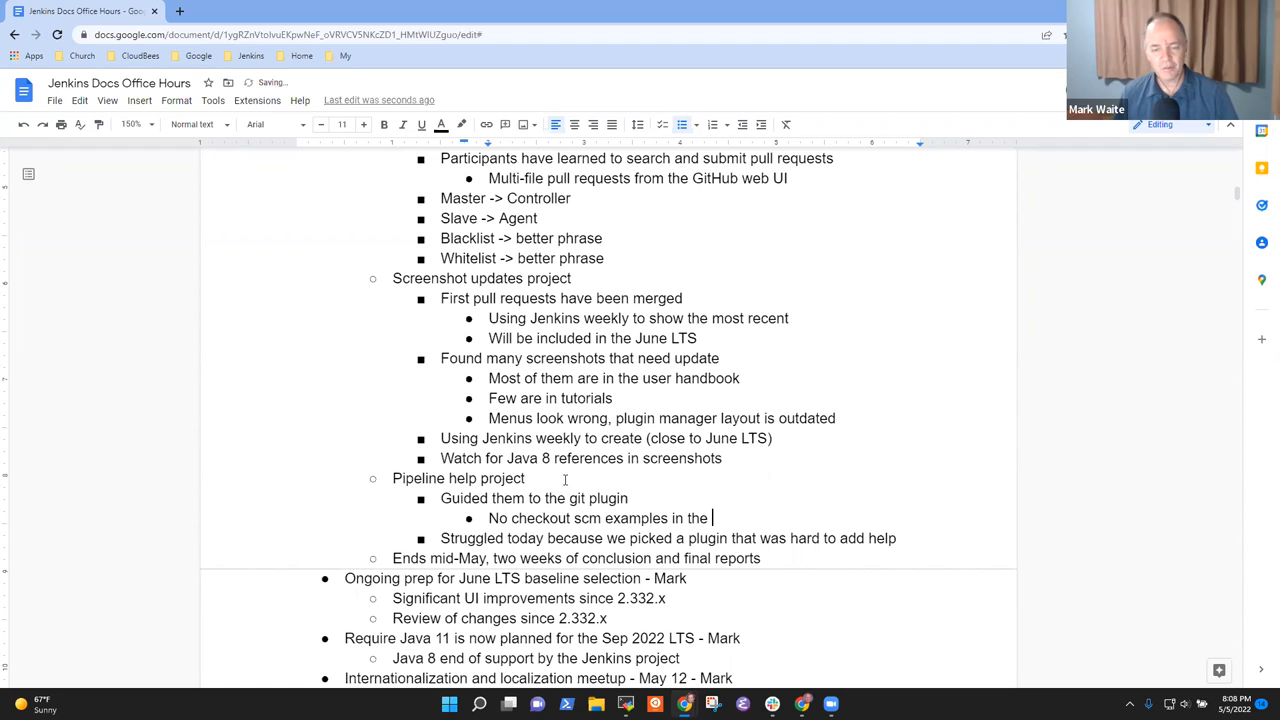
type("git plugin docs")
type("No")
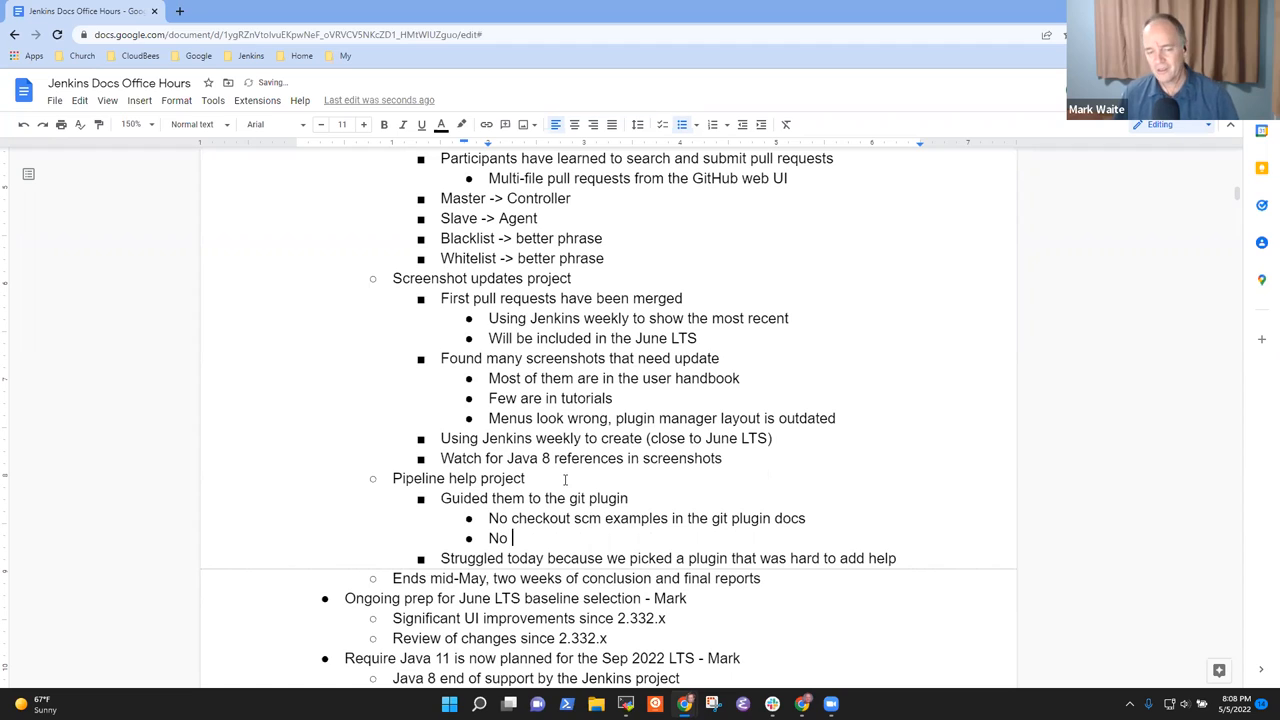
type("cred")
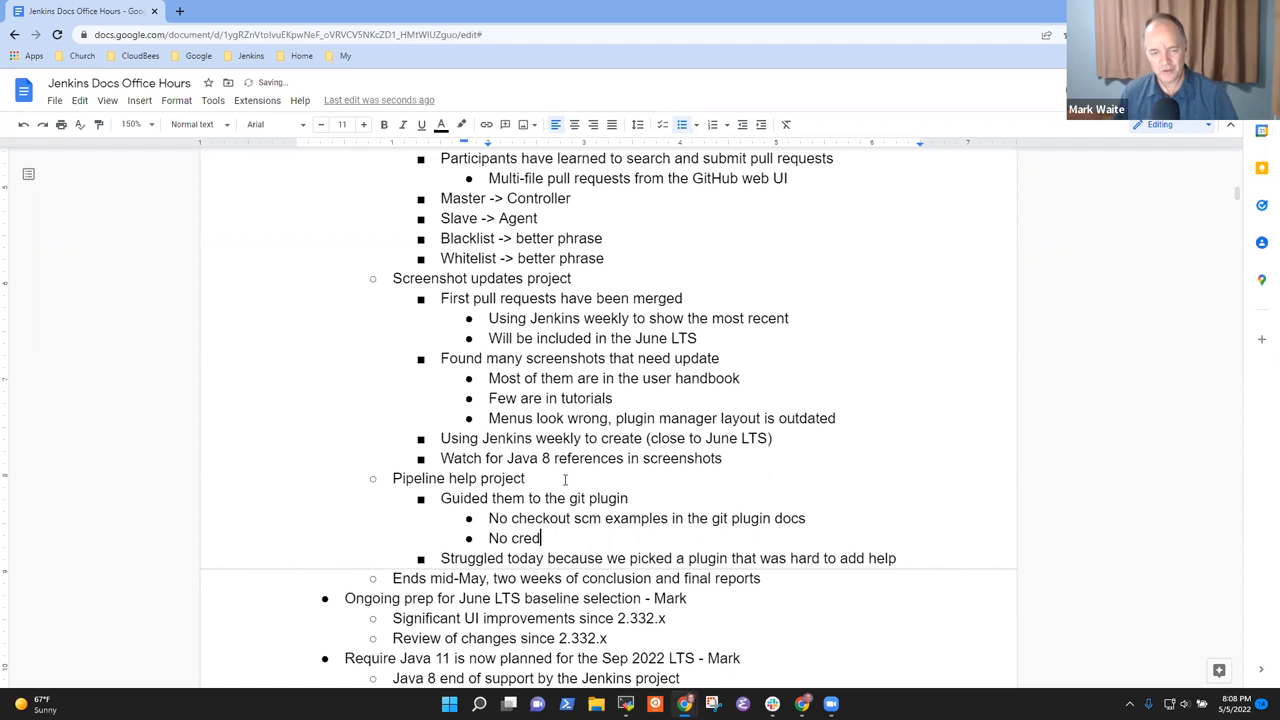
type("entials in")
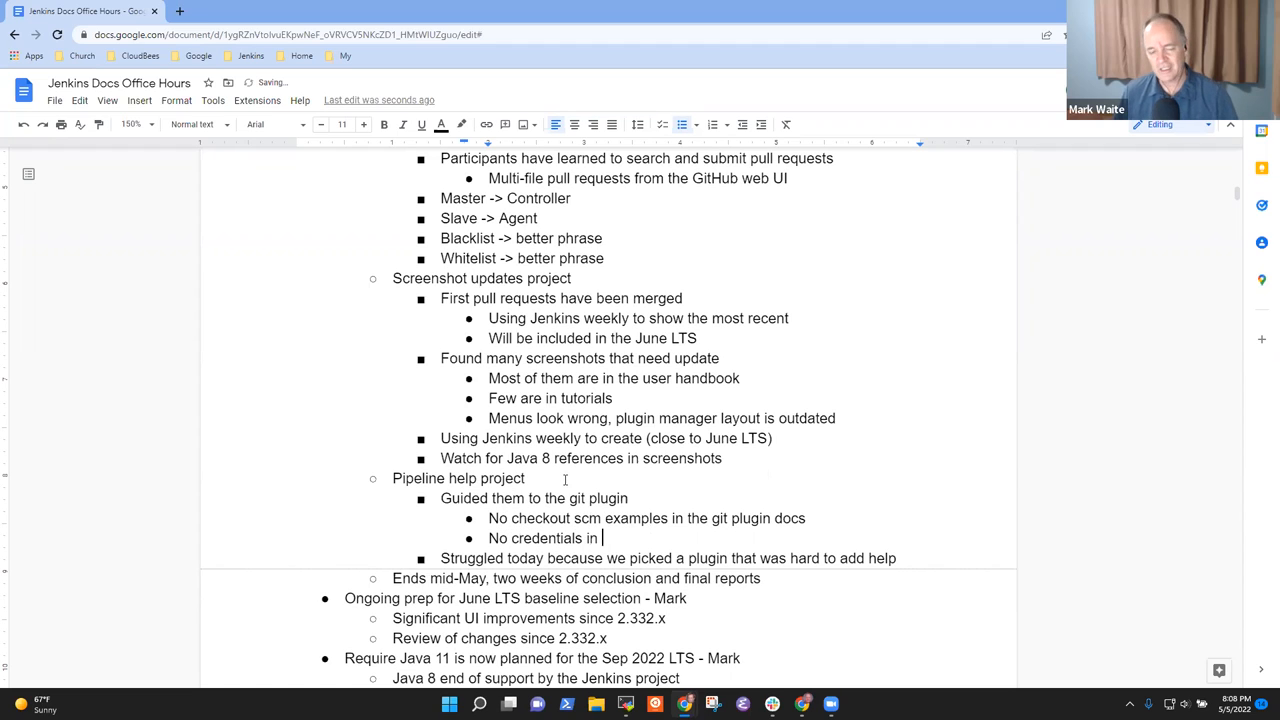
type("pipeline examples in the git plugin")
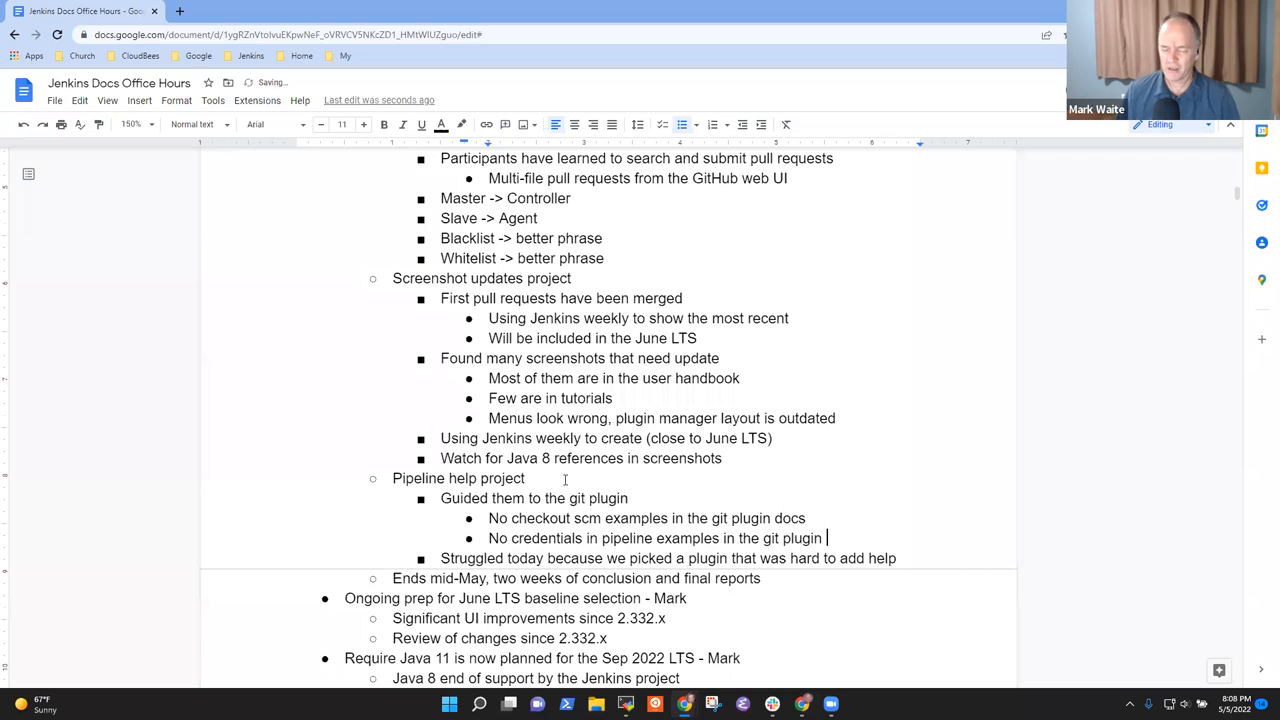
type("docs")
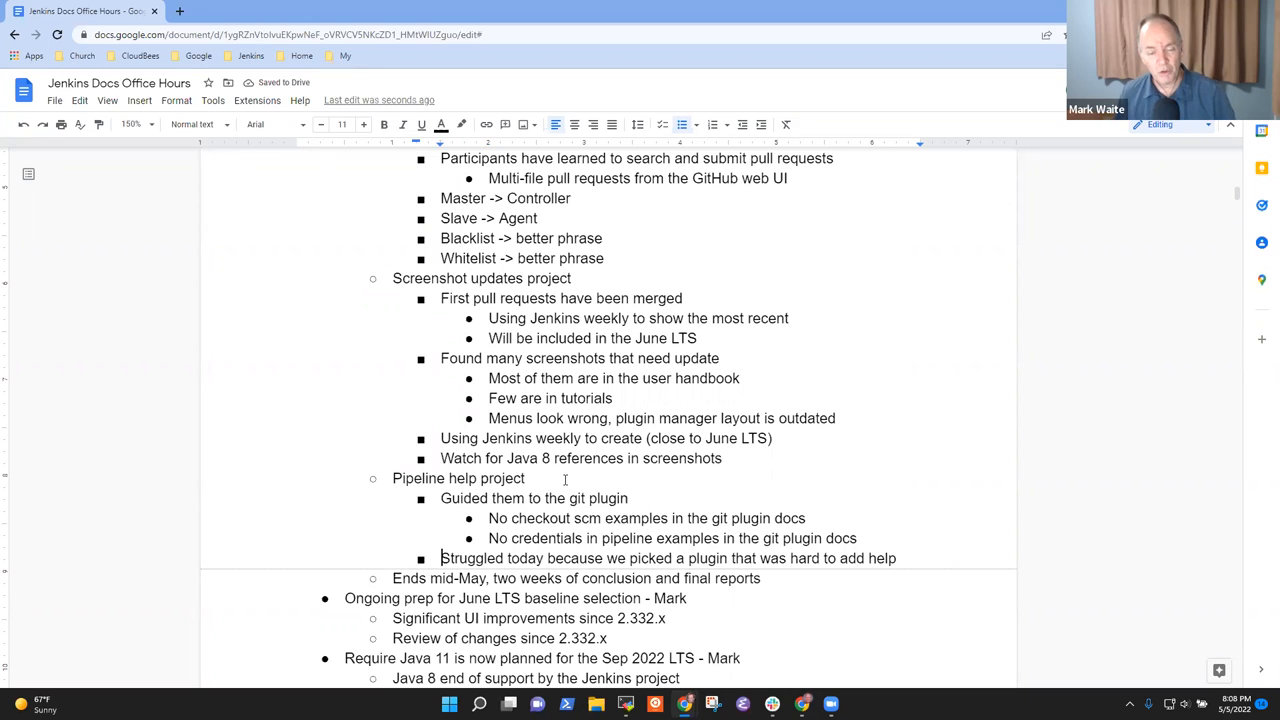
triple_click(668, 558)
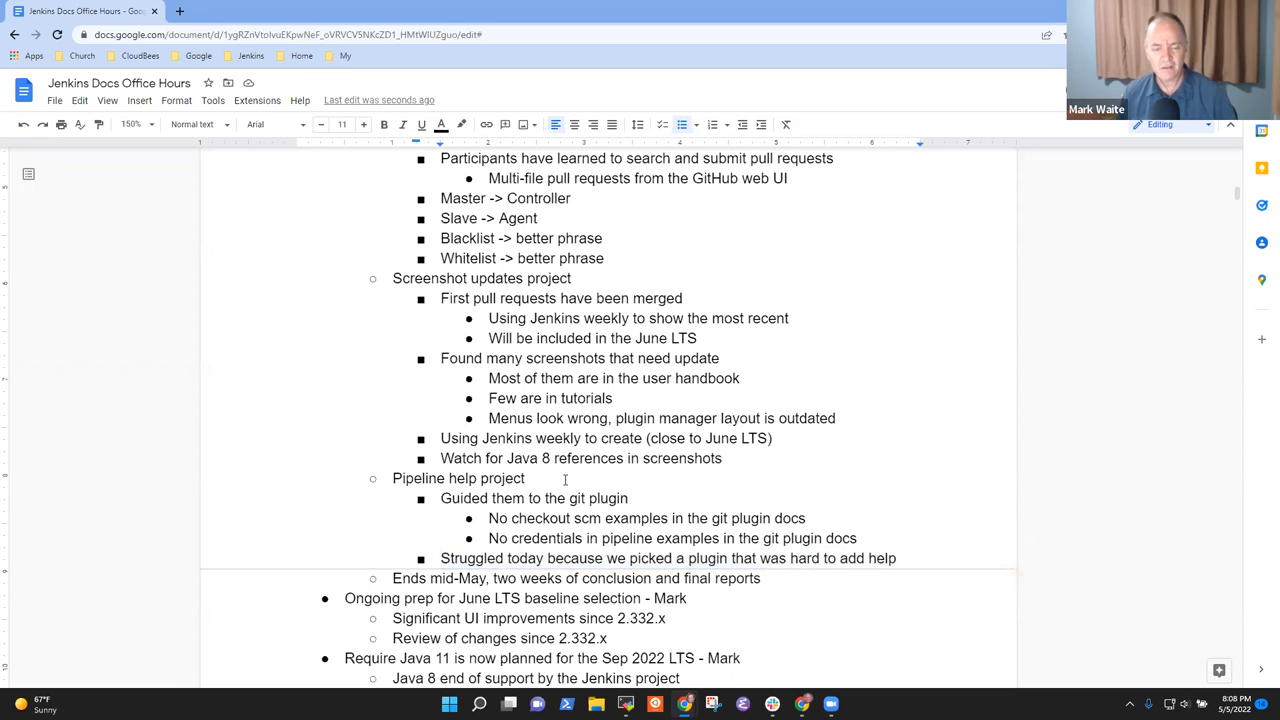
type("A")
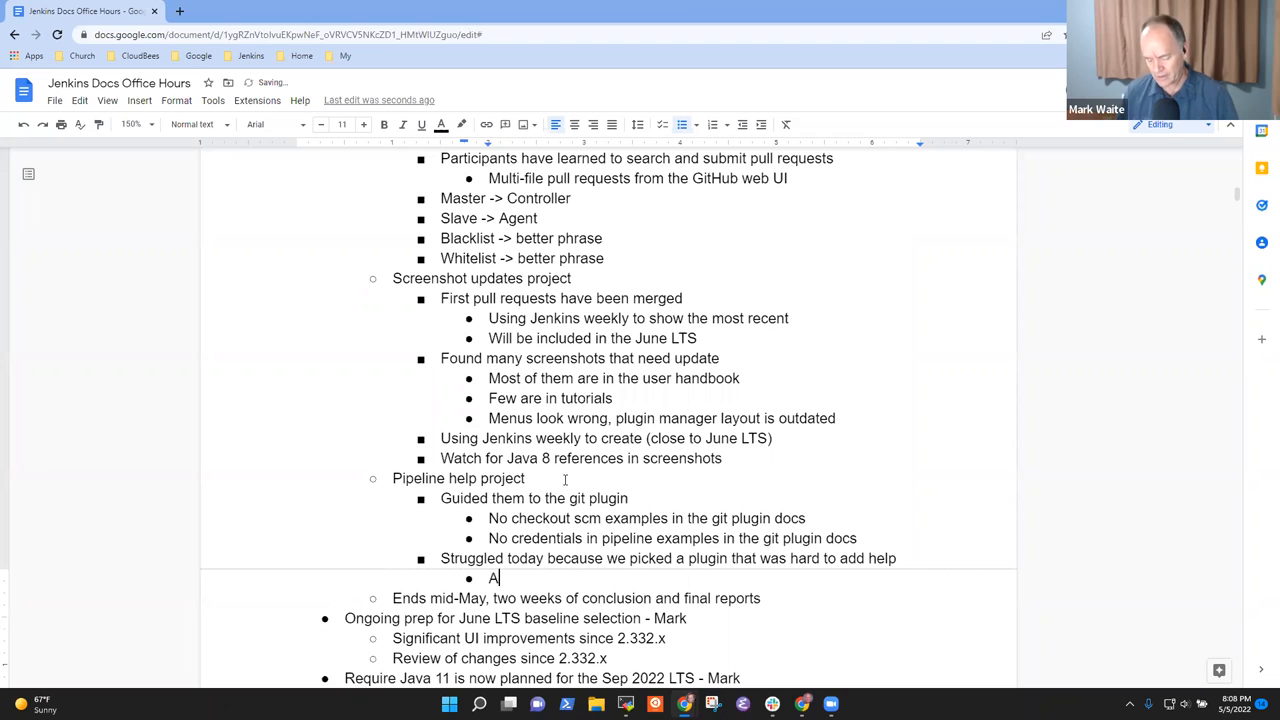
type("dding top level")
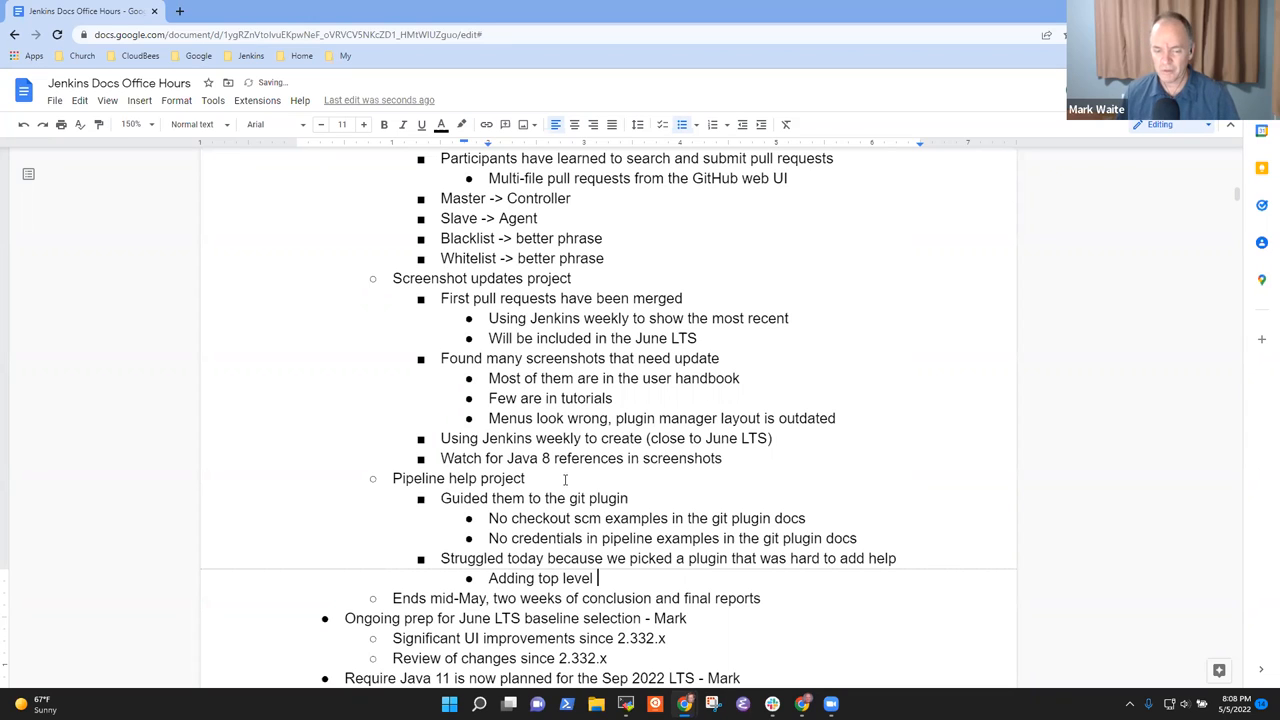
type("help to P")
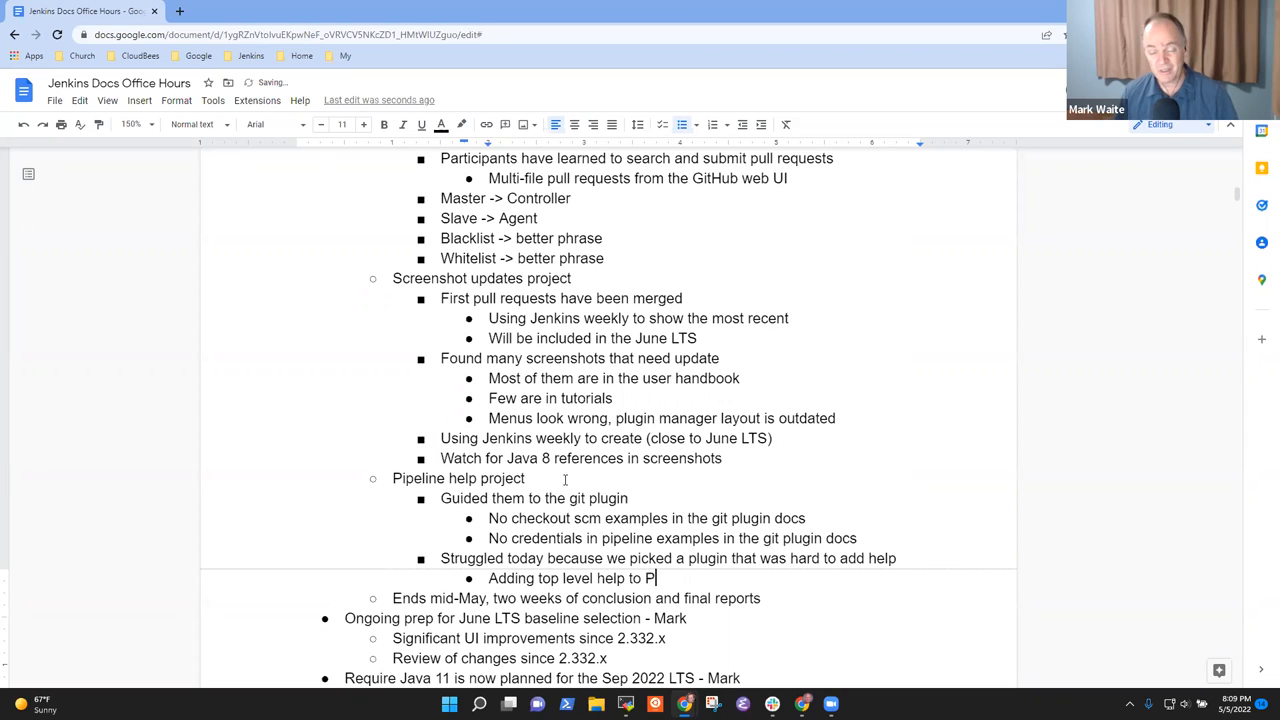
type("ipeline key")
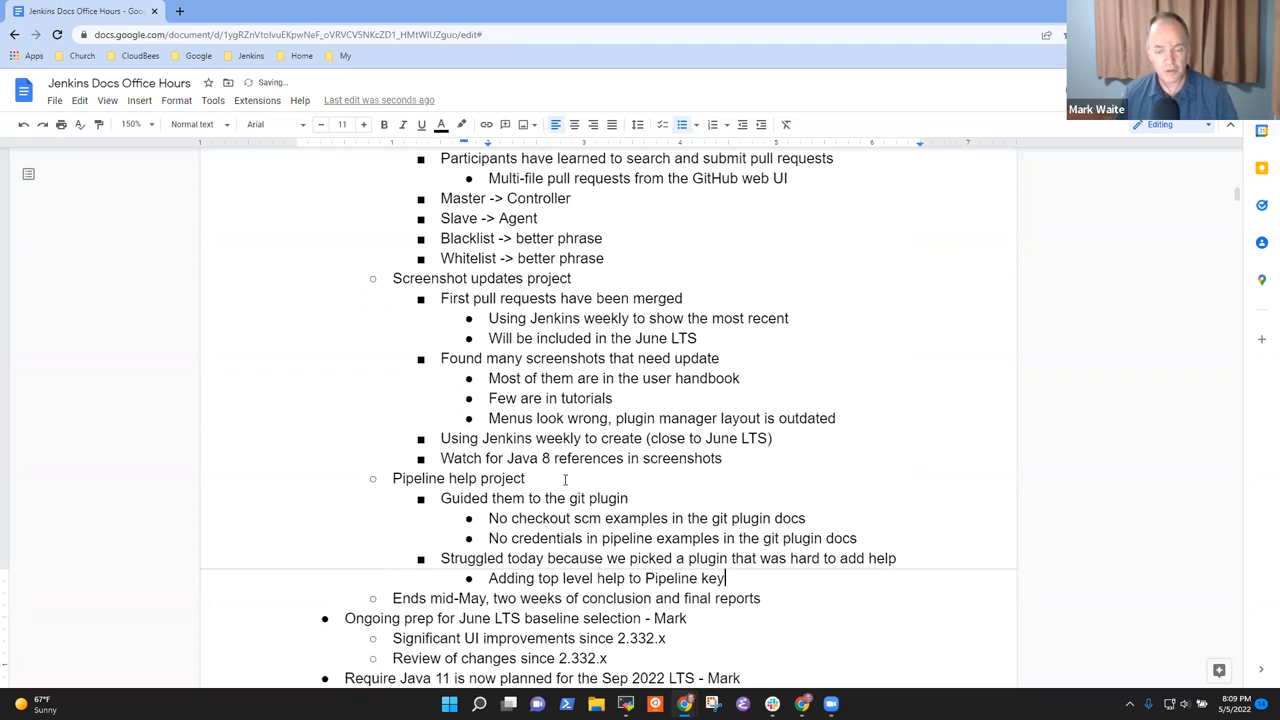
type("words")
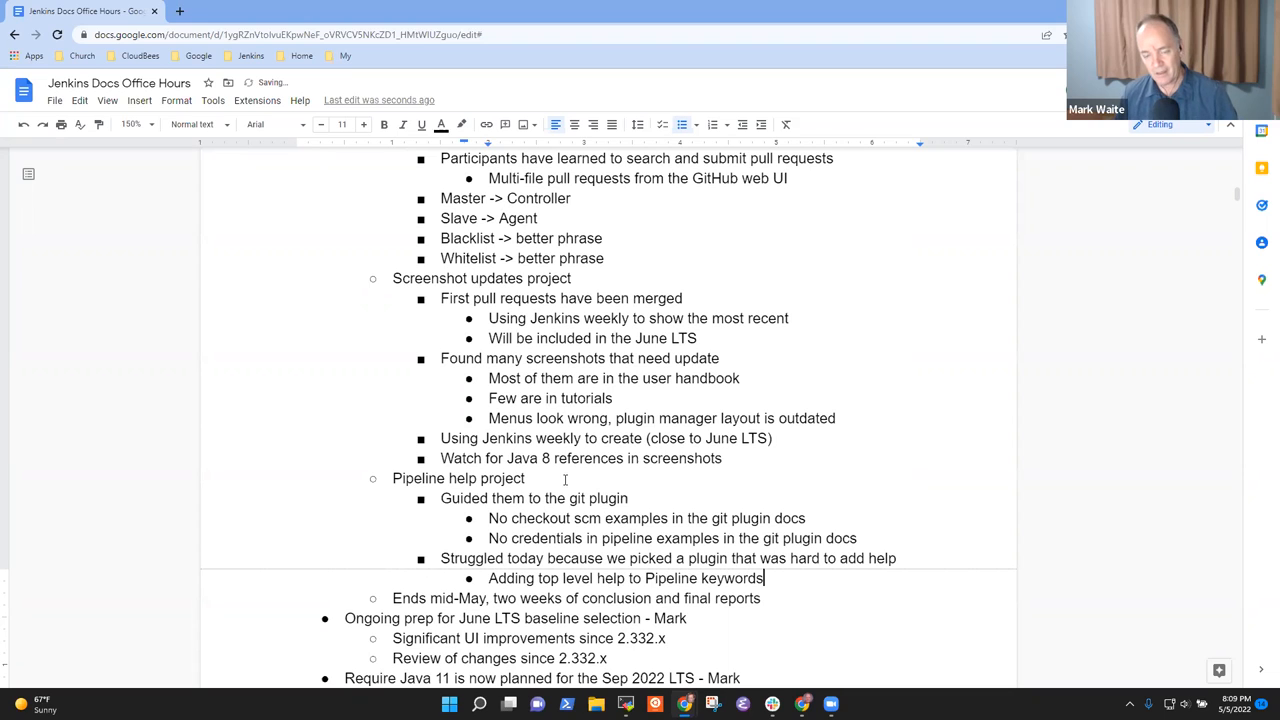
type("in a")
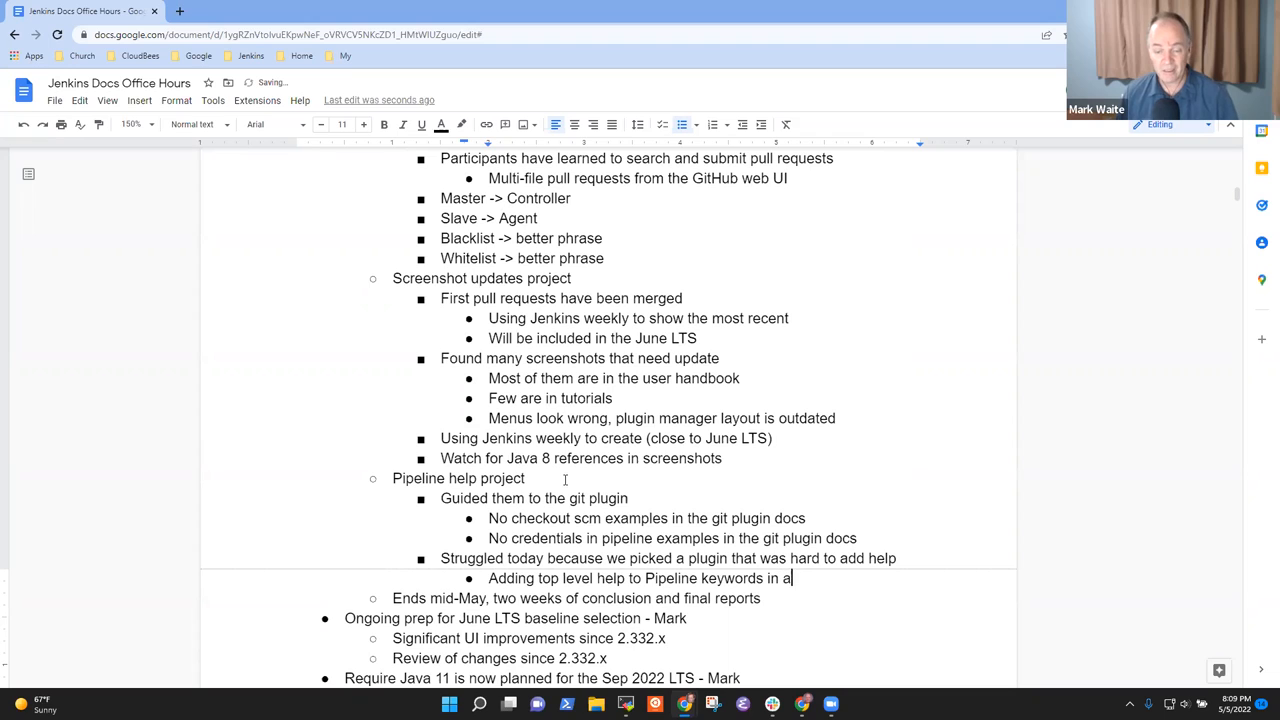
type("plugin")
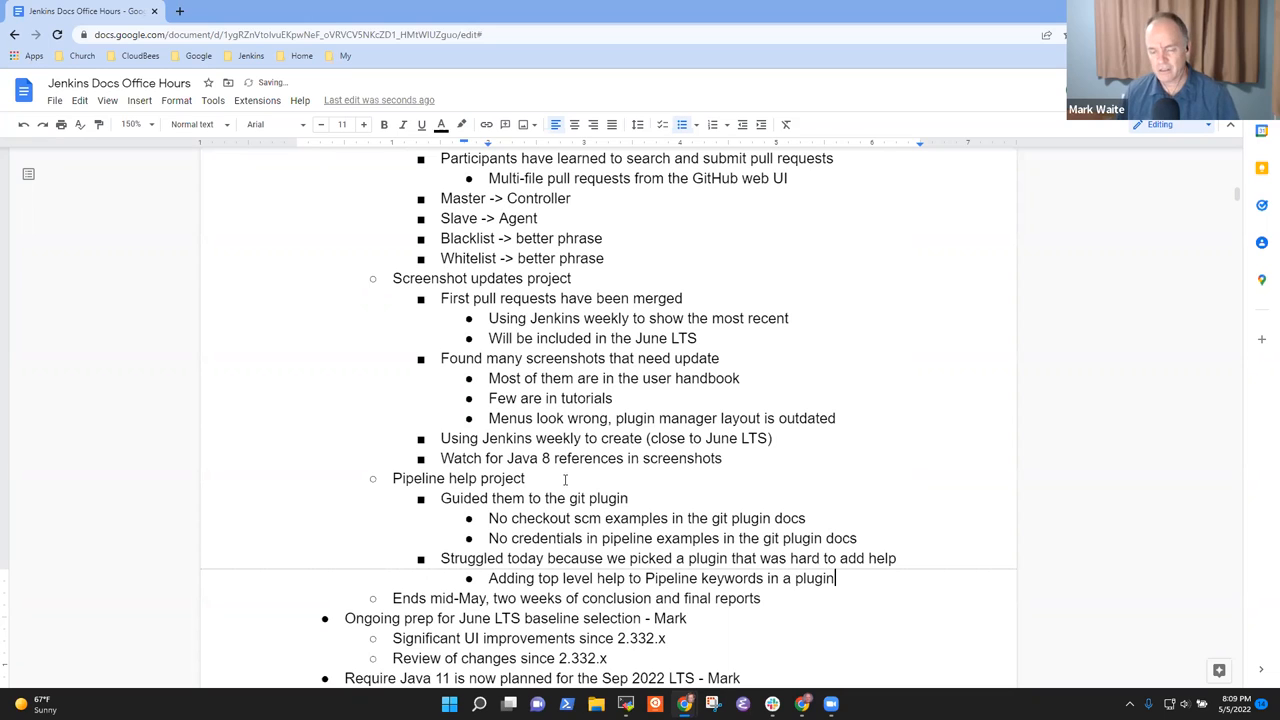
type("some")
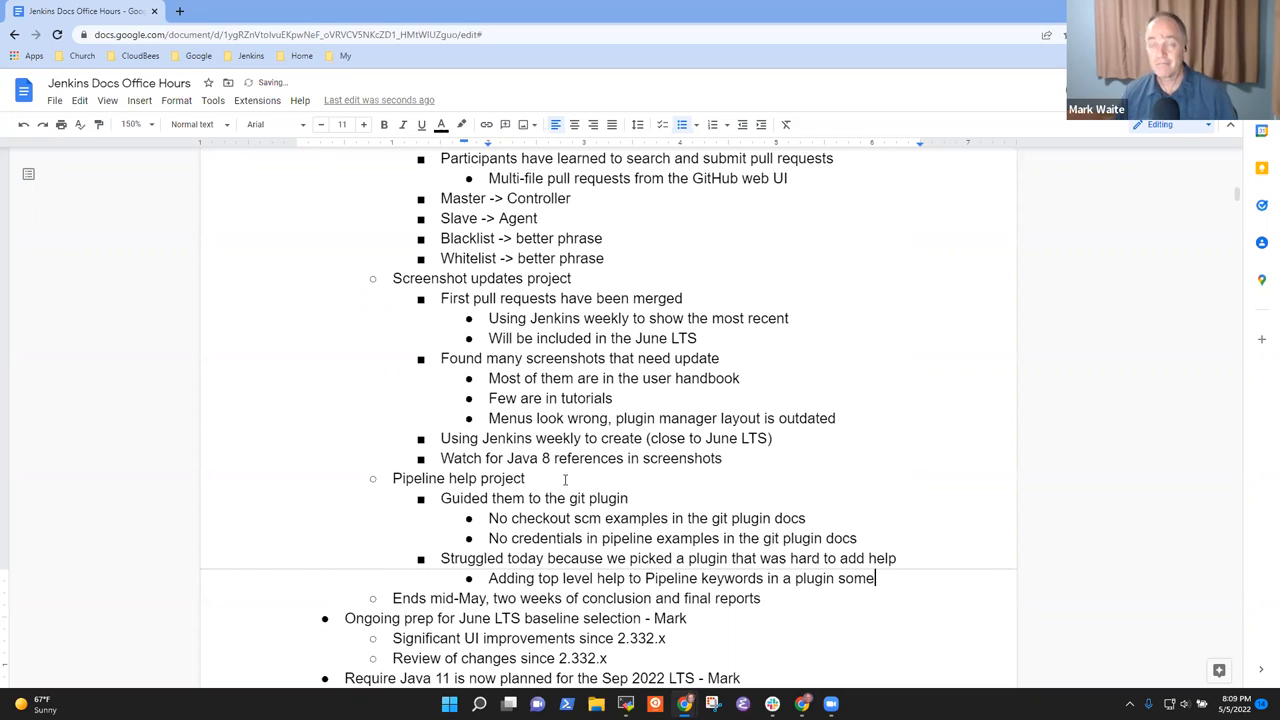
type("what p")
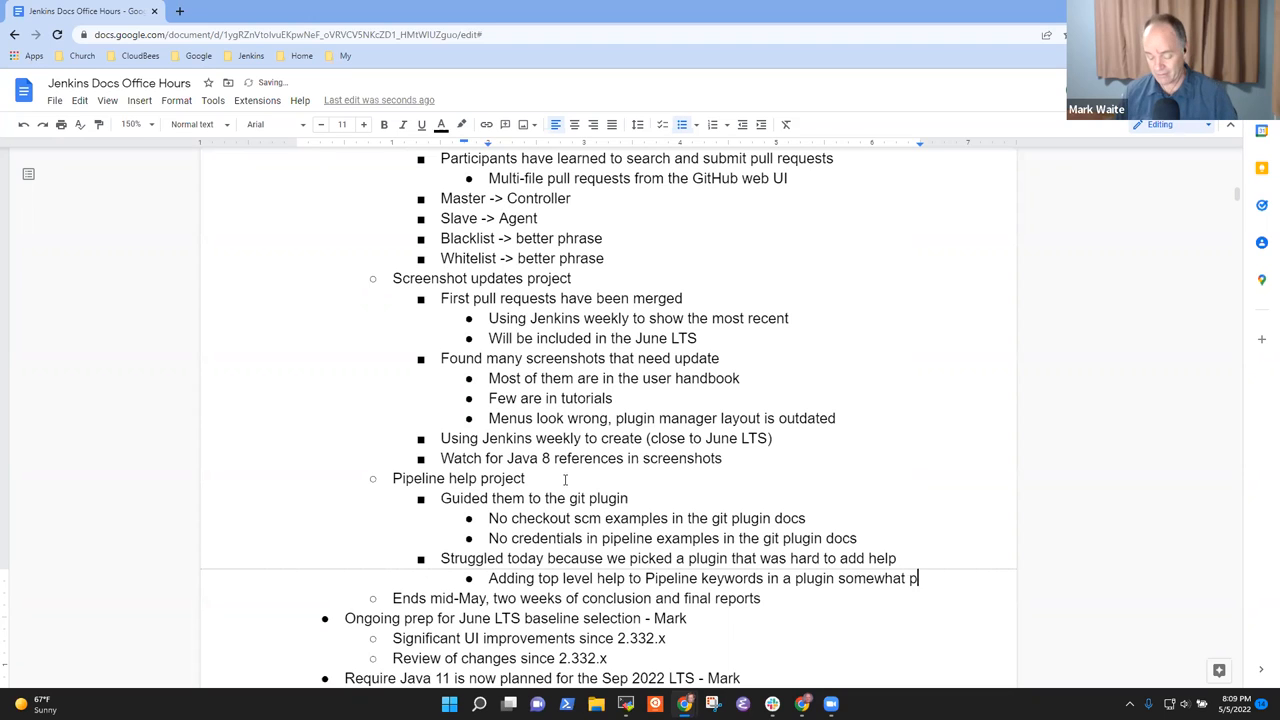
type("probleme")
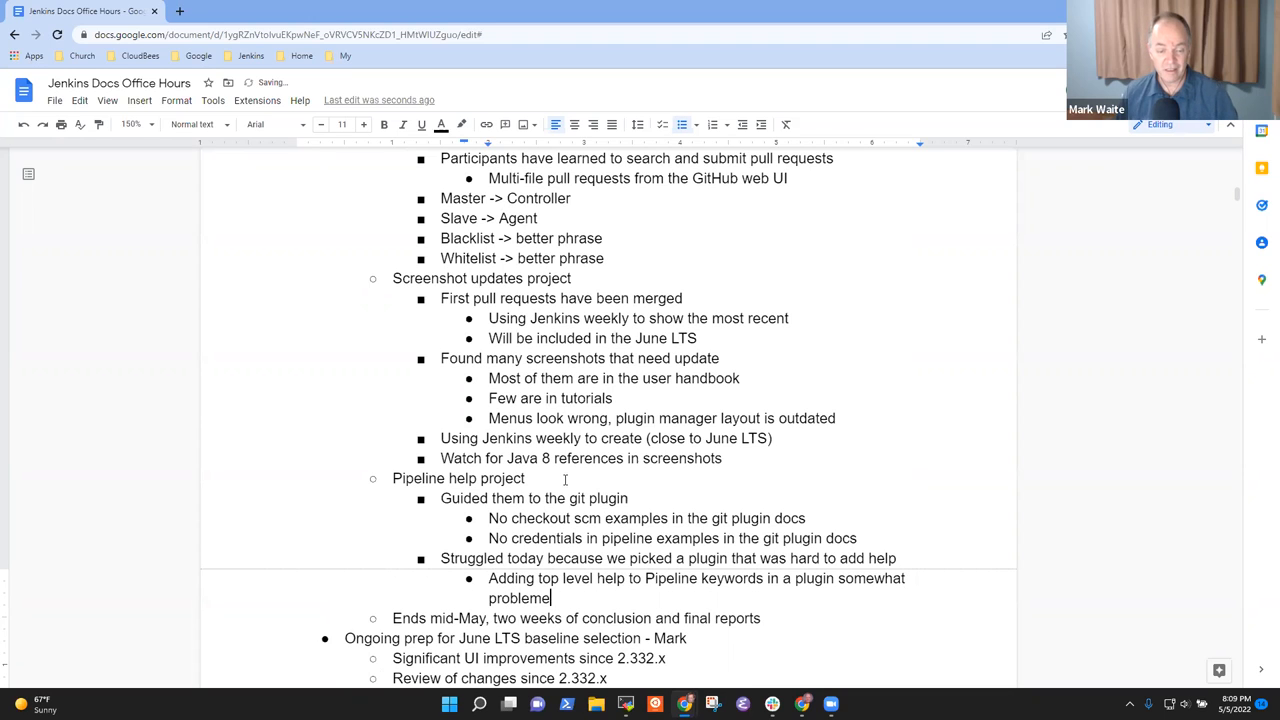
type("atic")
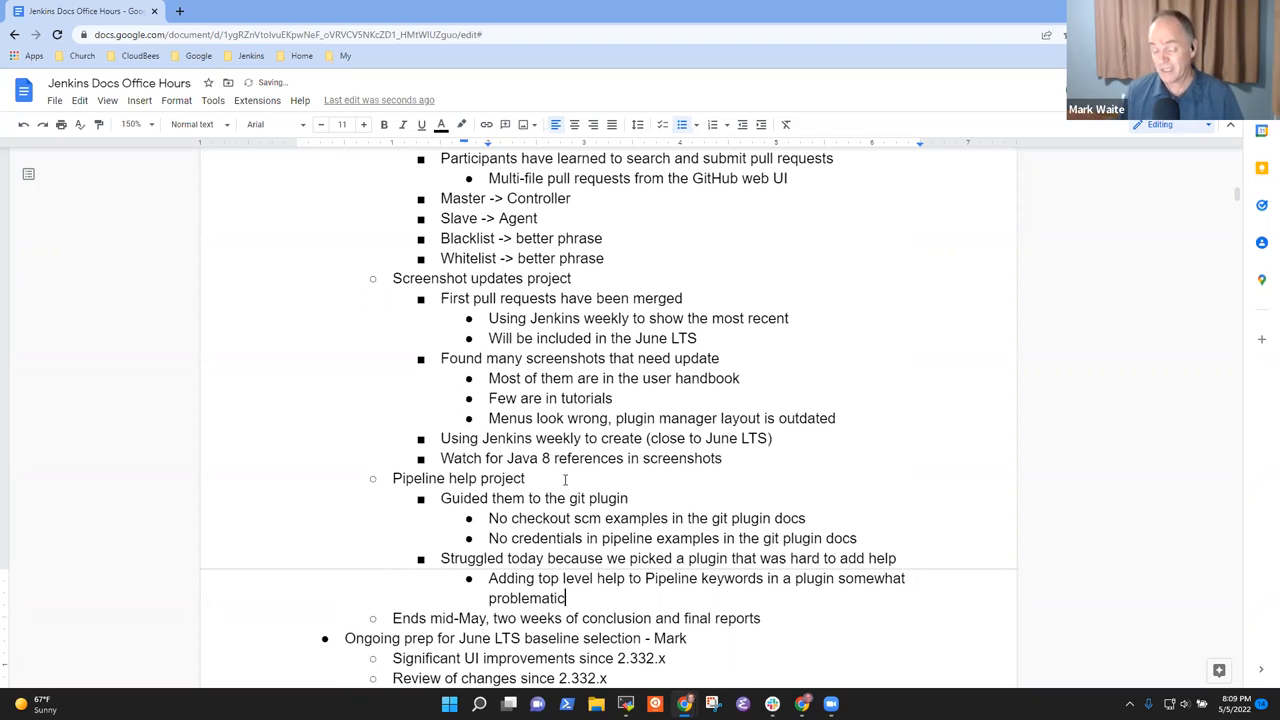
type("(need more f")
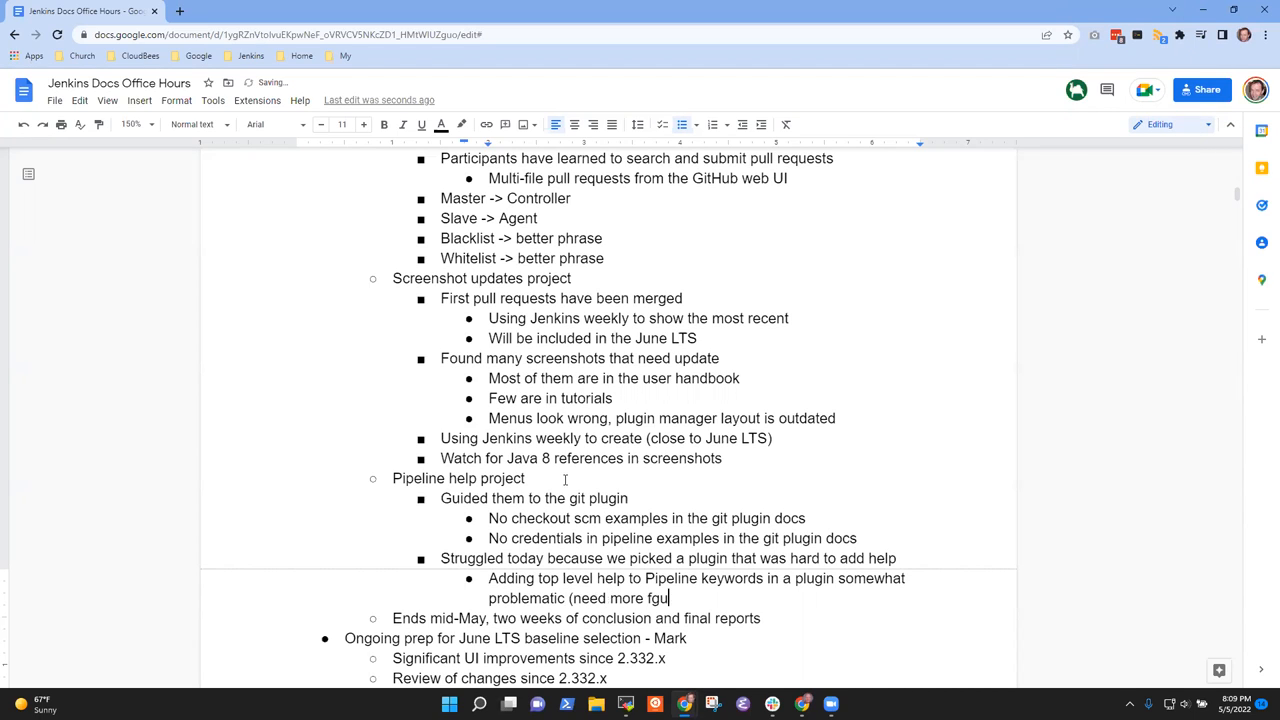
type("guidanc")
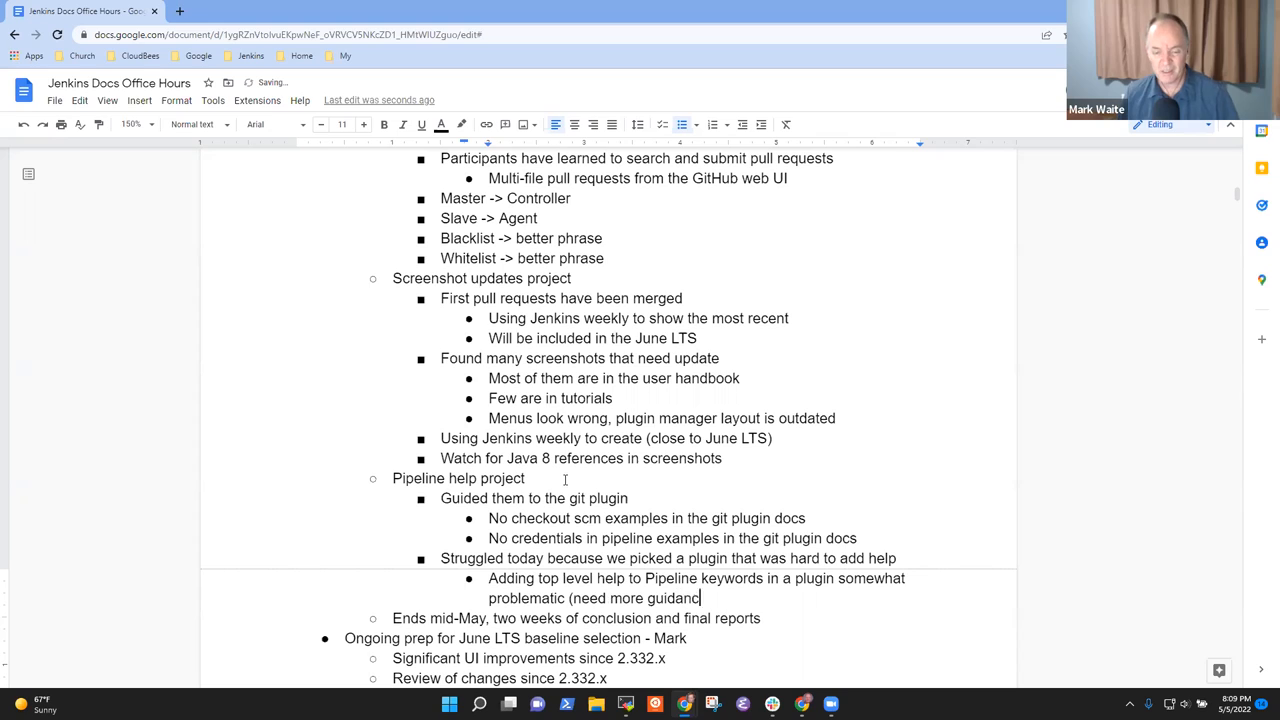
type("e)")
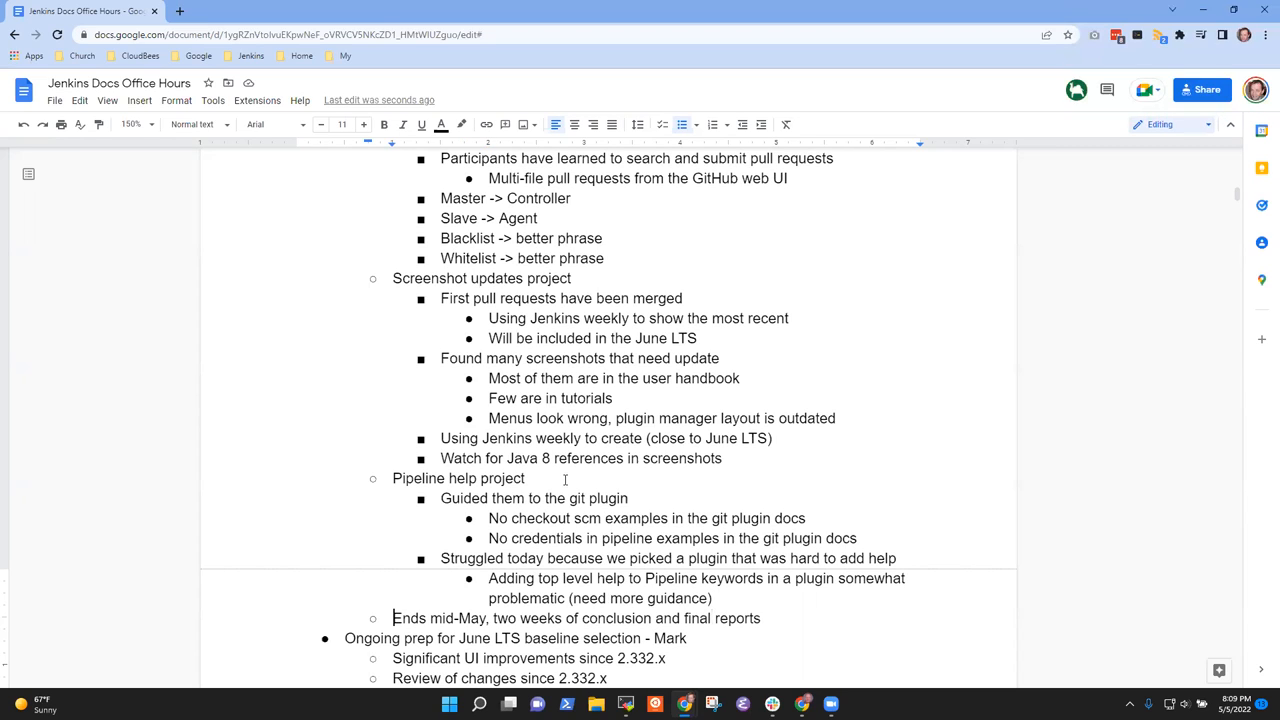
triple_click(575, 618)
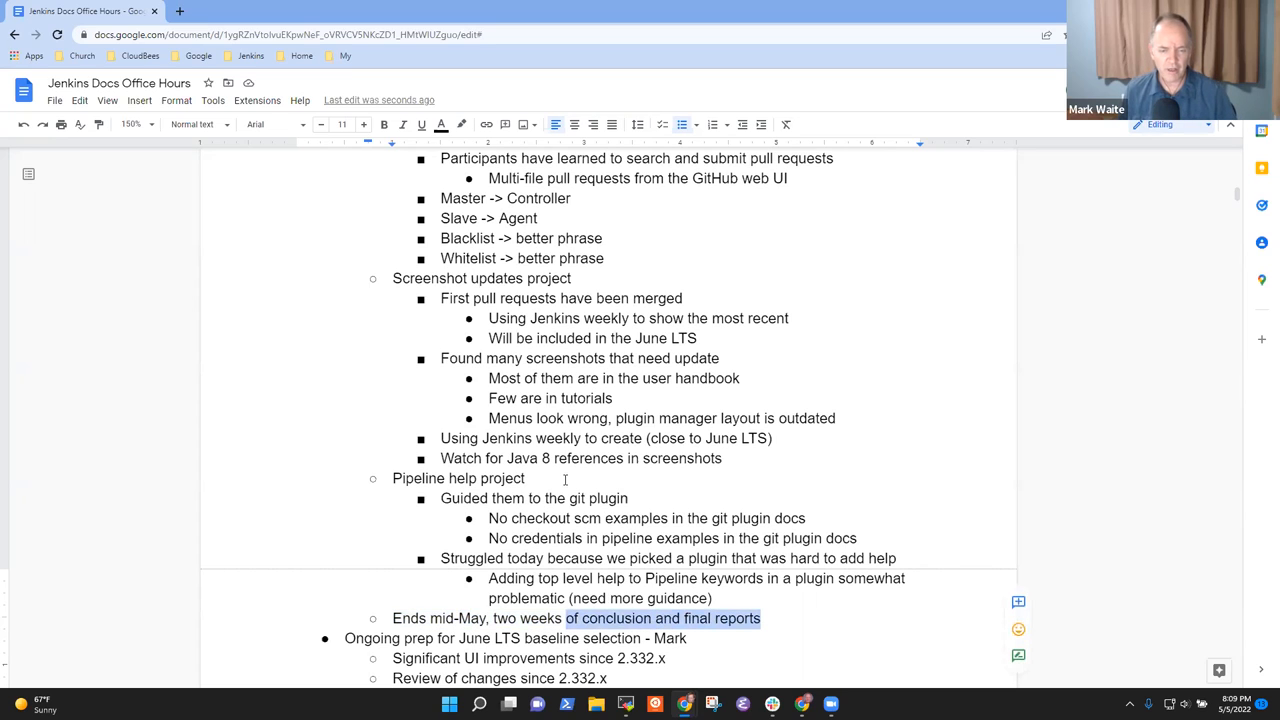
left_click(760, 618)
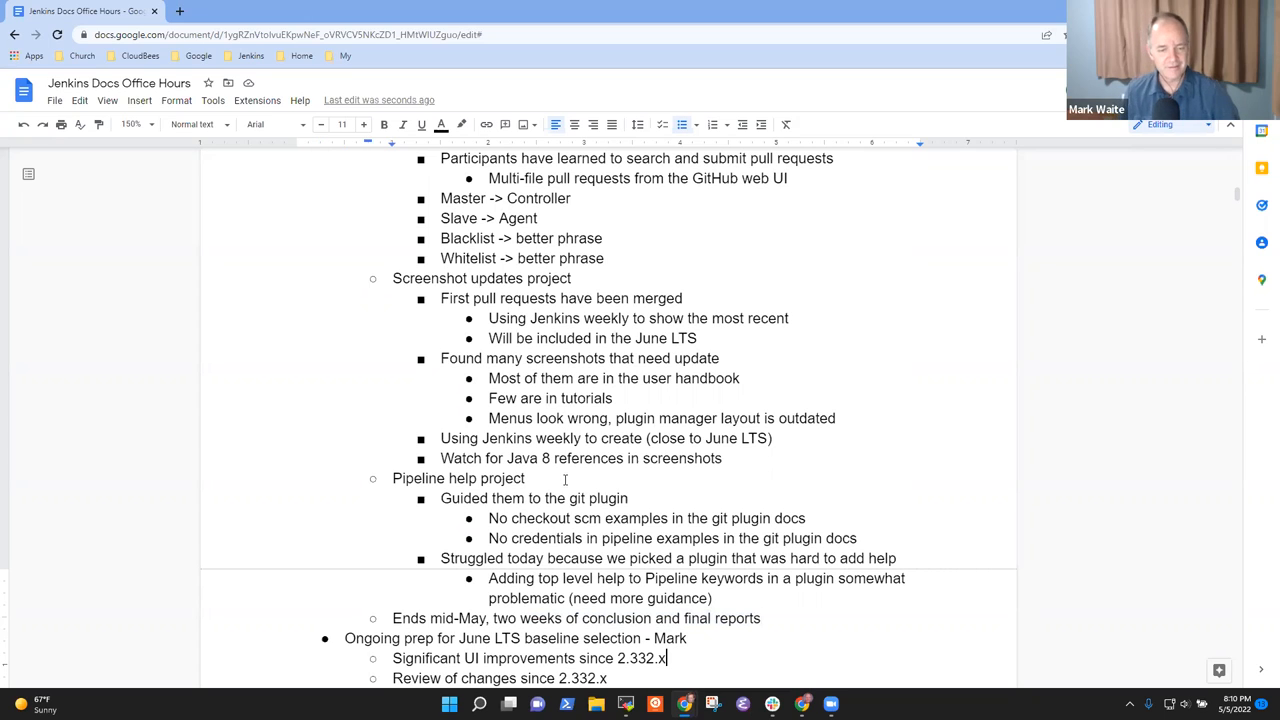
scroll("down", 3)
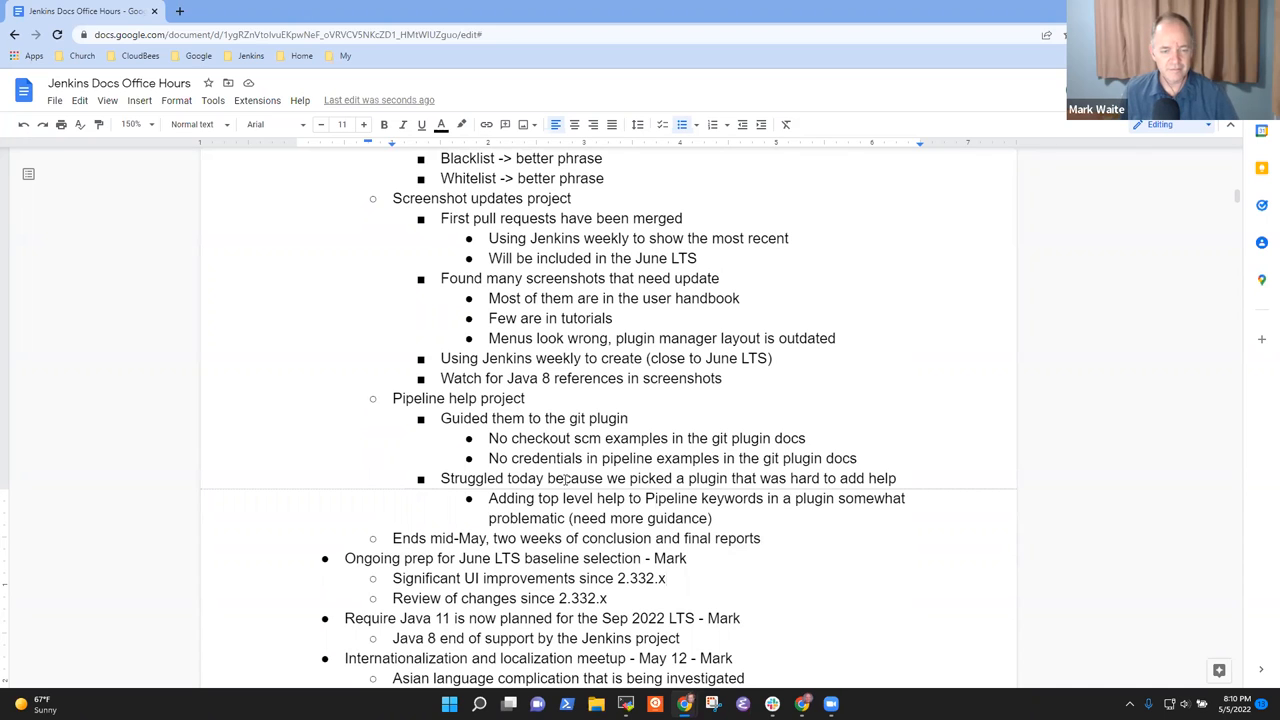
scroll("down", 3)
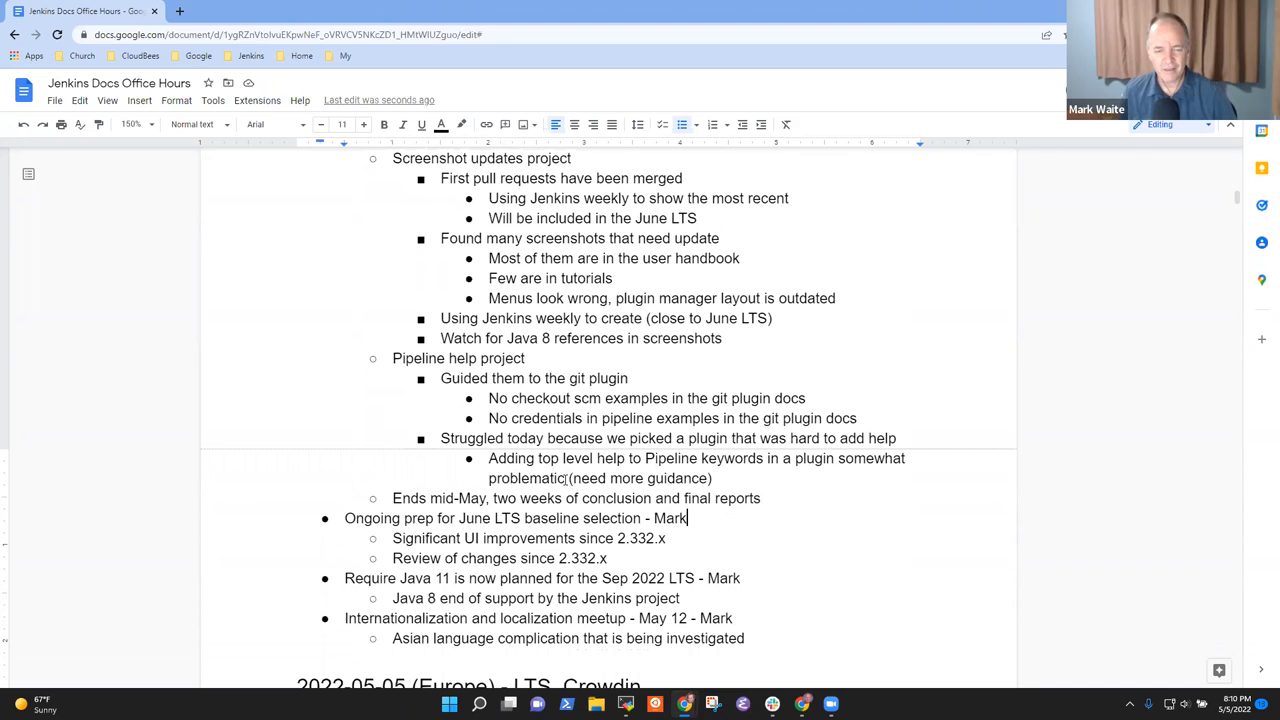
Note under June LTS that Mark asked for a 2-4 week delay selecting the baseline release
triple_click(515, 518)
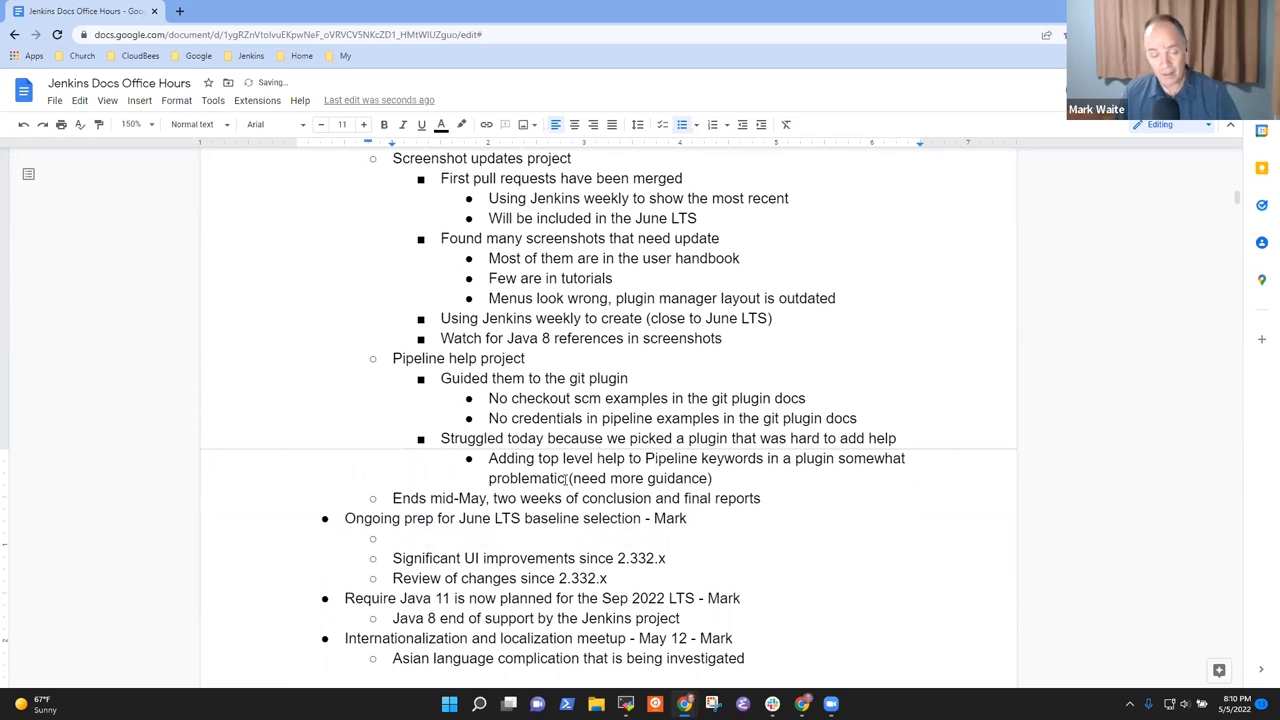
type("Mark asked for")
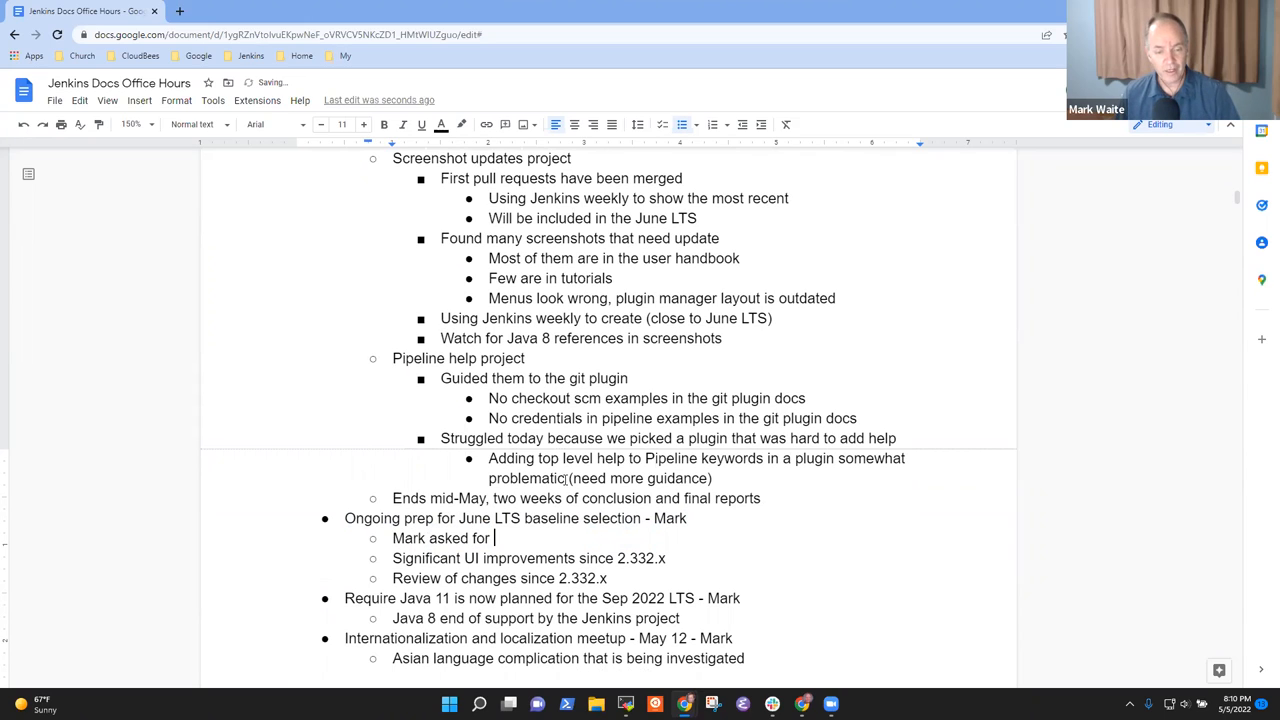
type("a 2-4 de")
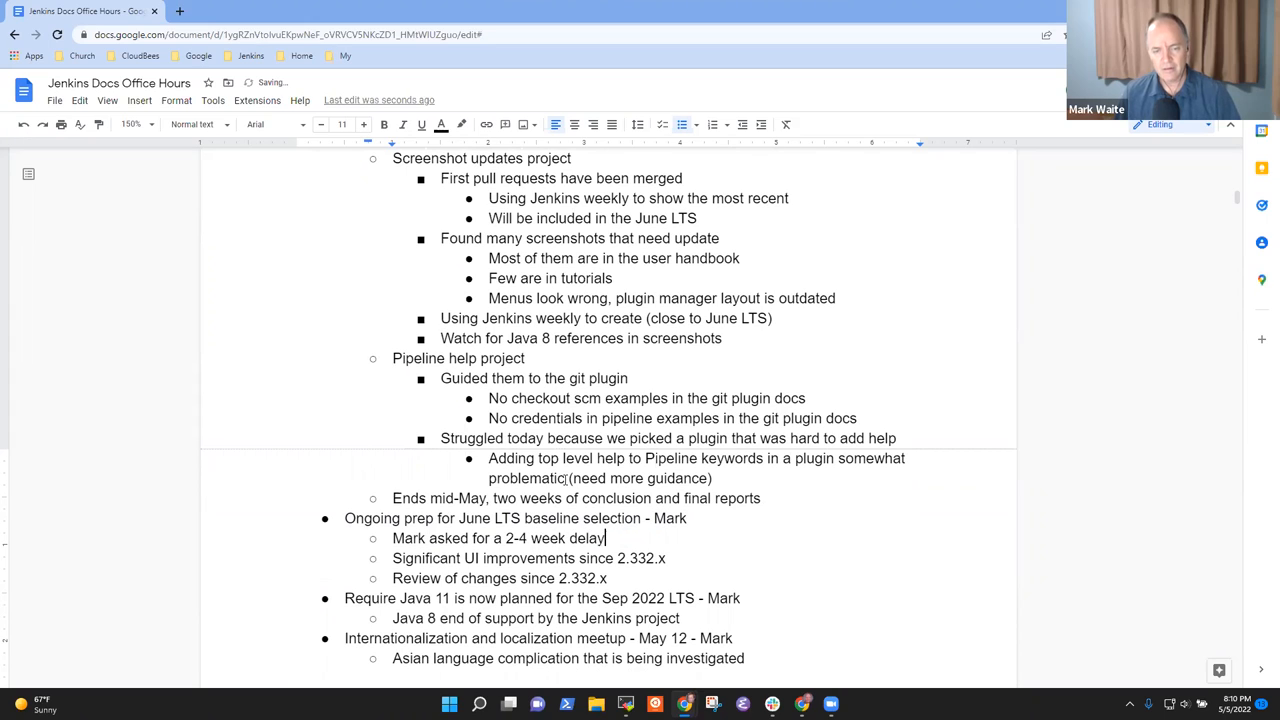
type("in se")
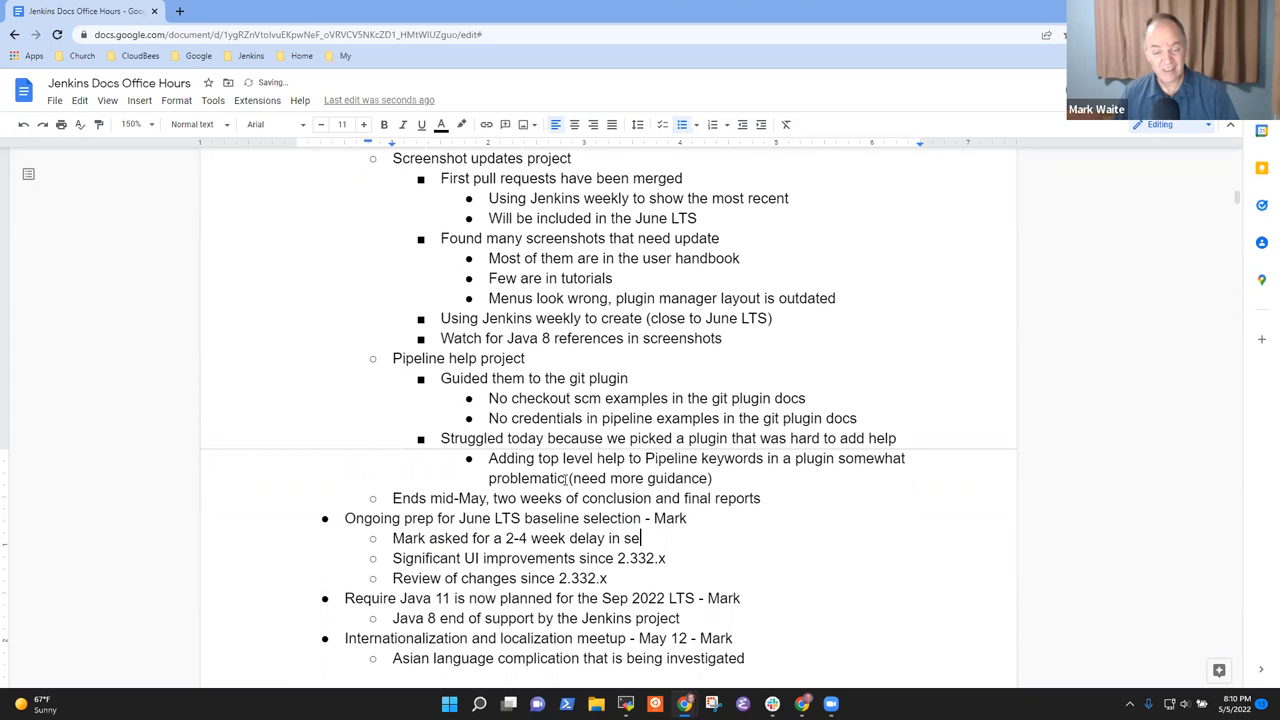
type("lecting")
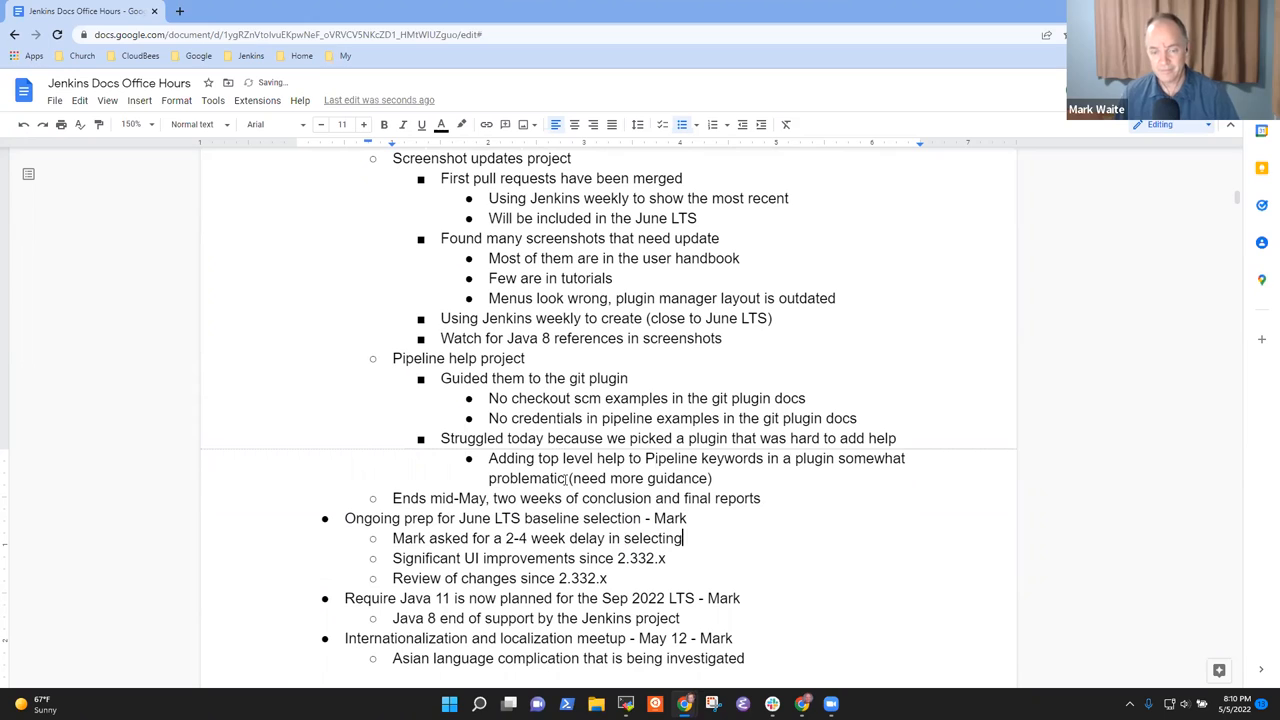
type("the baseline")
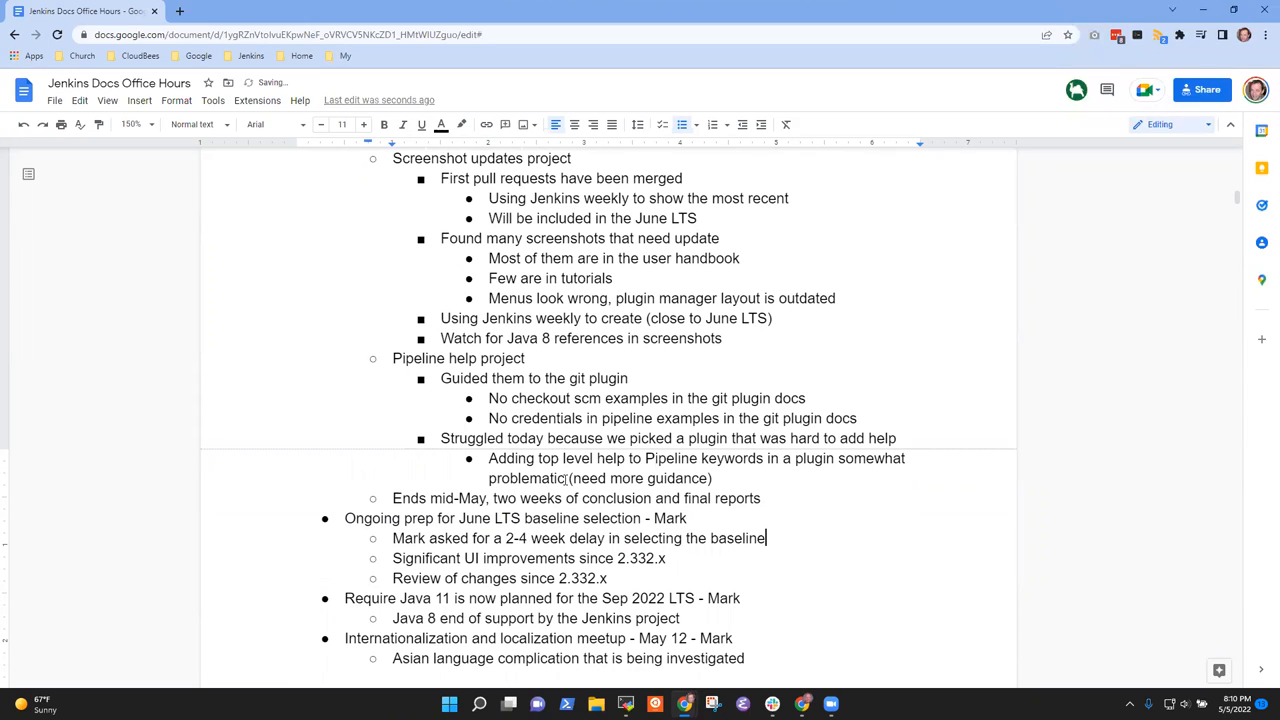
type("release")
type("Regr")
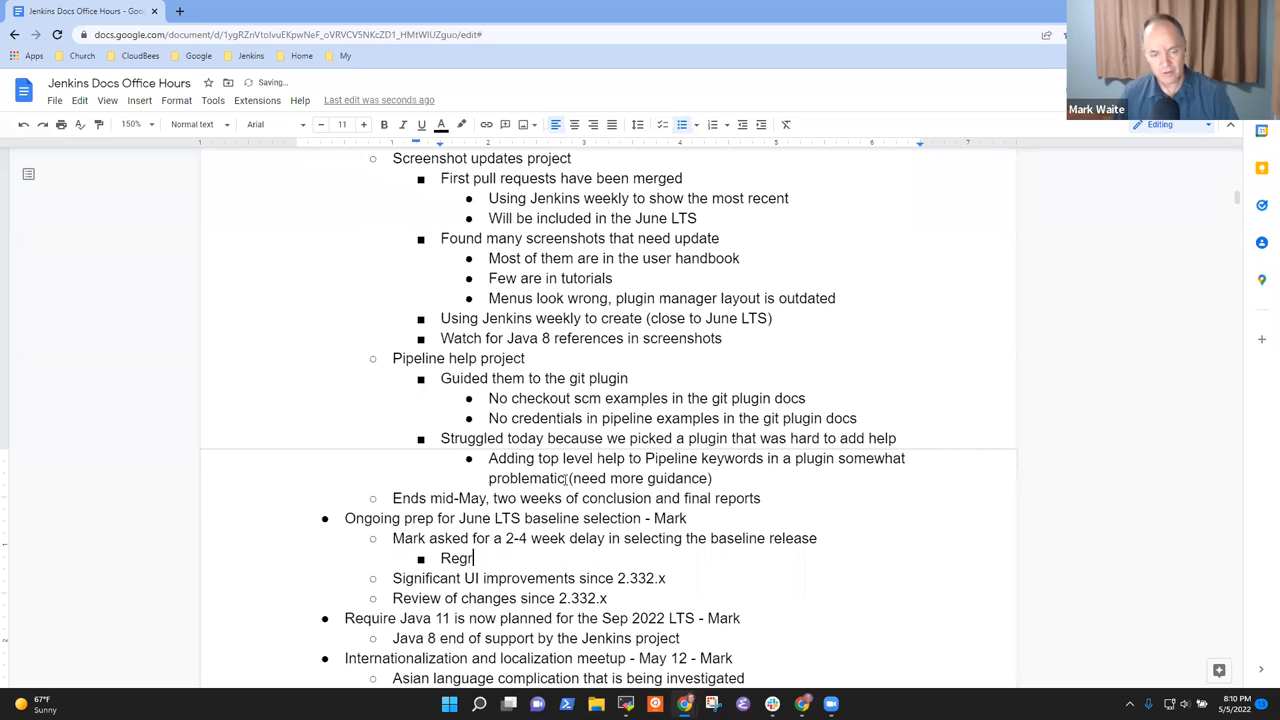
Add the sub-bullet 'Too many regressions' as the reason
type("To")
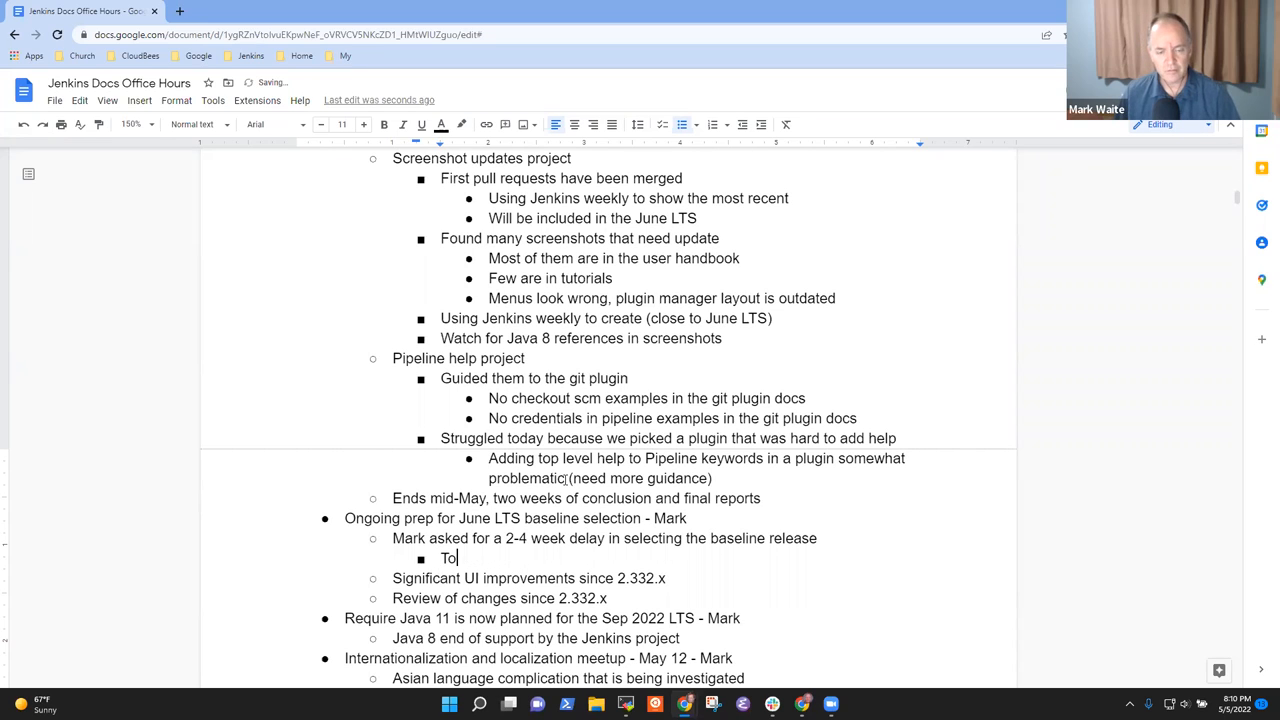
type("o many regr")
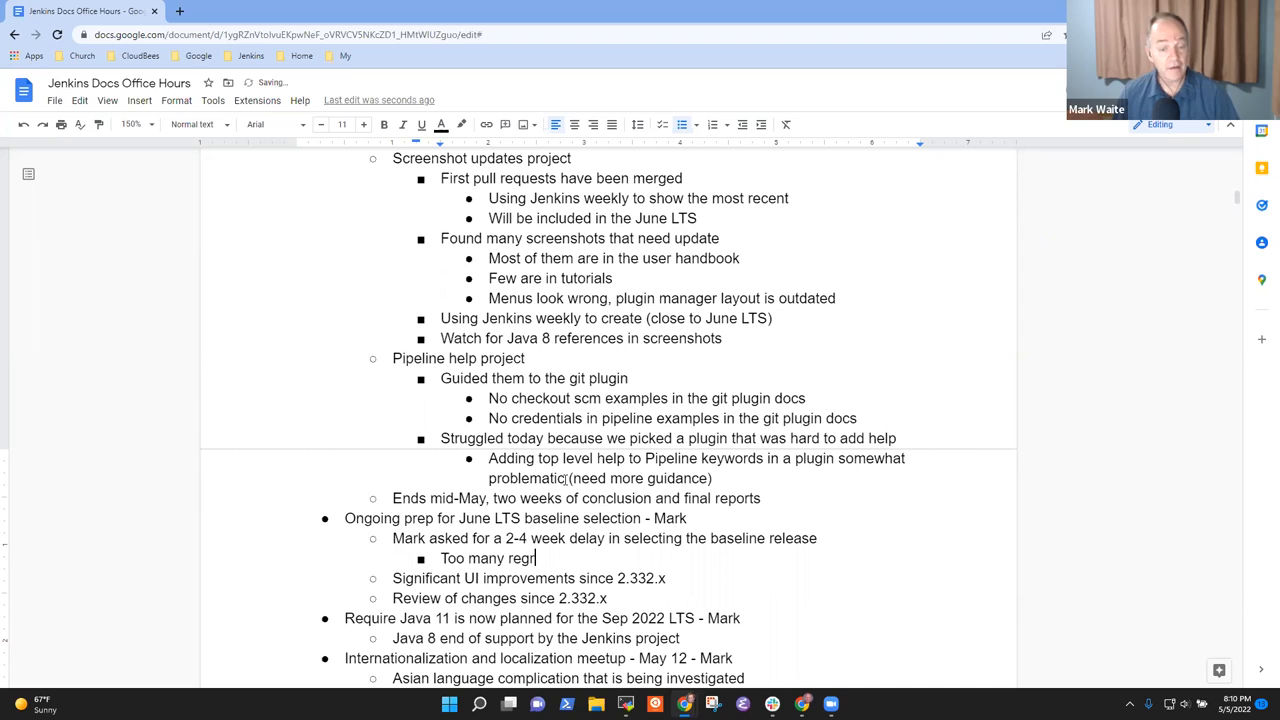
type("essions")
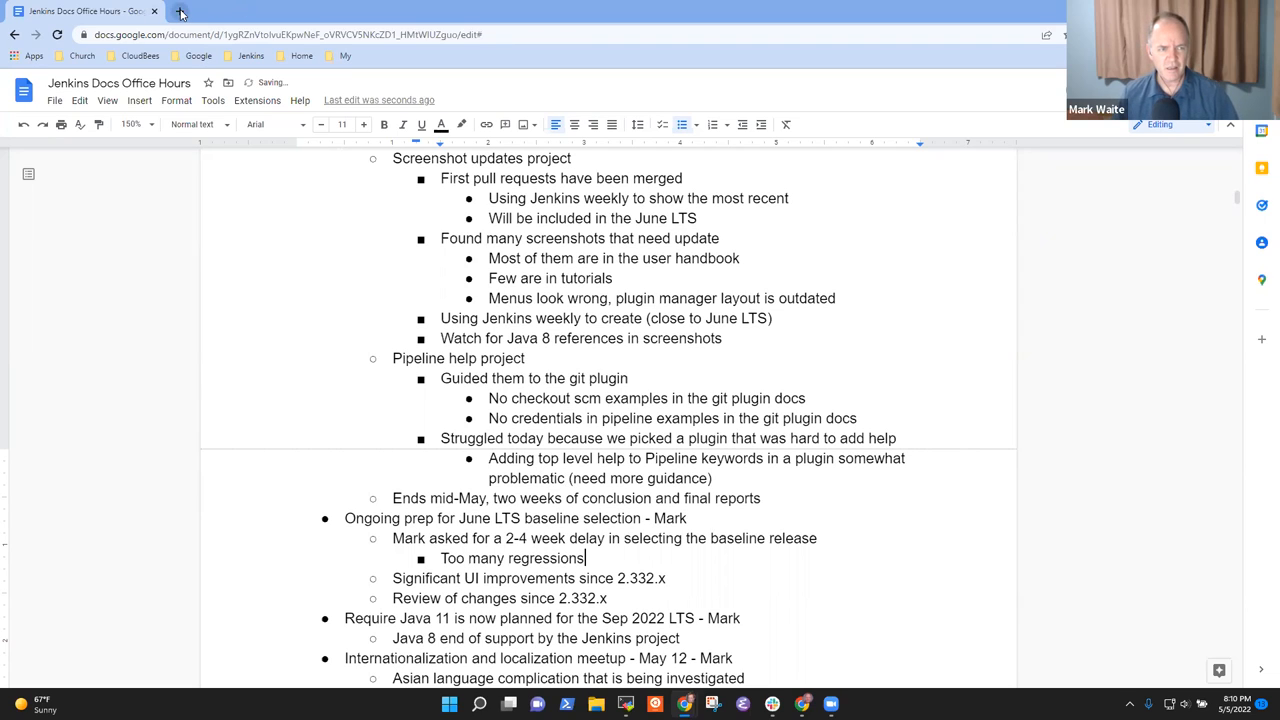
Check the April 20–23 Jenkins events in Google Calendar, then return to the office hours notes
left_click(183, 11)
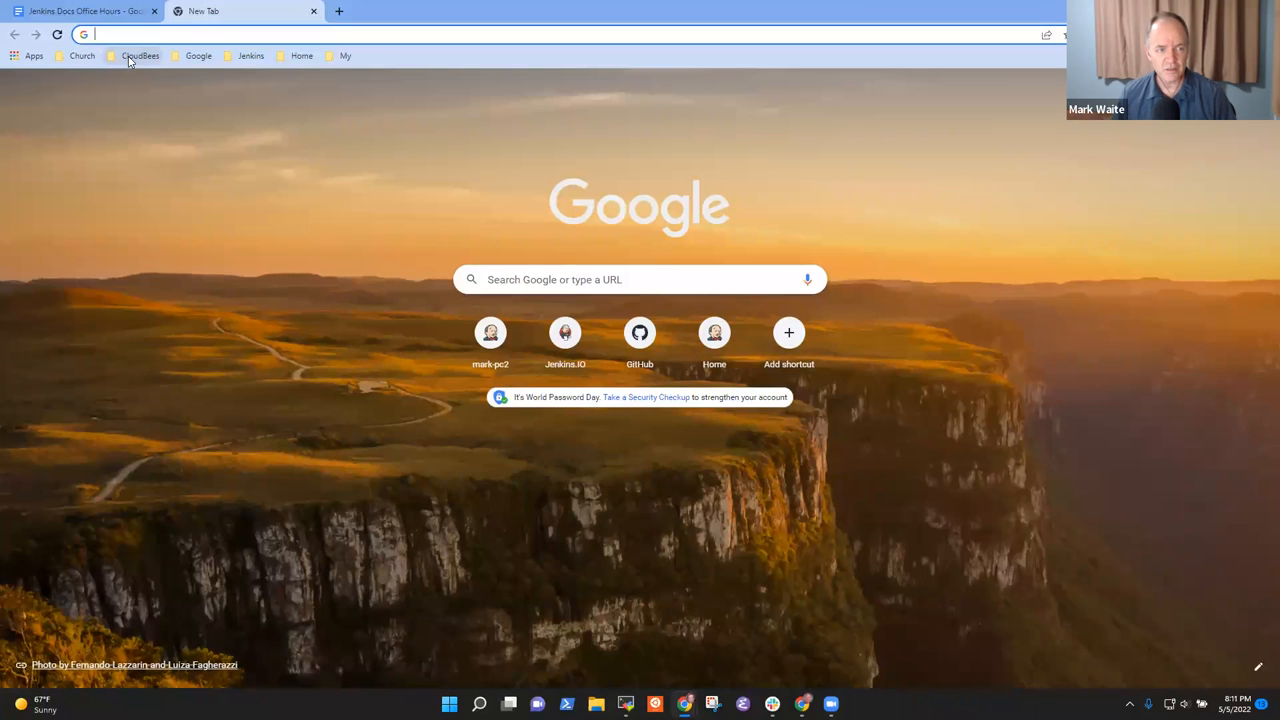
left_click(198, 55)
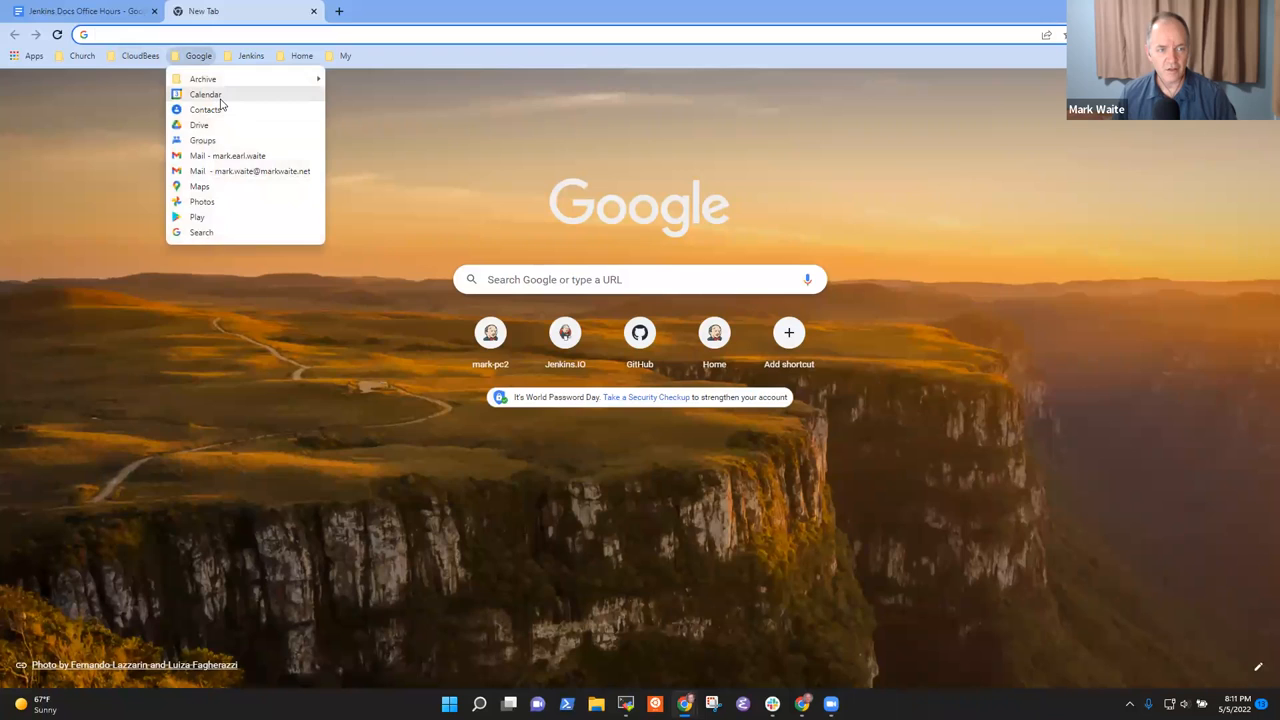
left_click(205, 94)
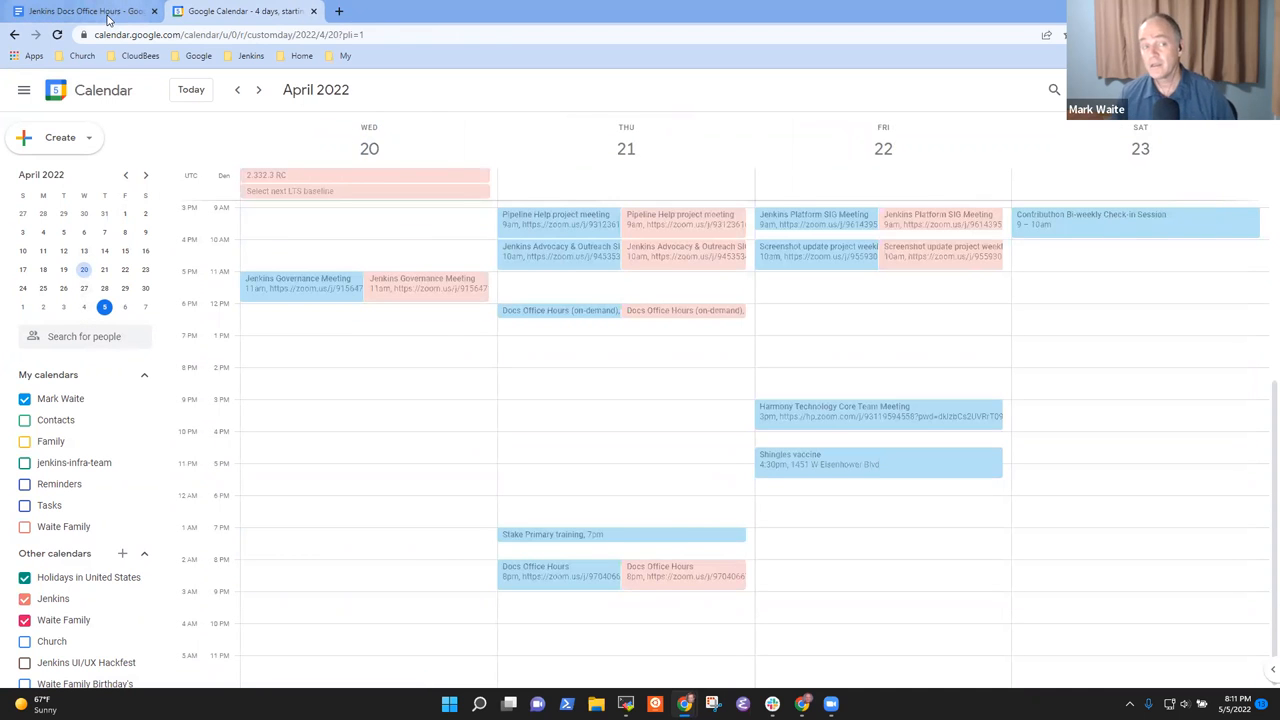
left_click(80, 11)
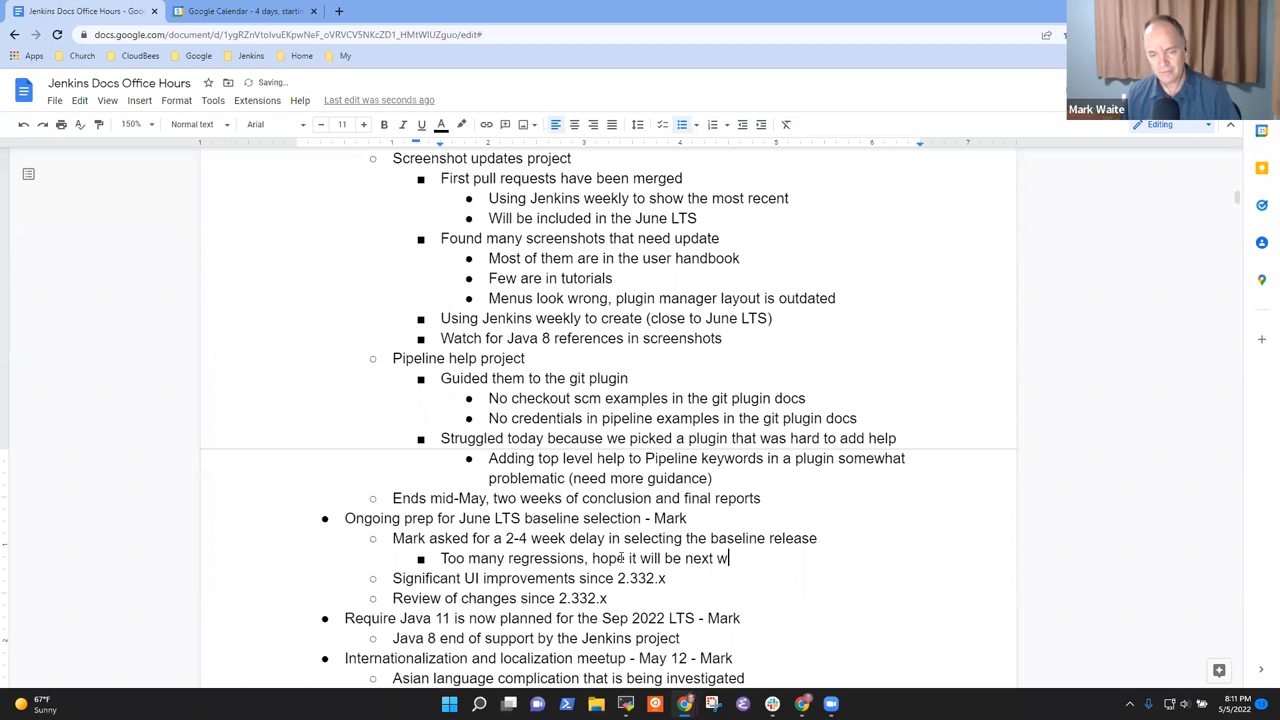
Finish the regressions note and record June LTS moving from June 1 to June 22 or 29
type("eek's release")
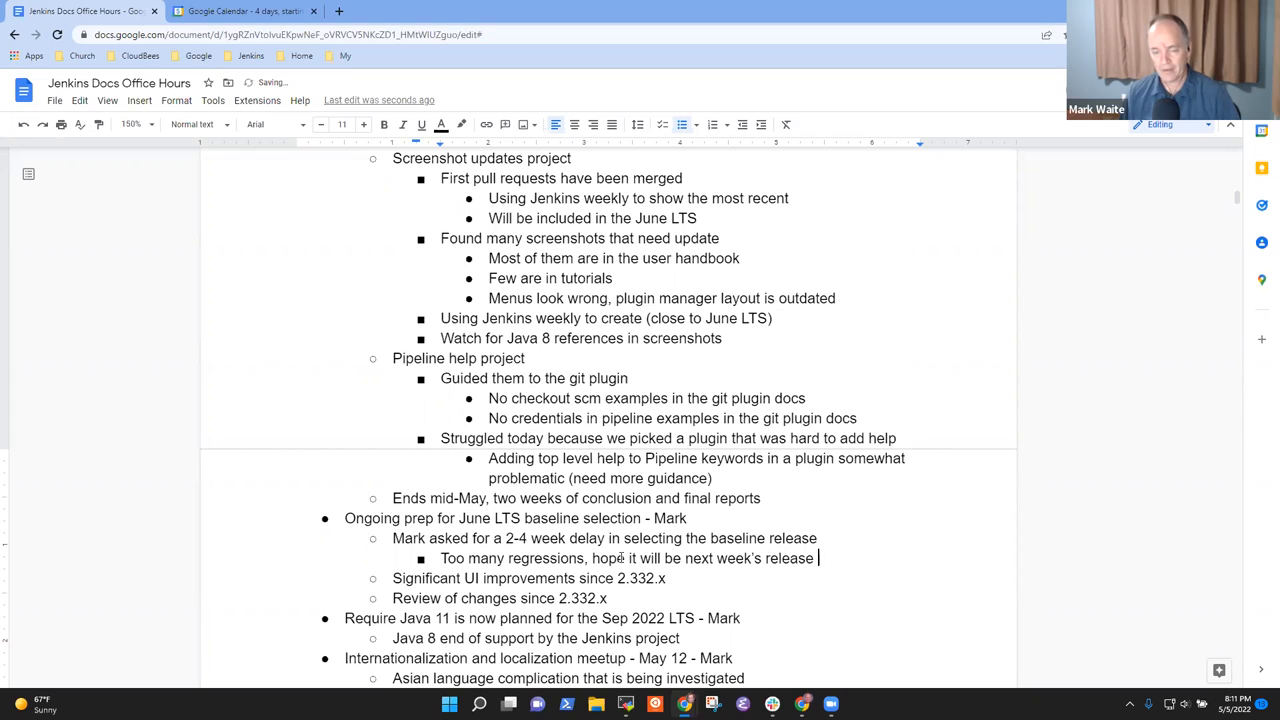
key("Backspace")
type("y")
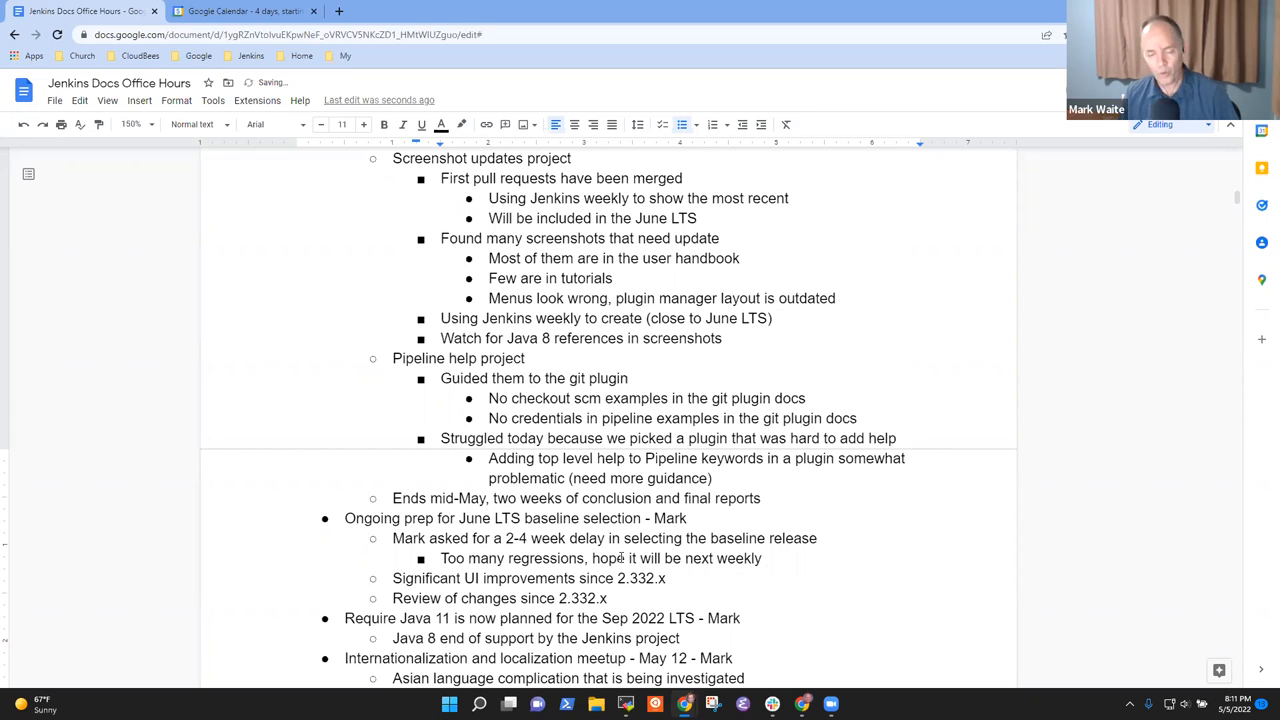
type("or one after that")
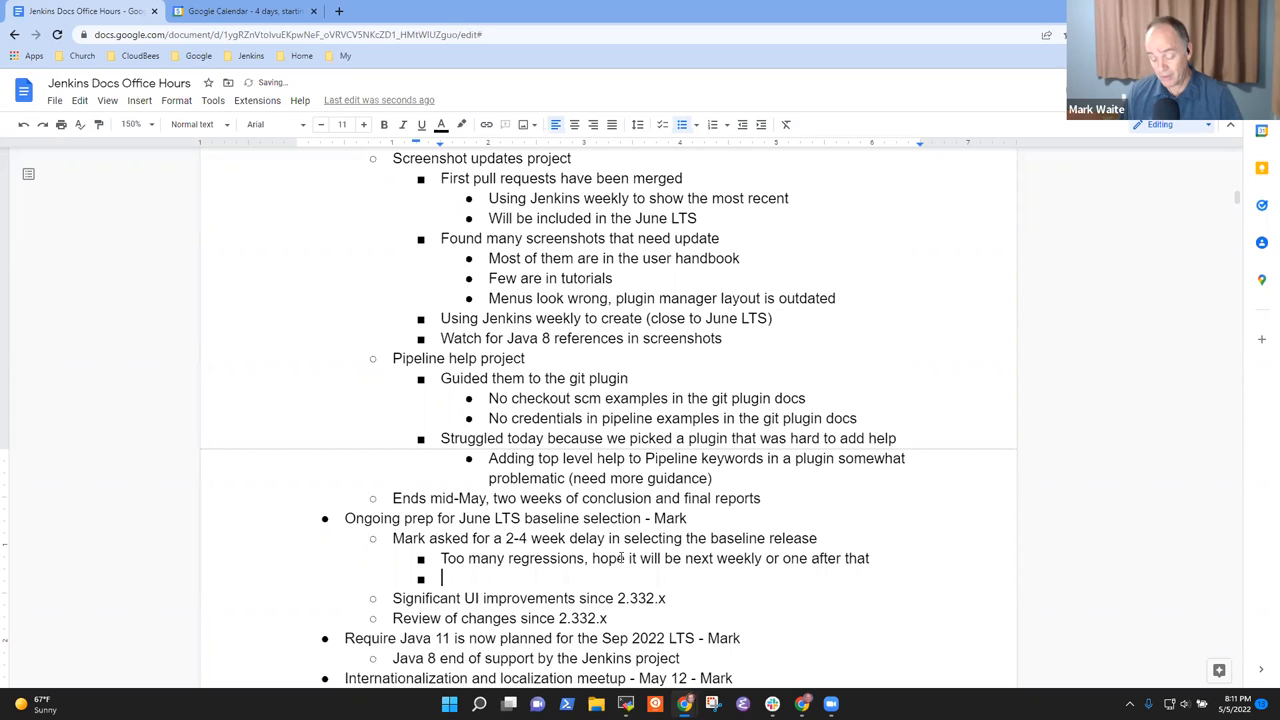
type("June LTS")
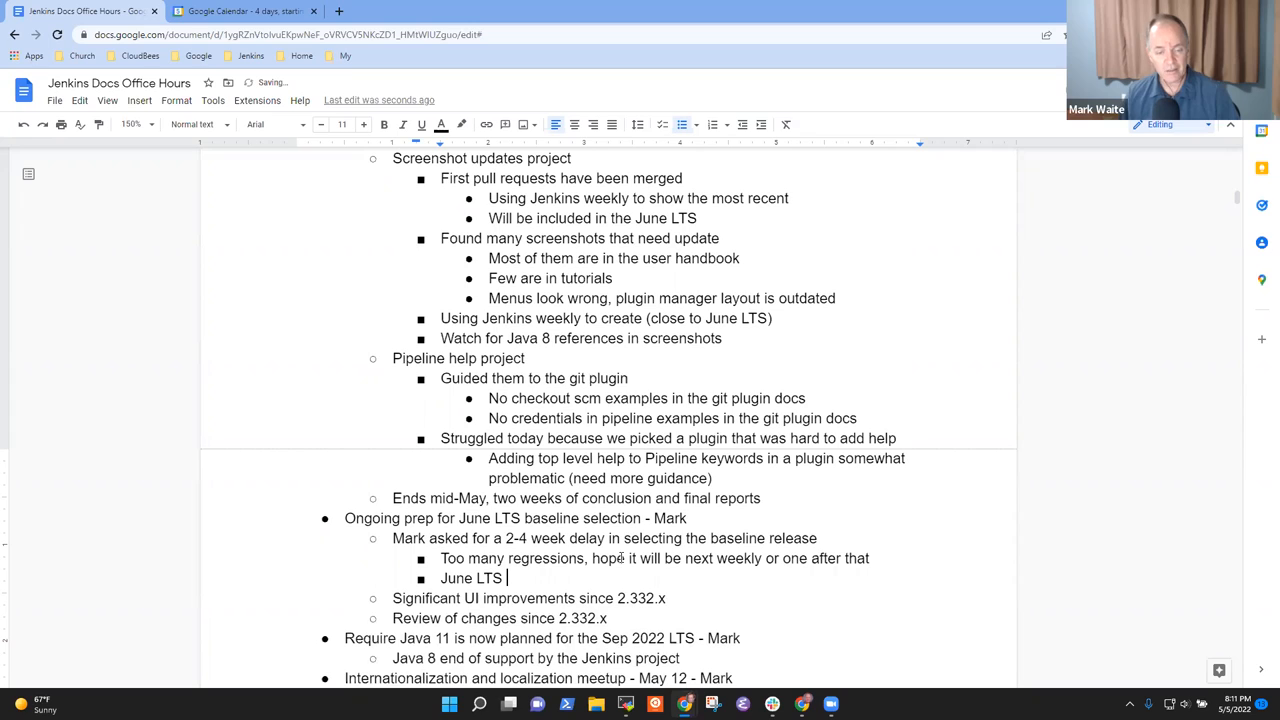
type("moves")
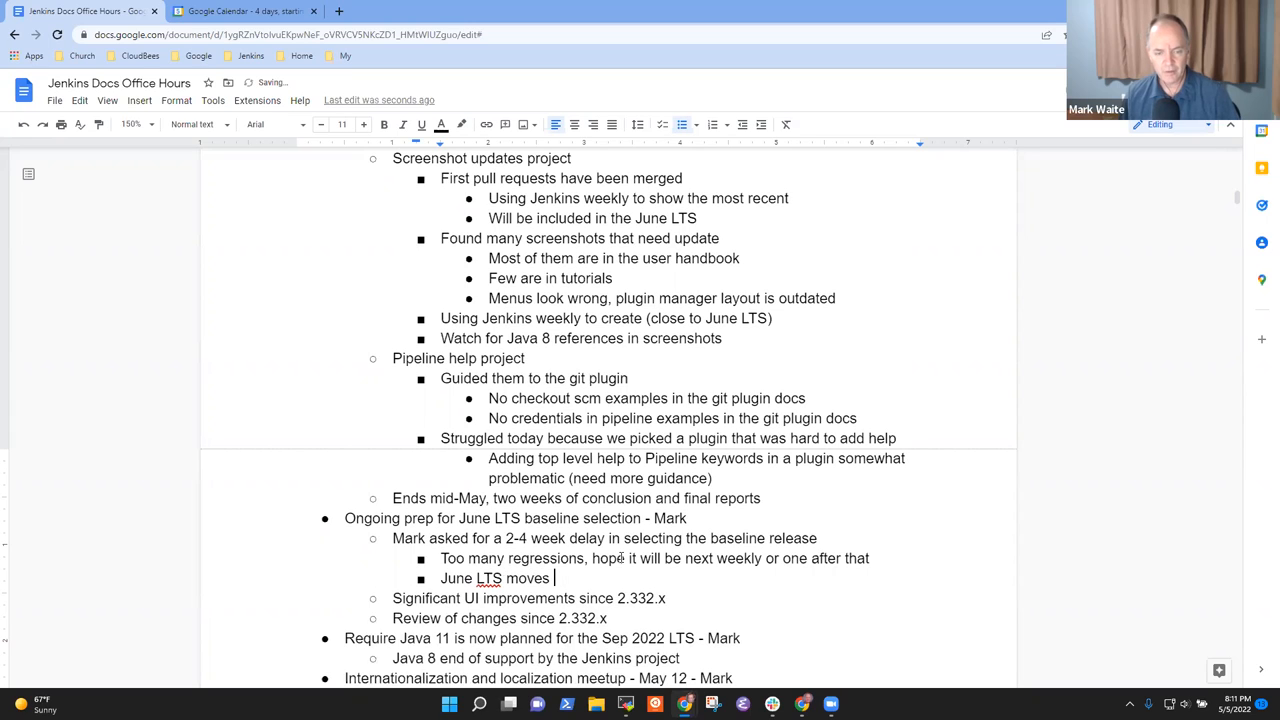
type("from June 1")
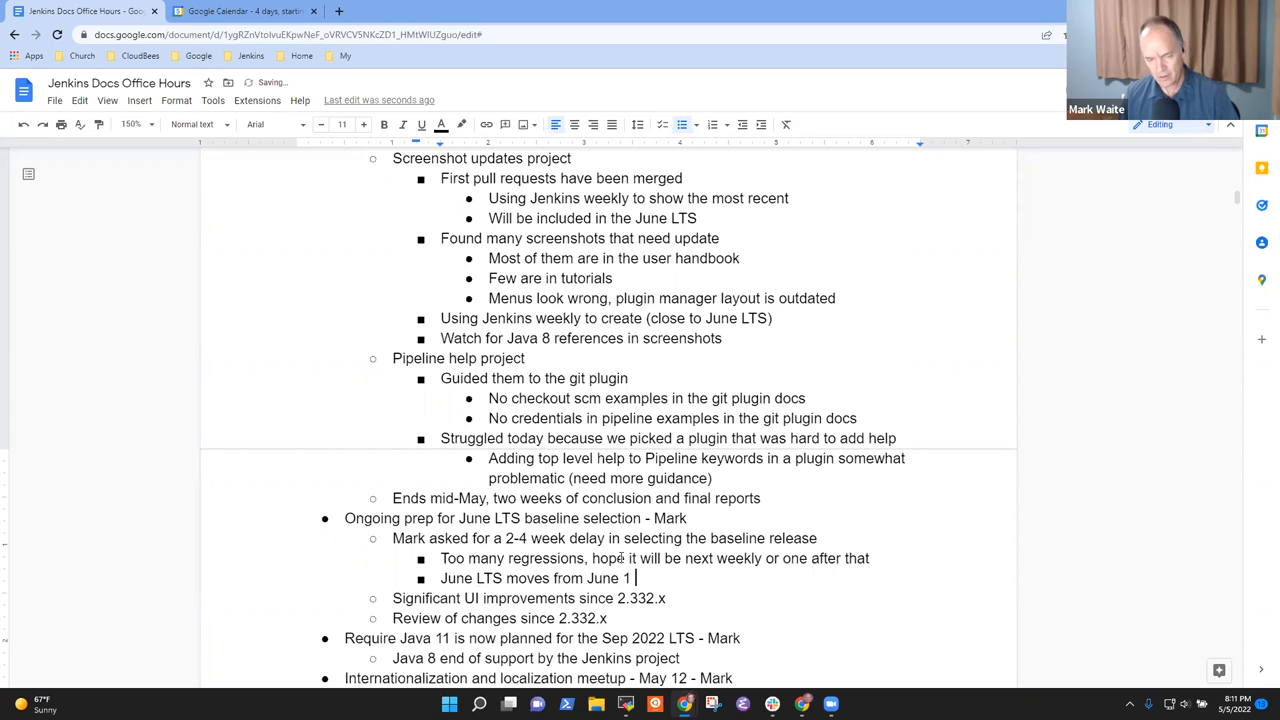
type("to either J")
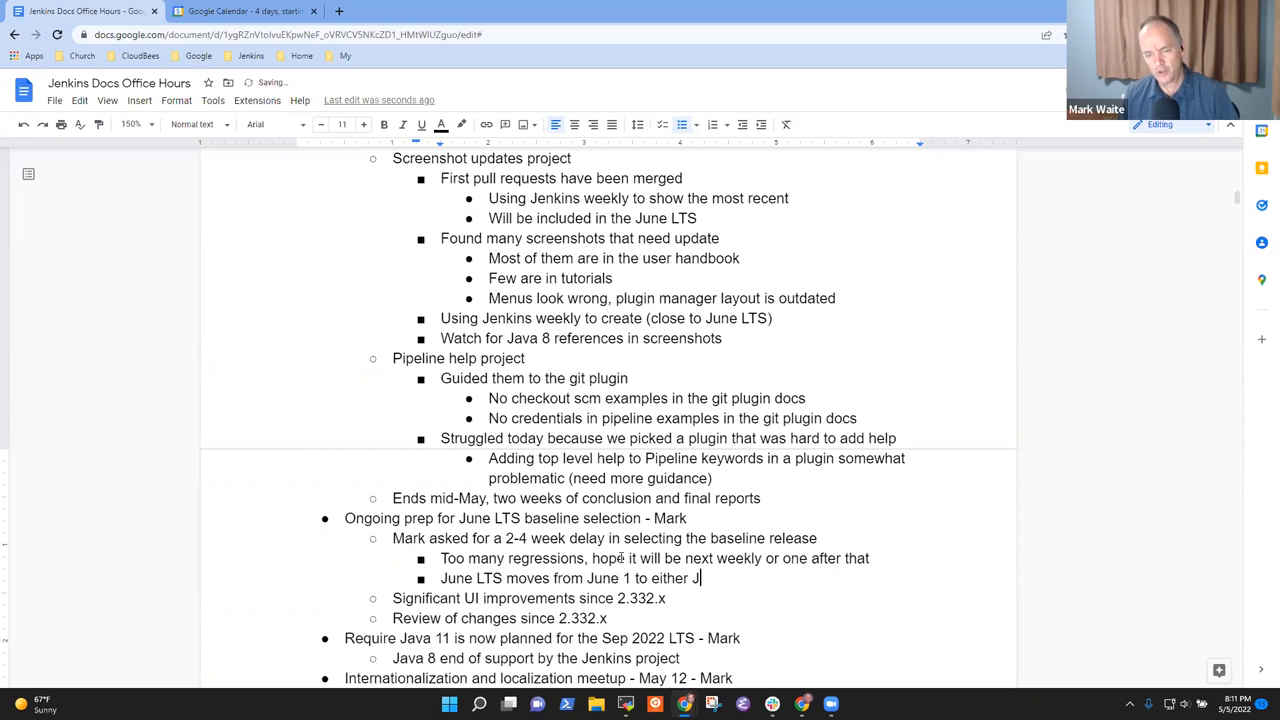
type("ubne")
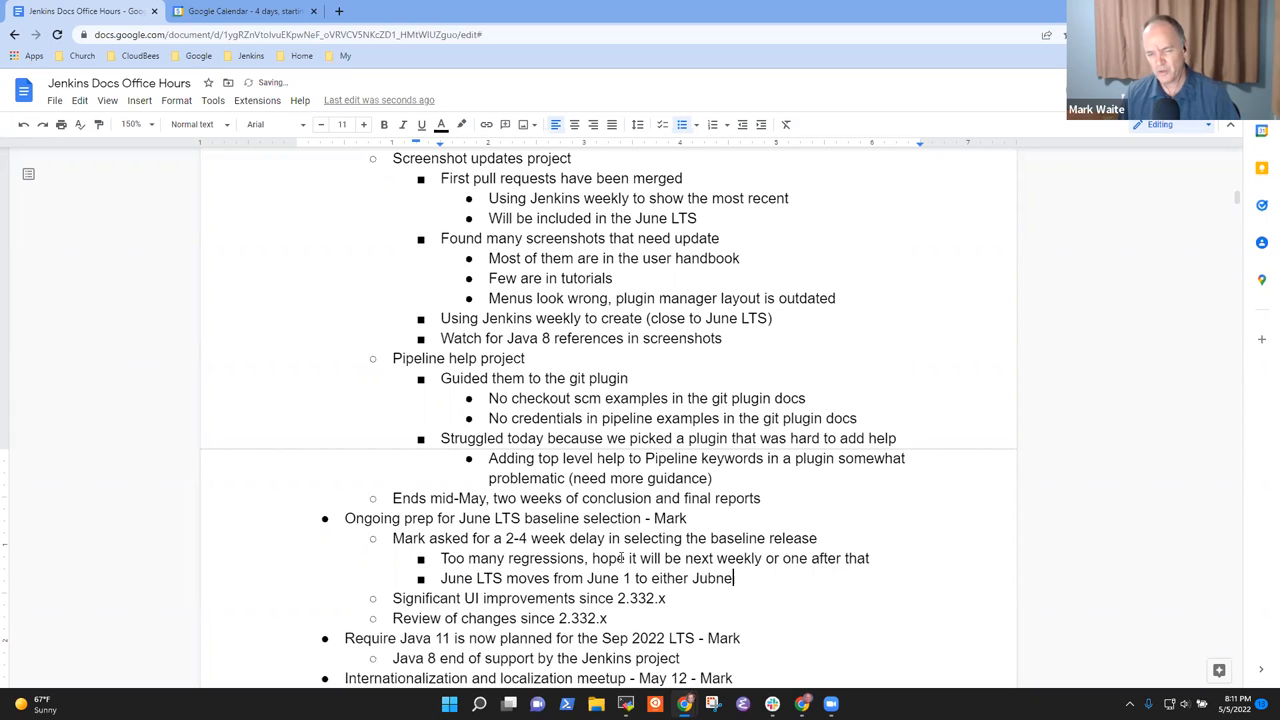
type("June")
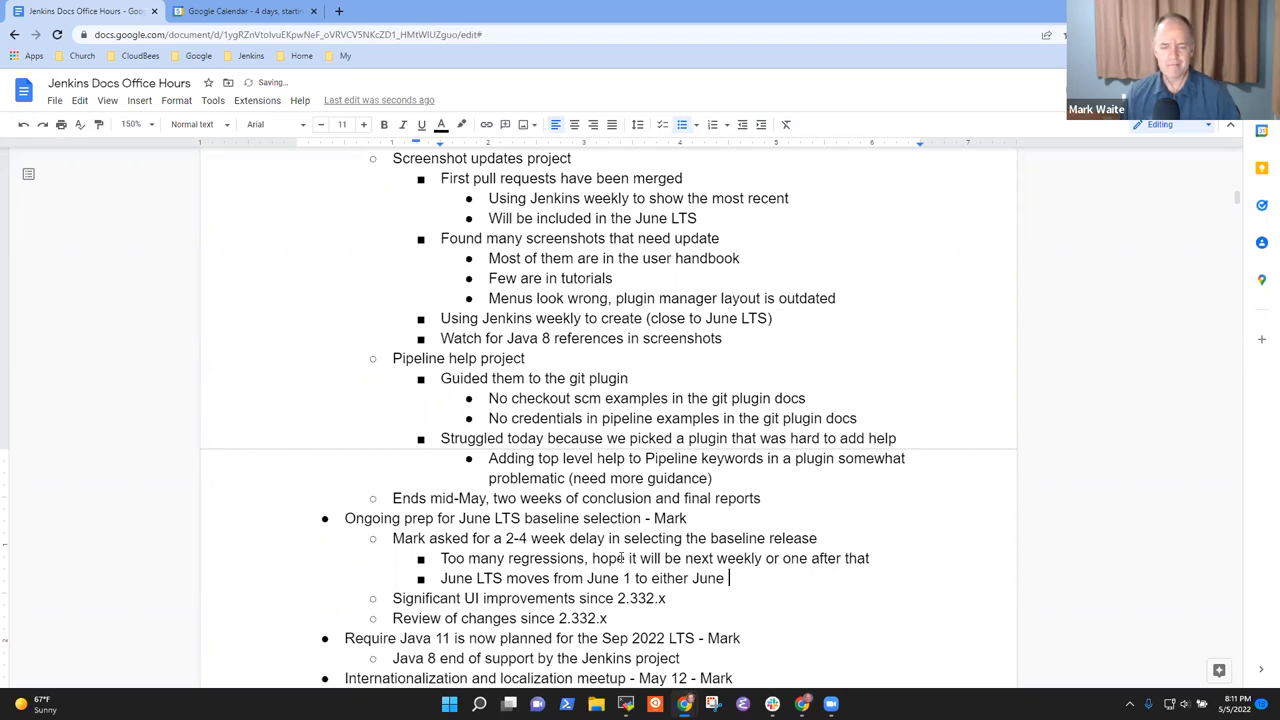
type("22")
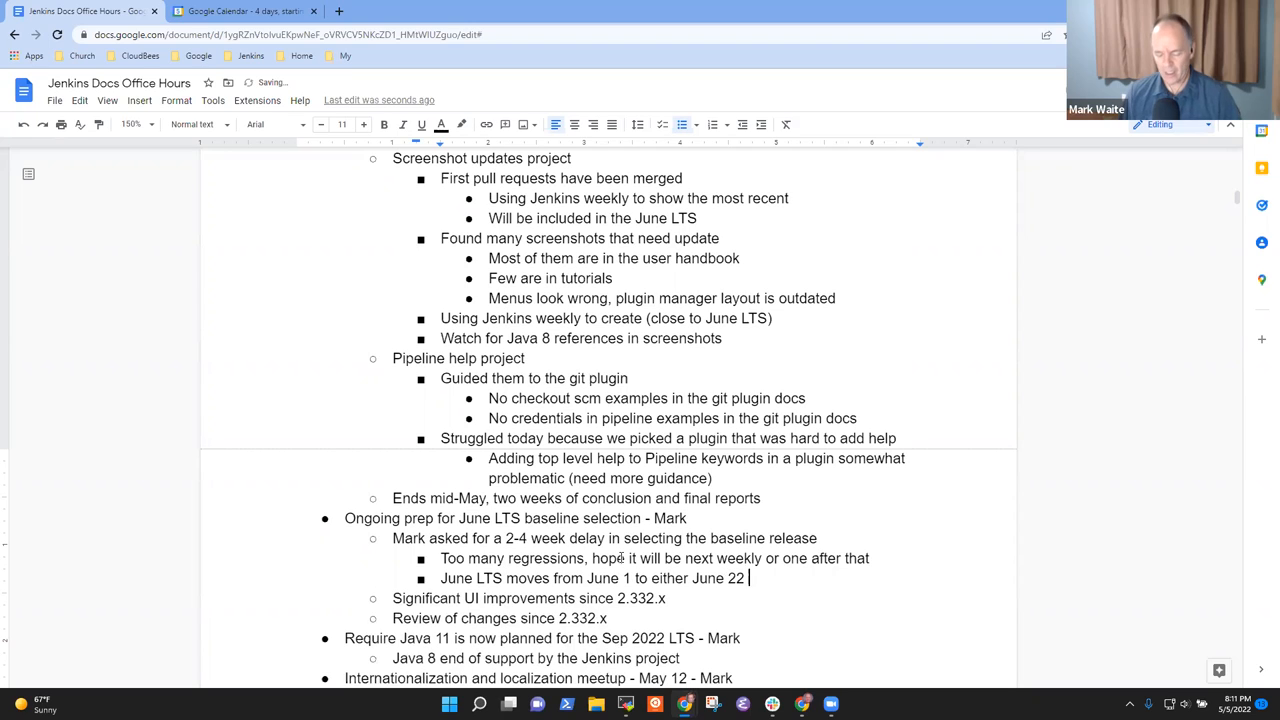
type("or June 29")
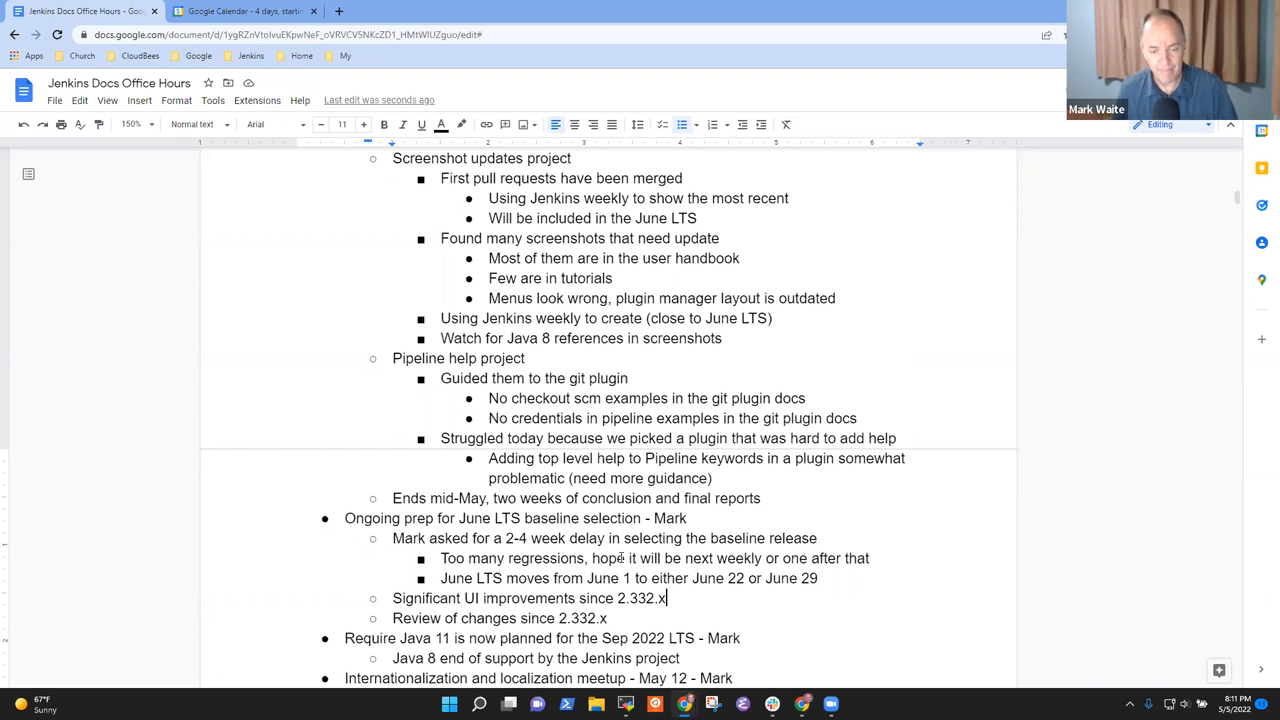
Type 'Needs time for Mark to prepare the summary of changes' in the sub-bullet
type("Needs")
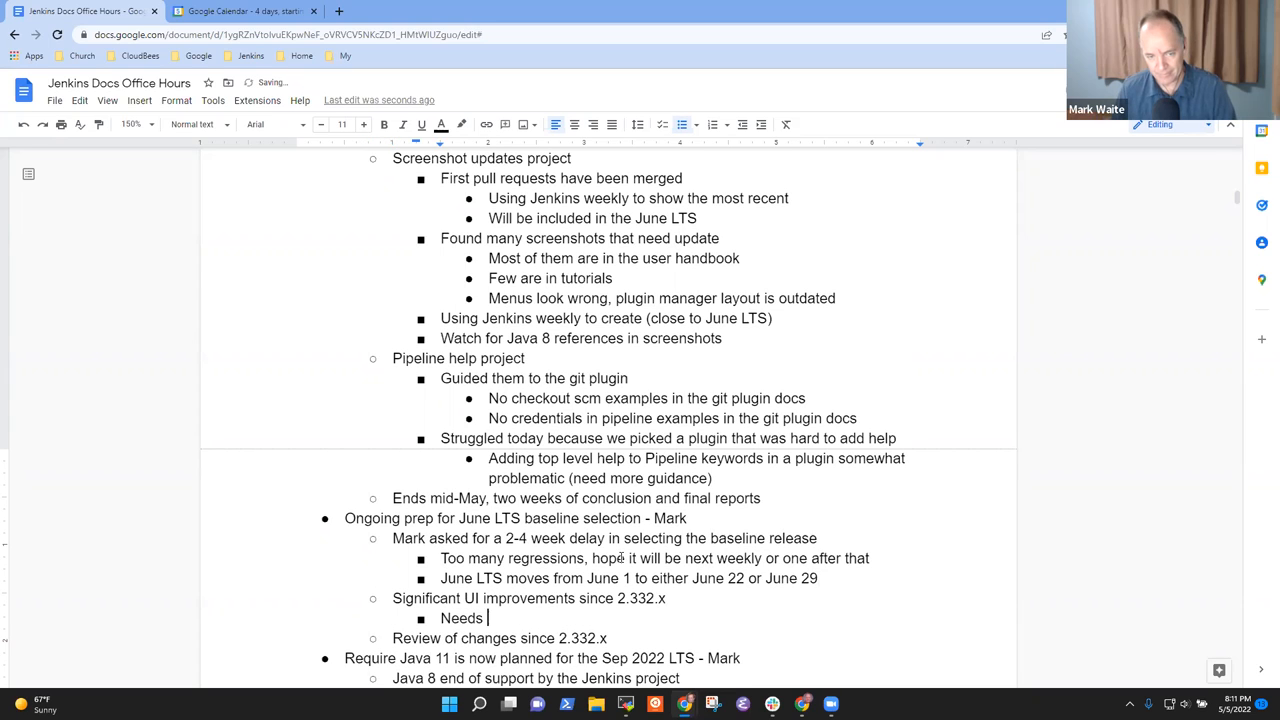
type("time for Mark to")
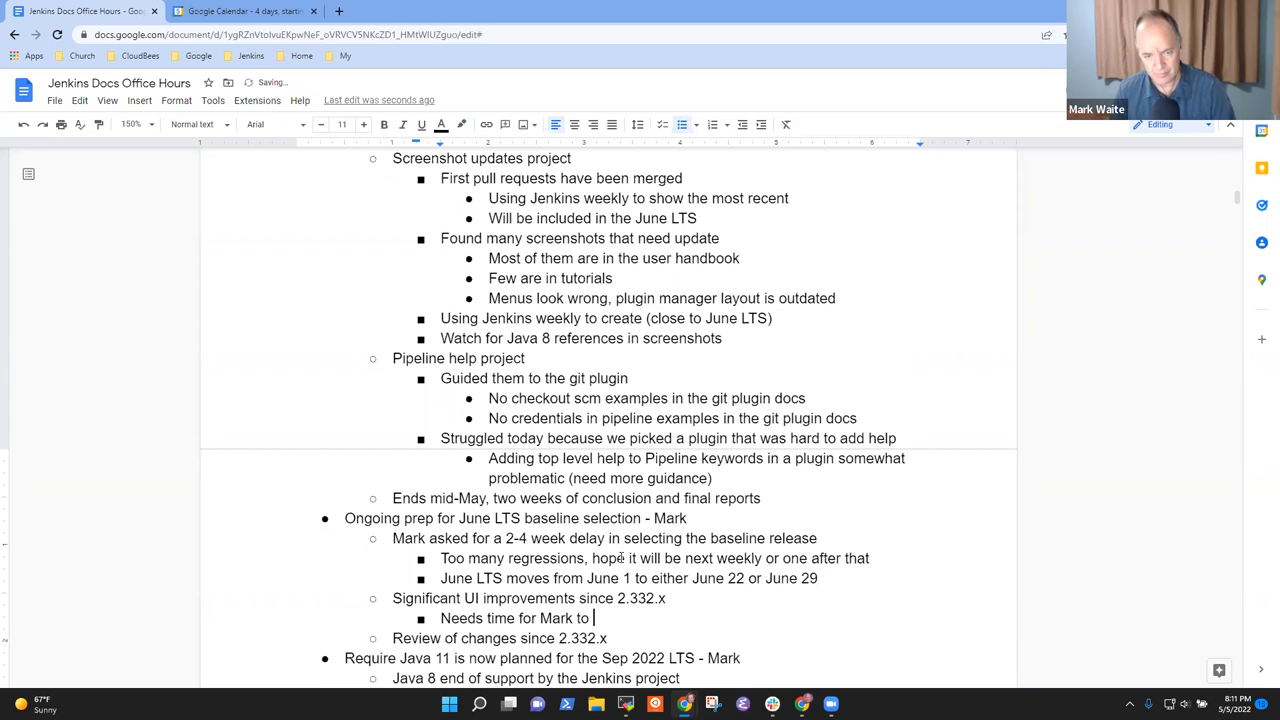
type("prepare")
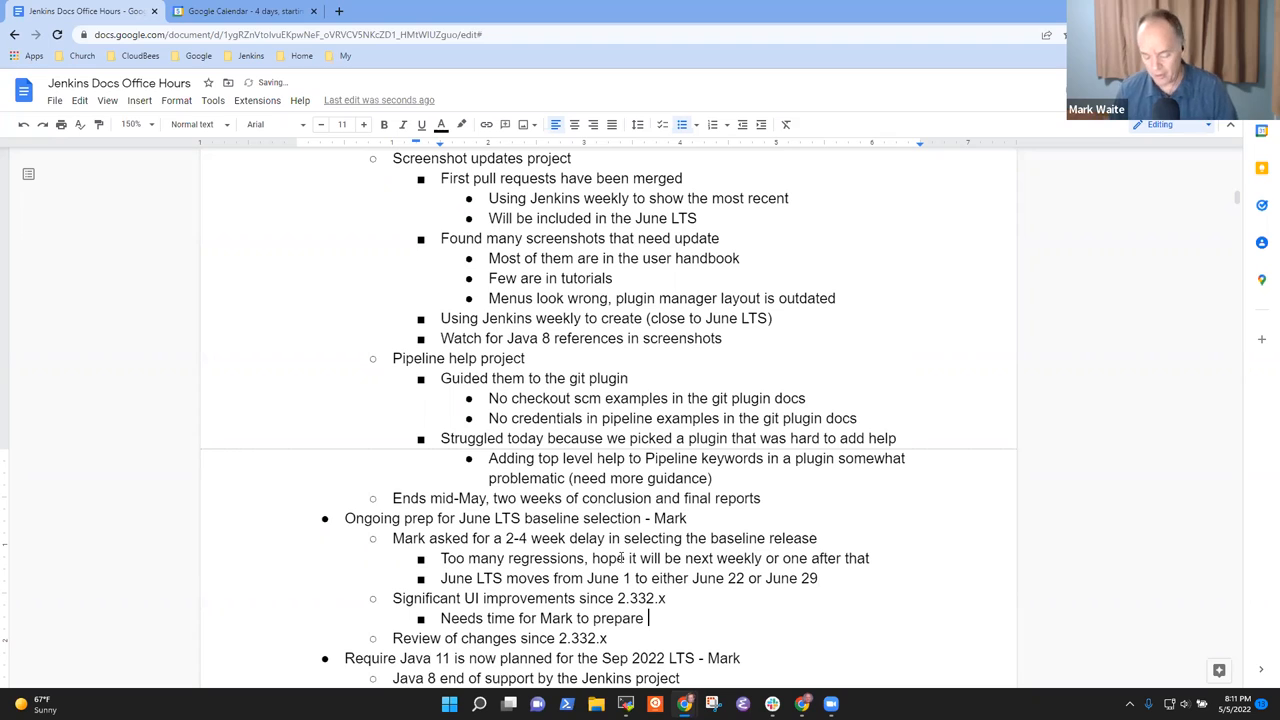
type("the s")
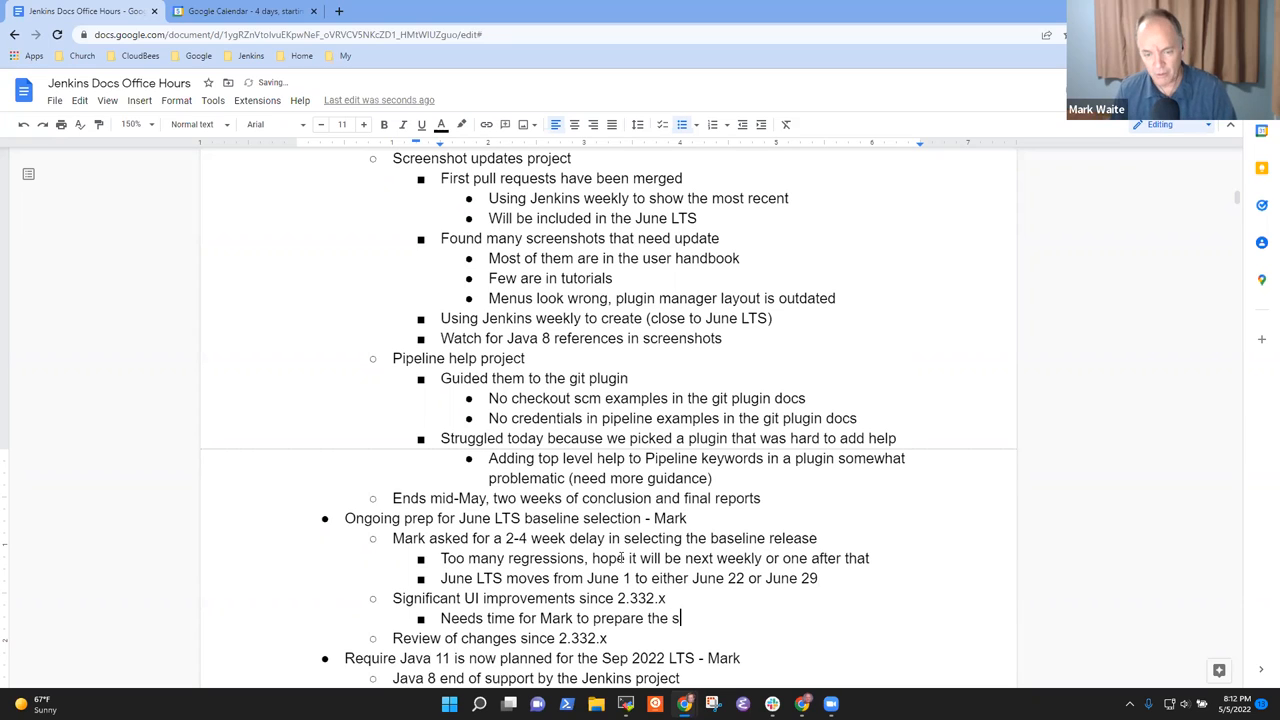
type("ummary of changes")
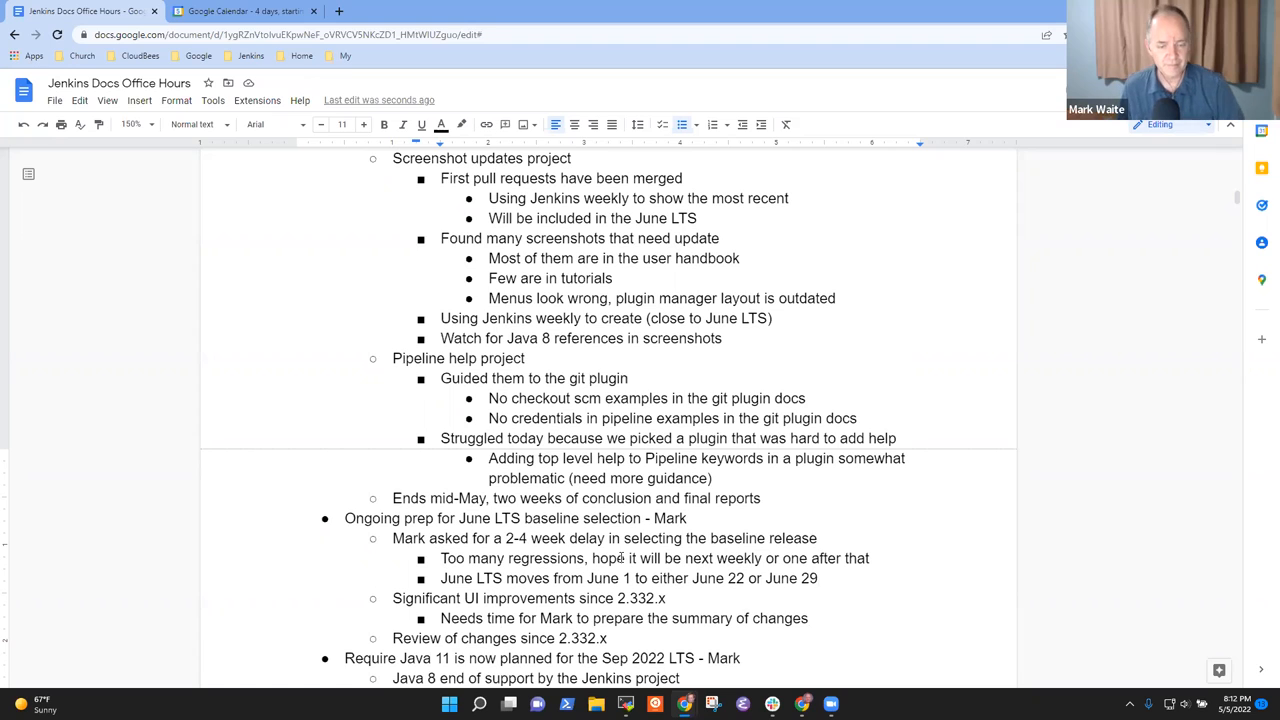
Delete the misplaced summary-of-changes note and retype it under 'Review of changes since 2.332.x'
triple_click(624, 618)
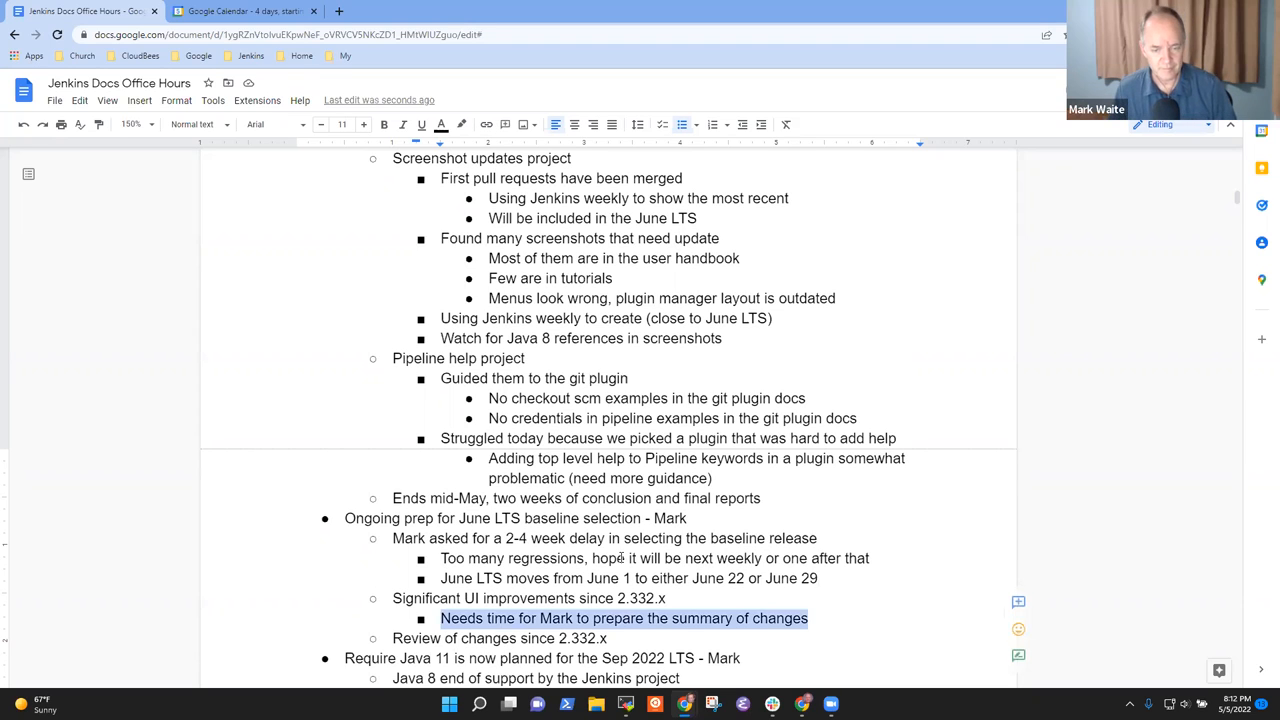
key("Delete")
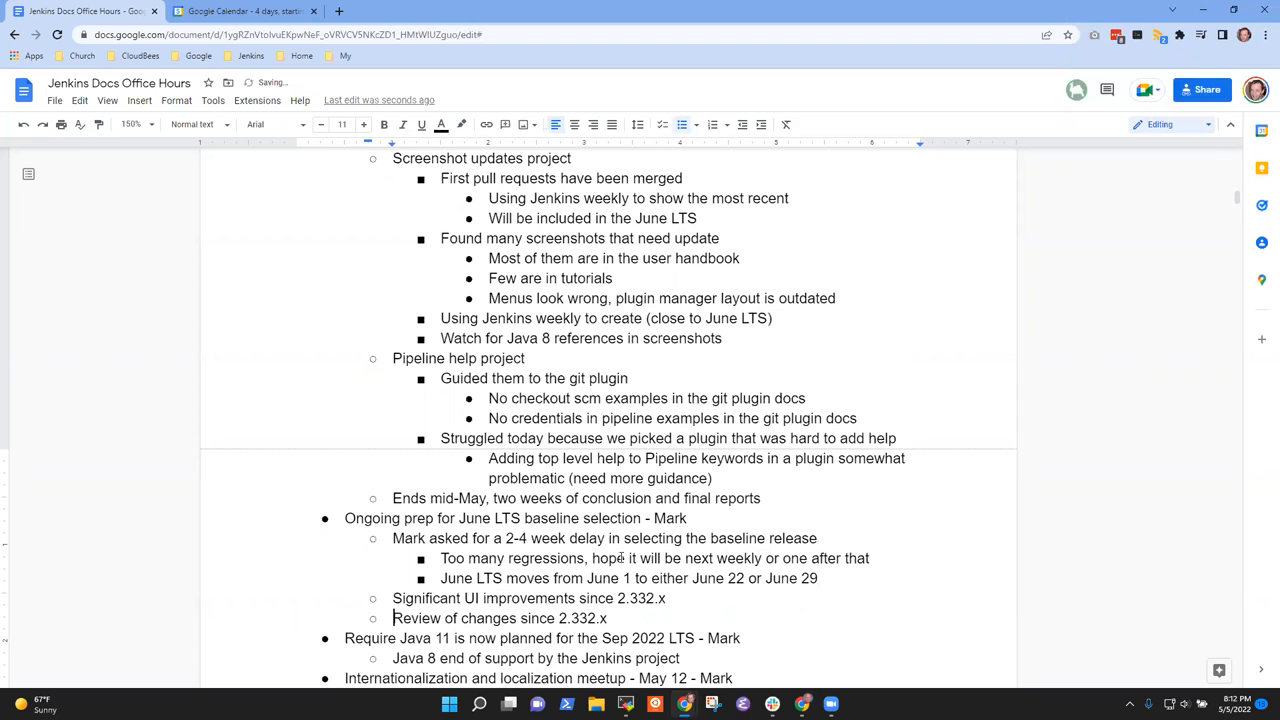
type("Needs time for Mark to prepare the summary of changes")
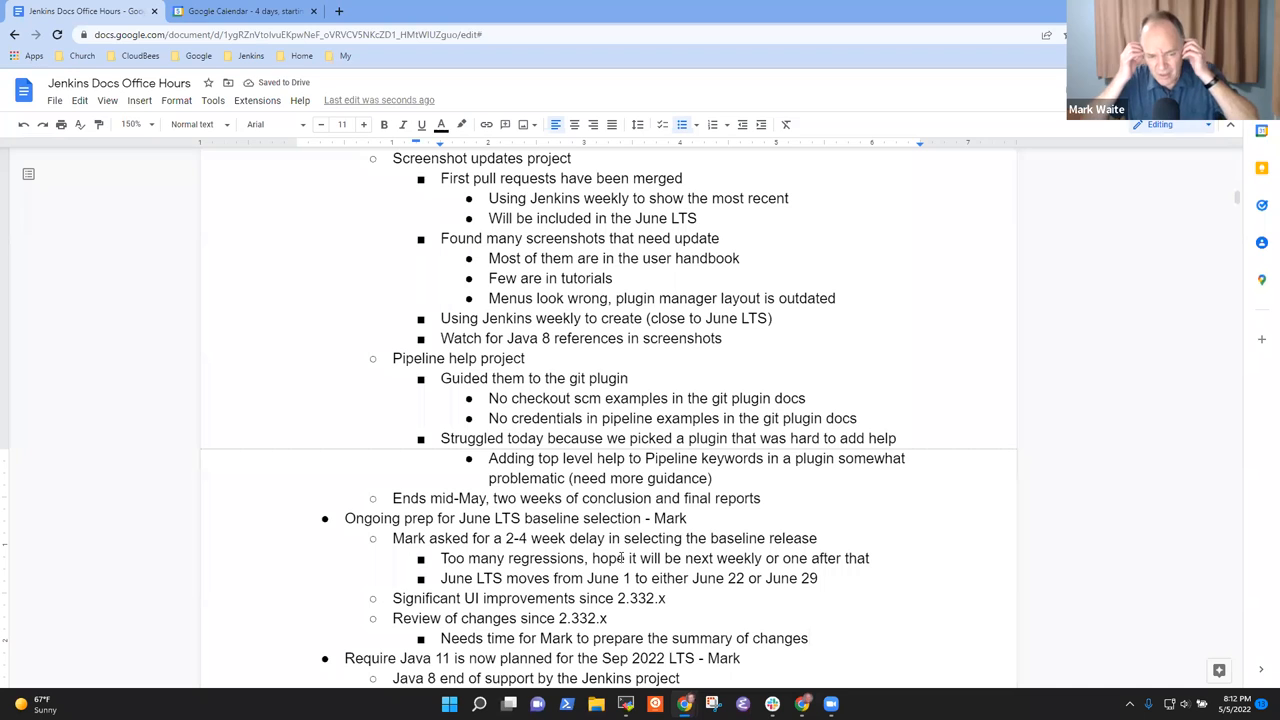
scroll("down", 3)
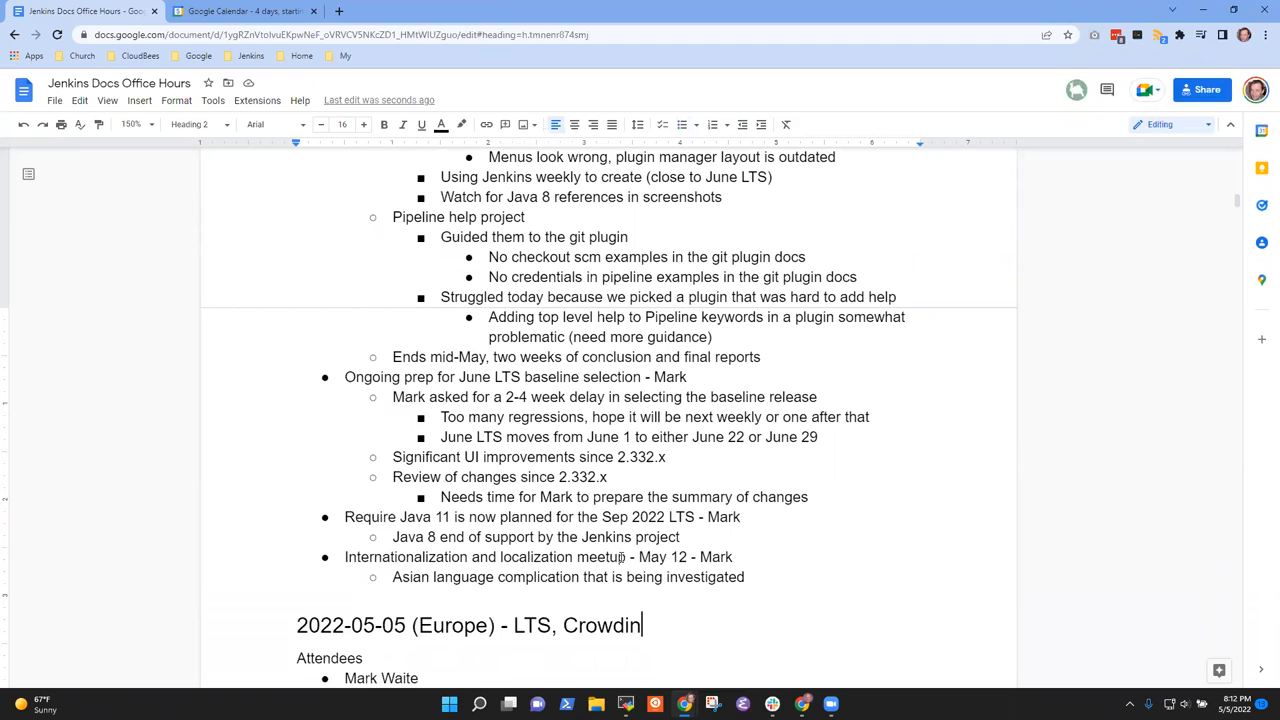
left_click(683, 537)
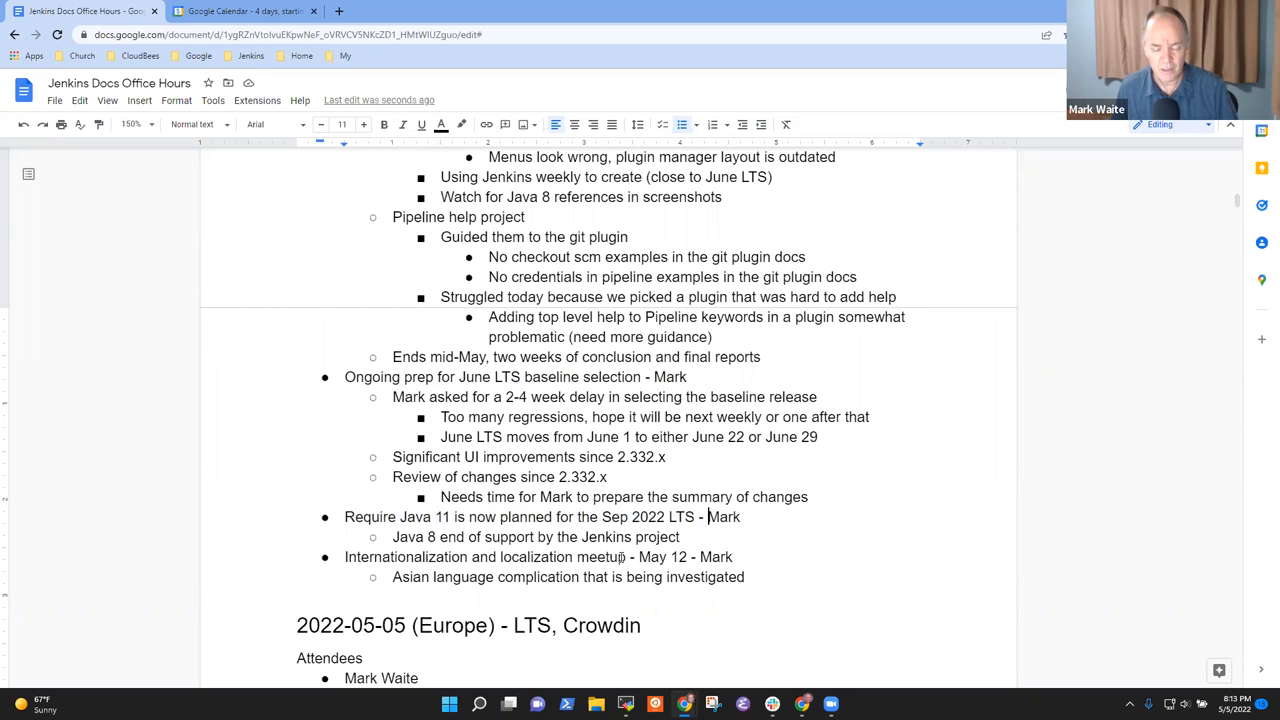
Add a sub-bullet: drop weekly-release support well before Sep 2022, final date unselected, possibly June
double_click(648, 517)
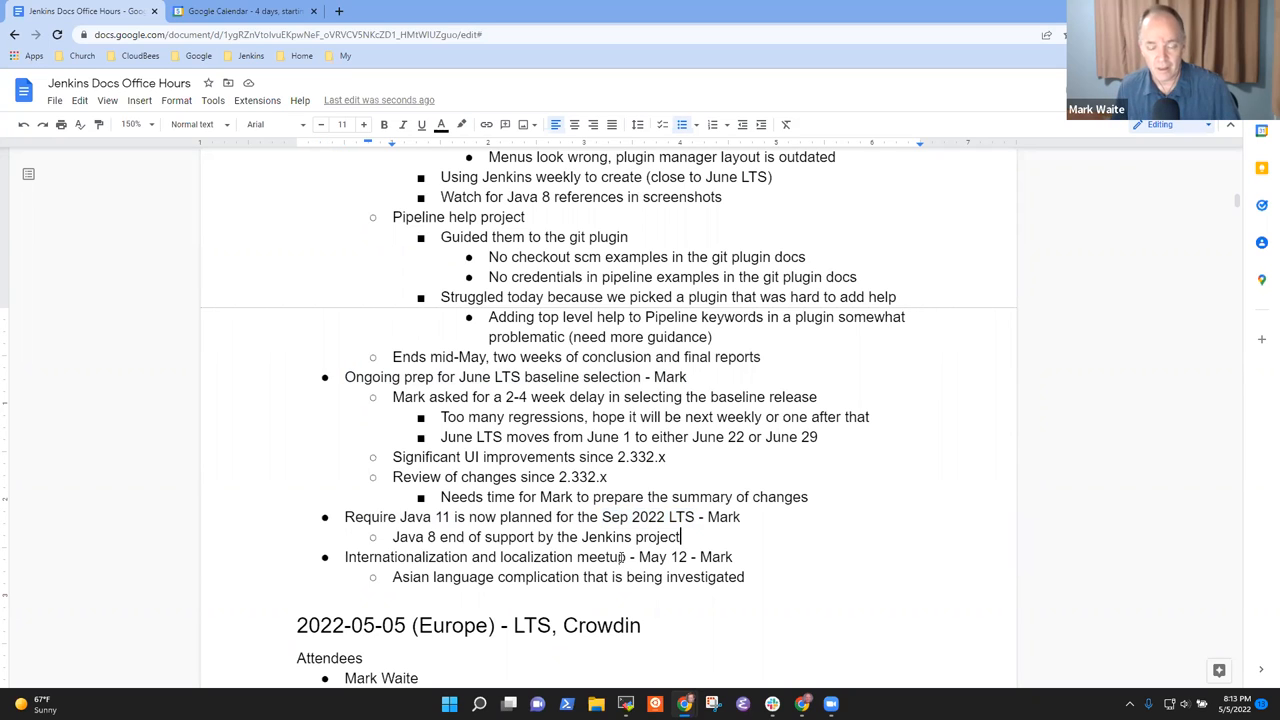
key("Return")
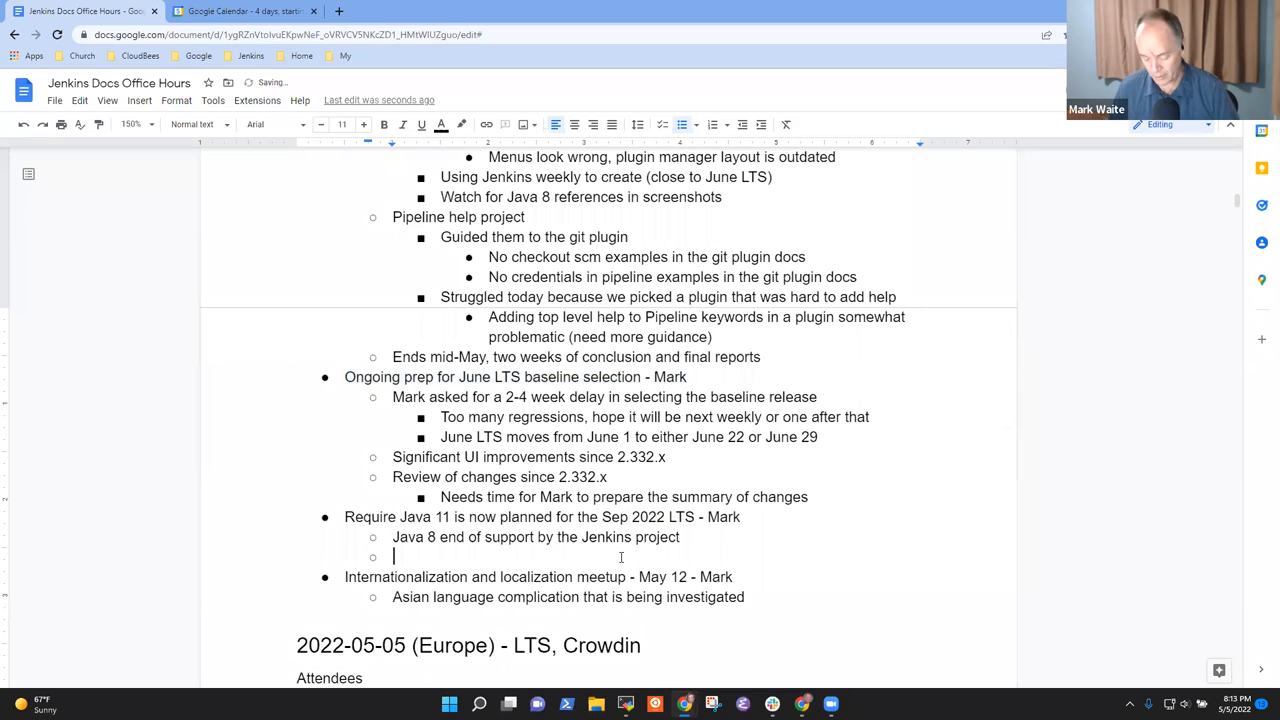
type("Drkp")
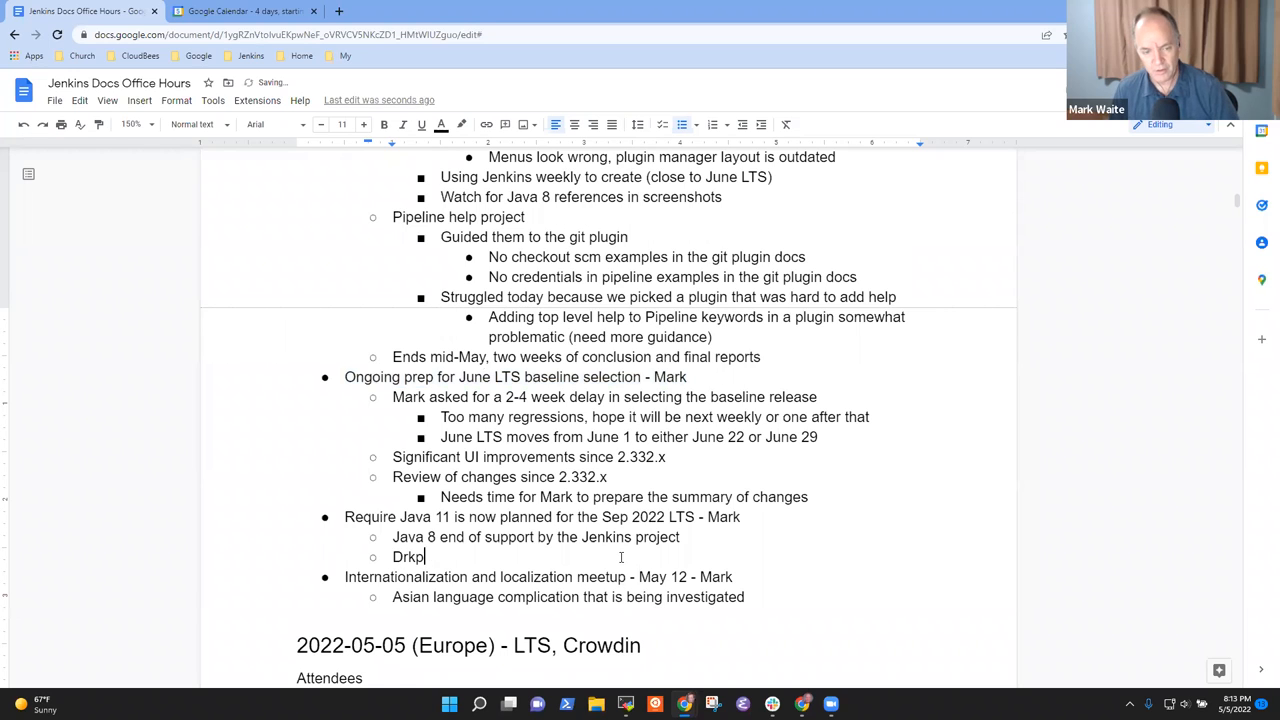
type("Drop support for Java 8 in a")
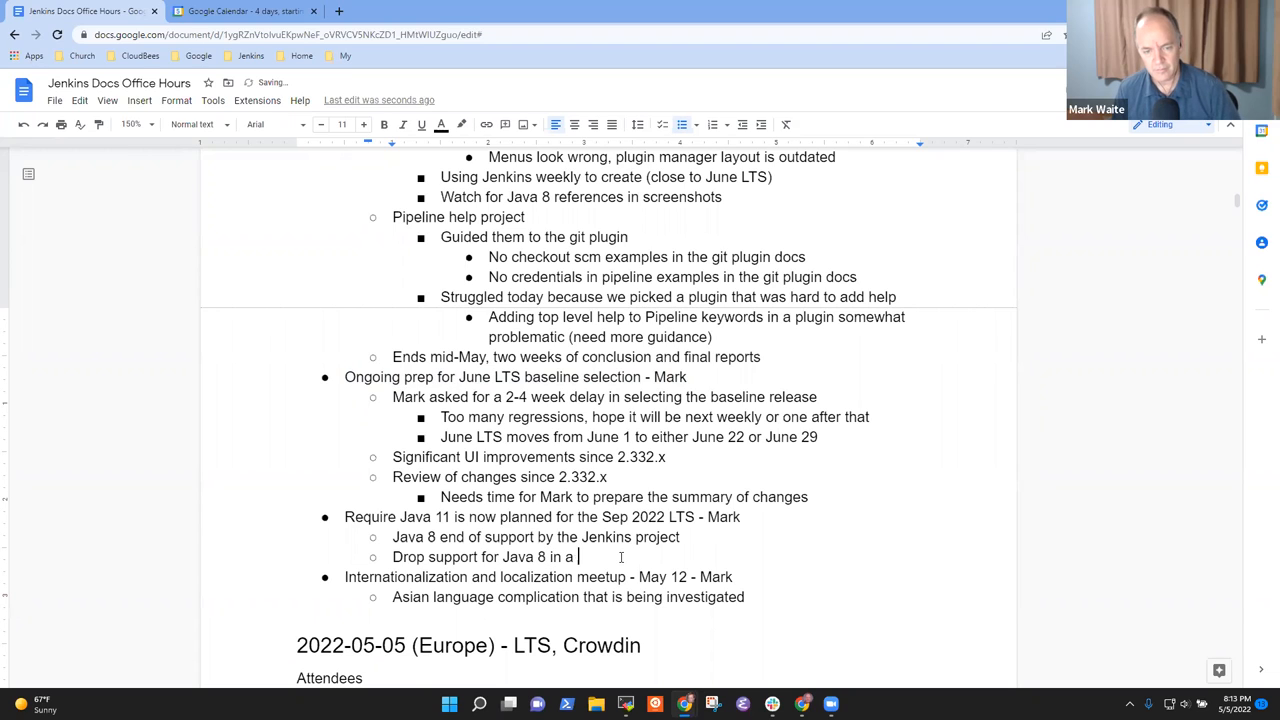
type("weekly release")
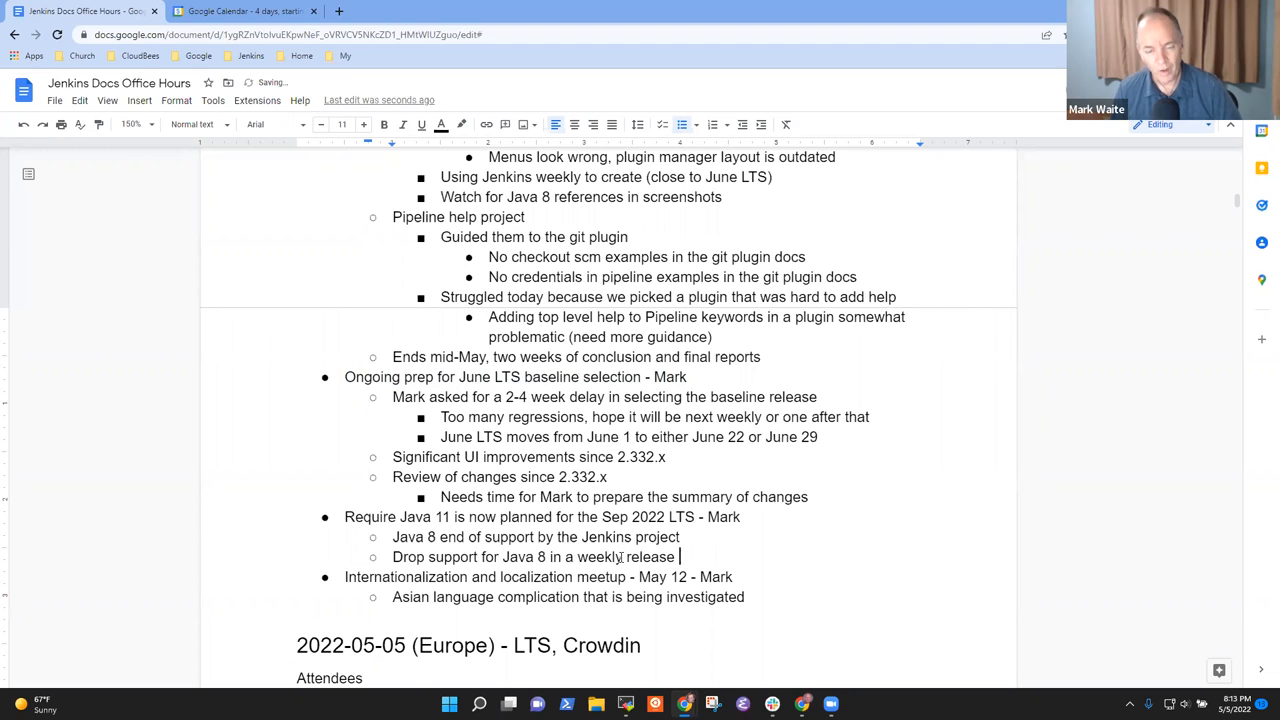
type("well before")
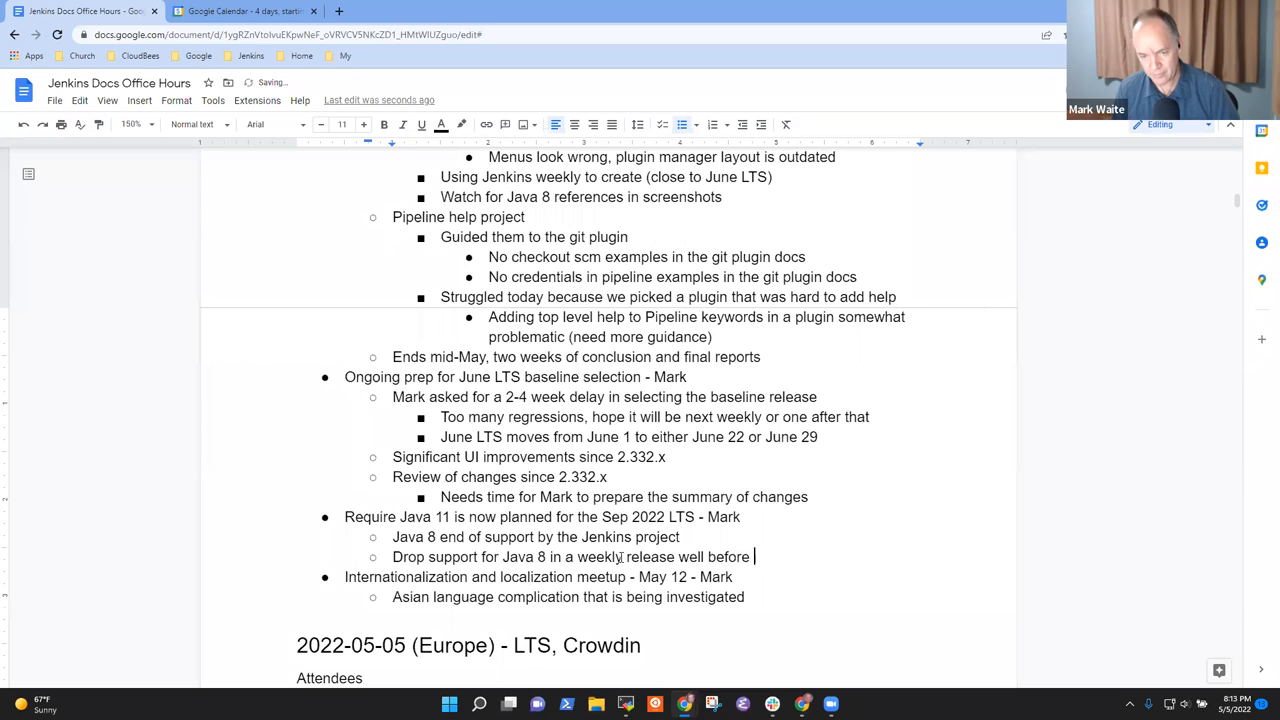
type("Sep 2022")
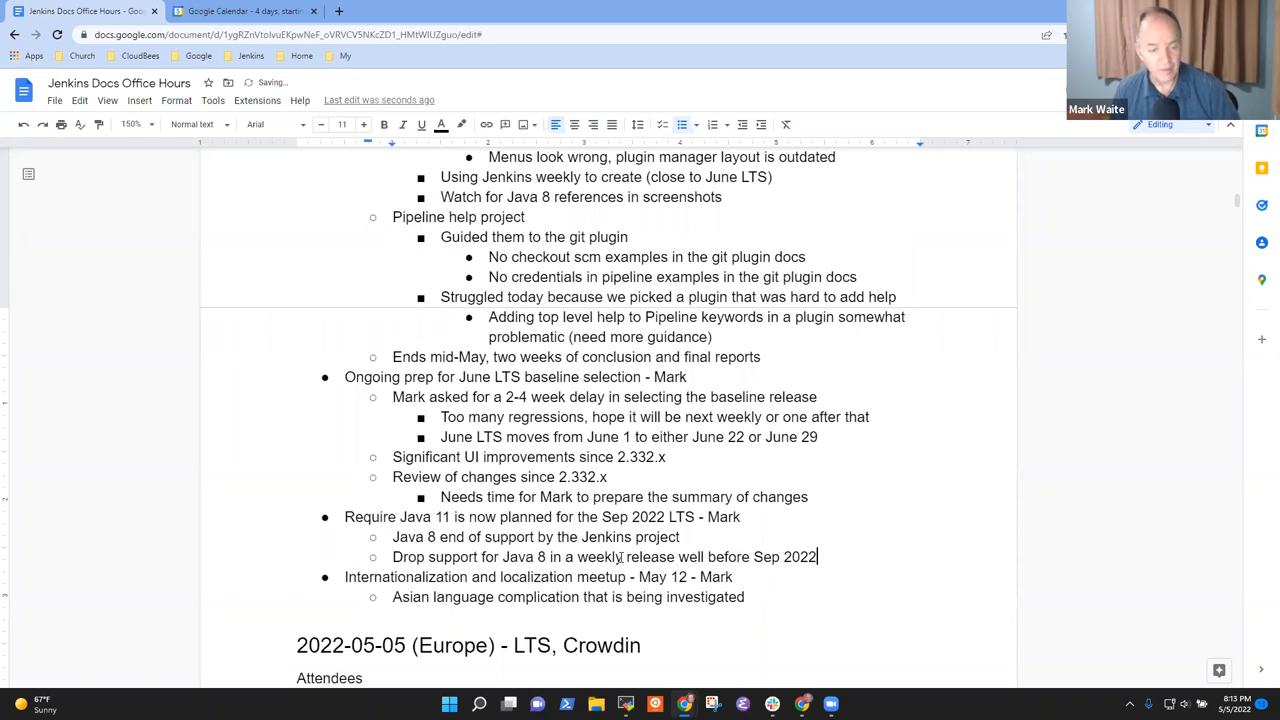
type("Fi")
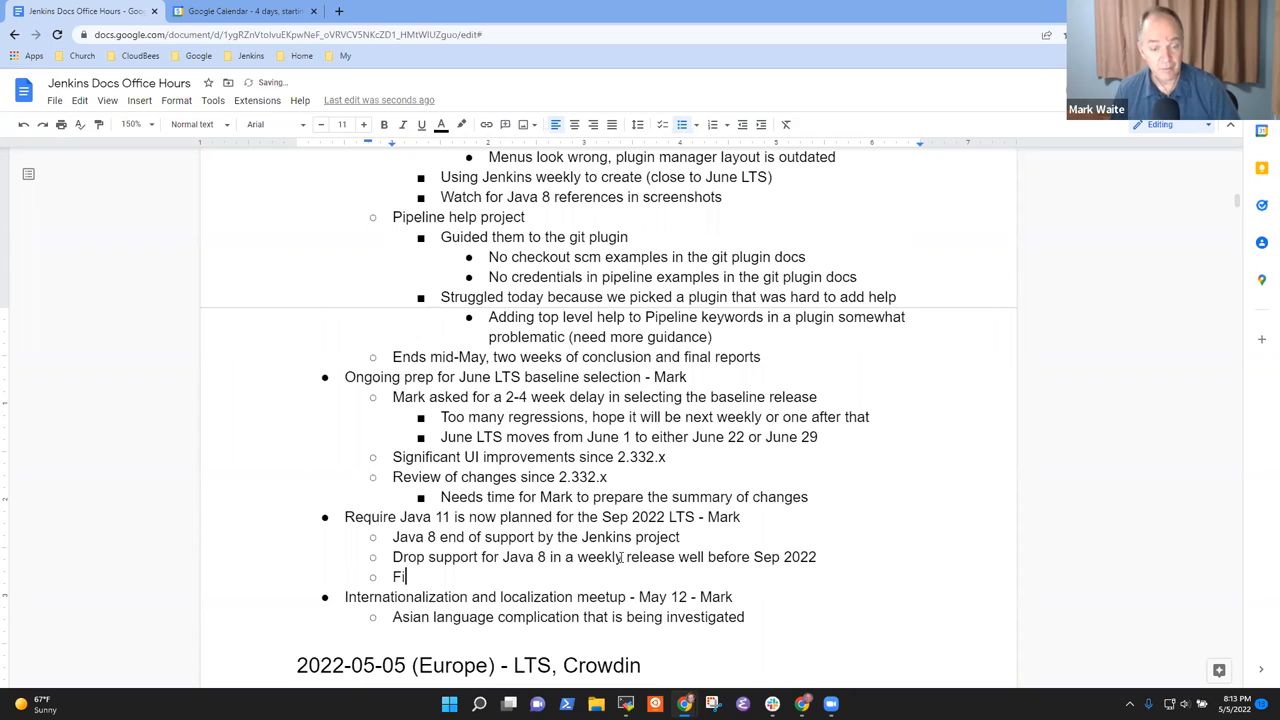
type("nal date")
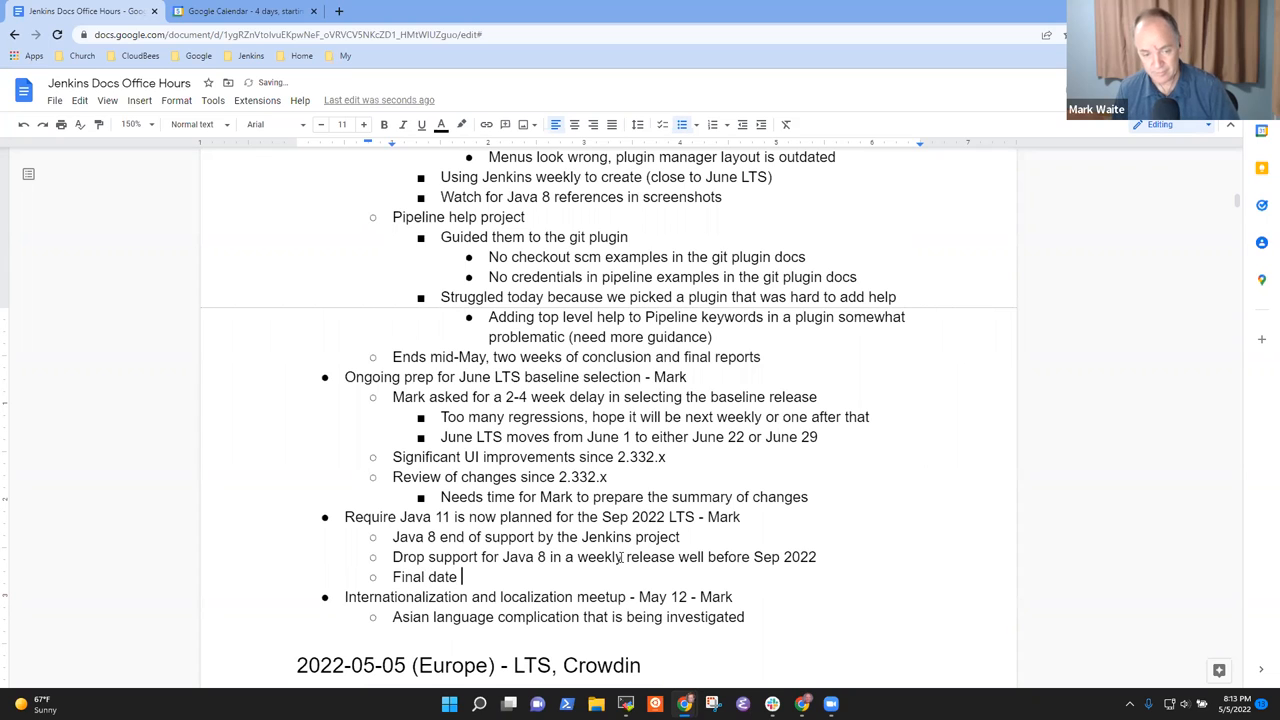
type("not yet selected")
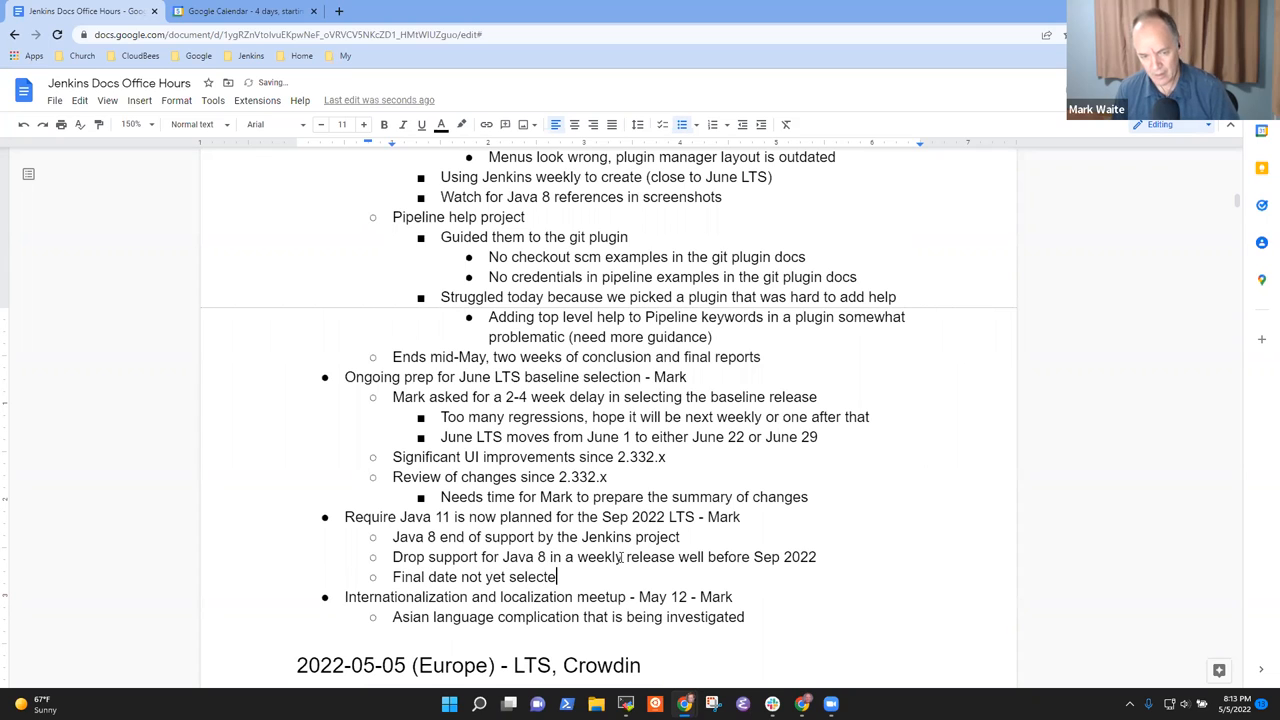
type("d, but it cou")
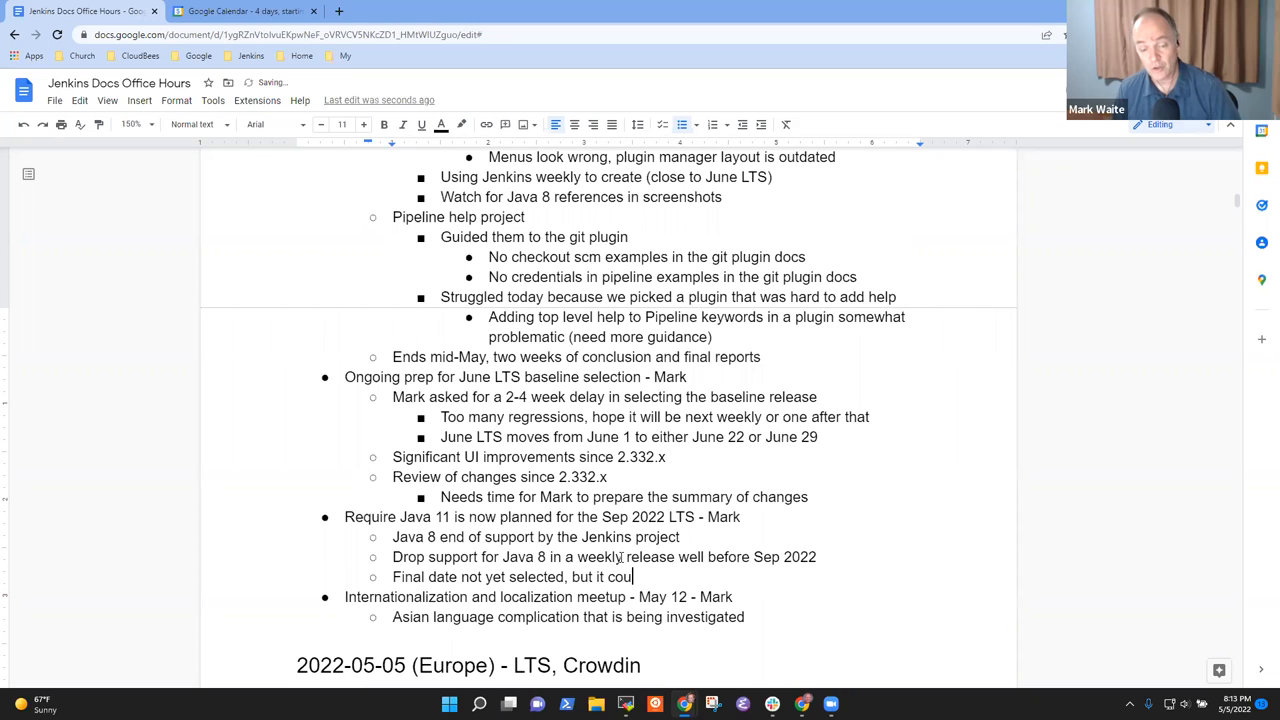
type("ld be as earl")
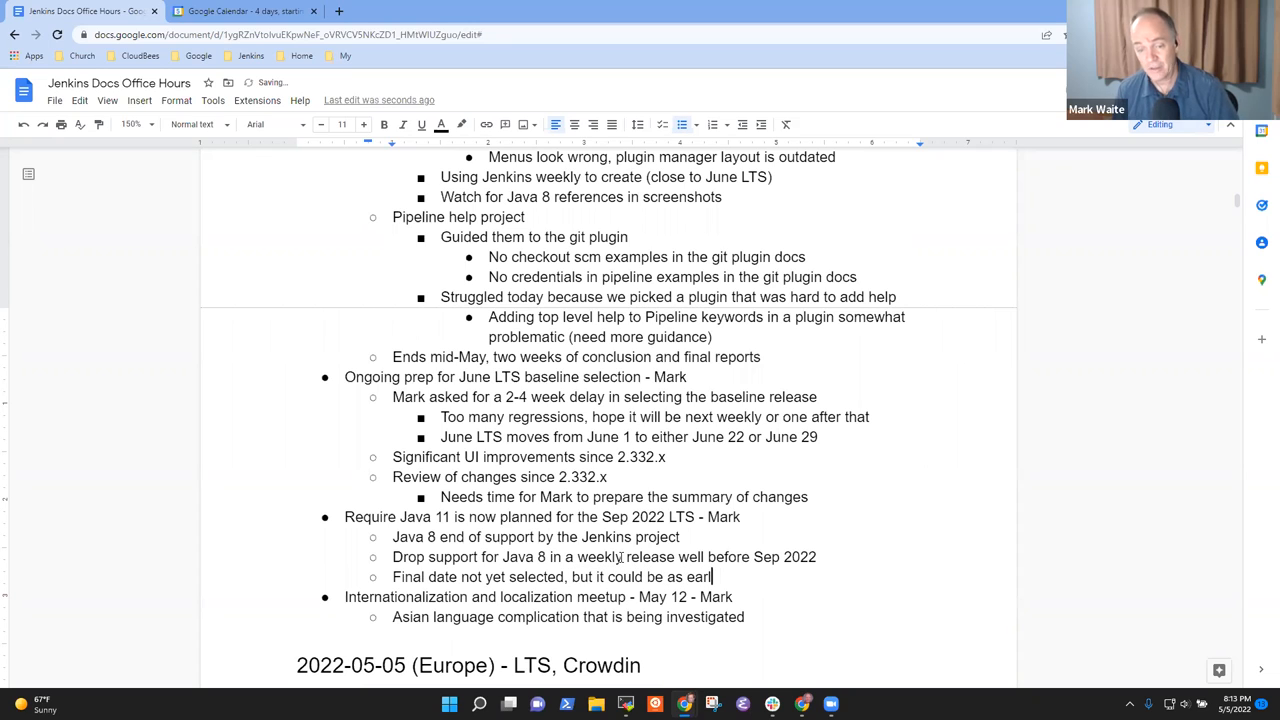
type("ly as")
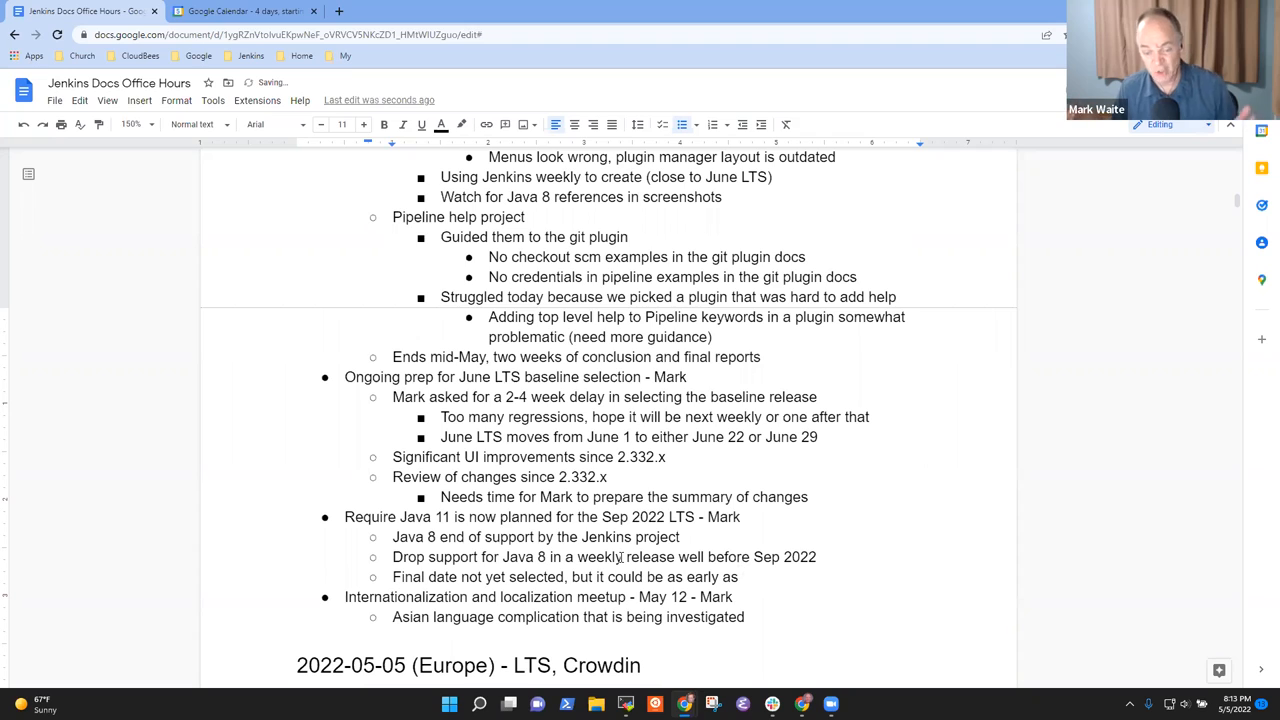
type("June")
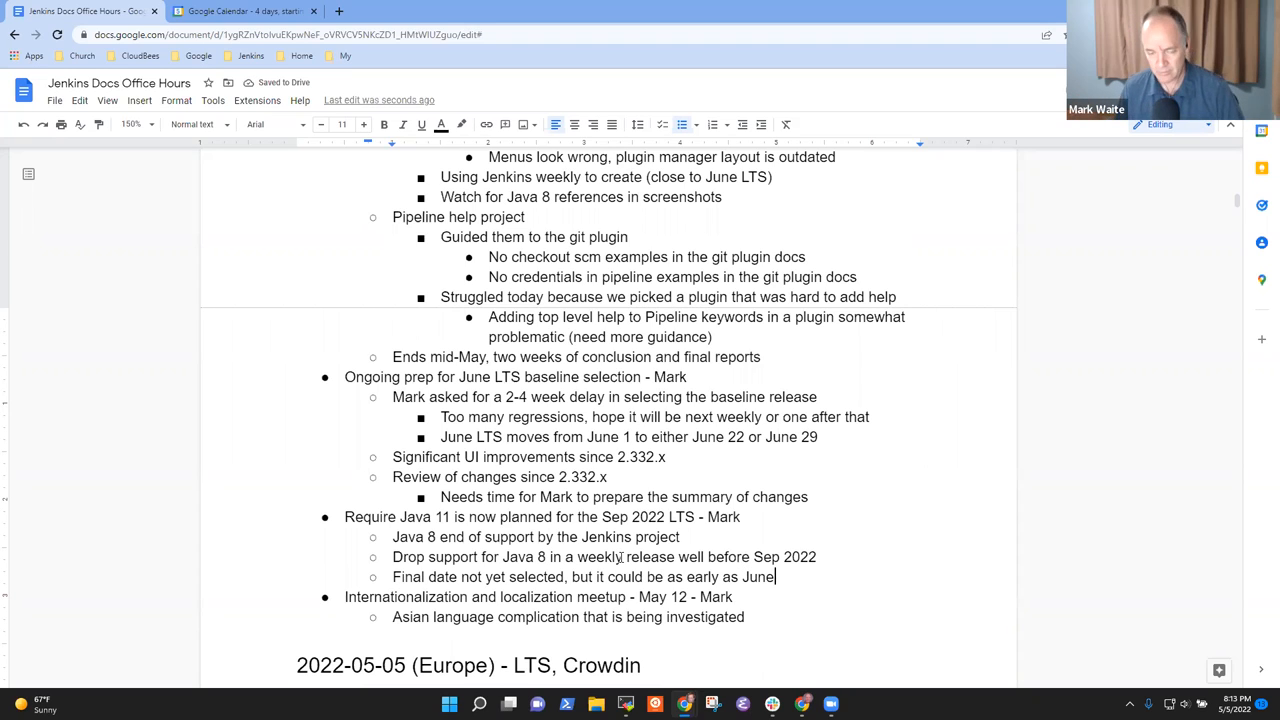
Add 'Immediately', controller and agent support notes, and 'Java 8 tools… build and test still supported'
type("Imme")
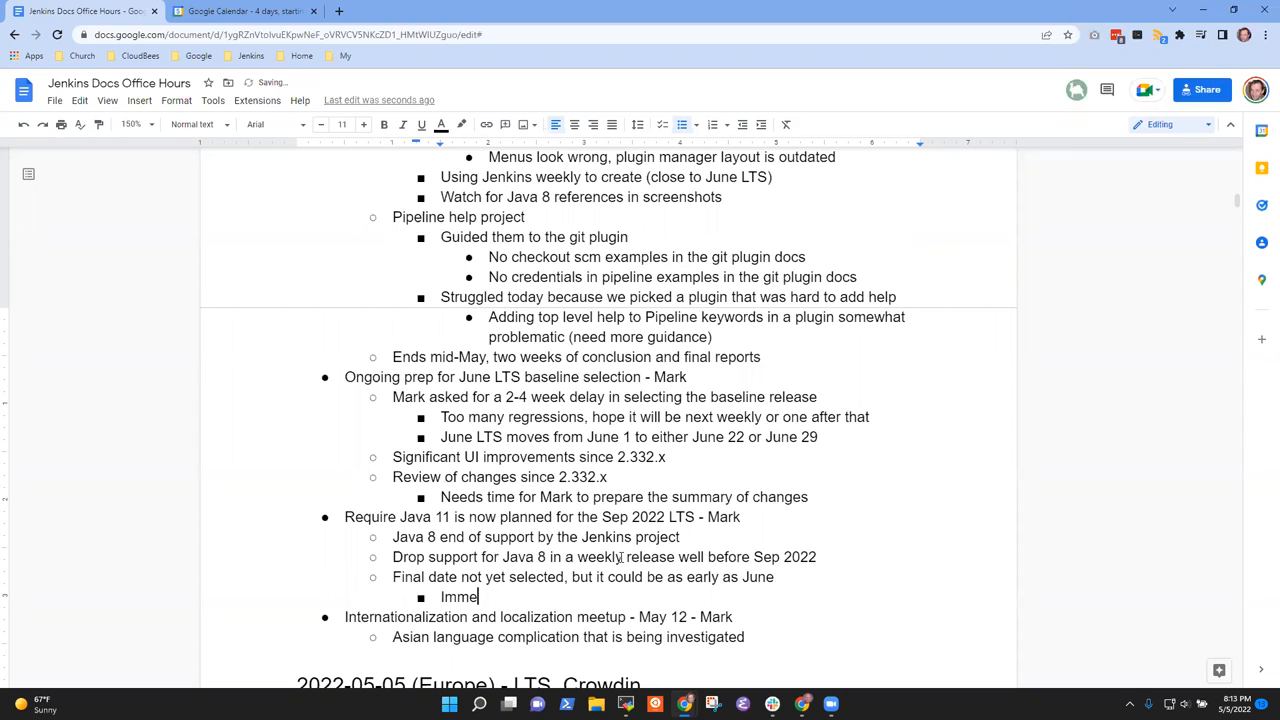
type("diately")
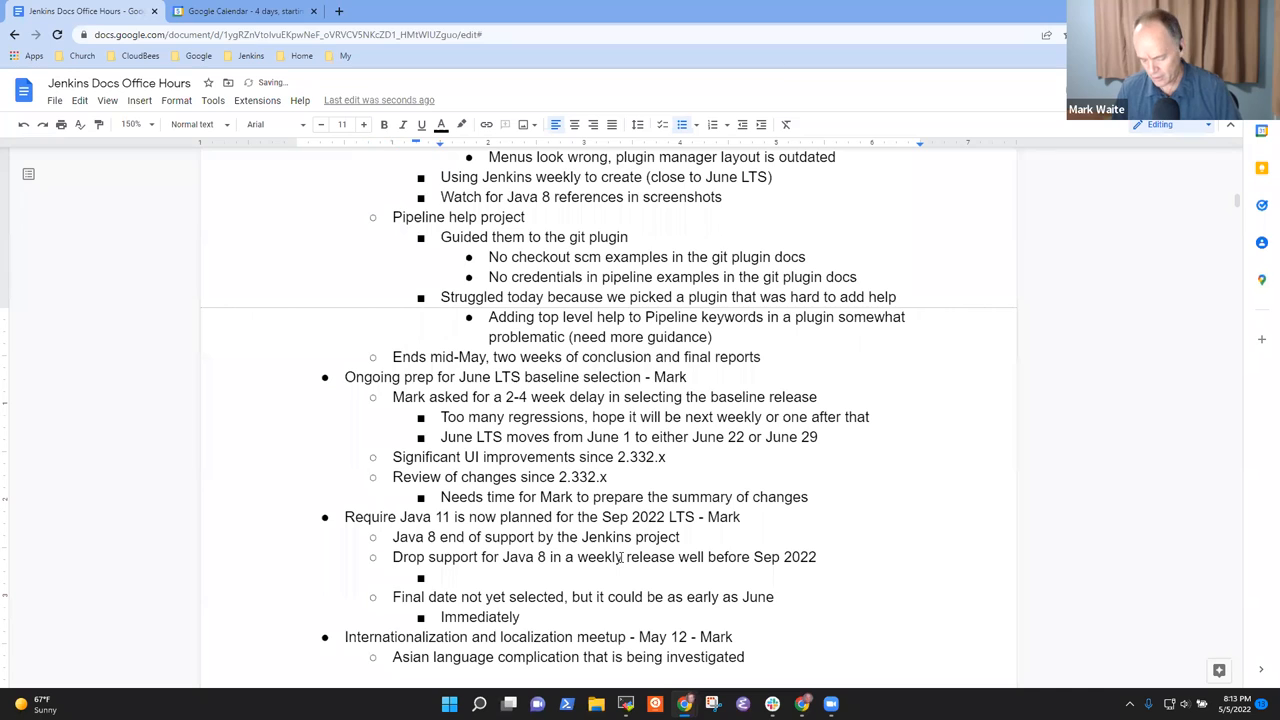
type("Controller support end")
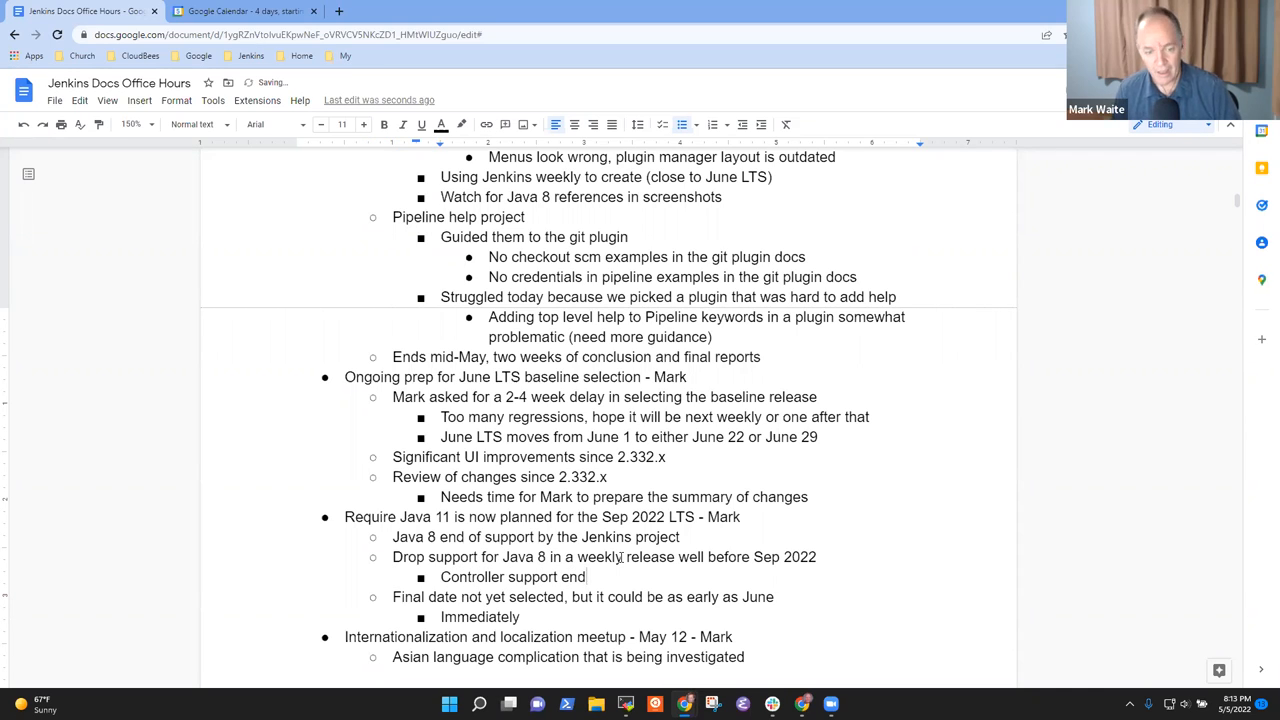
type("Agent support end")
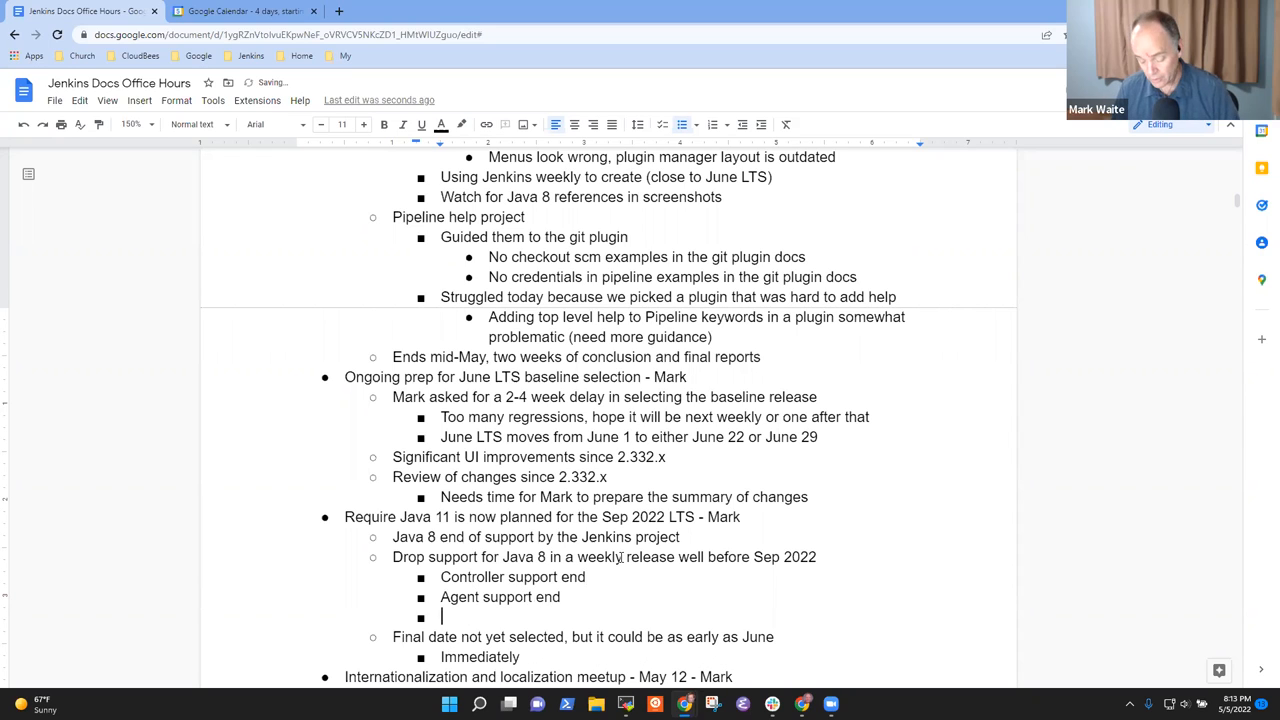
type("Java")
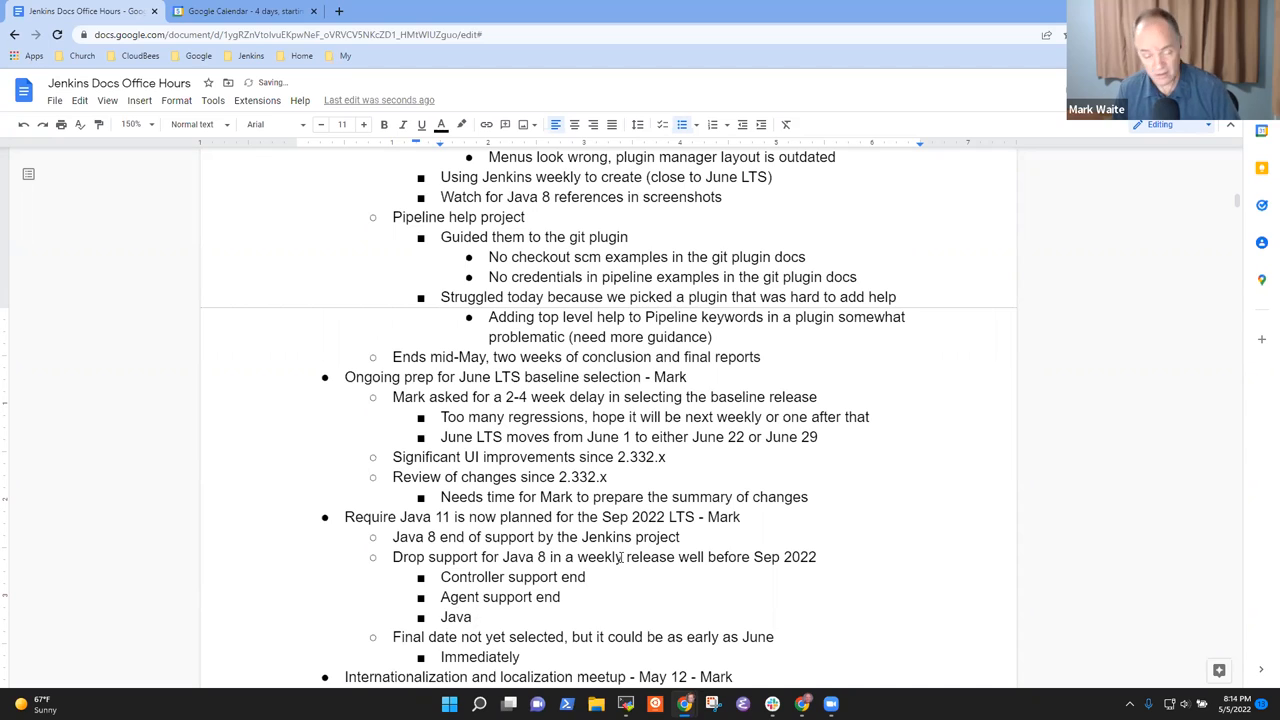
type("8 tools")
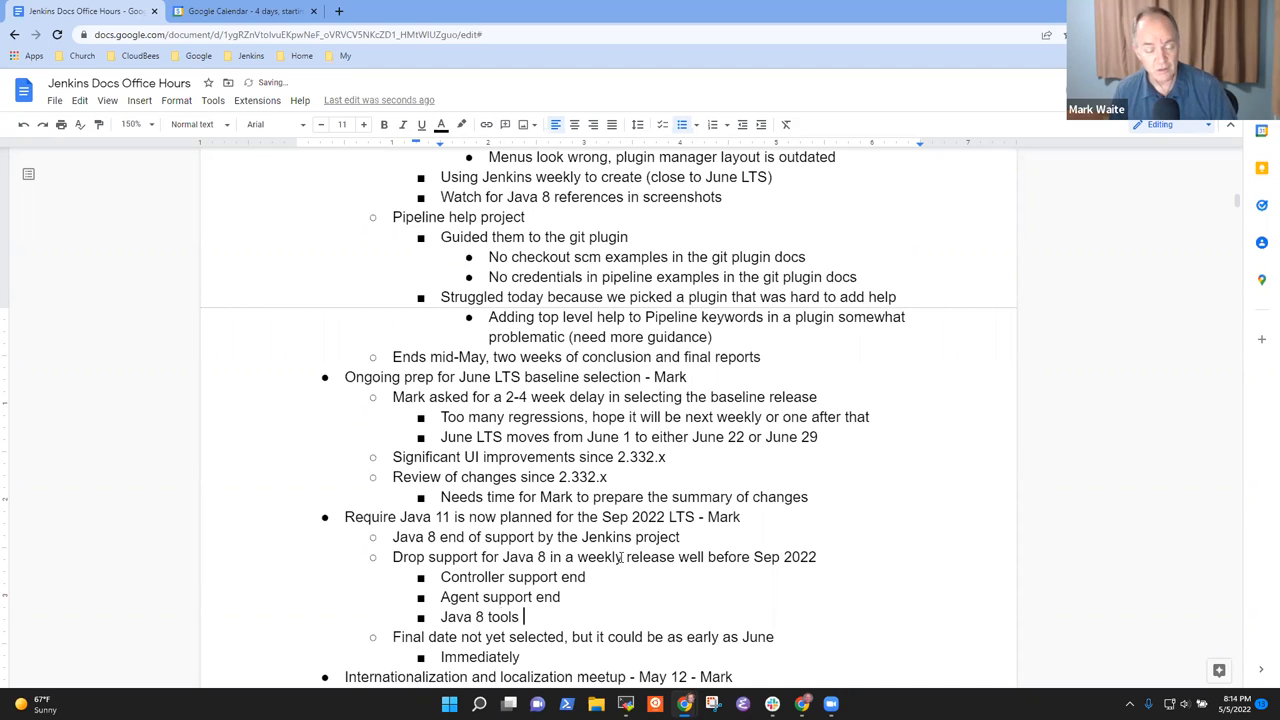
type("to run Java")
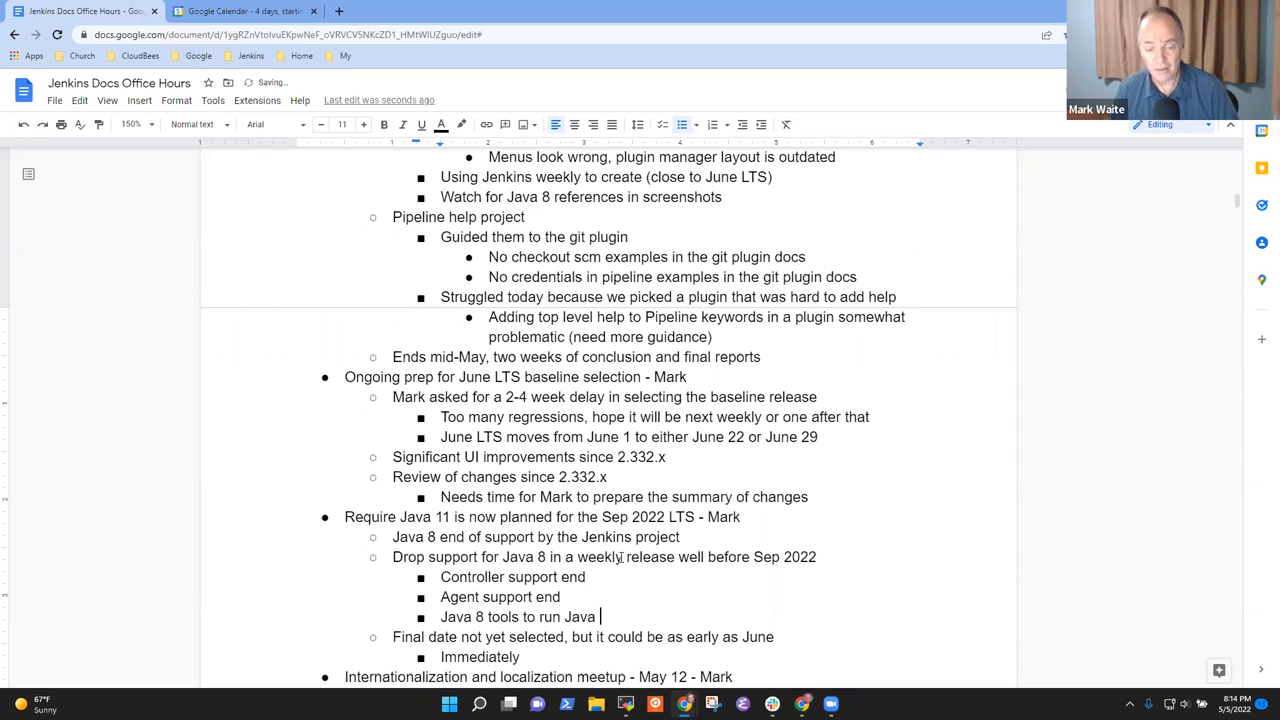
type("8")
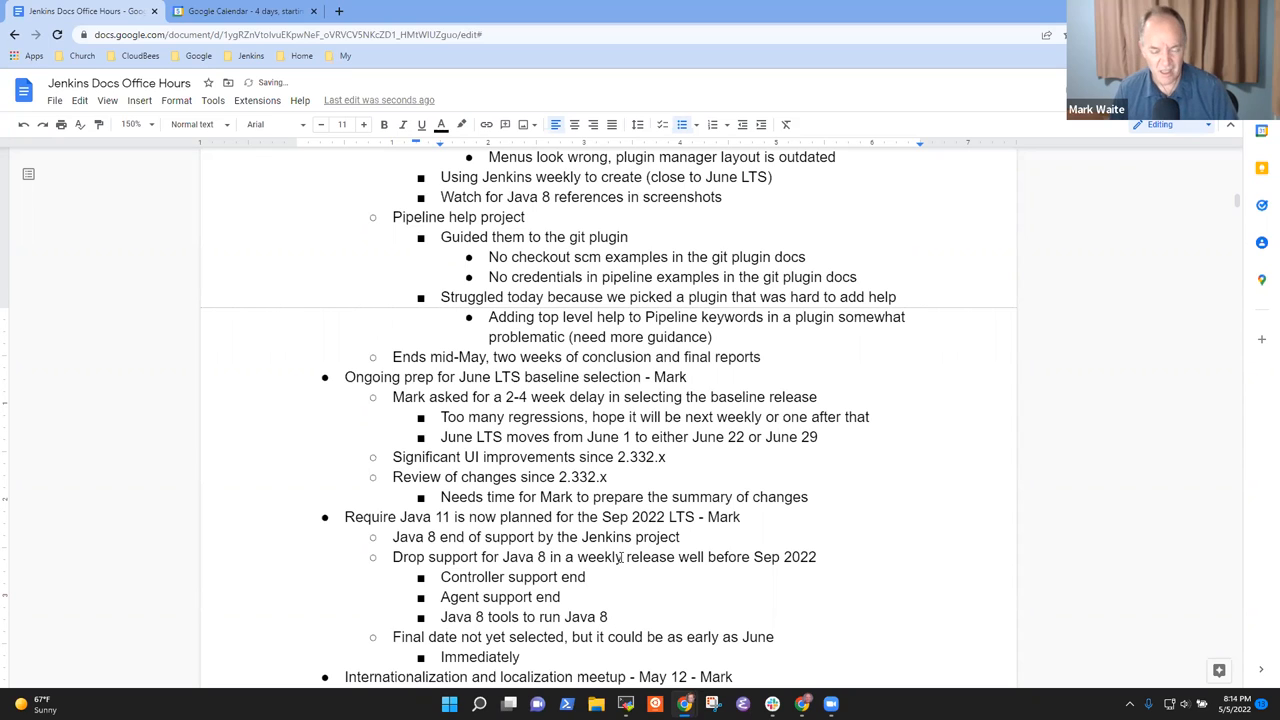
type("build an")
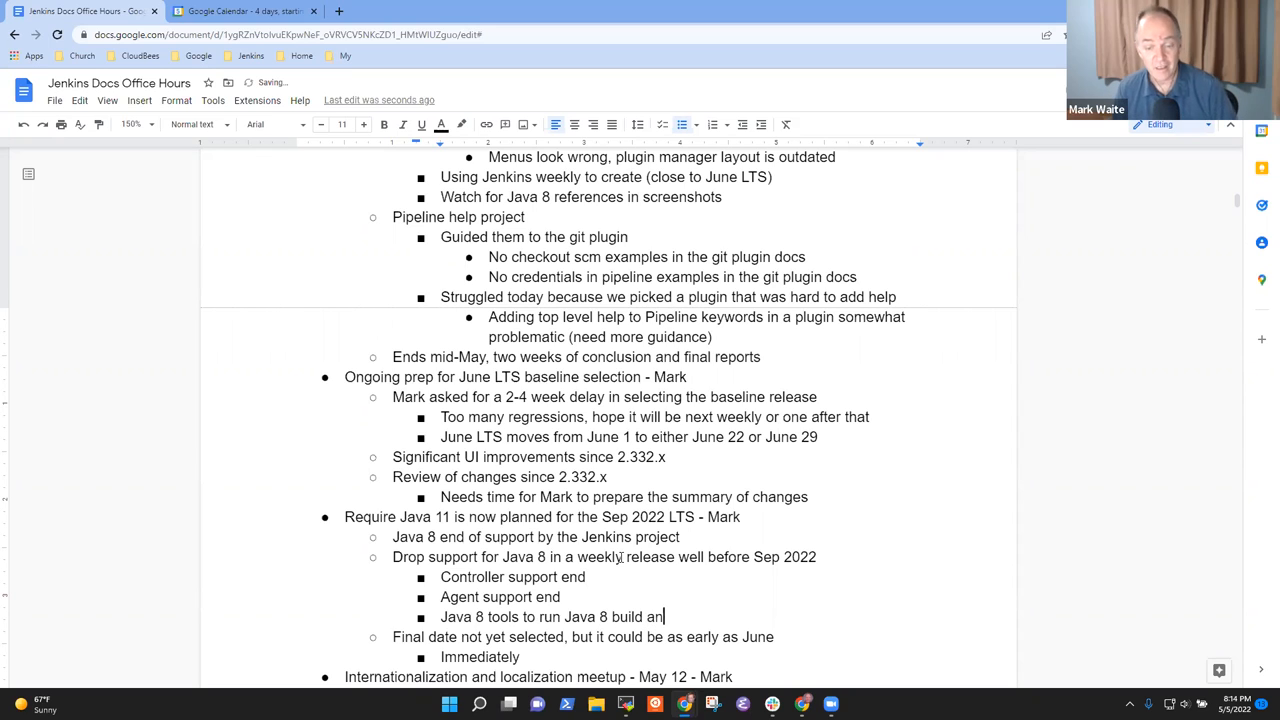
type("d")
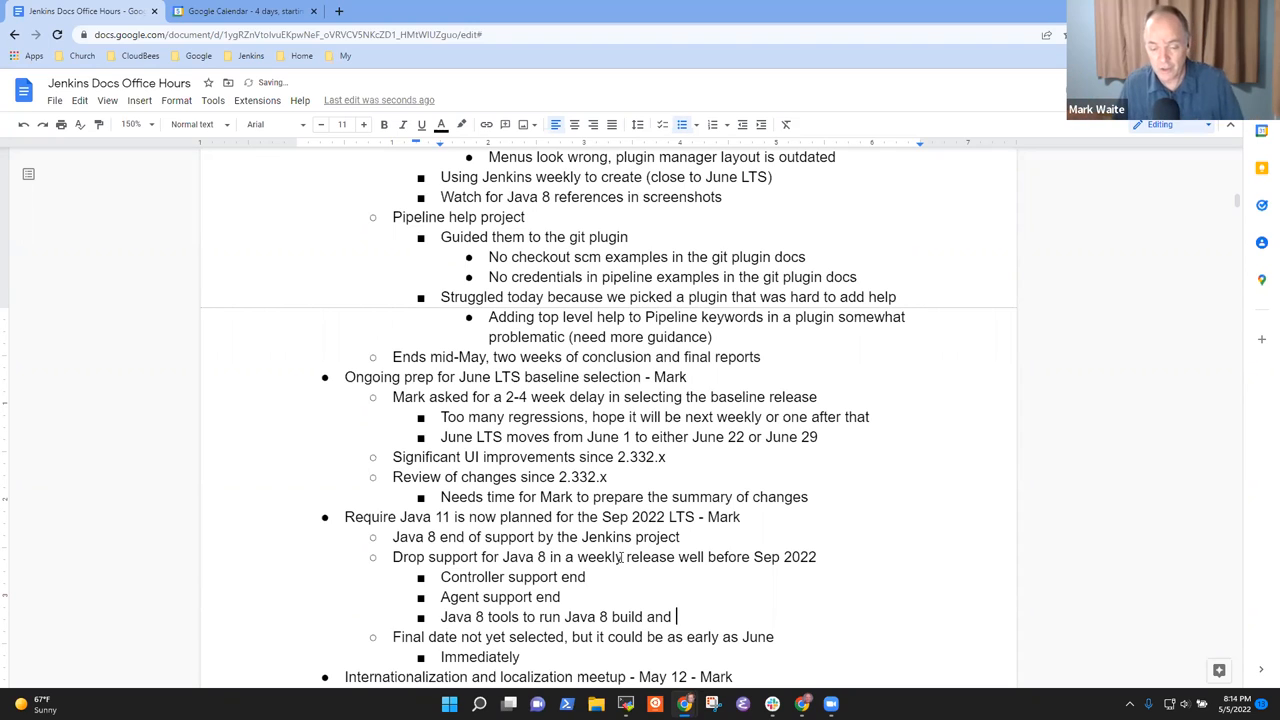
type("te")
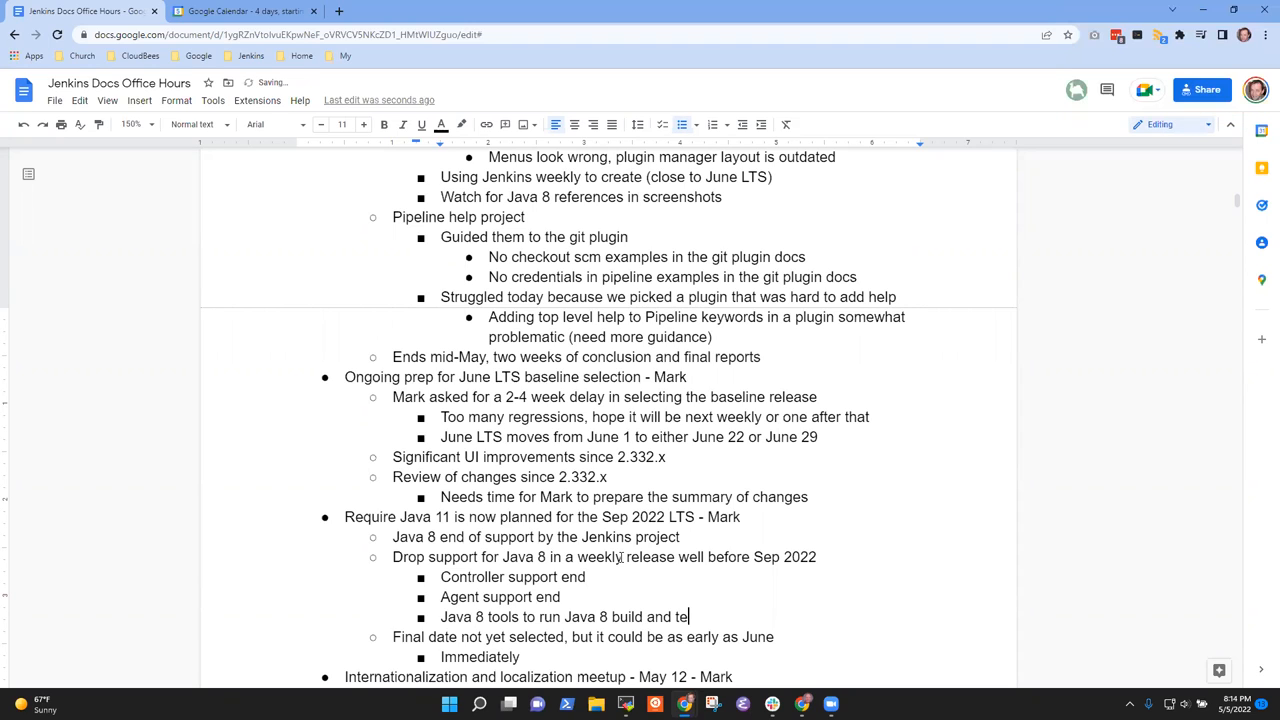
type("st")
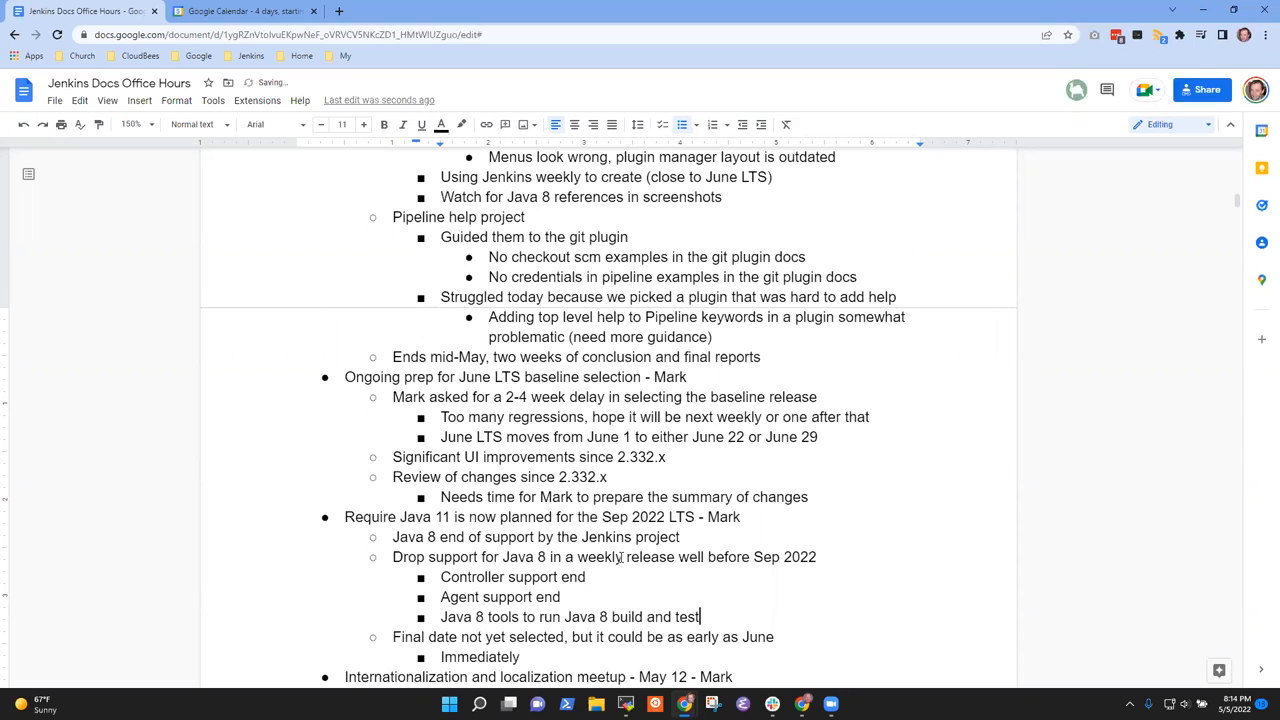
type("still supported")
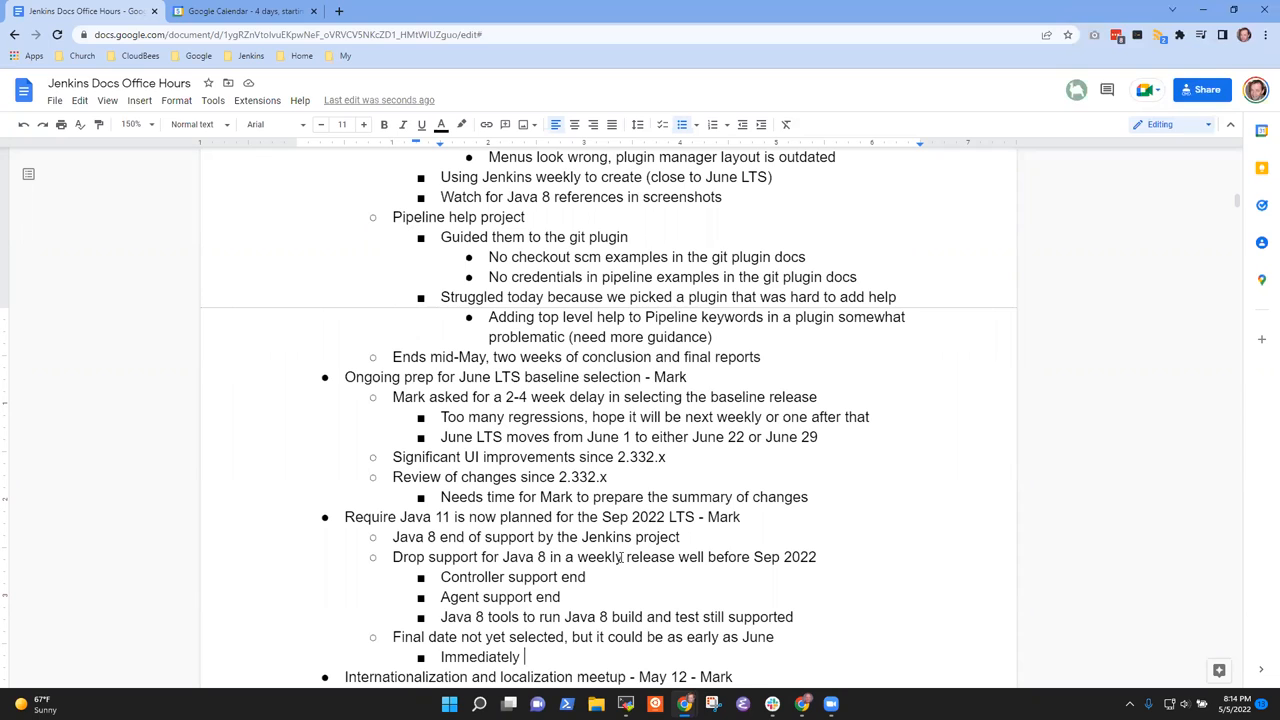
Replace 'Immediately' with 'Date to be determined and communicated'
key("Backspace")
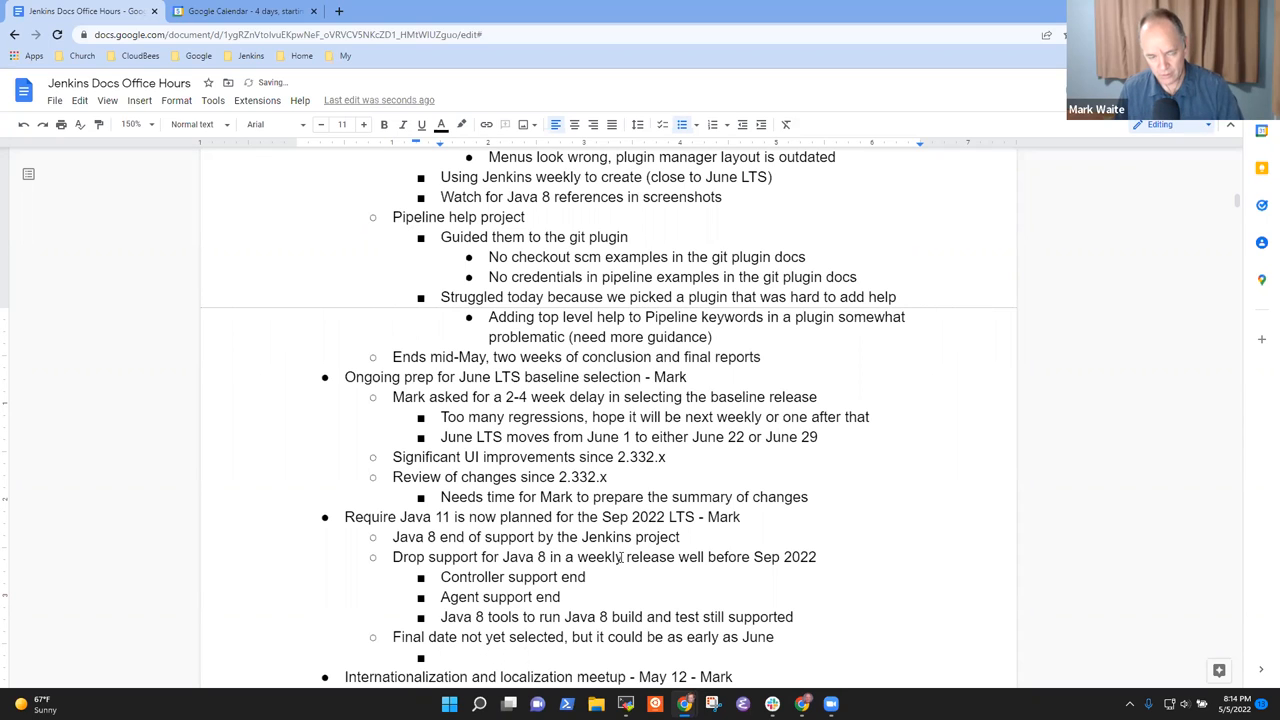
type("Date to bn")
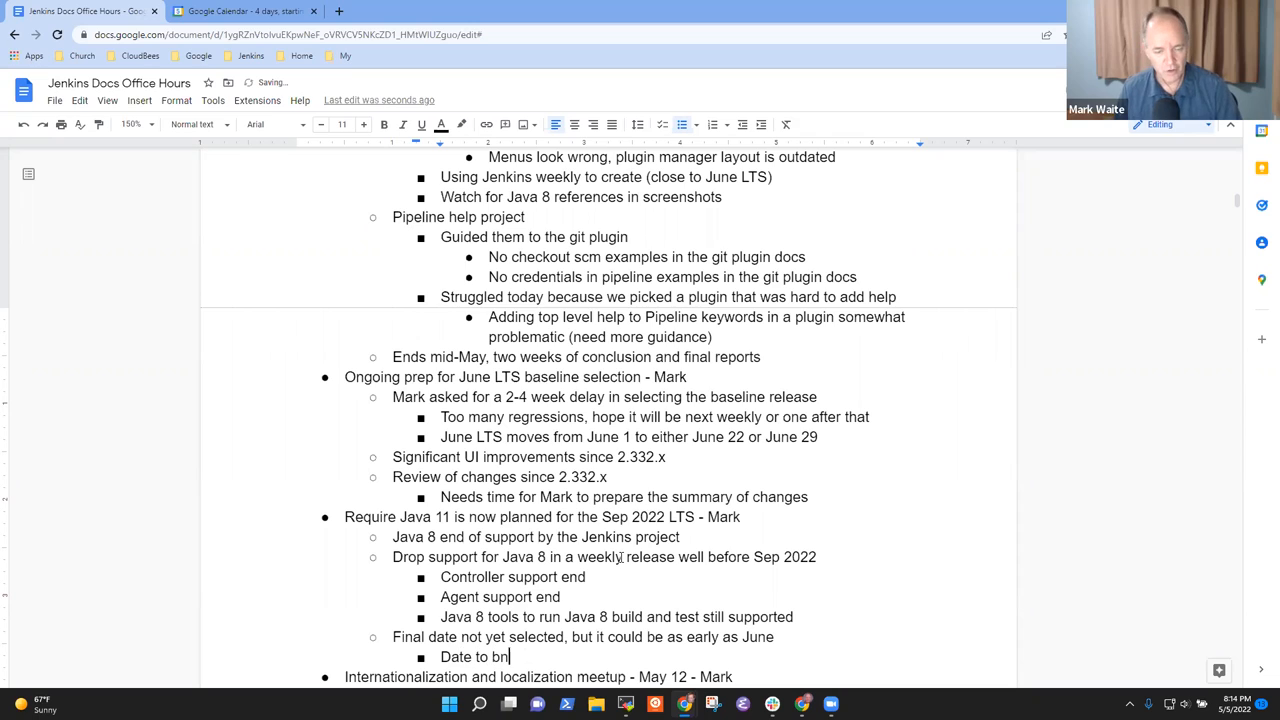
type("be determined and co")
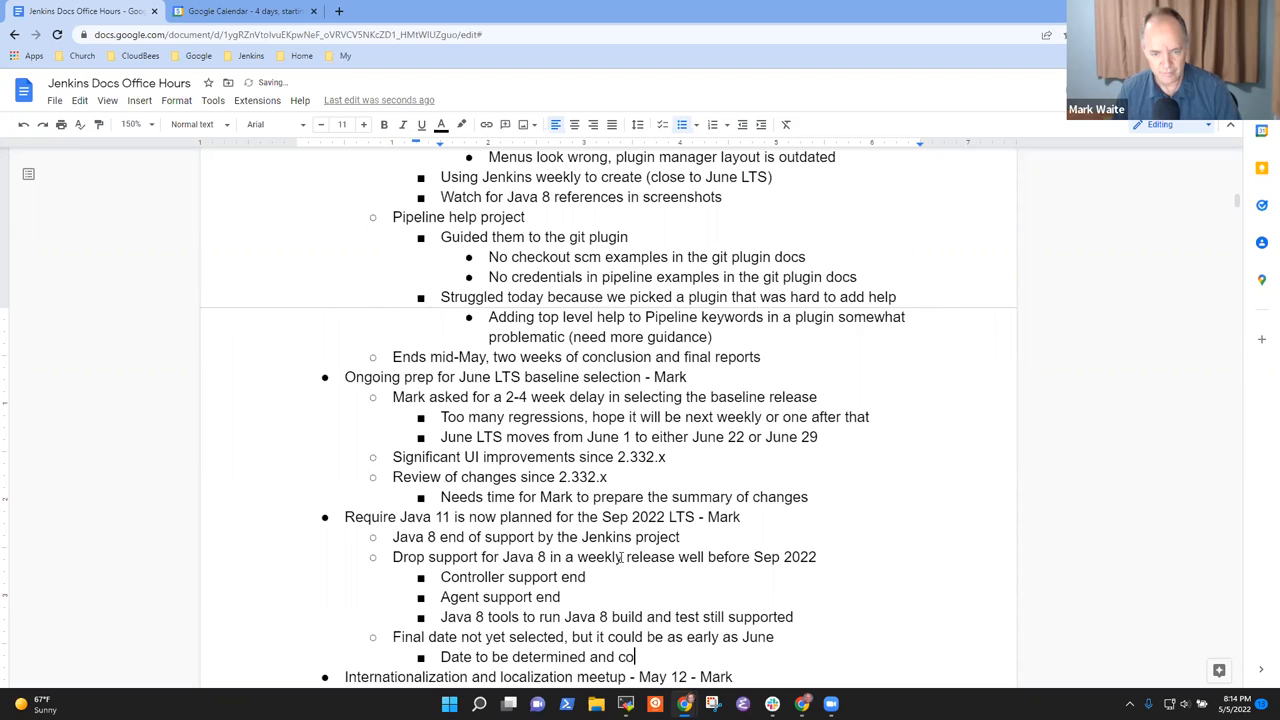
type("mmunicated")
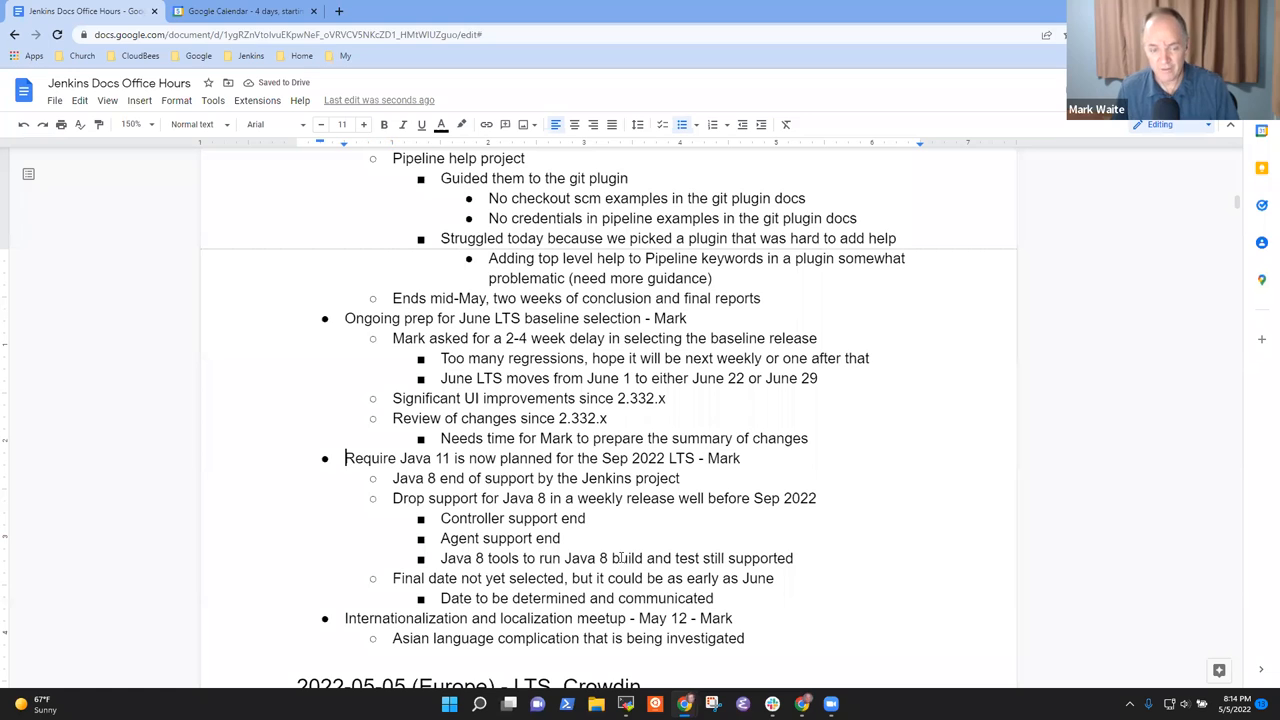
Note under the meetup item that Crowdin Enterprise donated a license for hosted translation software
triple_click(540, 458)
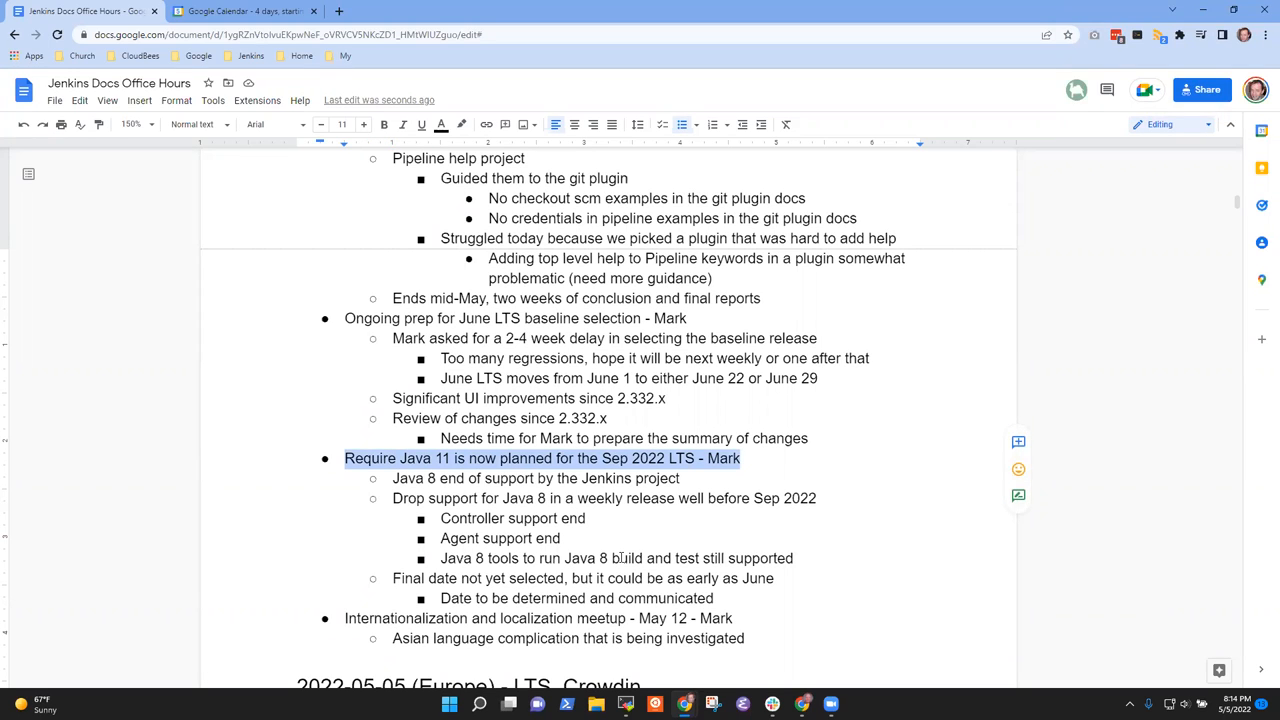
left_click(744, 558)
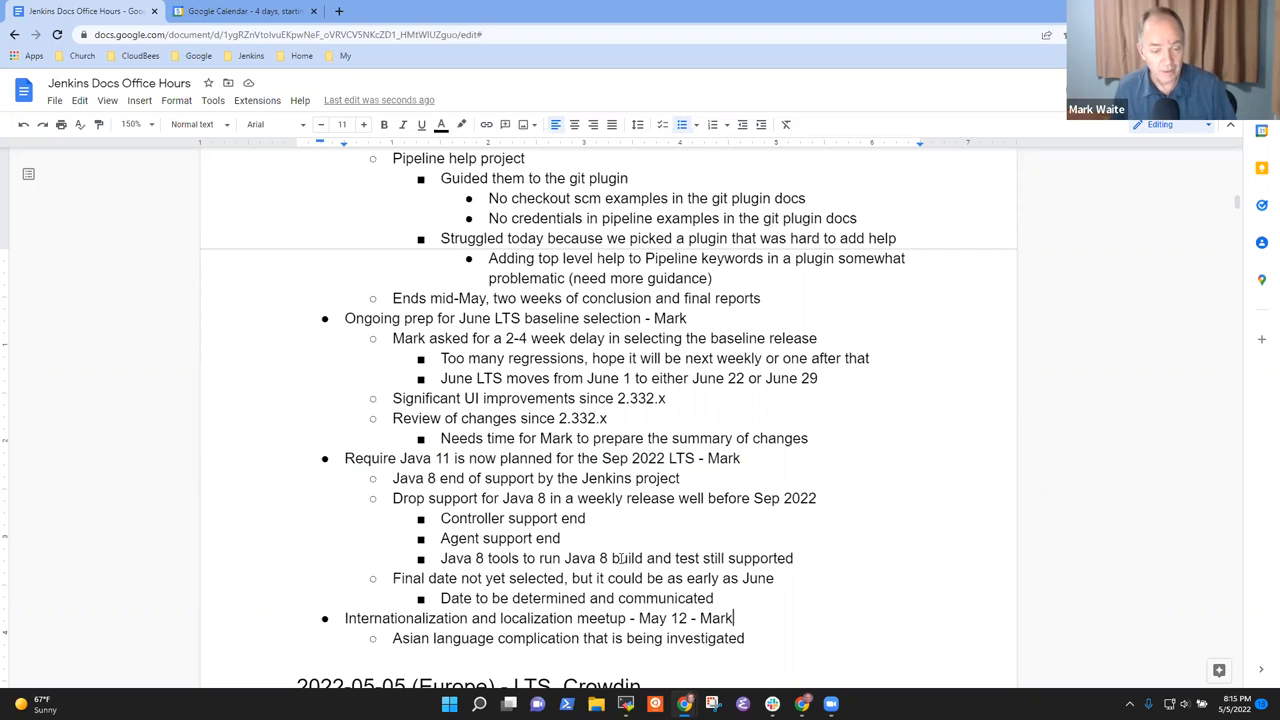
triple_click(538, 618)
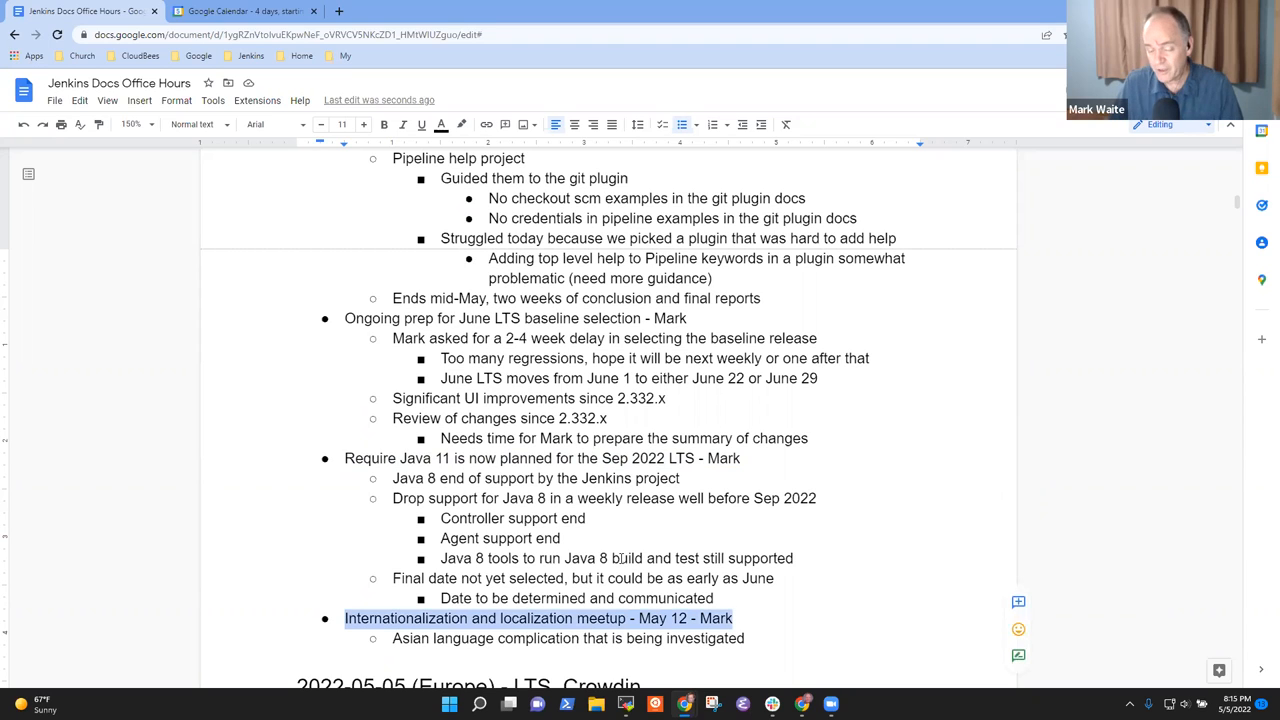
left_click(731, 618)
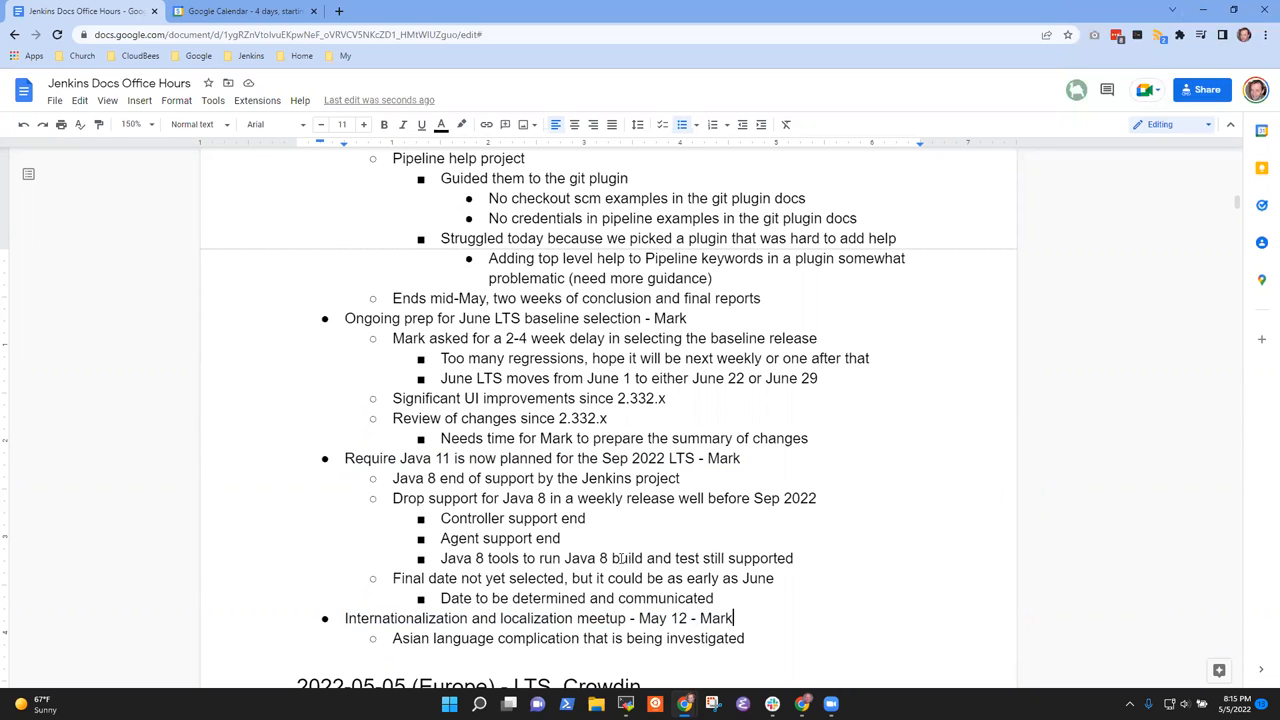
type("Cr")
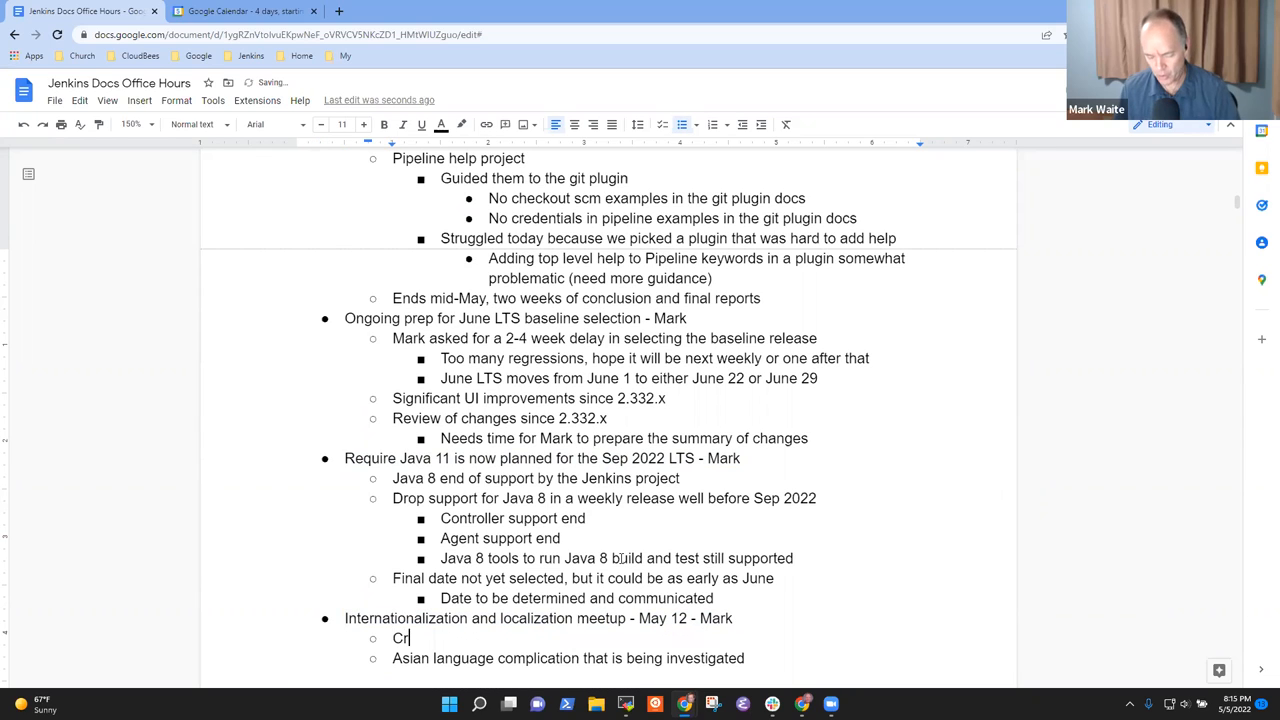
type("owdin Enterp")
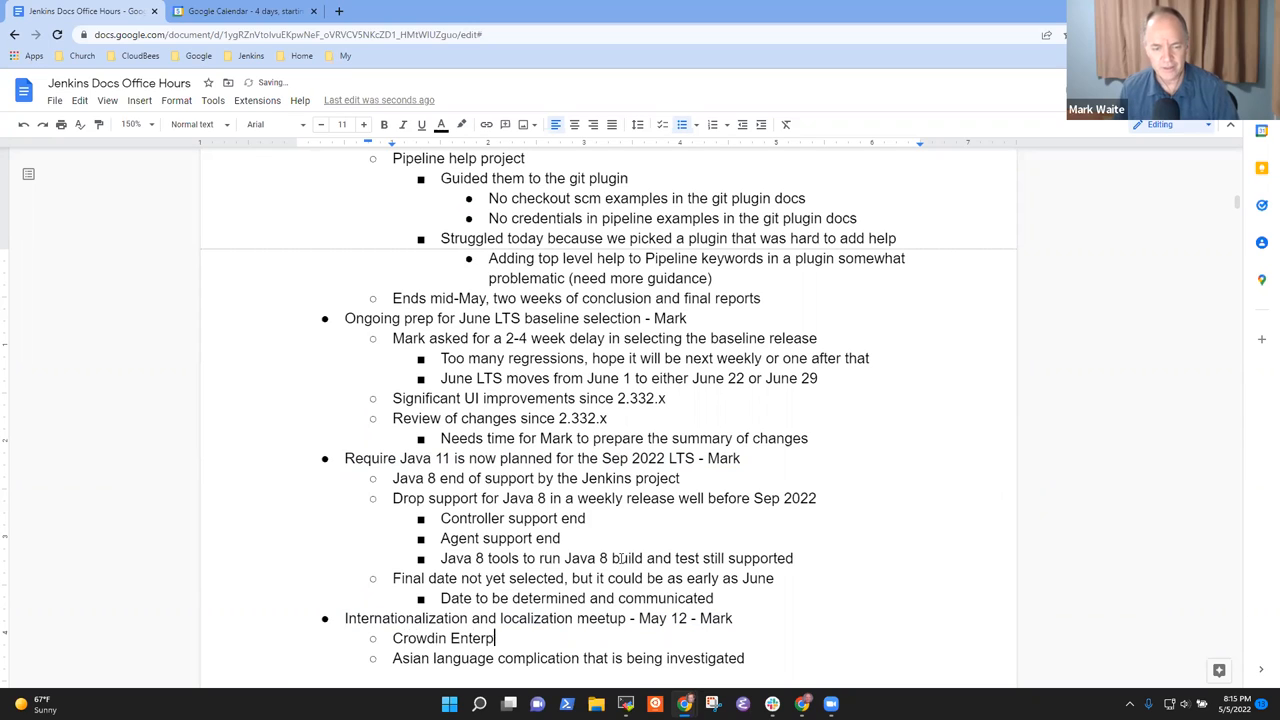
type("rise dona")
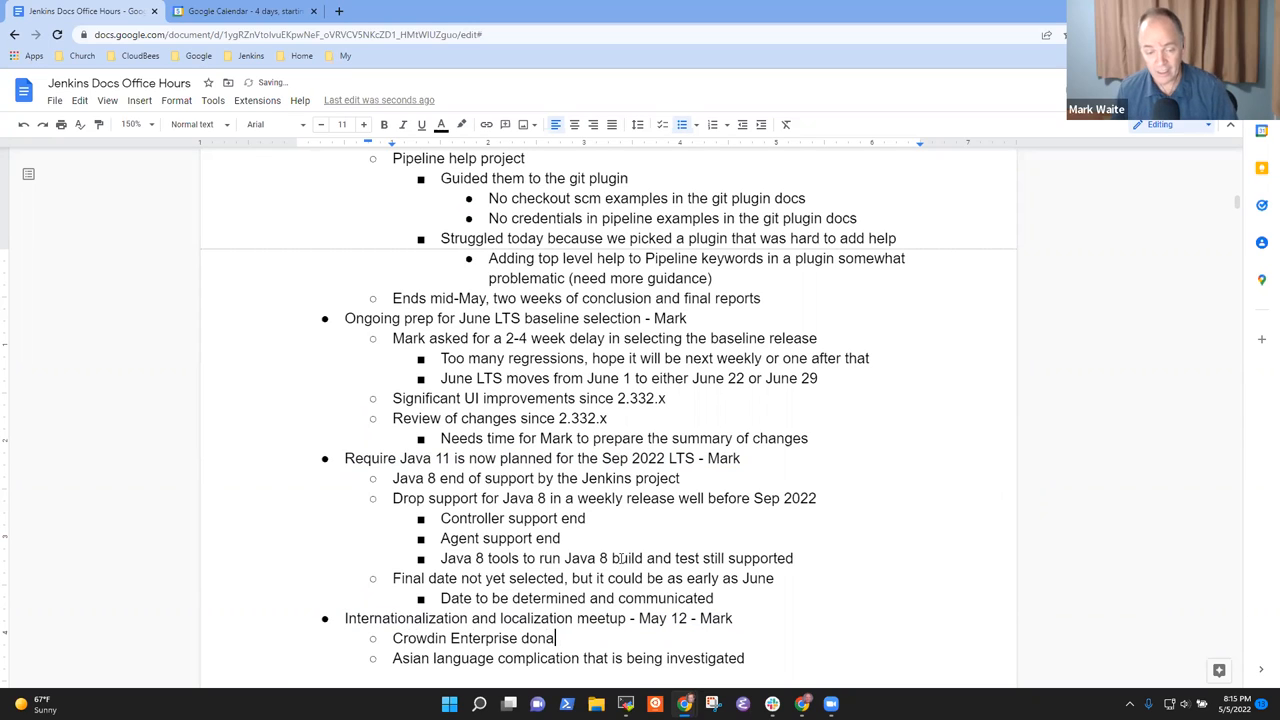
type("ted a license")
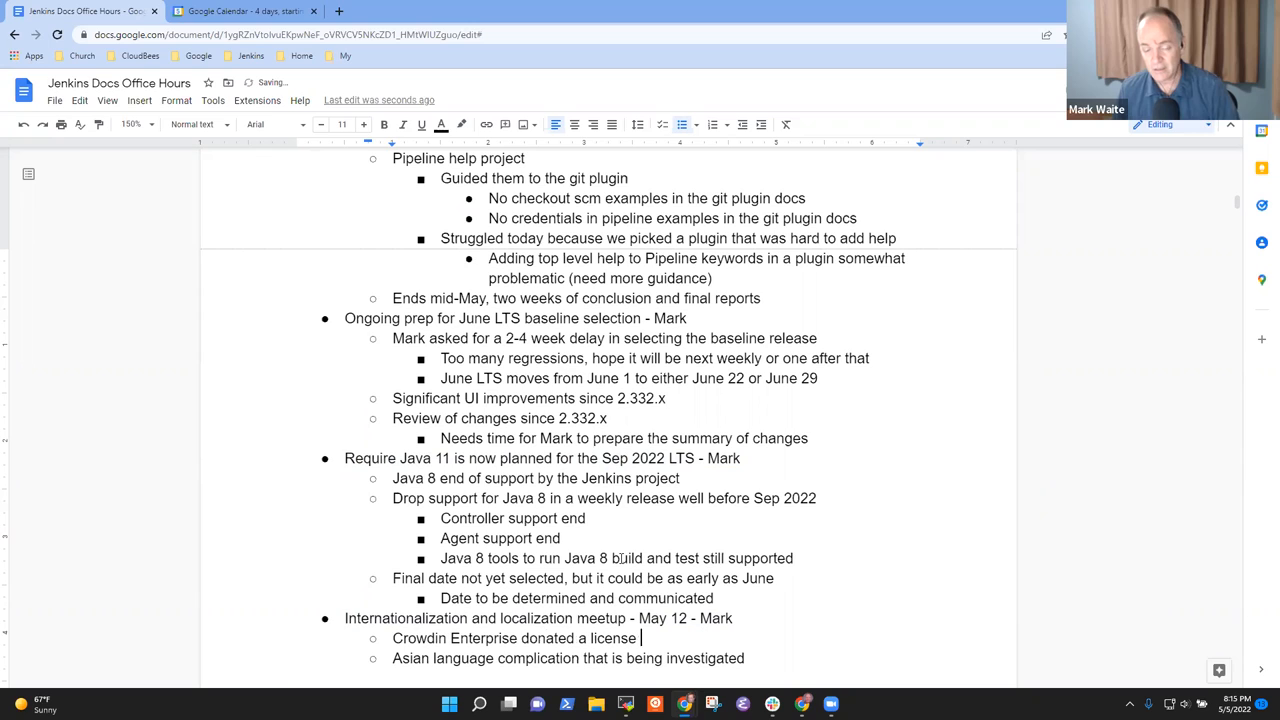
type("to use the")
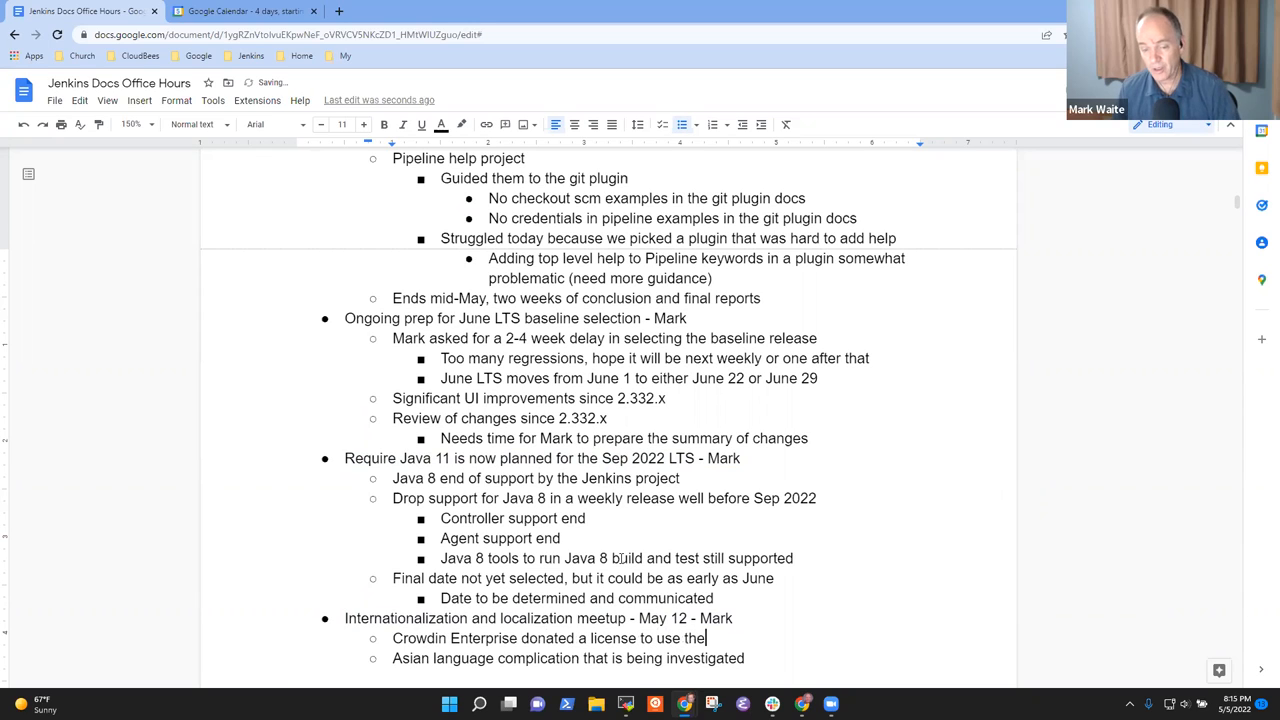
type("ir host")
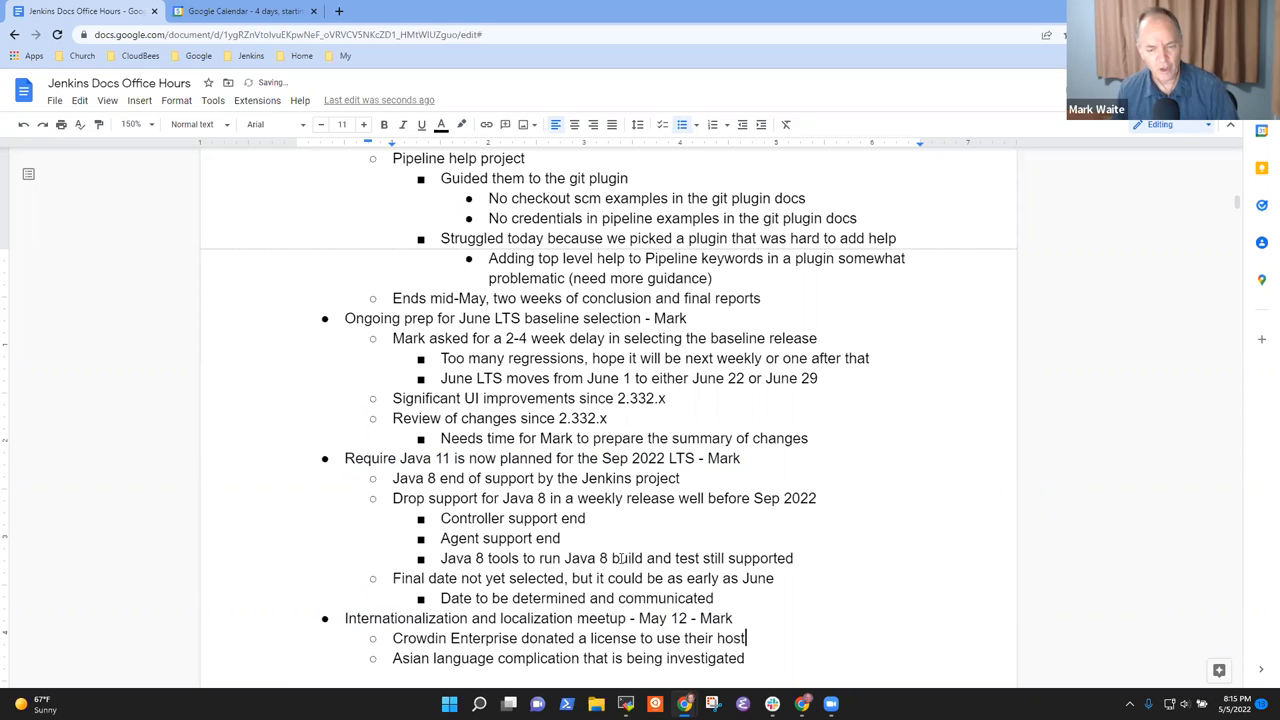
type("ed software for")
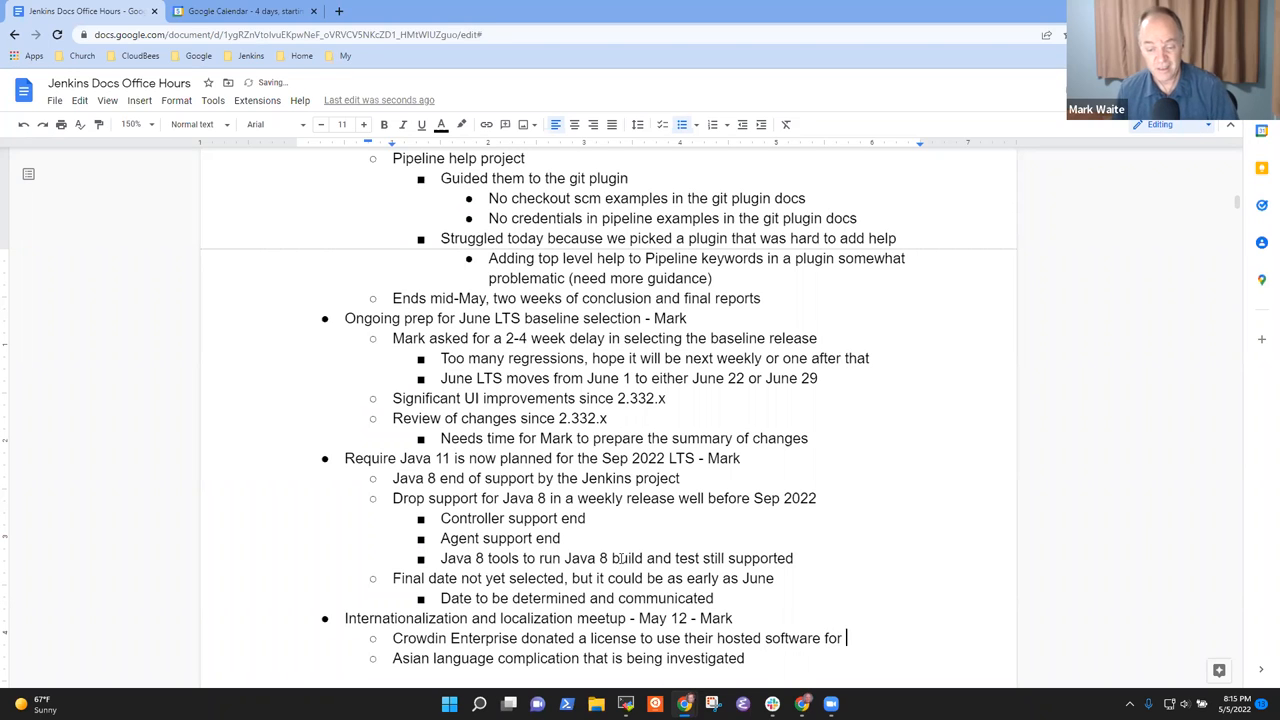
type("translation sup")
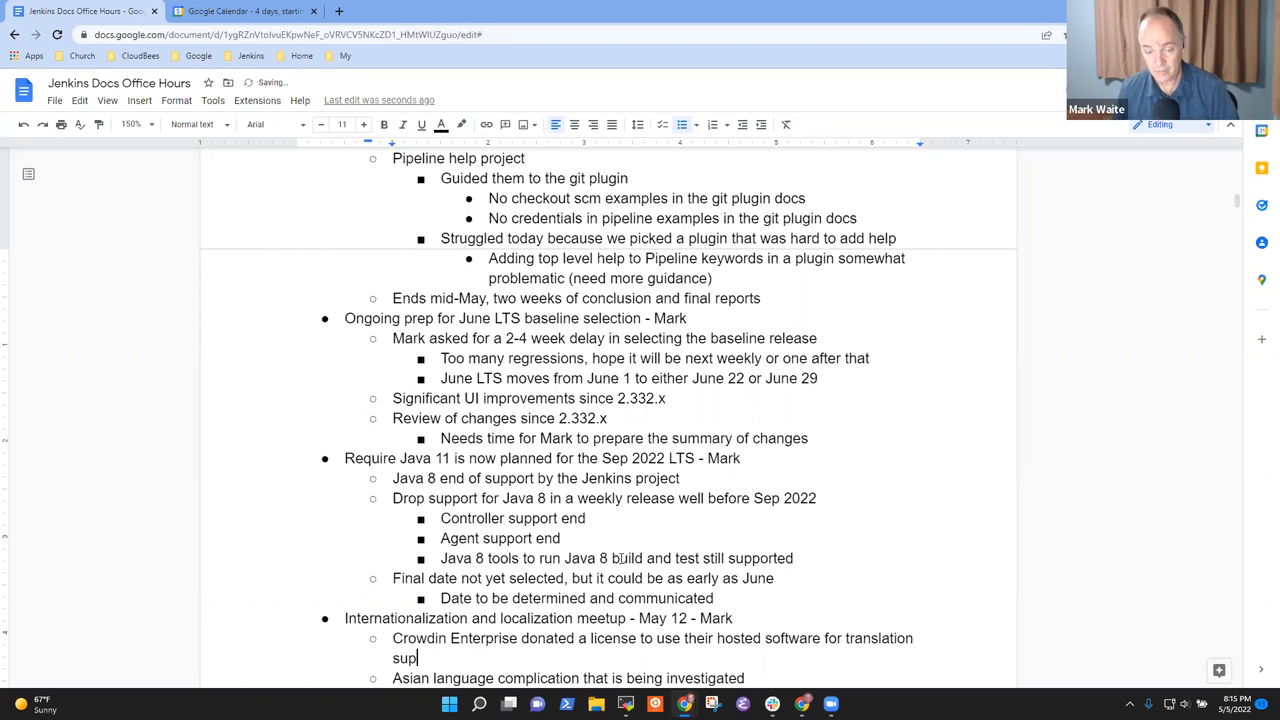
type("port")
type("Allows")
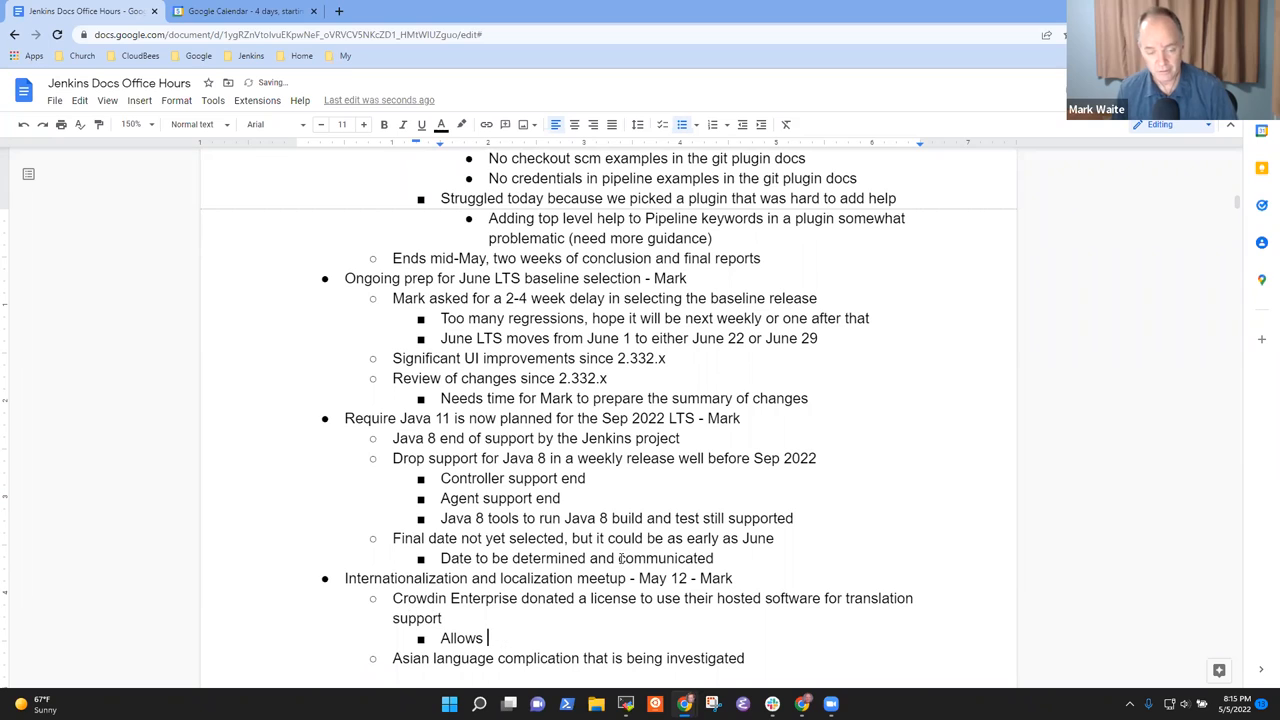
Add a sub-point about translators and proofreaders gaining experience on Jenkins
type("translators a")
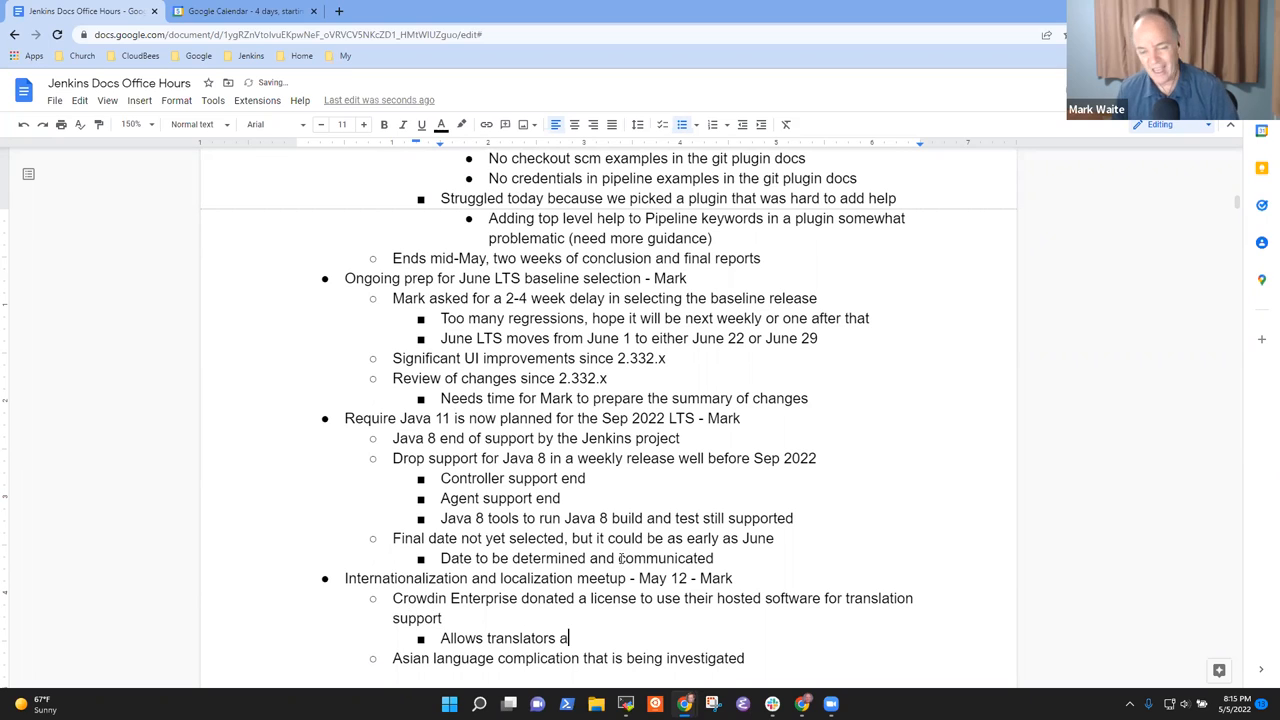
type("nd proof")
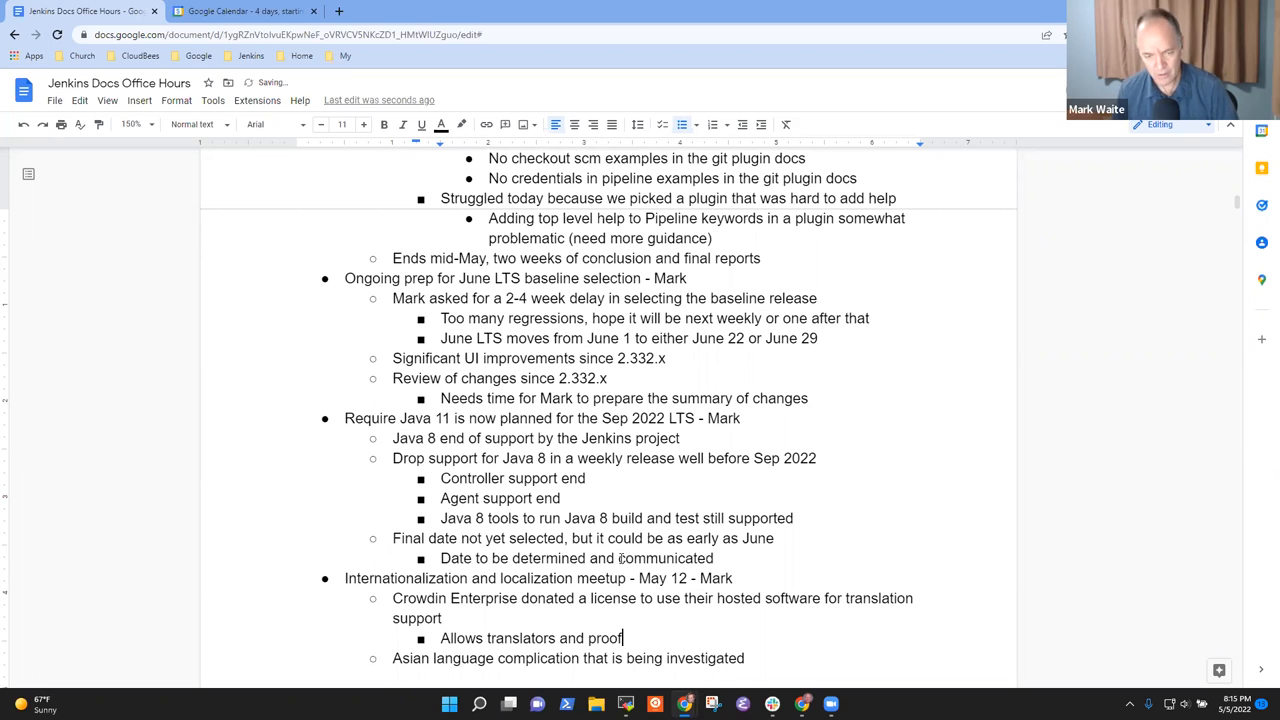
type("readers")
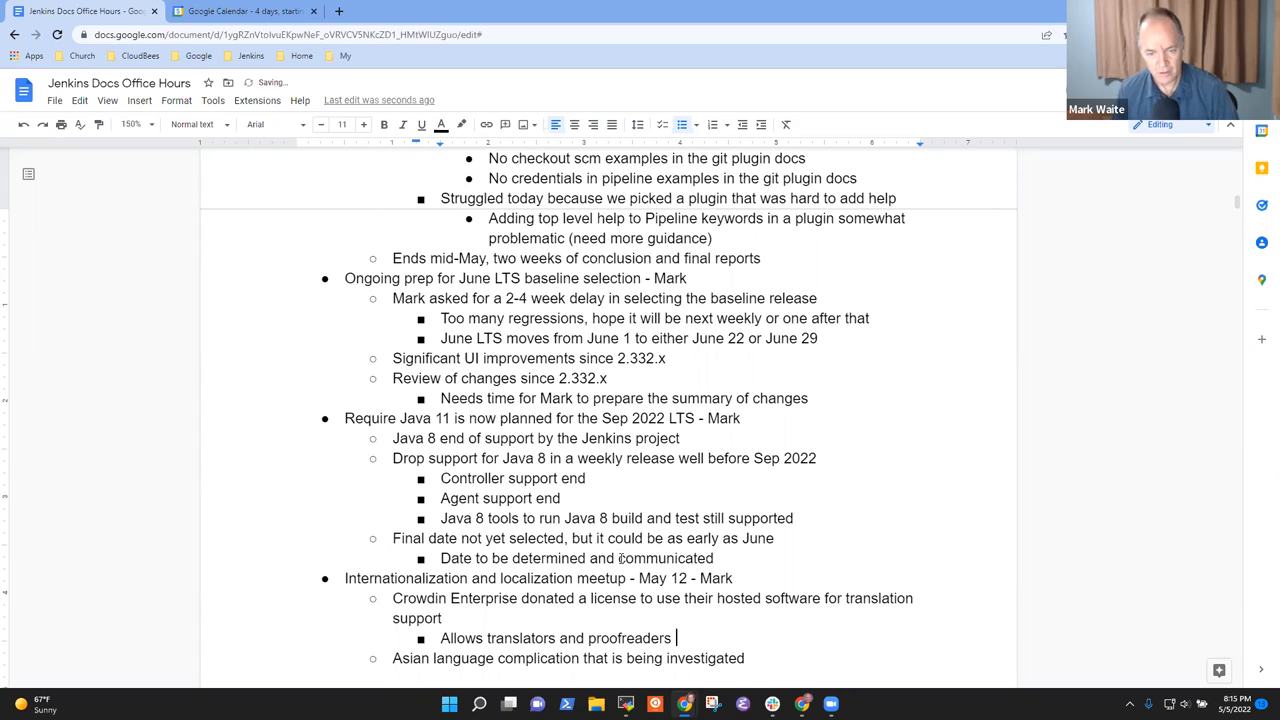
type("to have a")
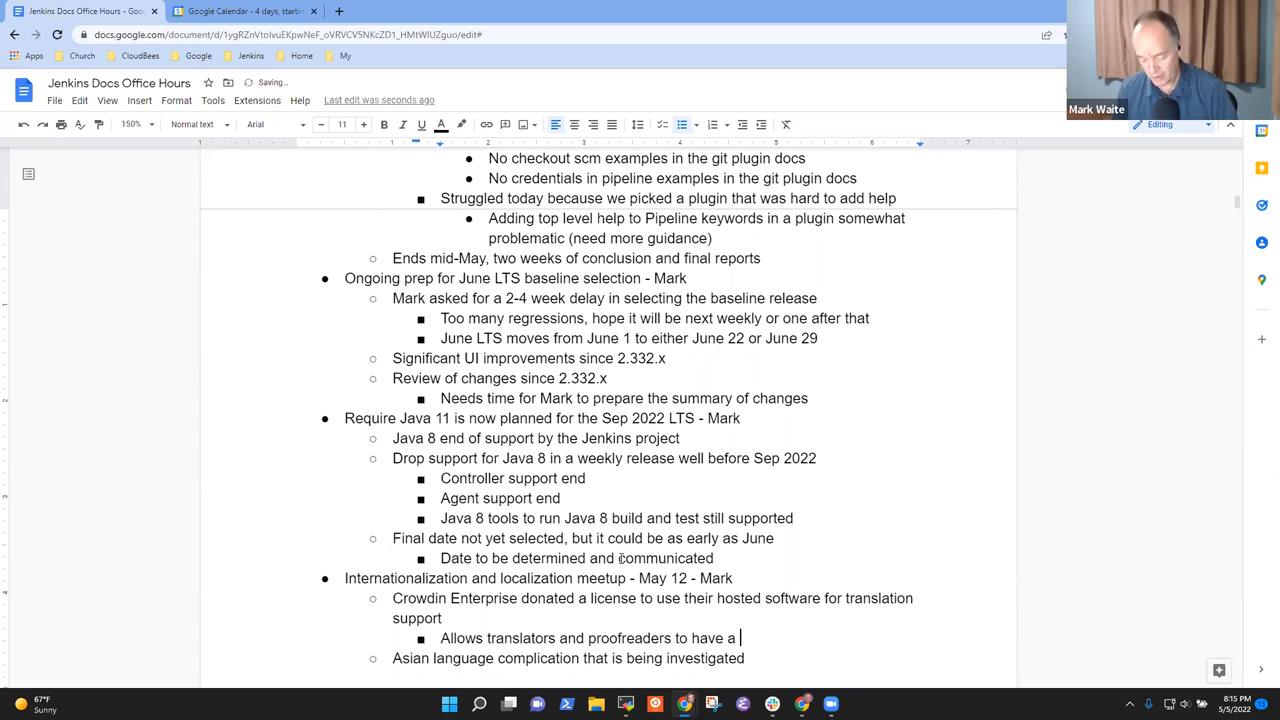
type("much")
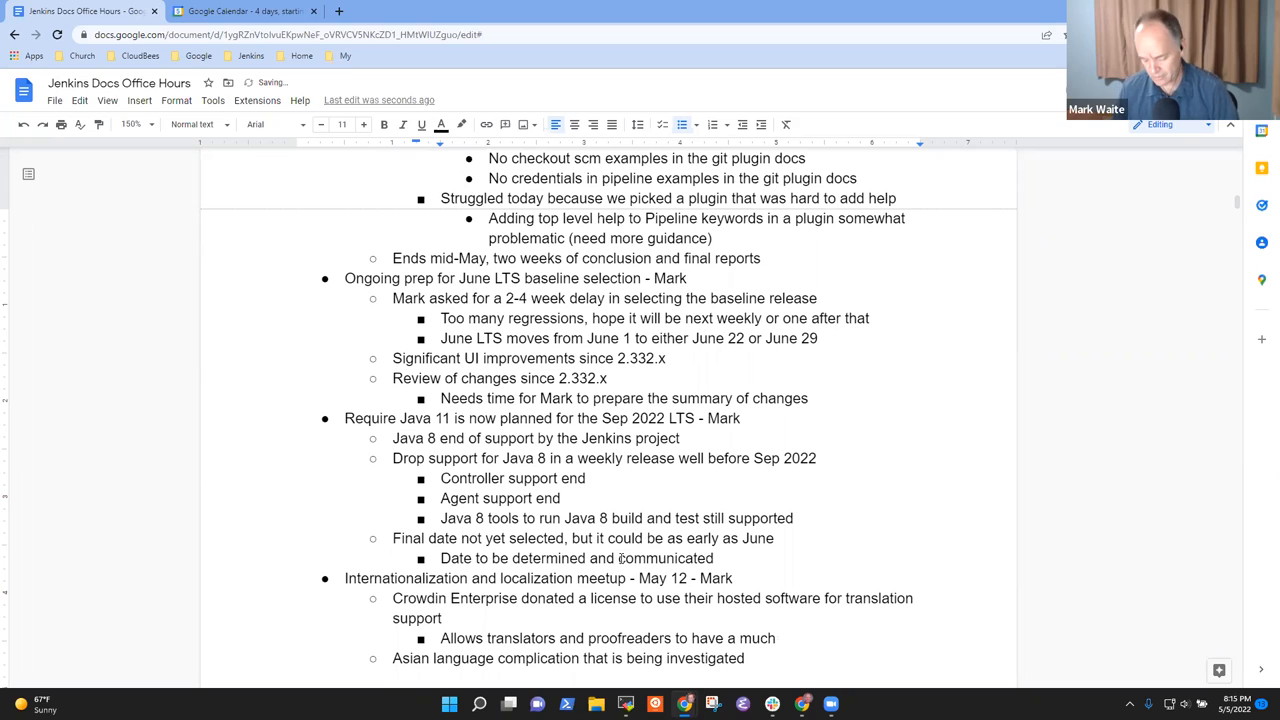
type("experience on J")
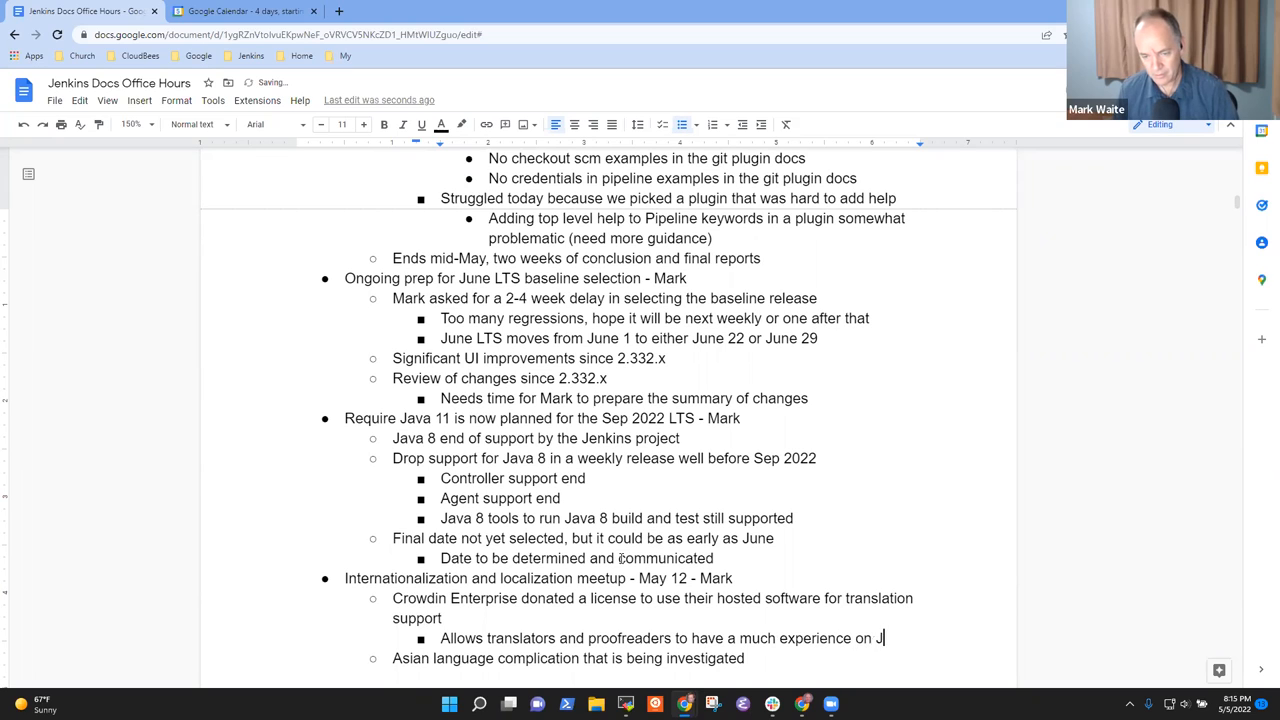
type("enkins")
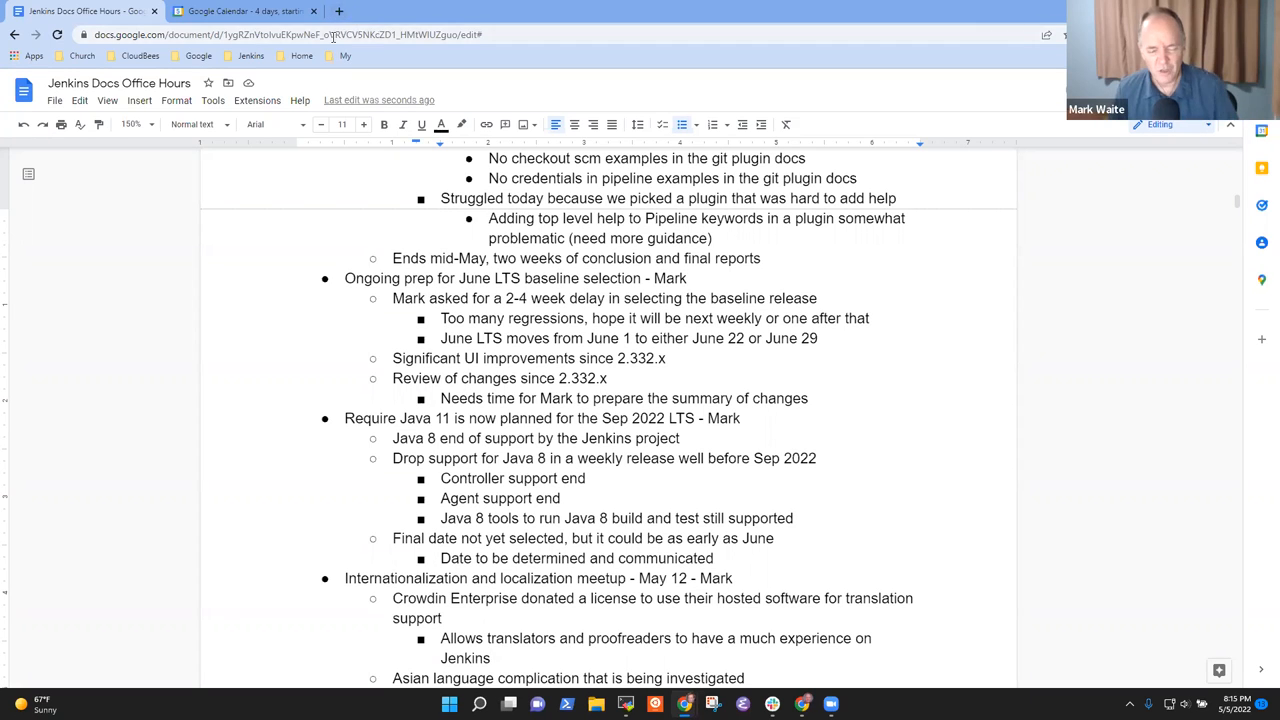
Add a sub-bullet: Jenkins property files assume ISO-8859-1 with \u encoded UTF-8
scroll("down", 3)
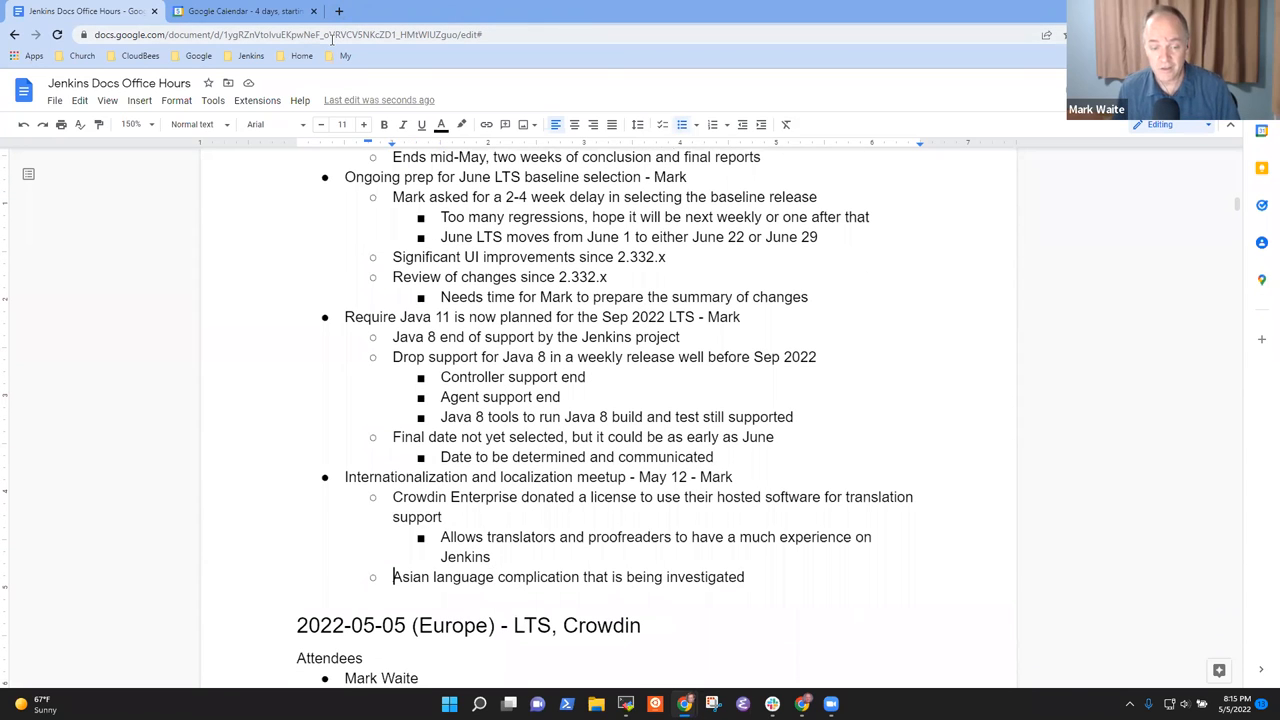
triple_click(568, 577)
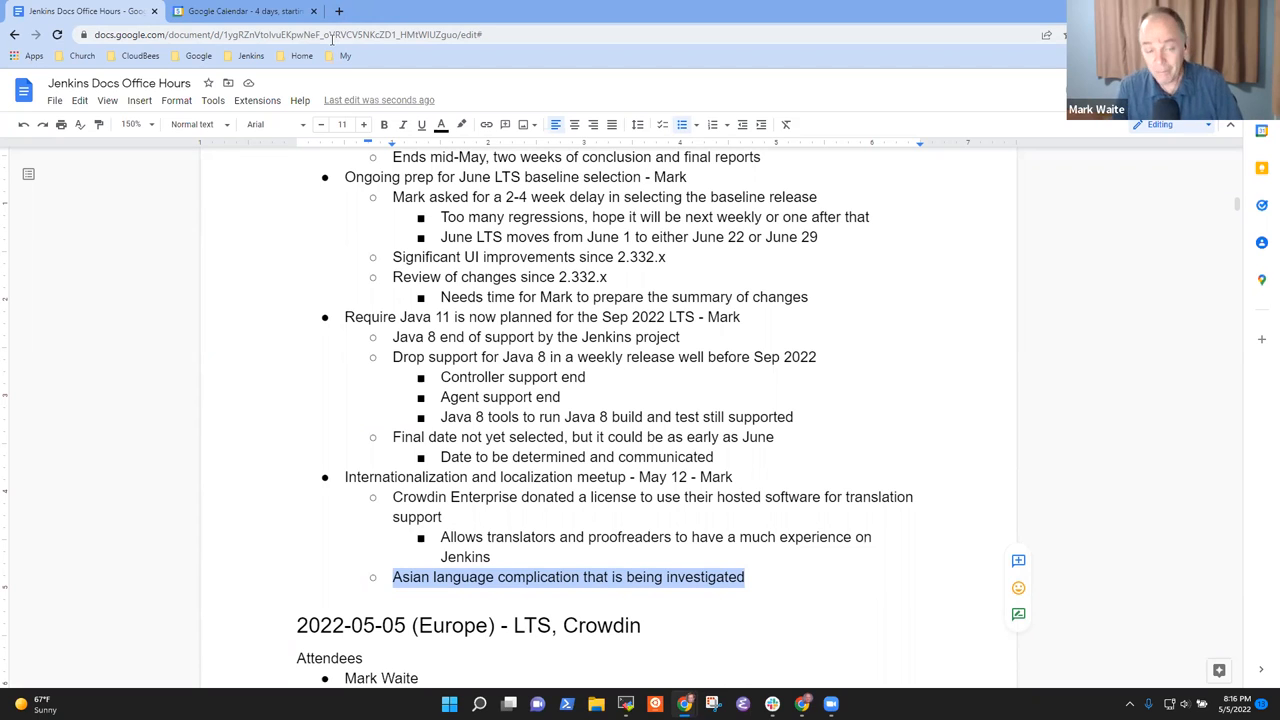
left_click(744, 577)
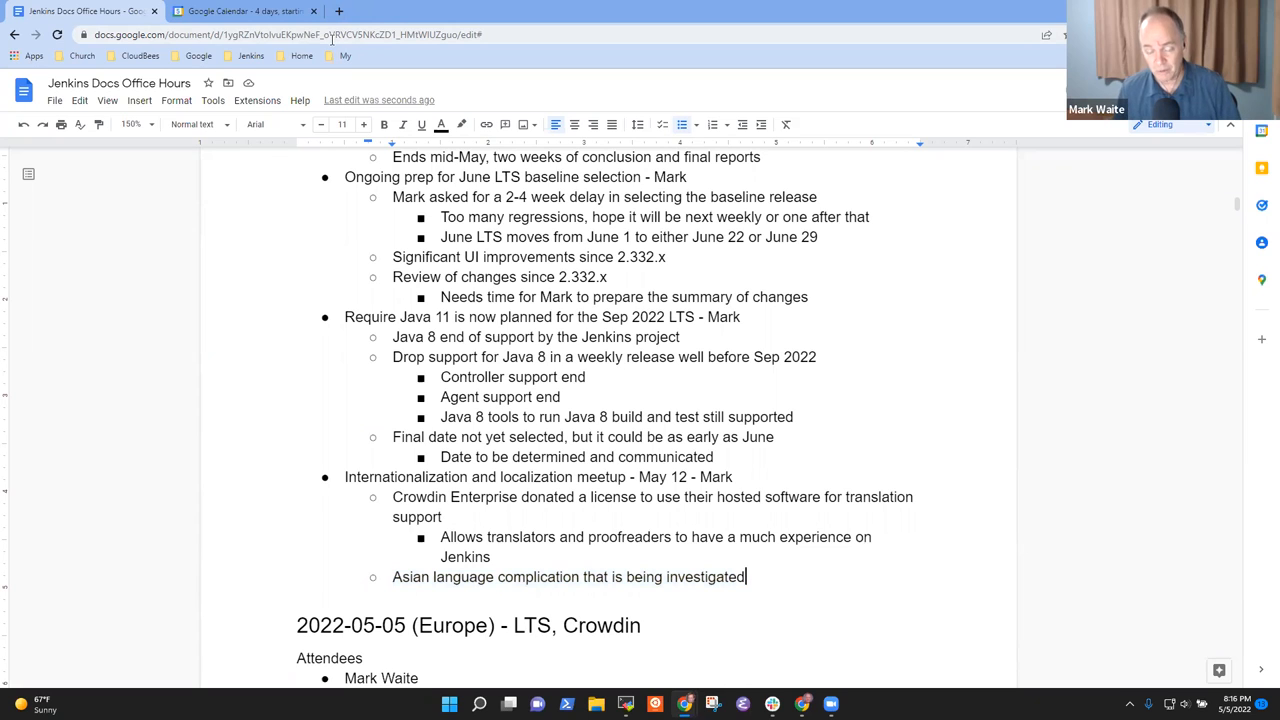
type("Jenkins")
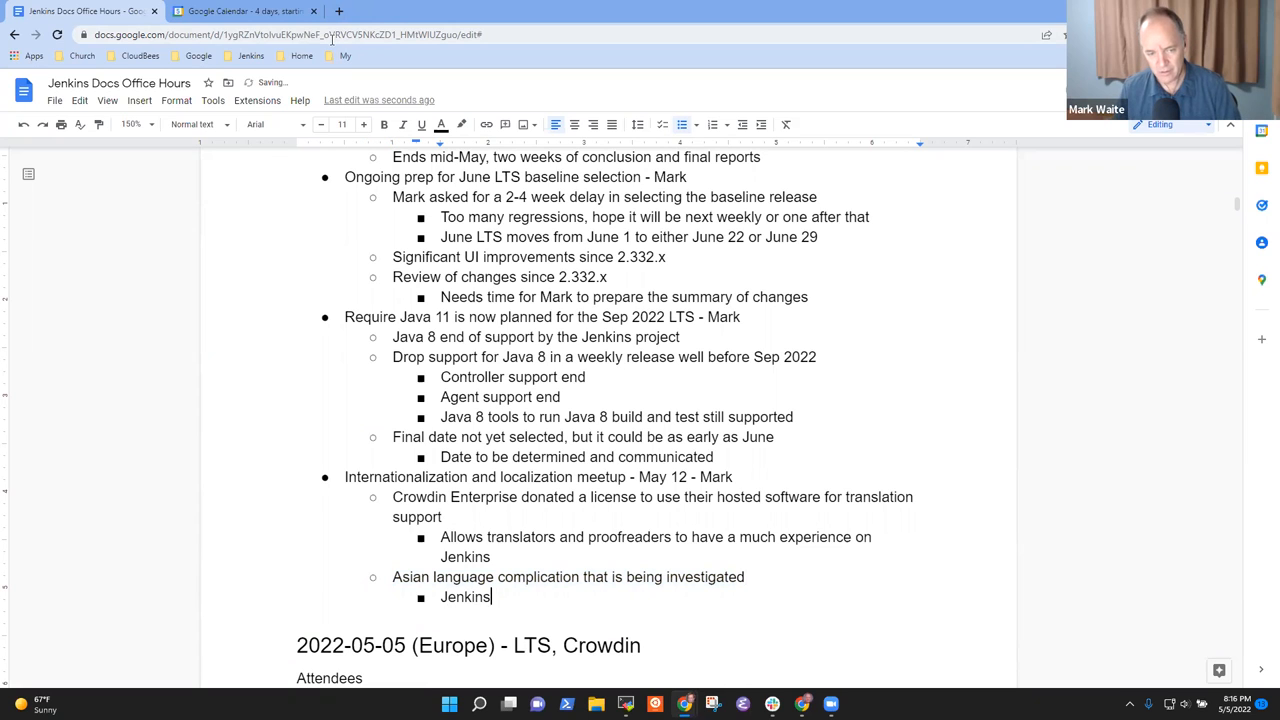
type("property f")
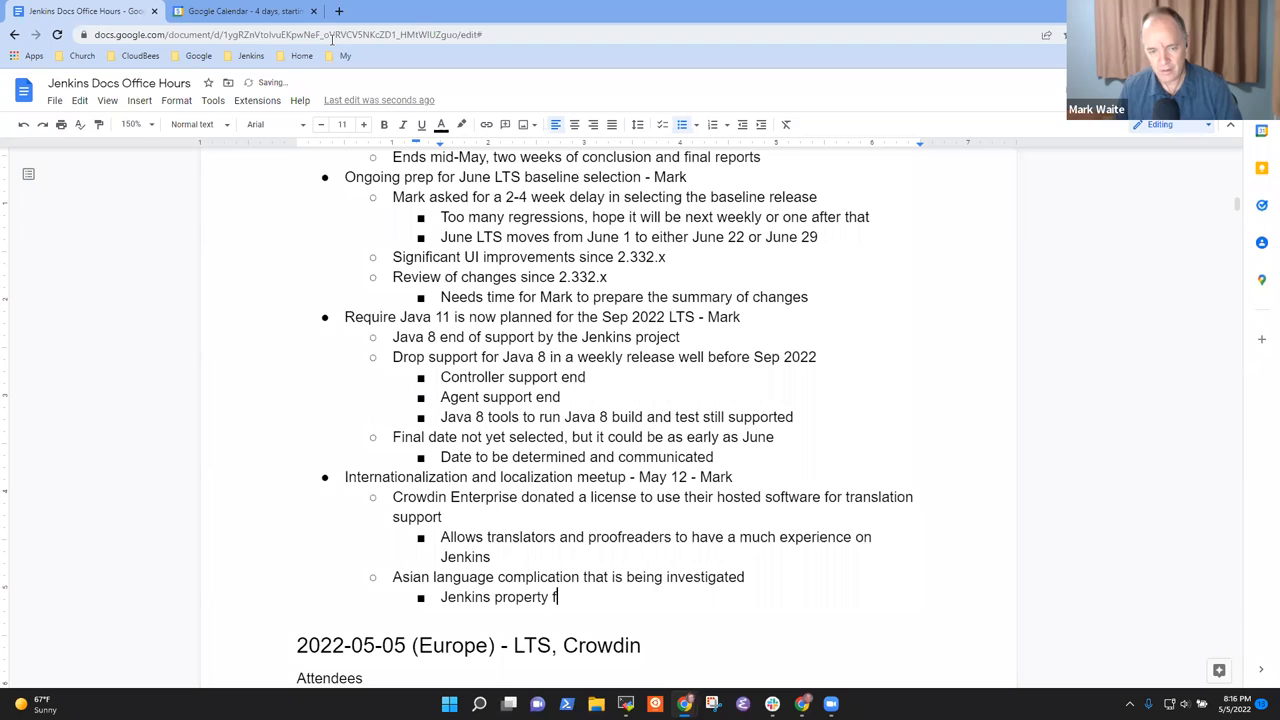
type("iles assume")
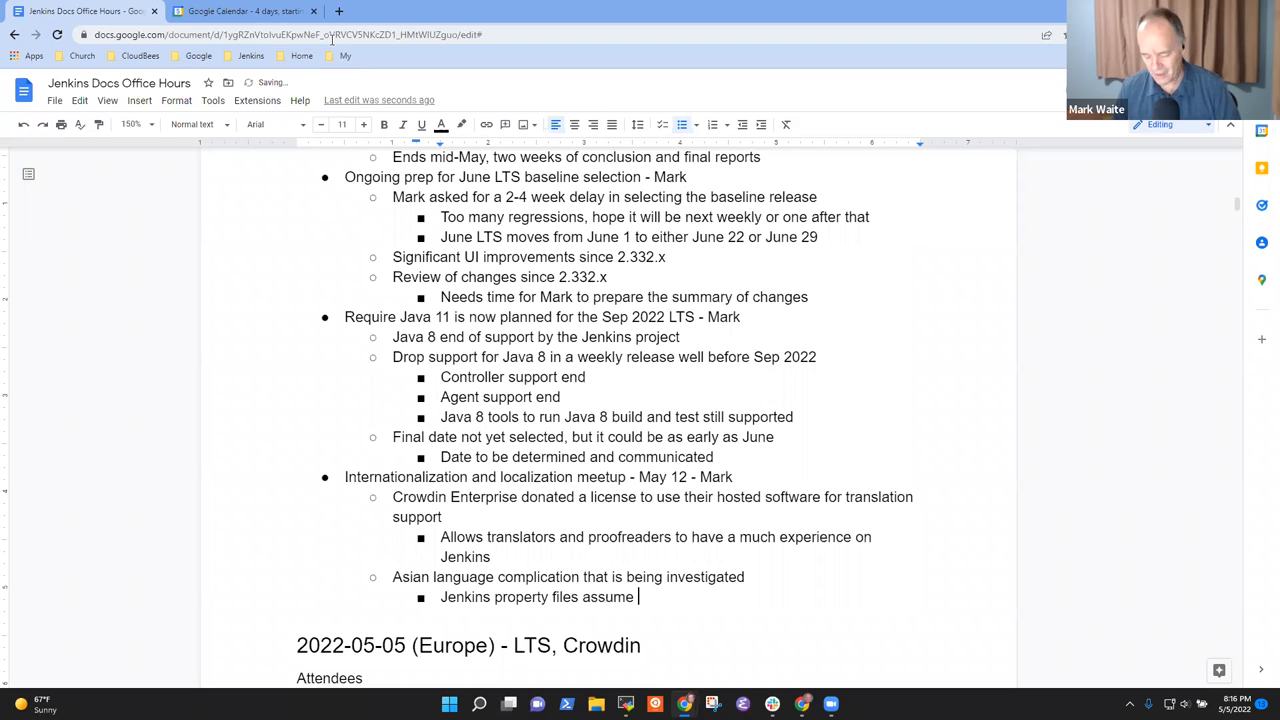
type("ISO-88")
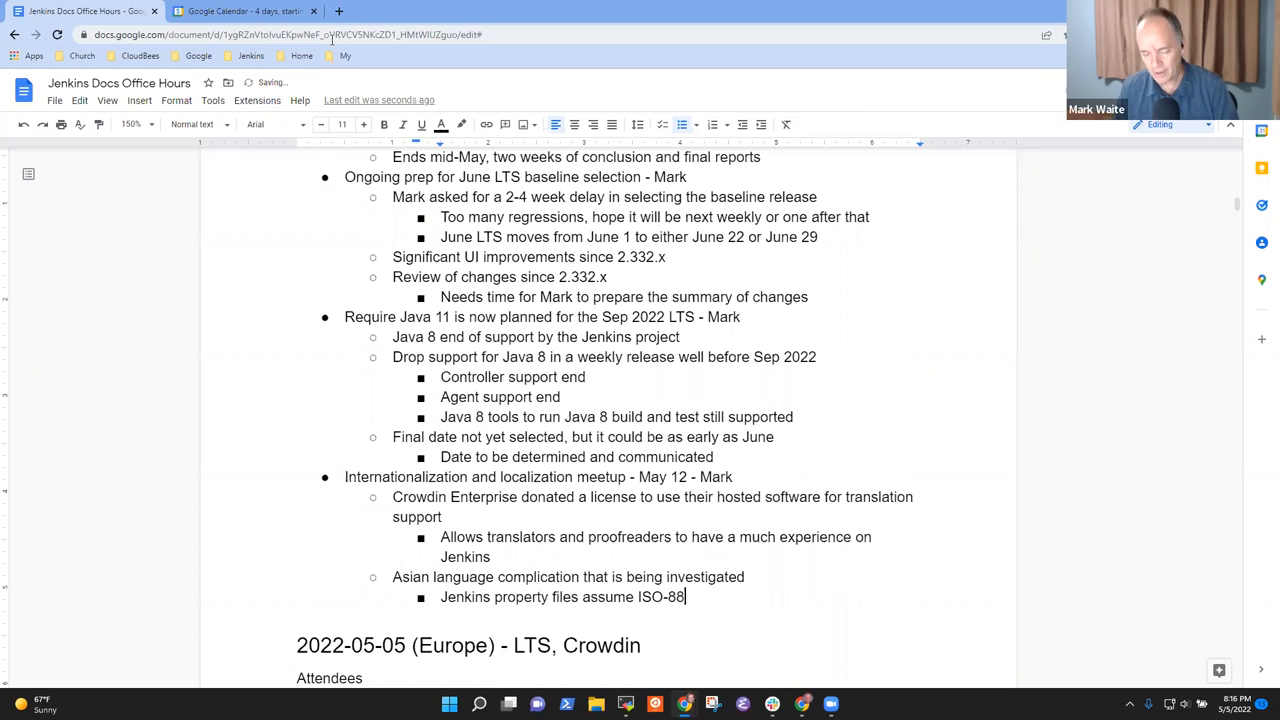
type("59-1 with")
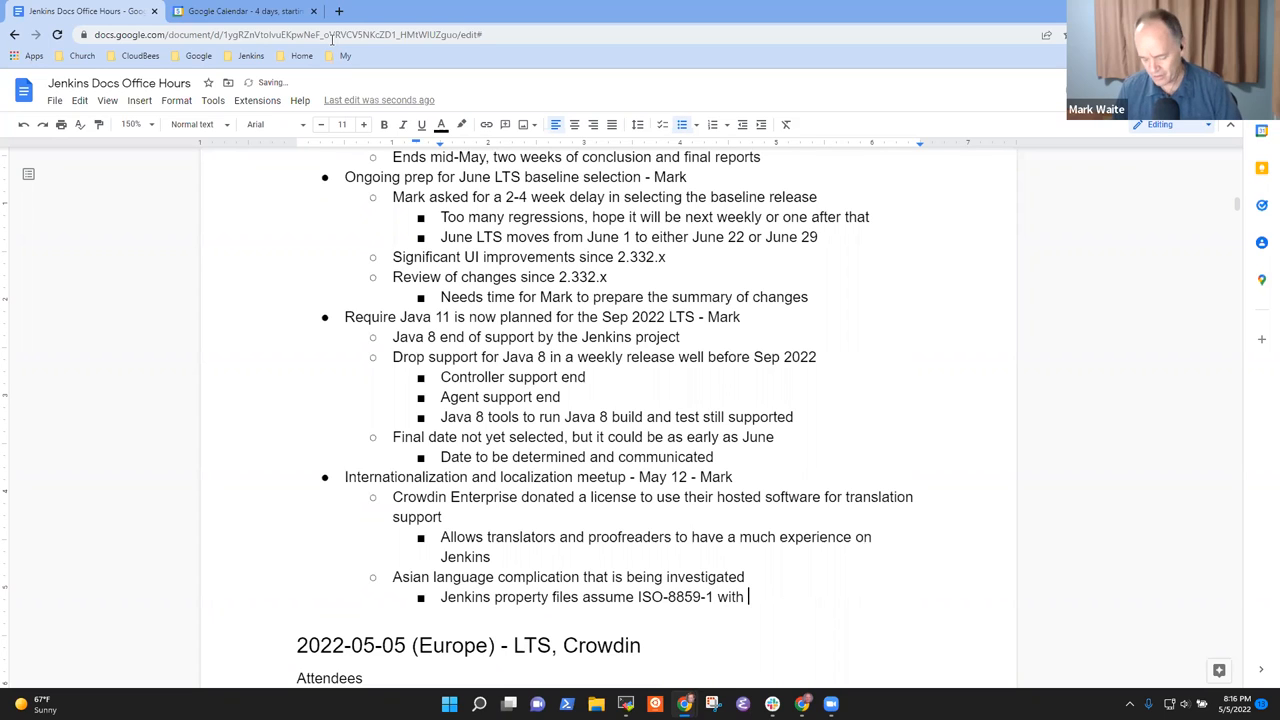
type("\\u")
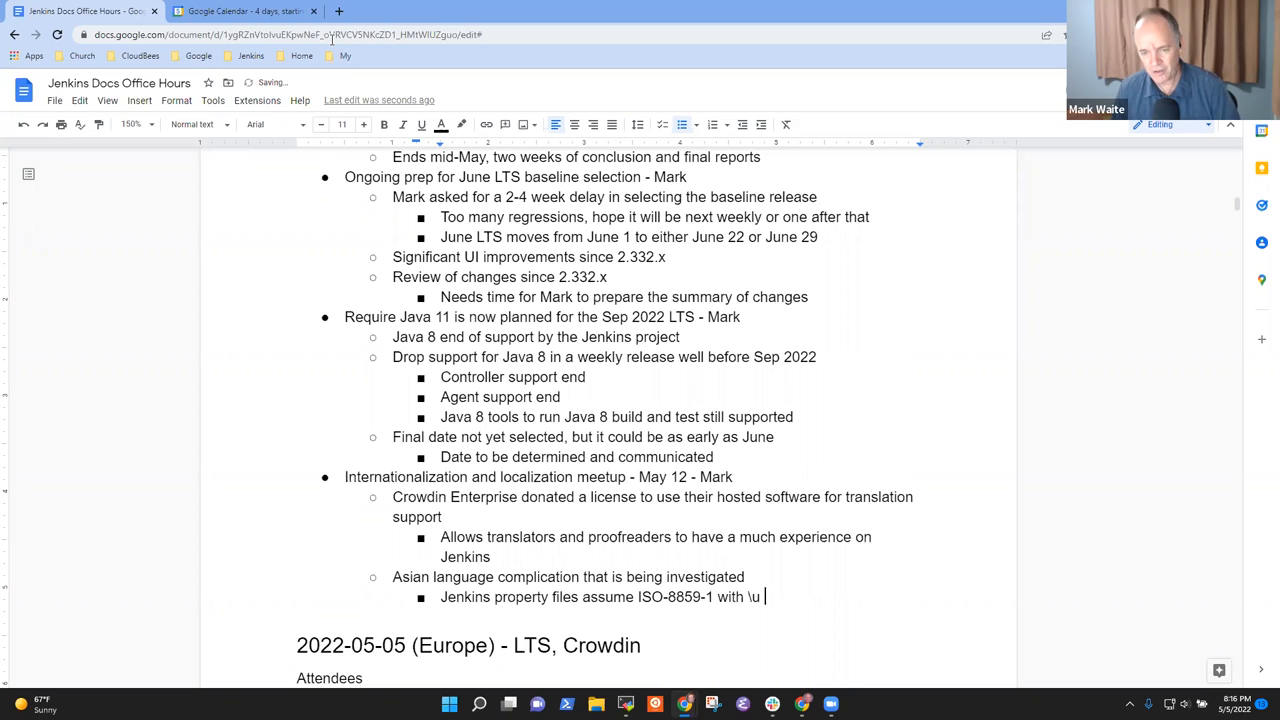
type("encoded")
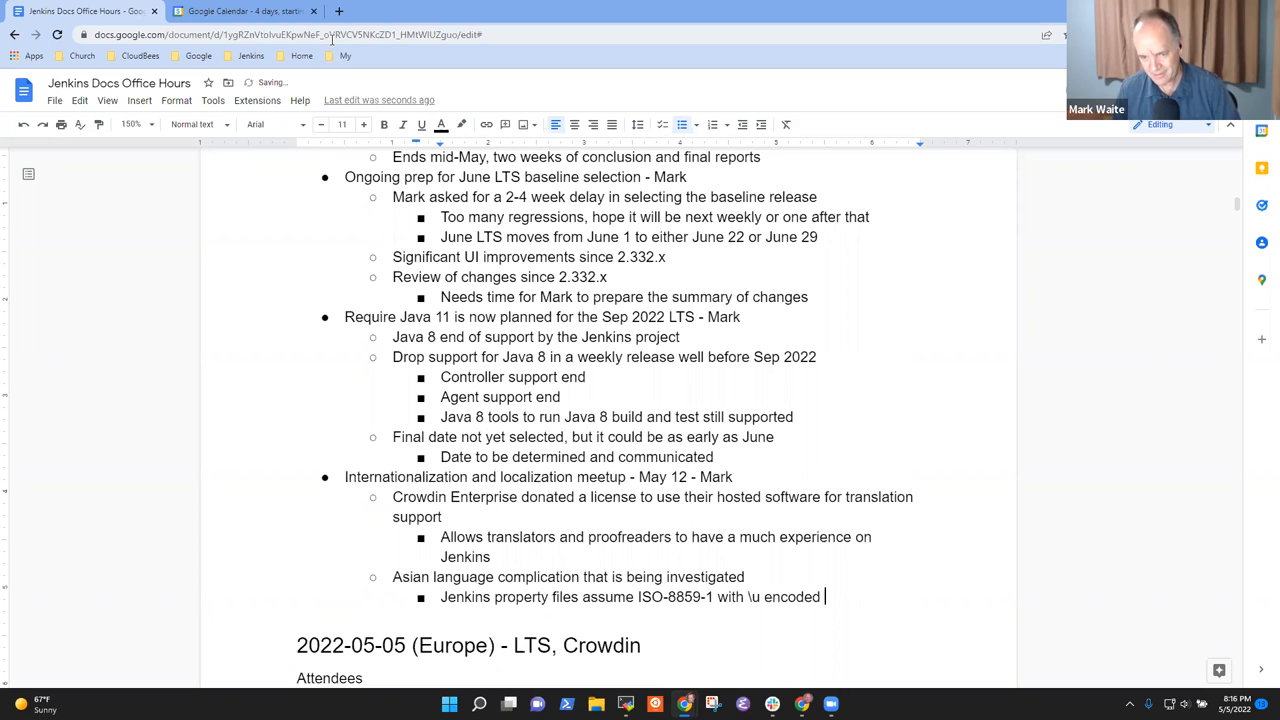
type("UTF-")
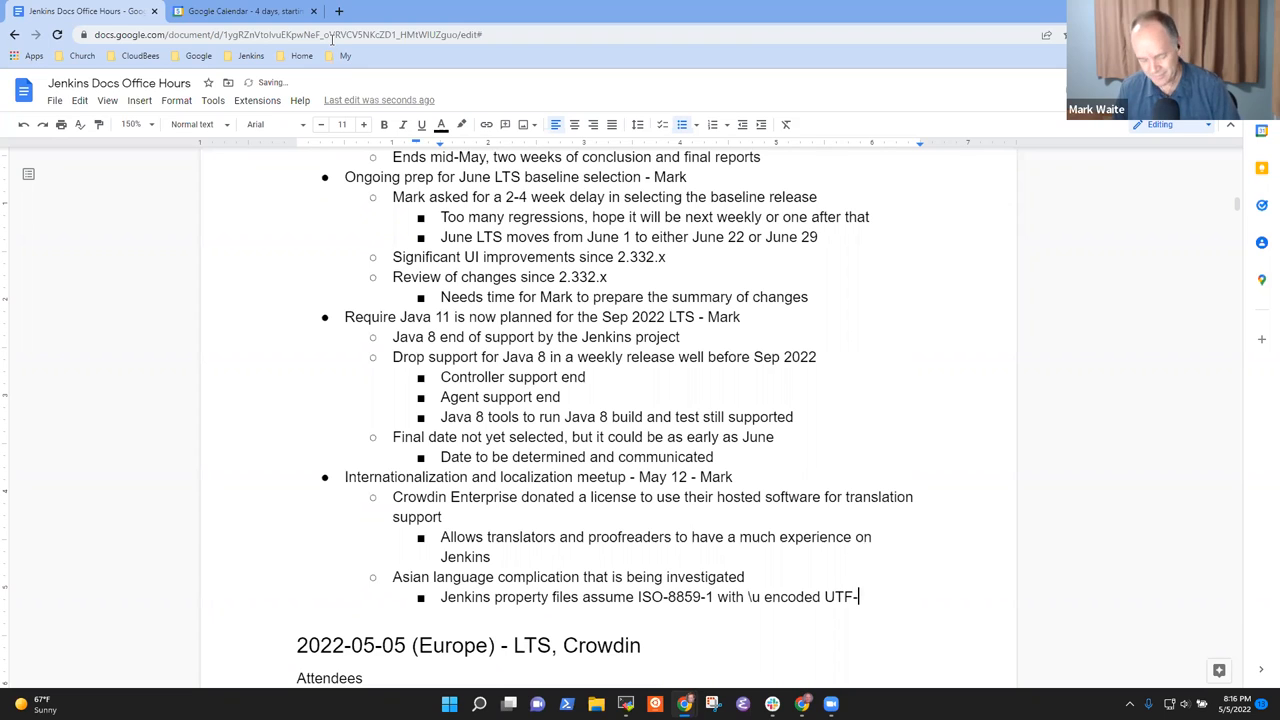
type("8")
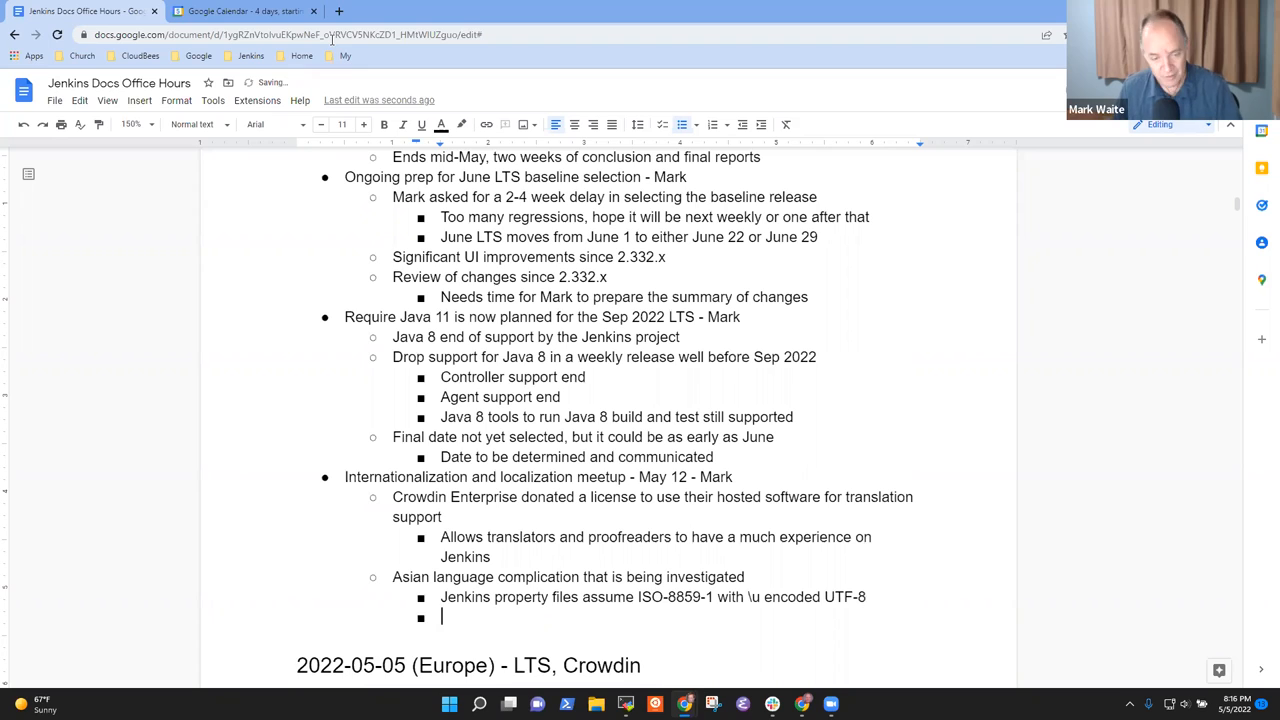
type("Alex")
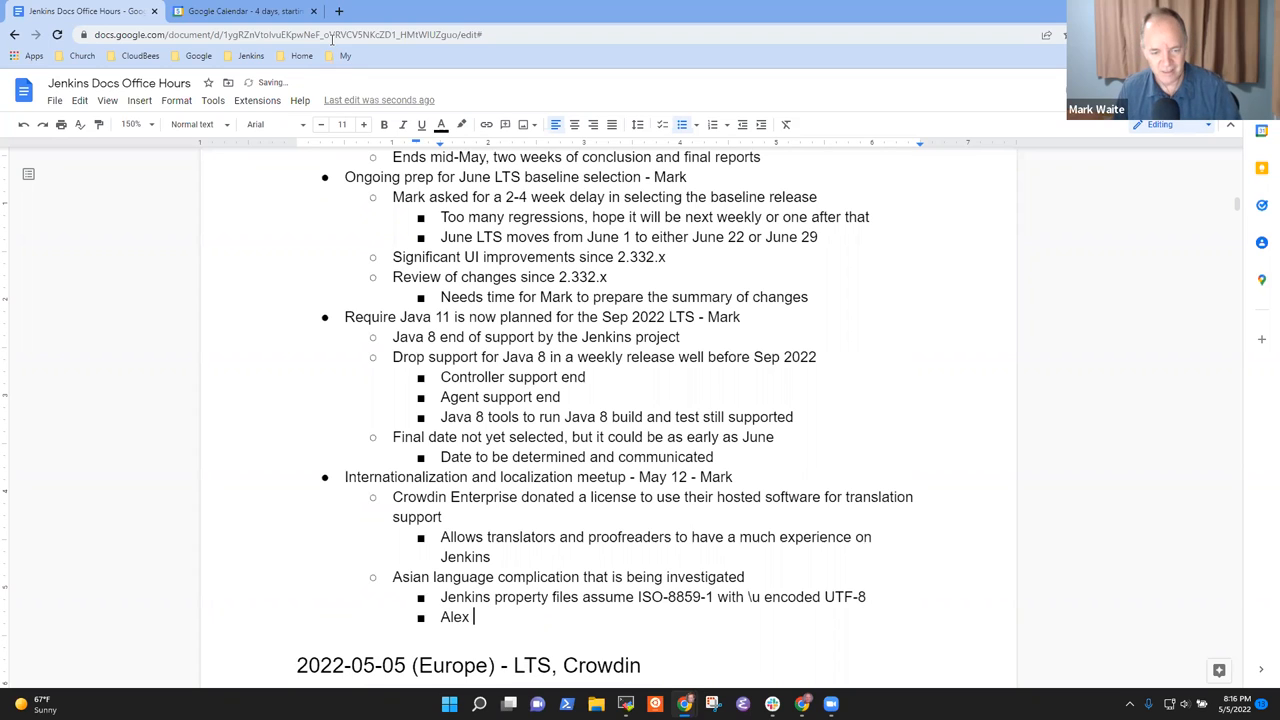
type("Brande")
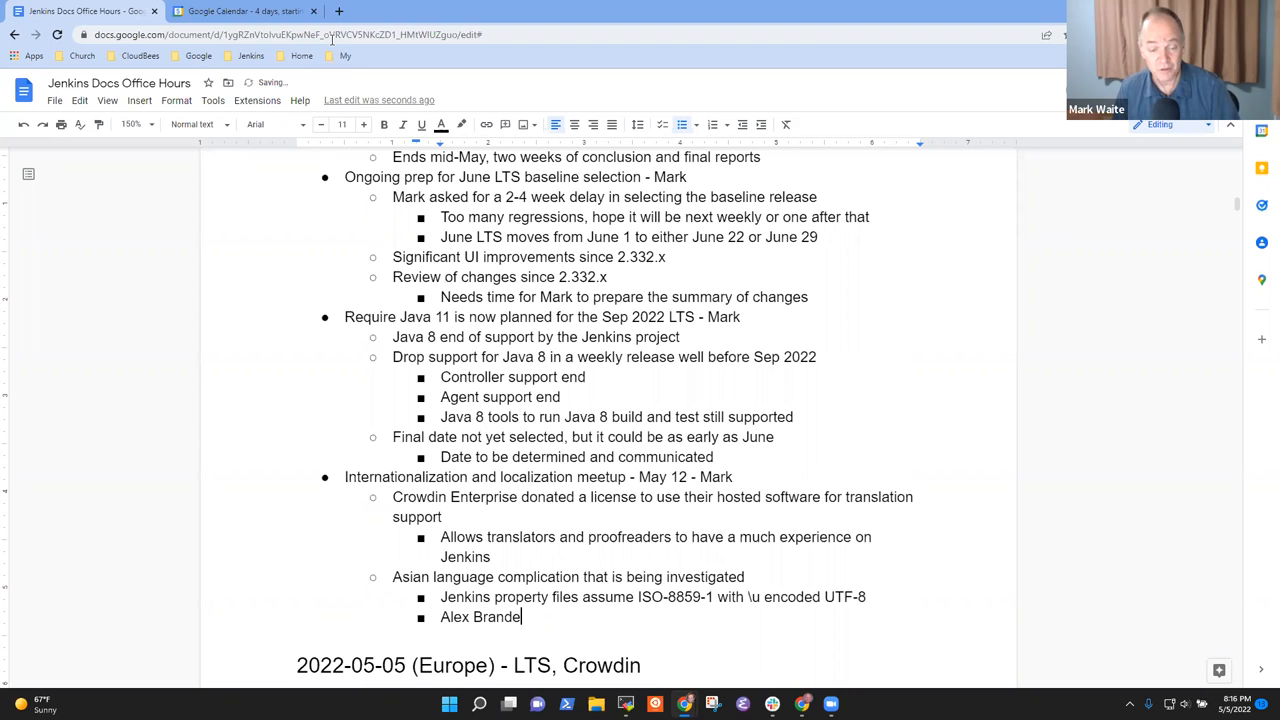
type("inve")
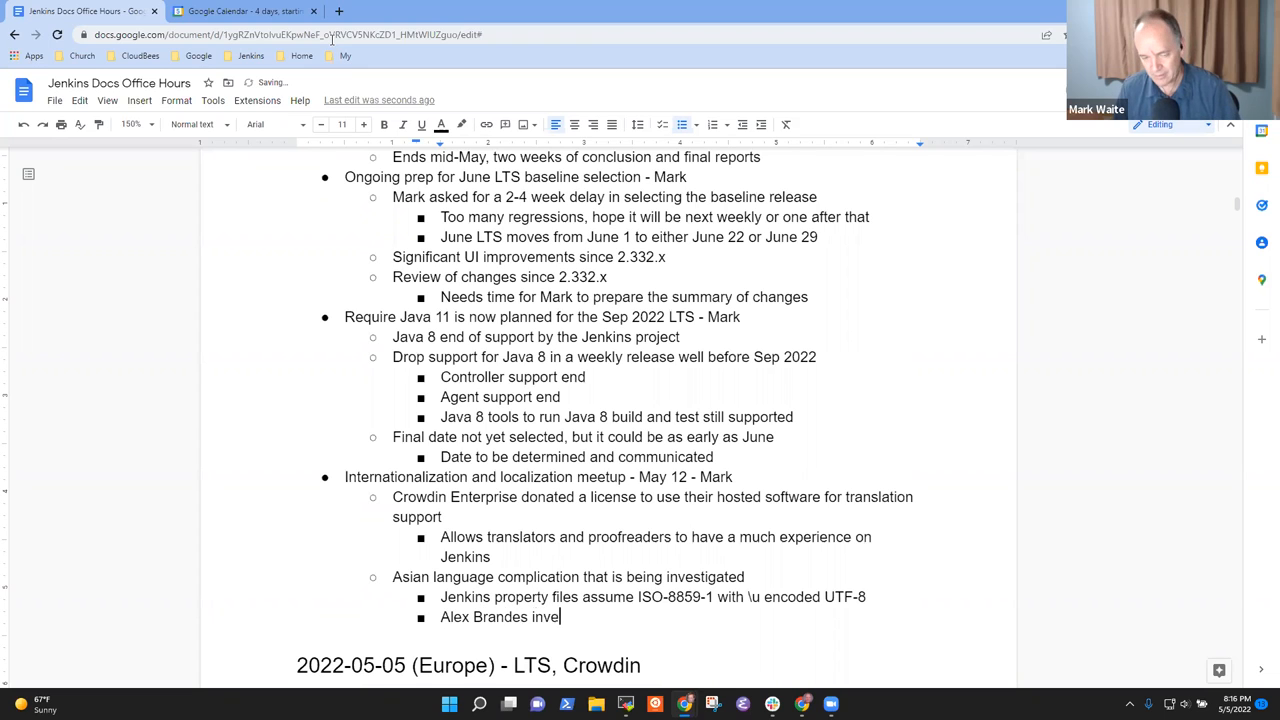
type("stigating")
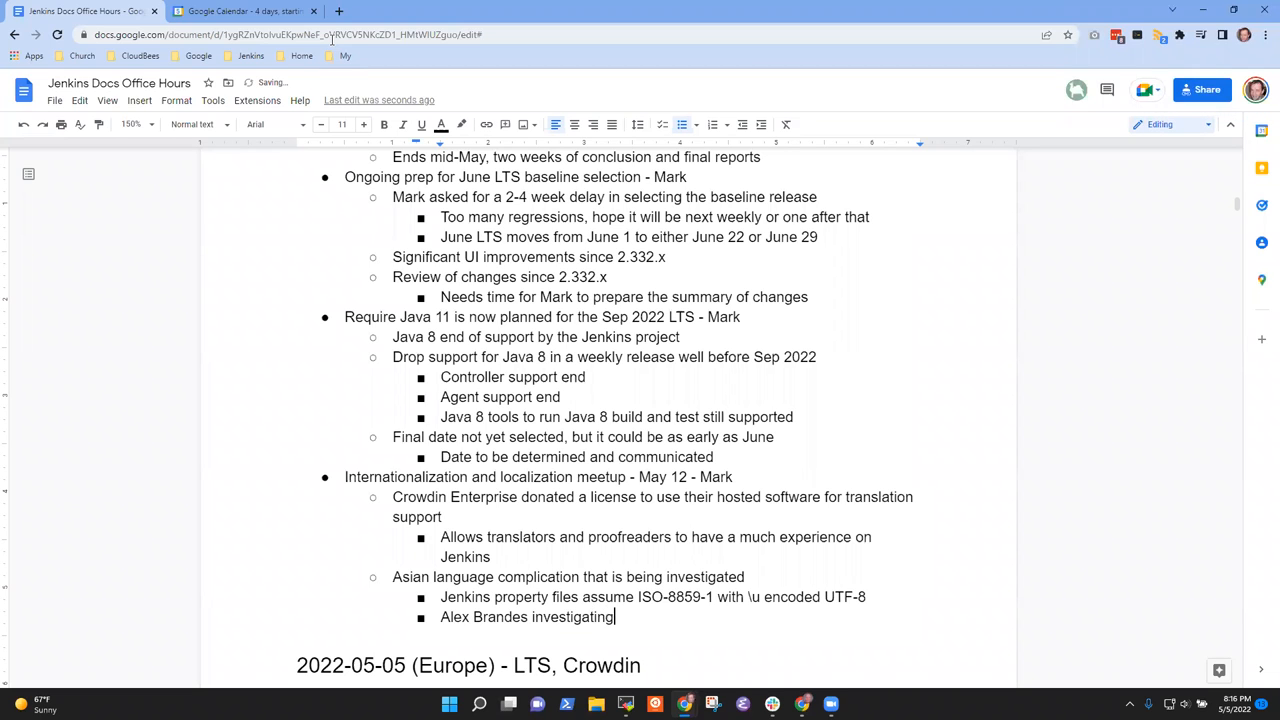
type("alternative")
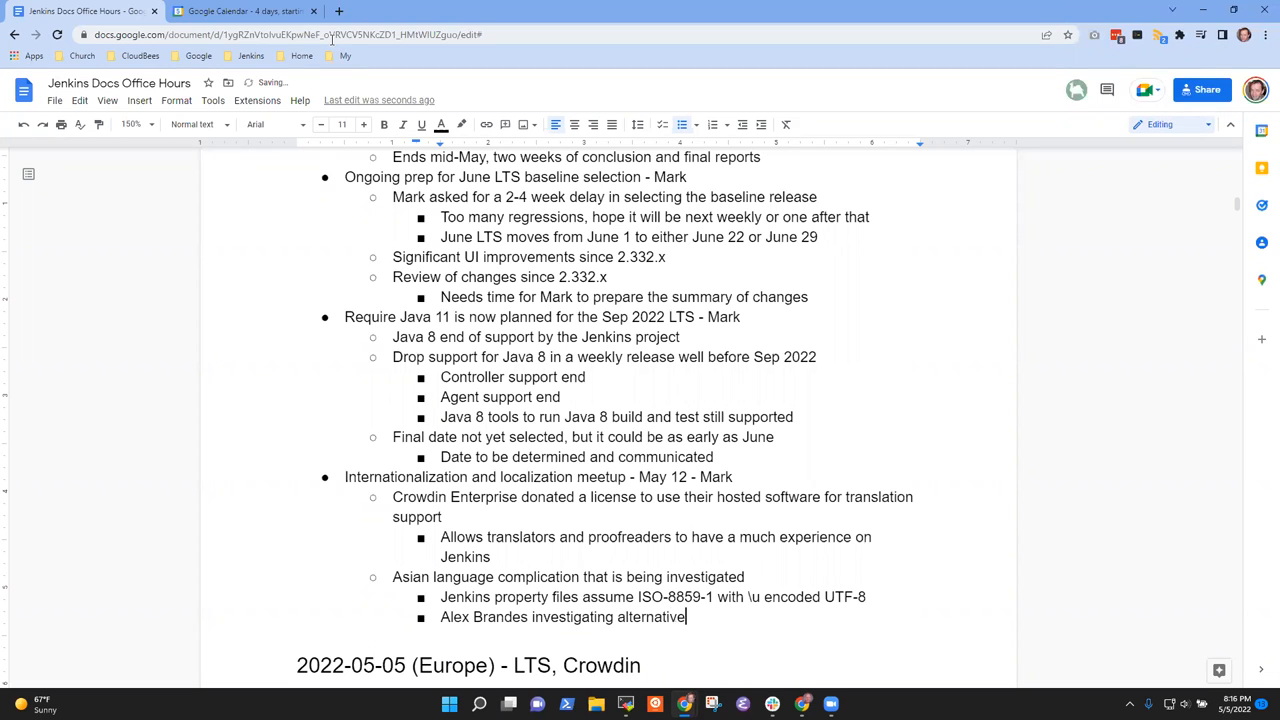
key("enter")
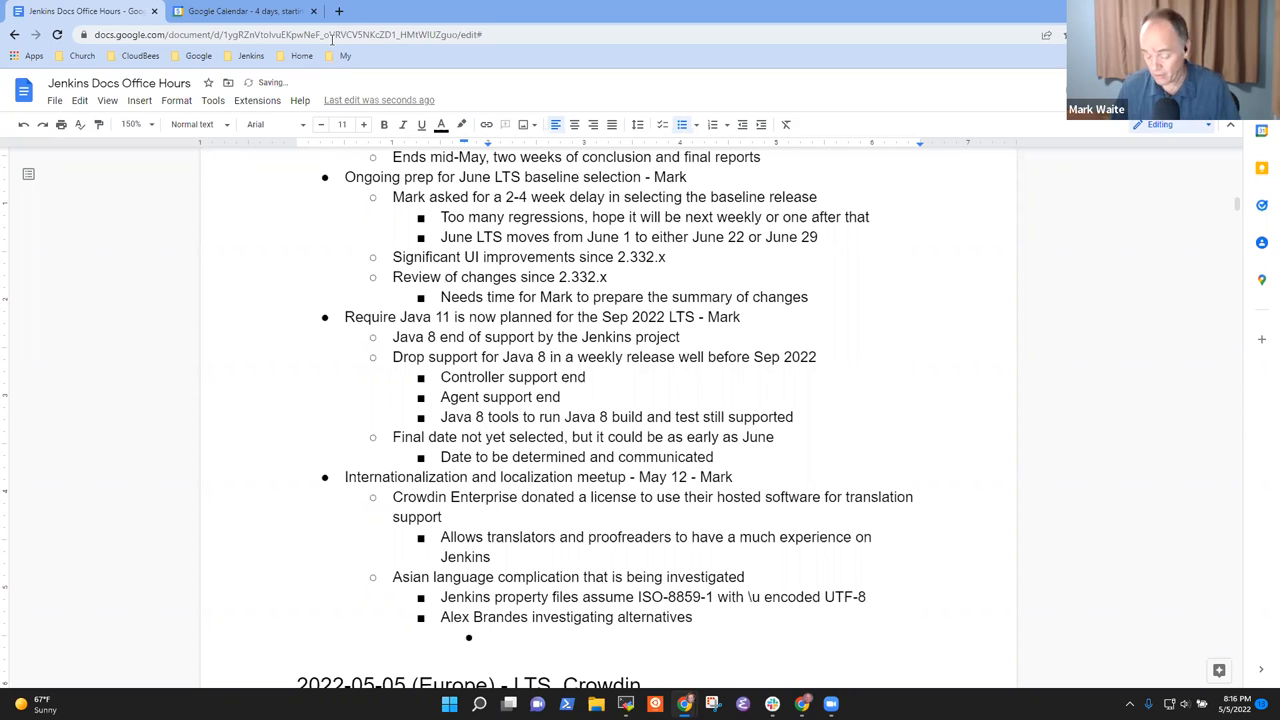
type("Convert")
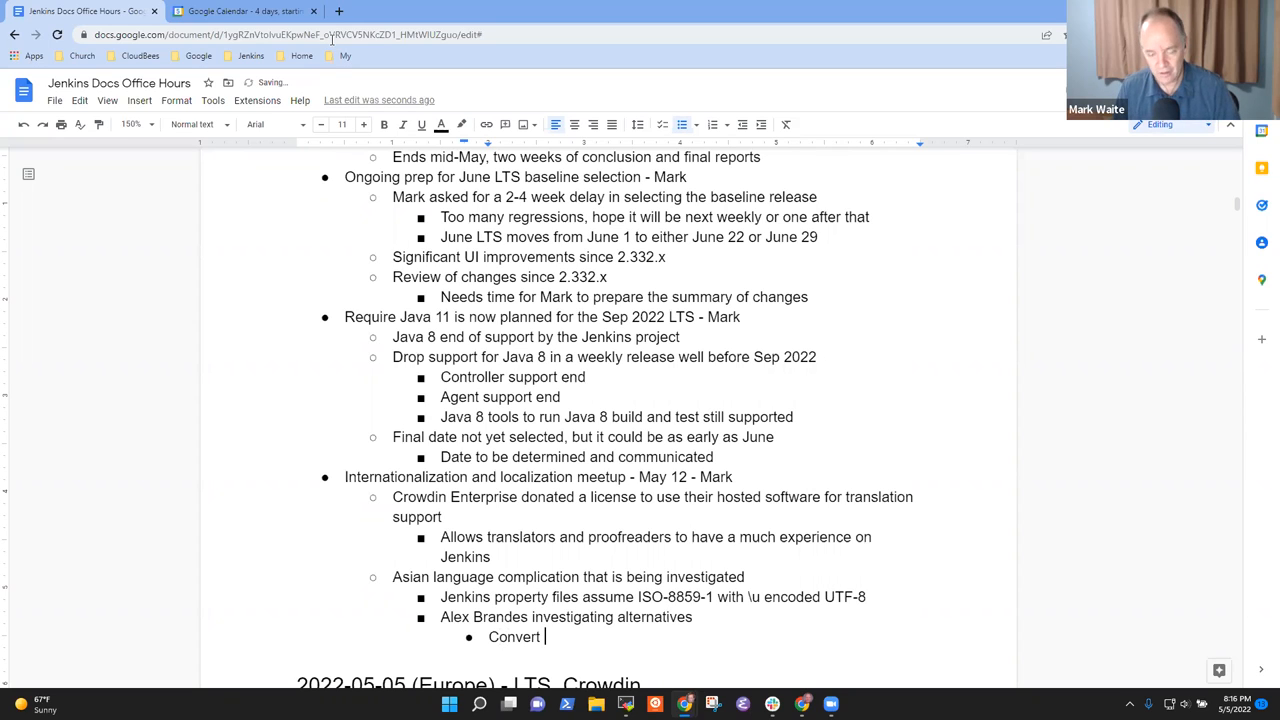
type("UTF-8")
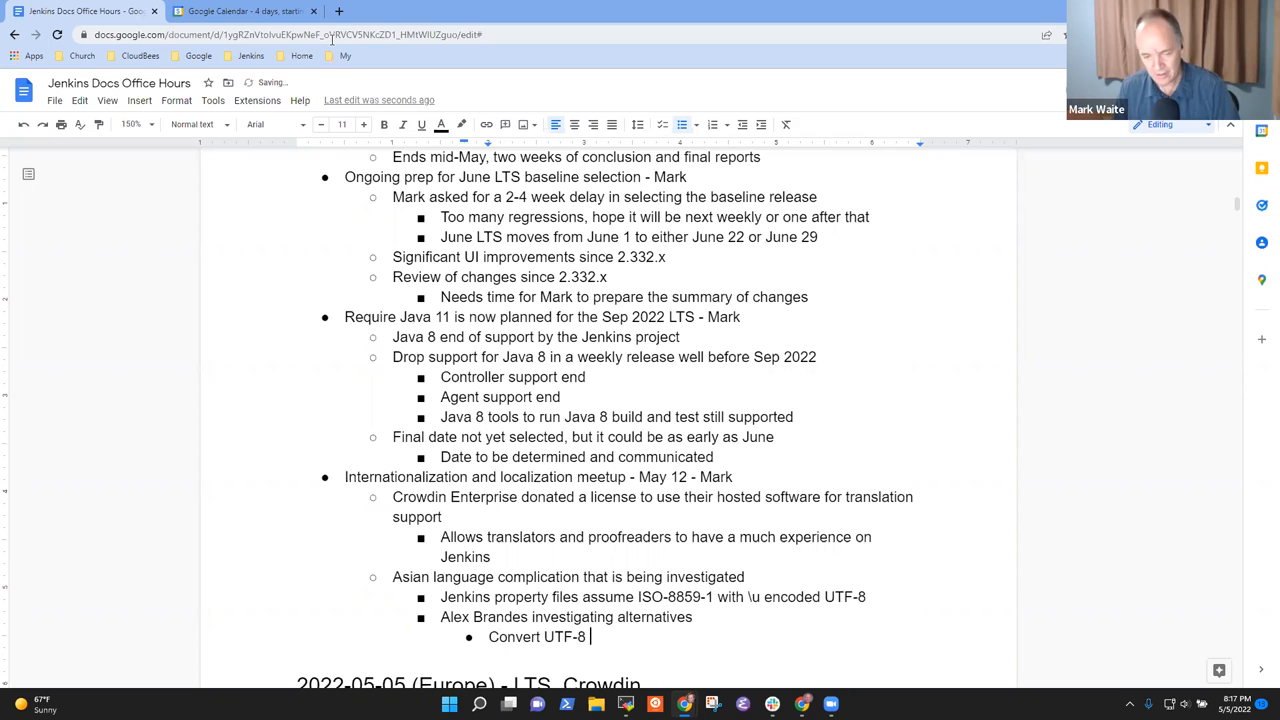
type("to the enc")
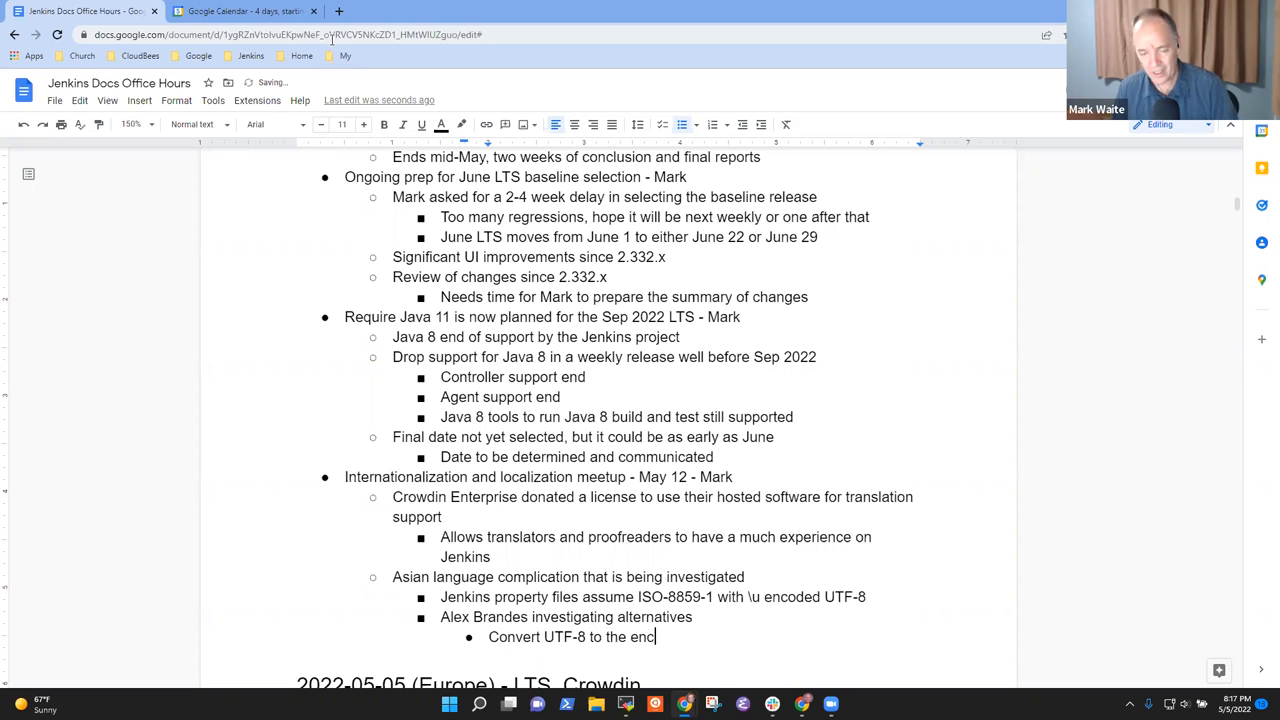
type("oded ISO format")
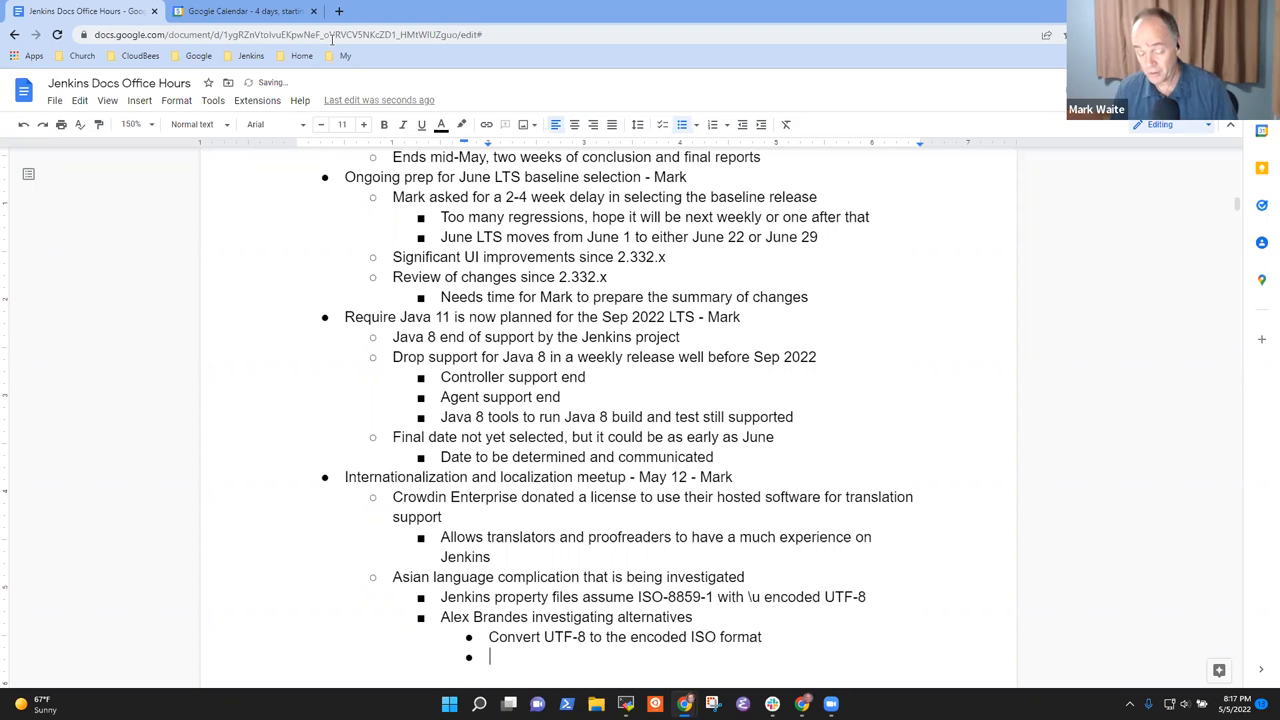
Add the alternative: wait until Java 8 support is dropped, then use UTF-8-aware Stapler methods
type("Wait u")
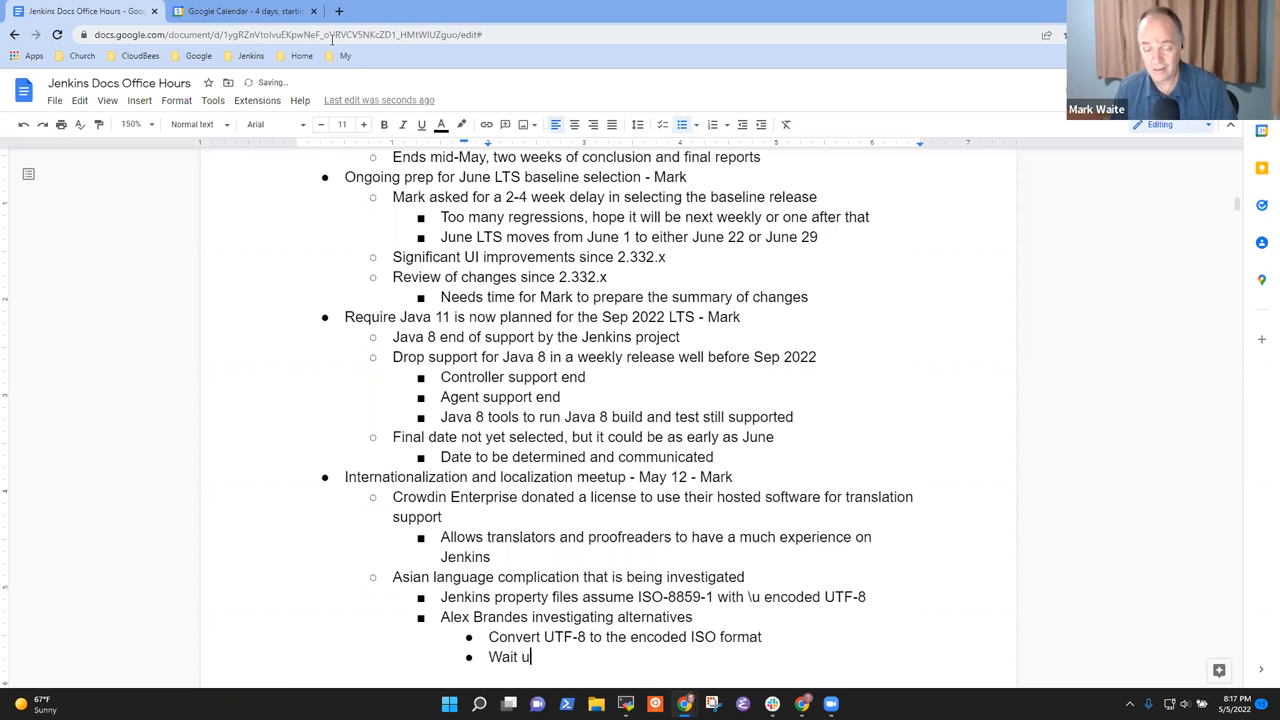
type("ntil Java")
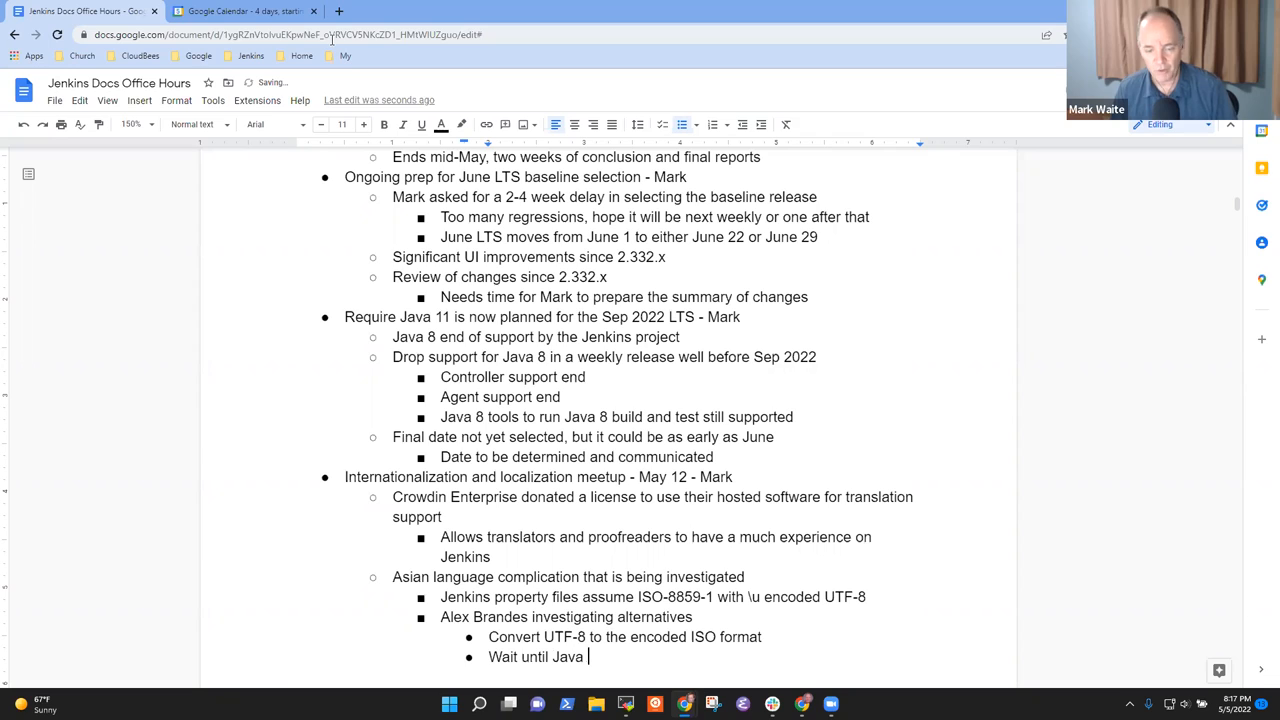
type("8 support is")
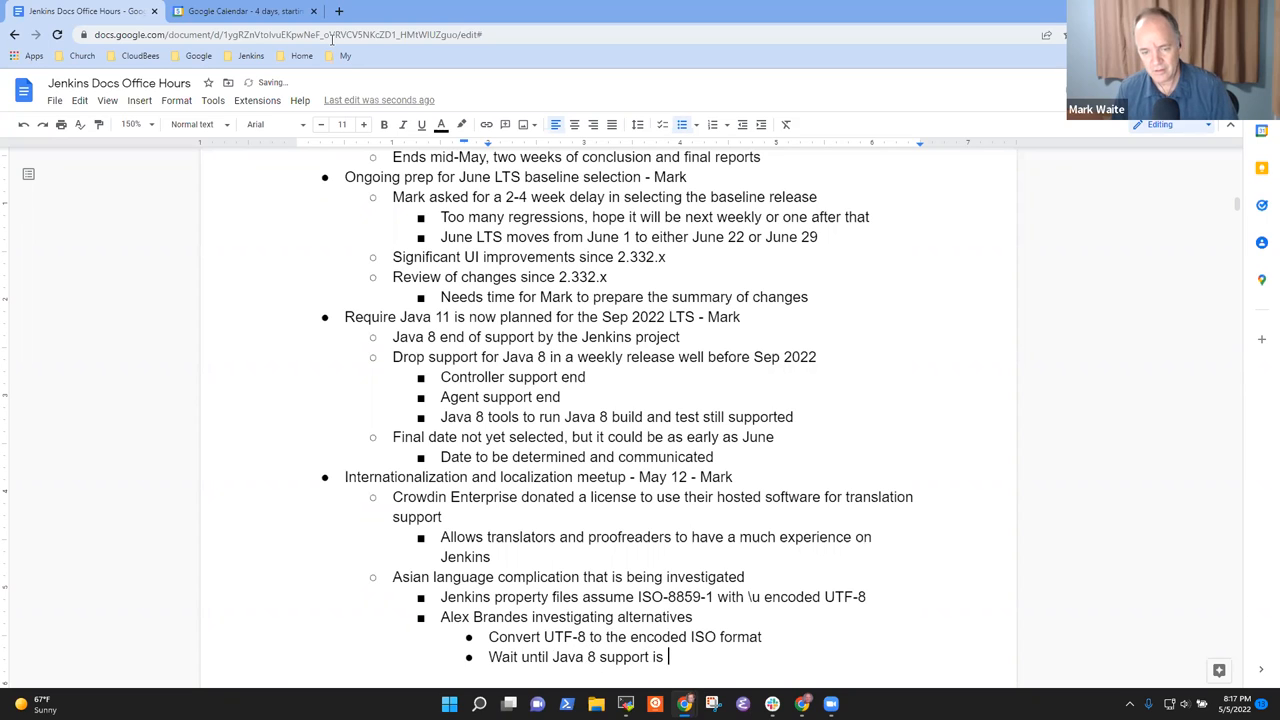
type("dropped, then")
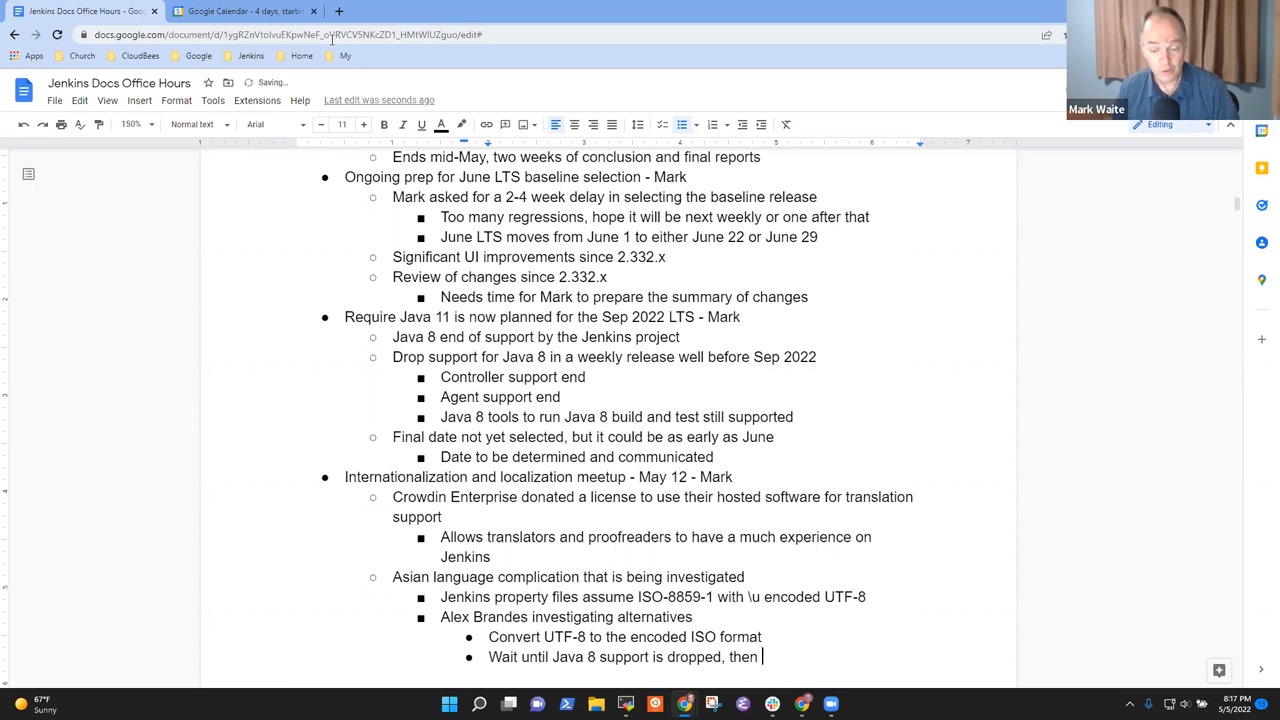
type("use new")
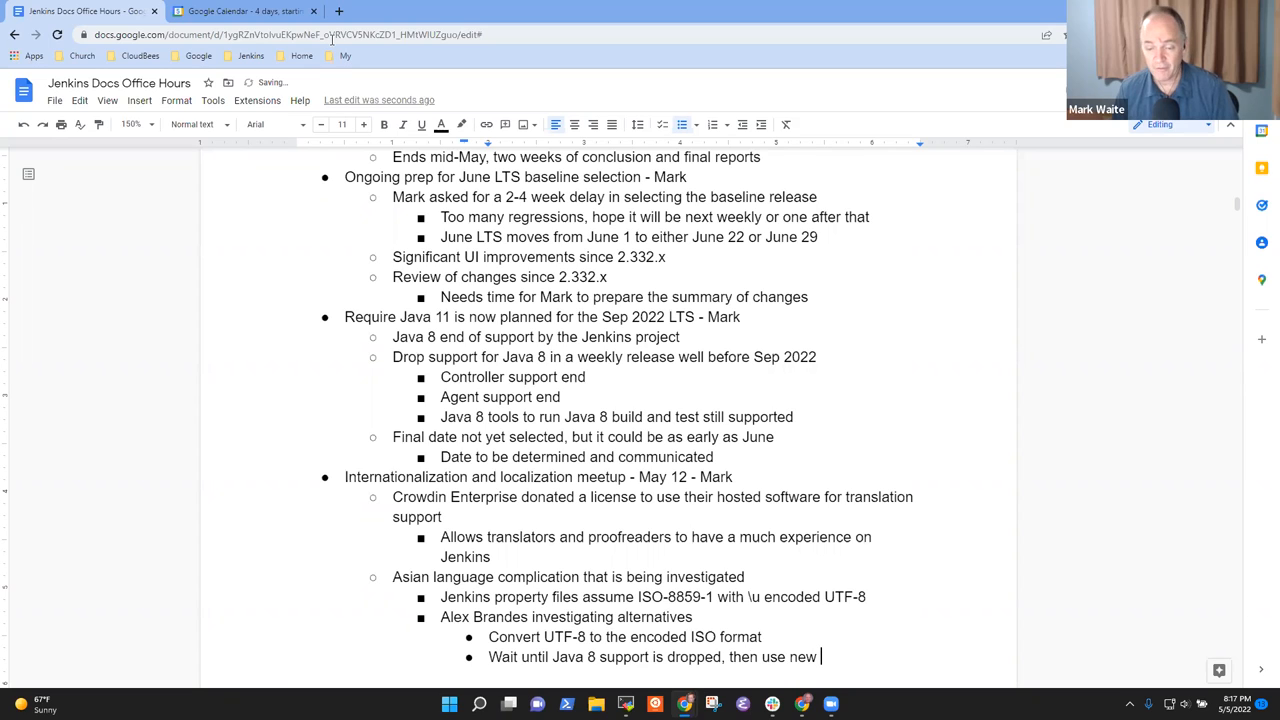
type("methods in Stapler")
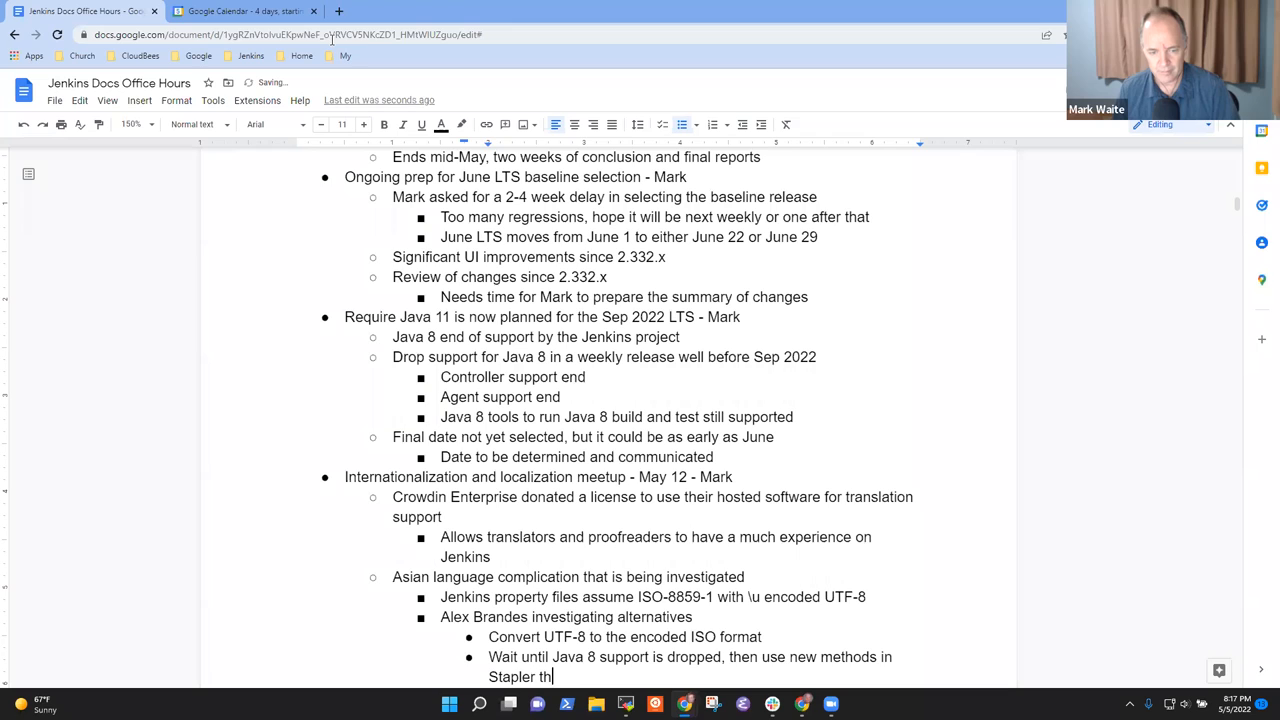
type("that are")
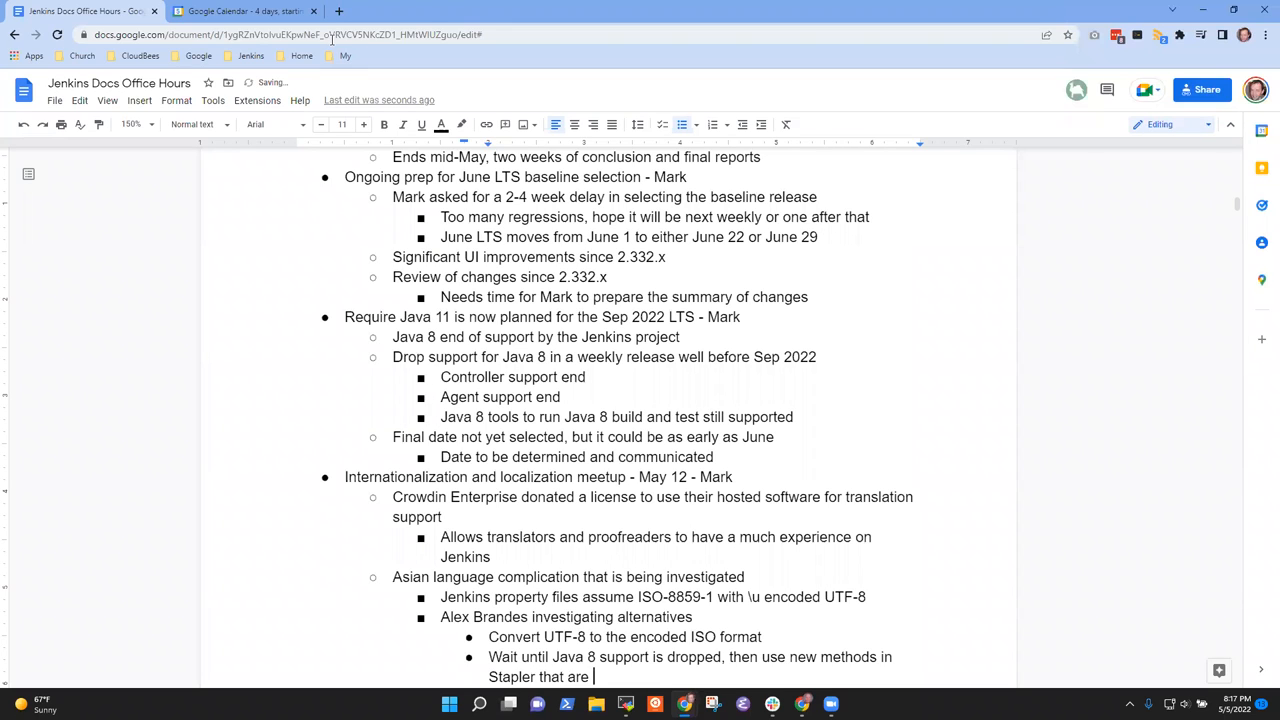
type("UTF-8")
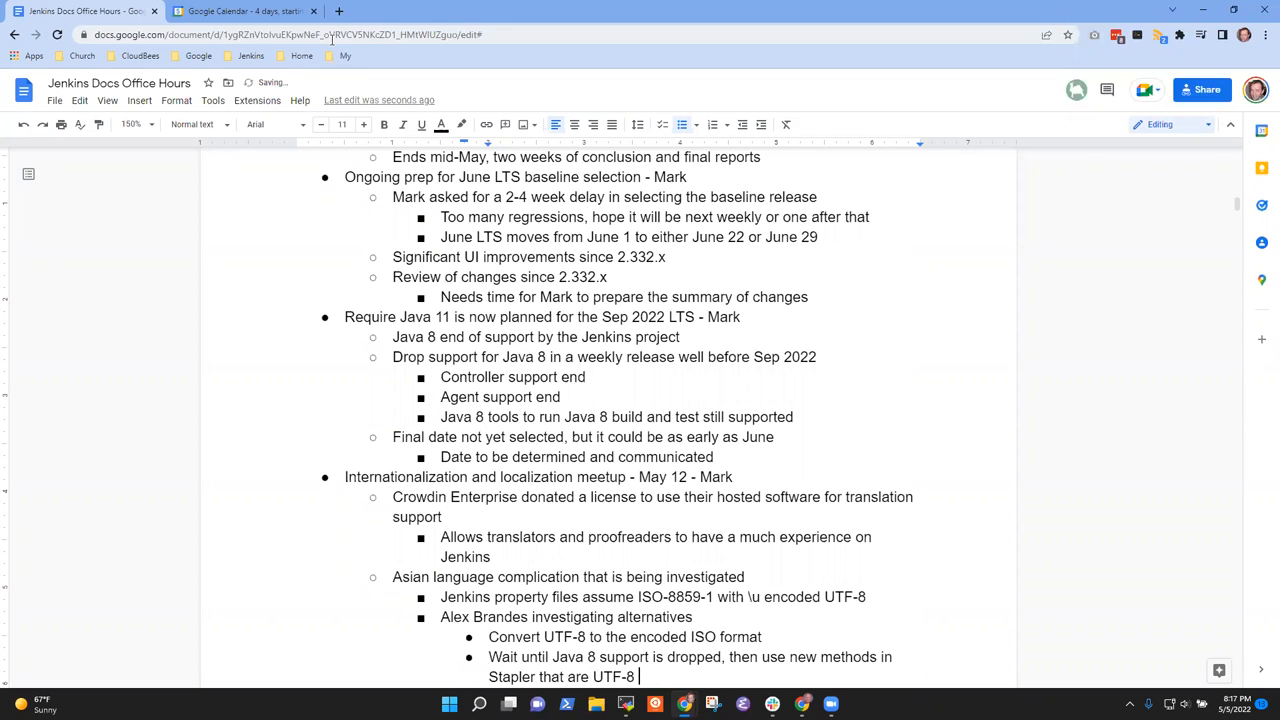
type("aware")
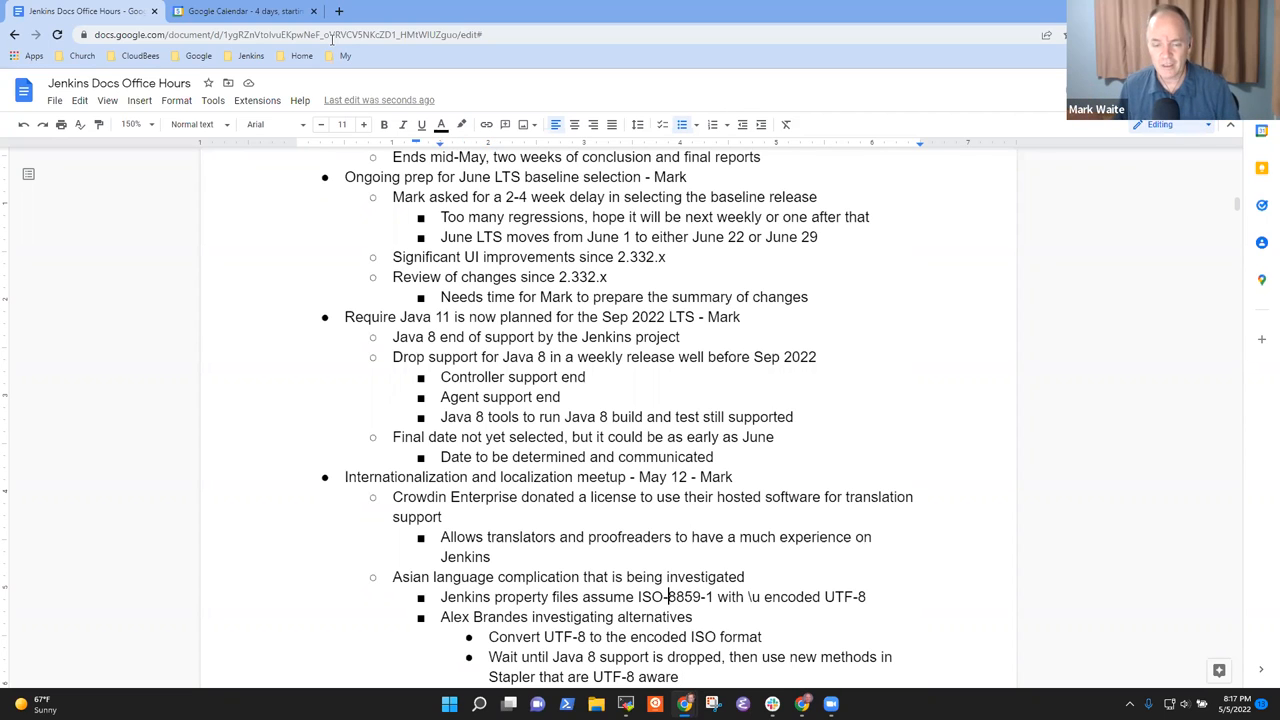
double_click(675, 597)
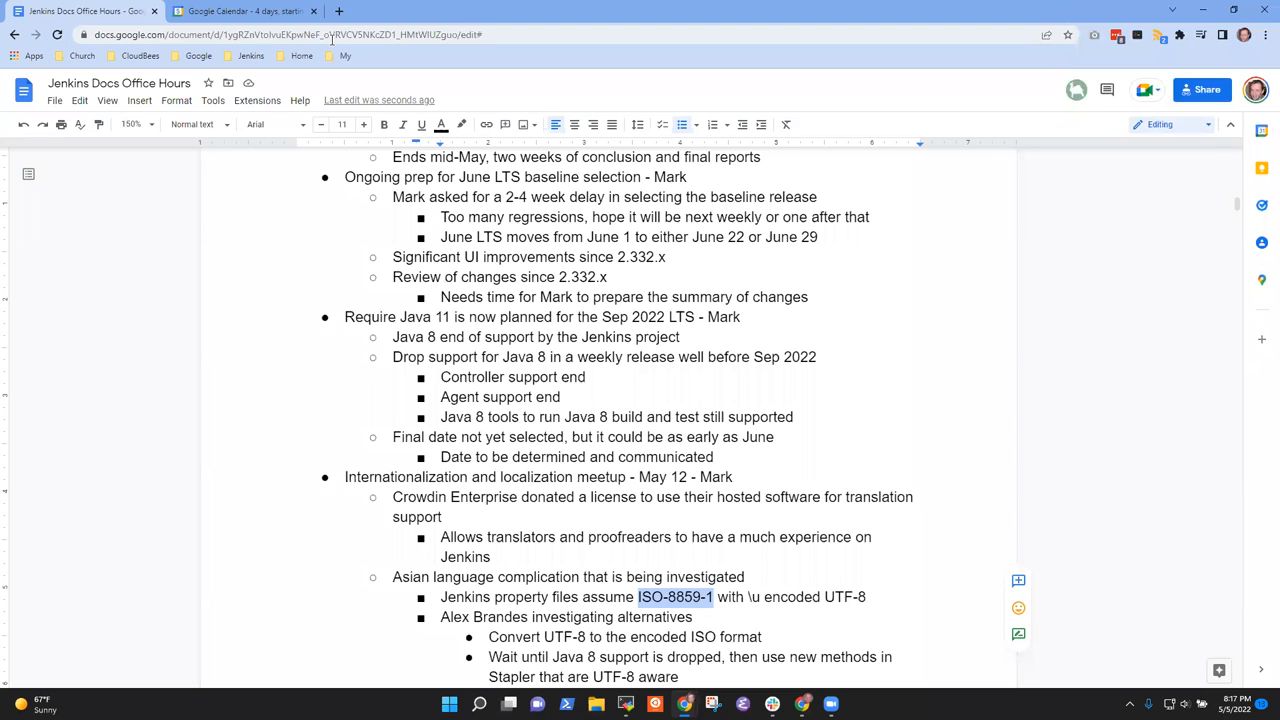
scroll("down", 3)
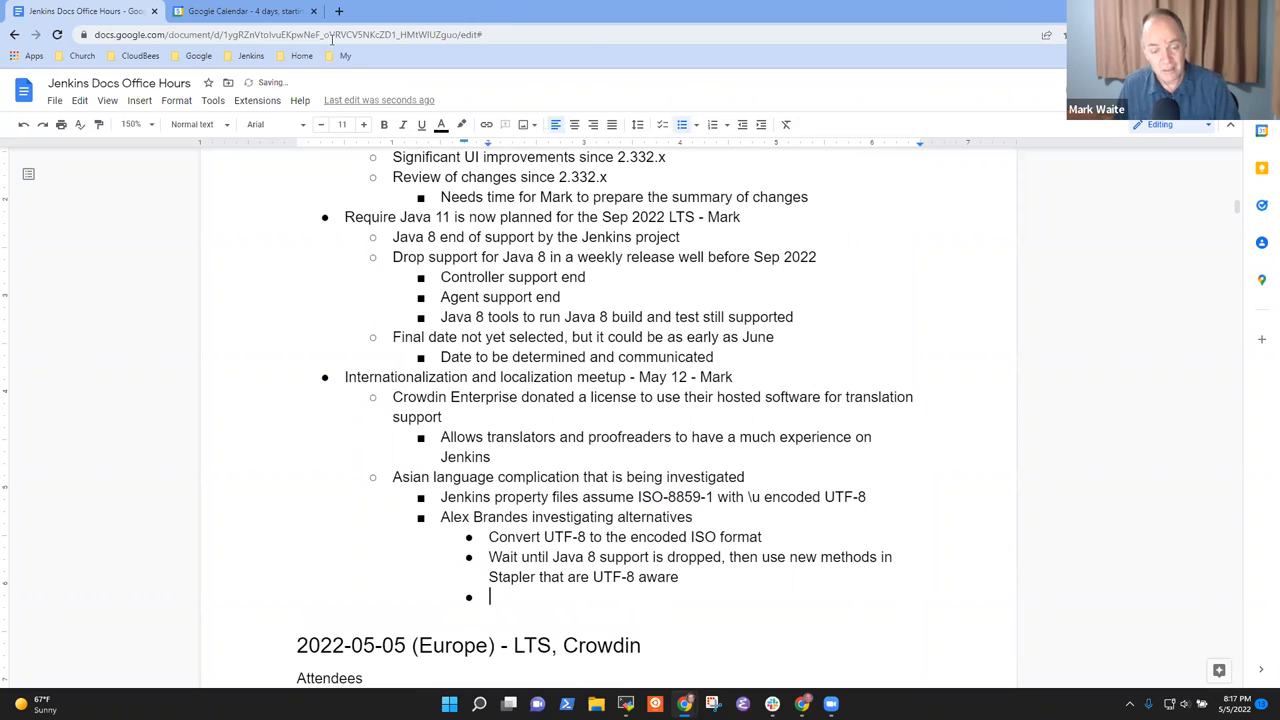
type("Not")
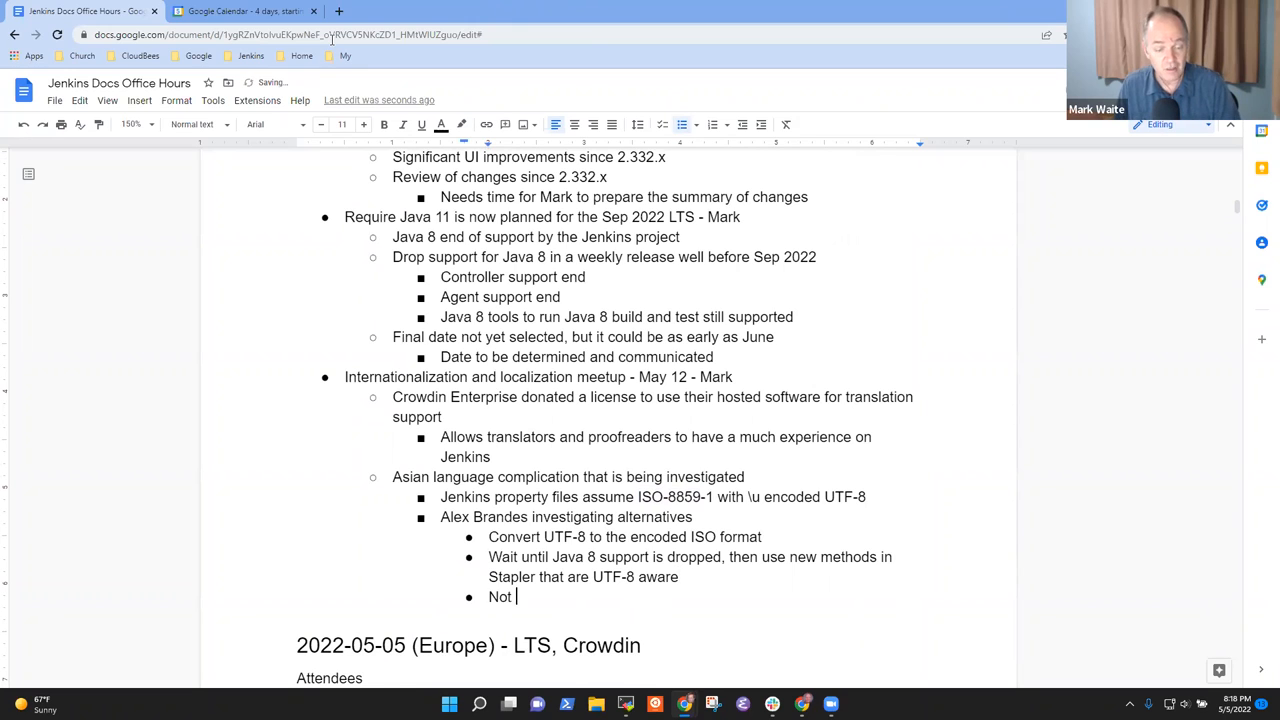
type("clear which")
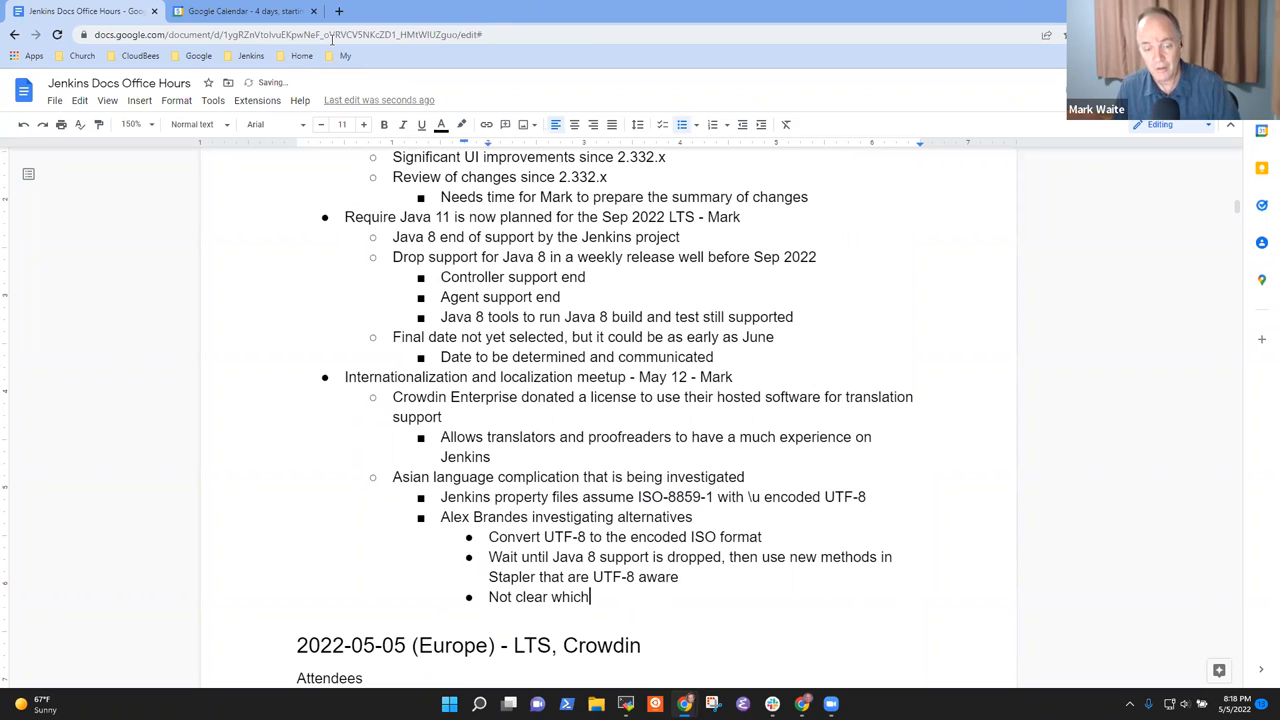
type("sol")
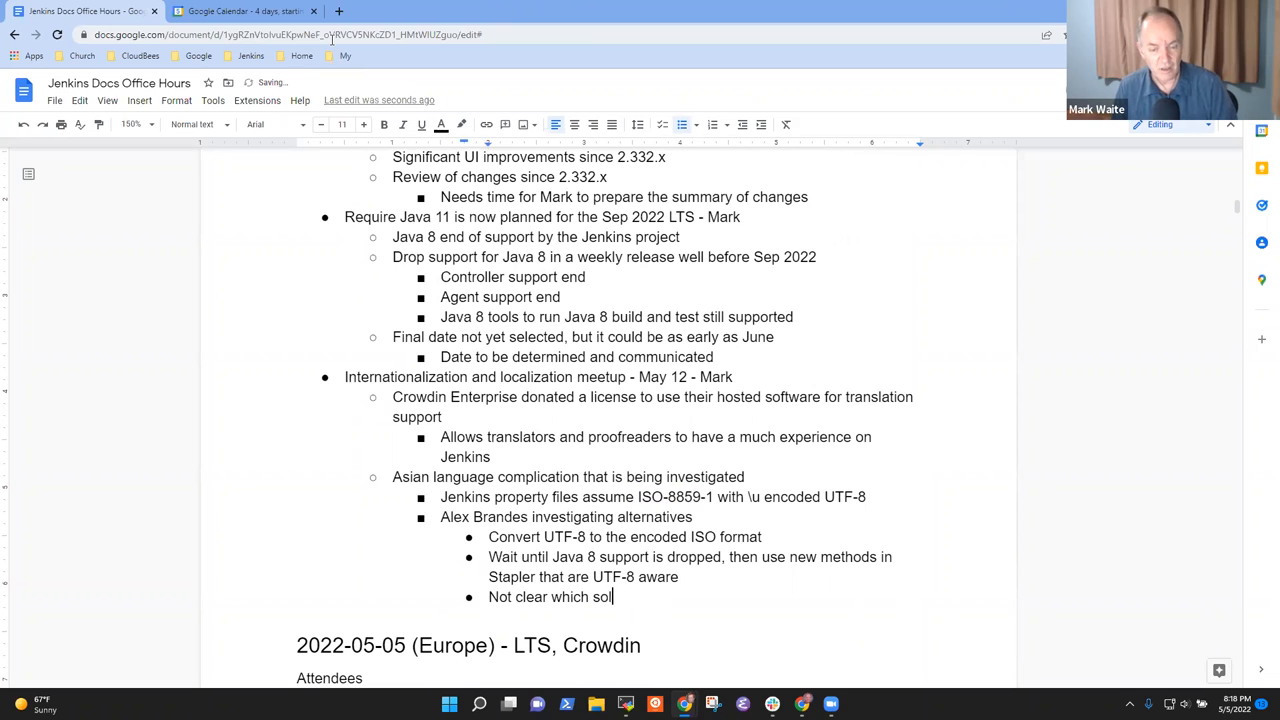
type("ution")
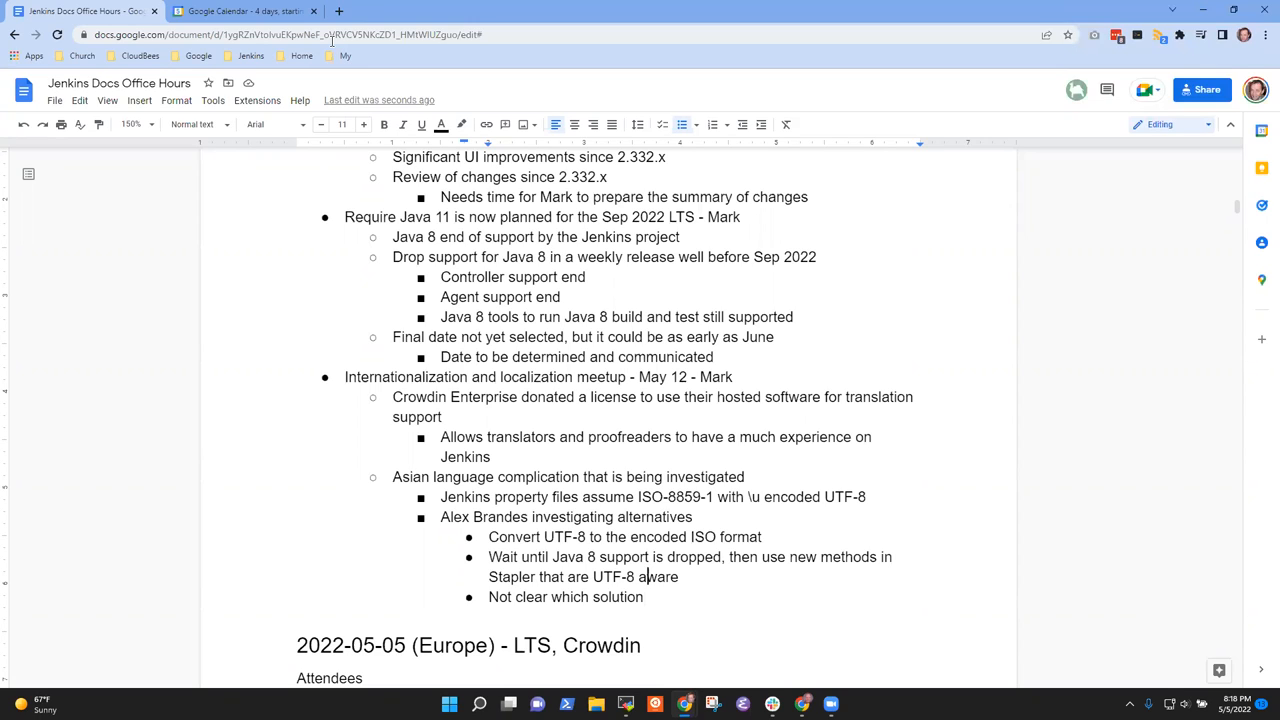
Replace 'Asian' with 'UTF-8', append '(non-ISO-8859-1 languages)', and remove 'that is'
double_click(411, 477)
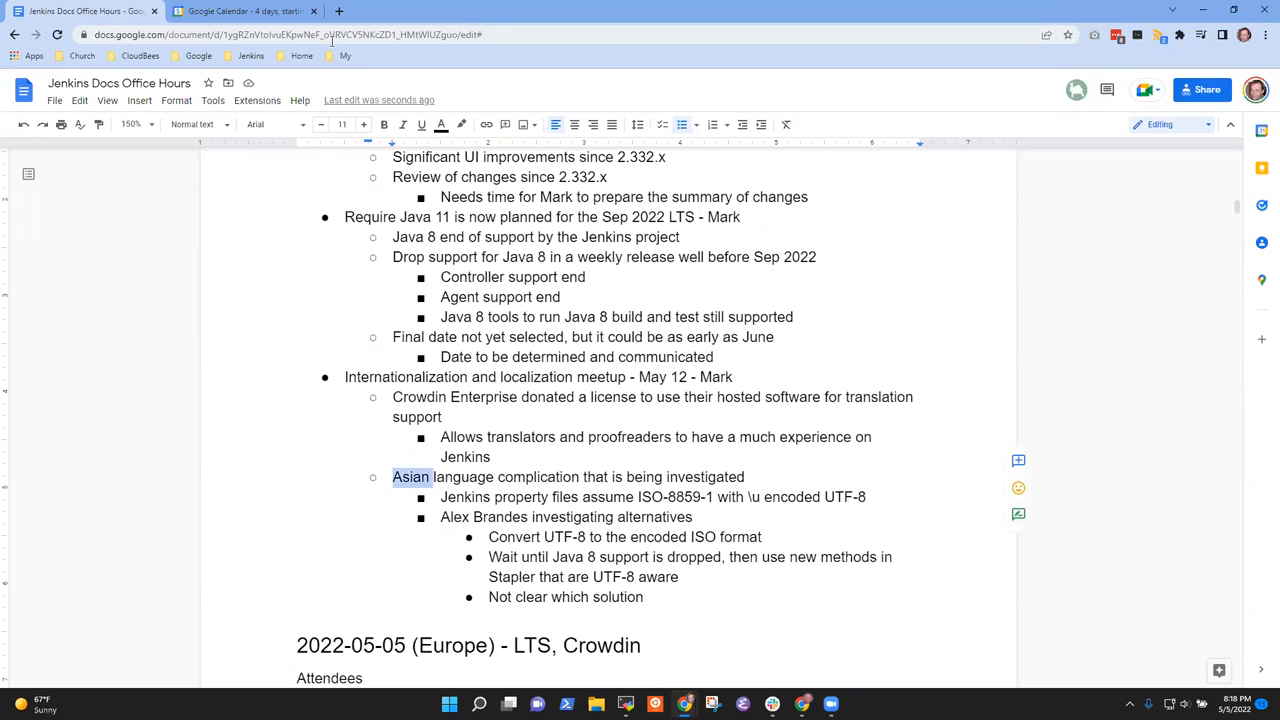
type("UTF")
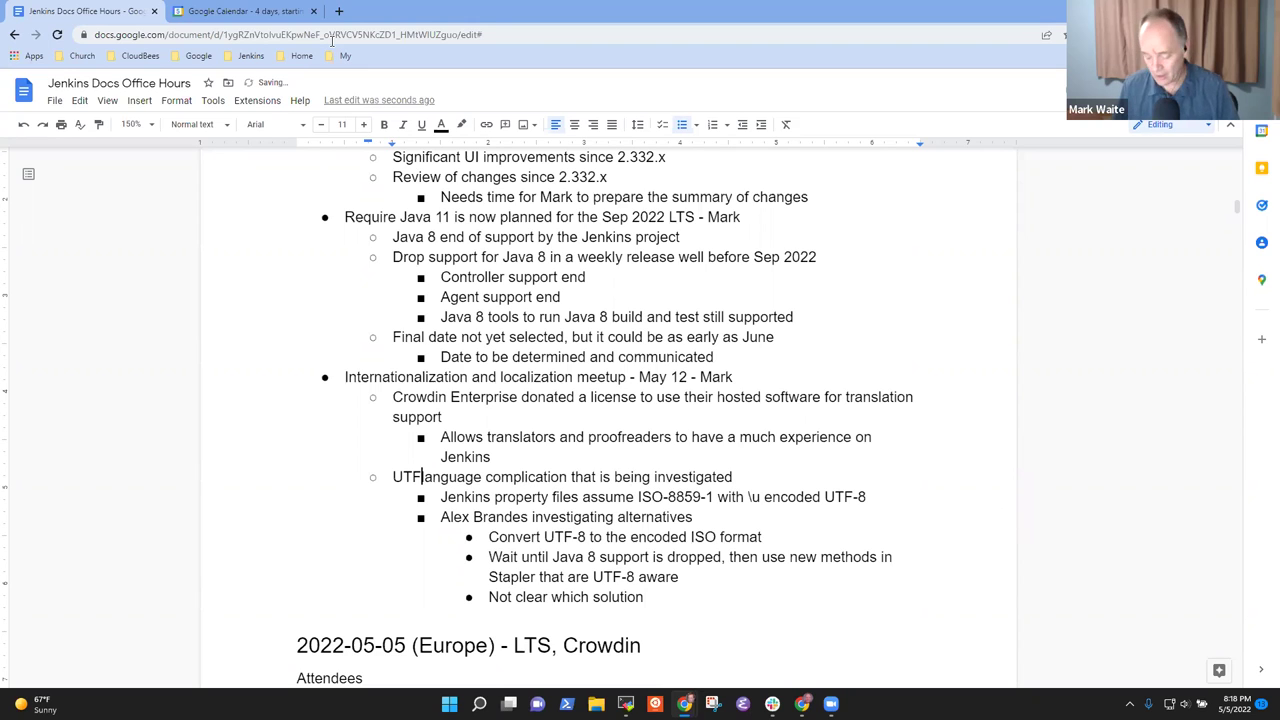
type("-8 l")
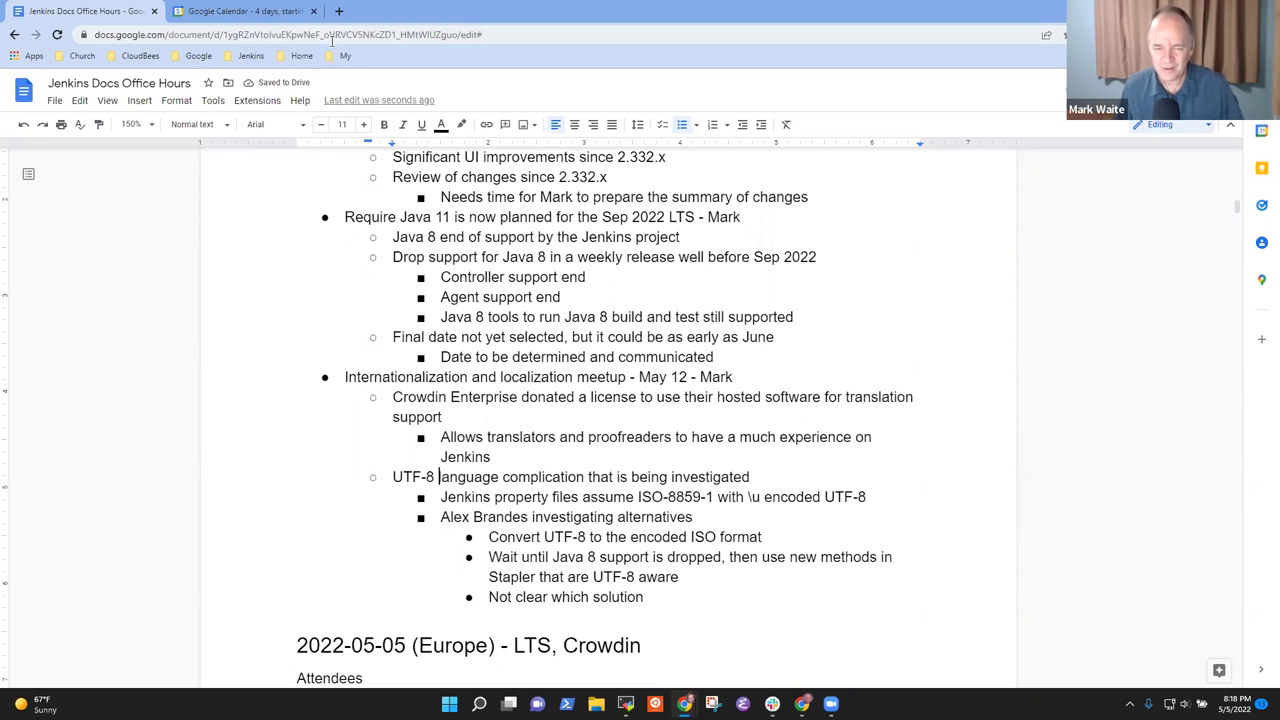
type("(non")
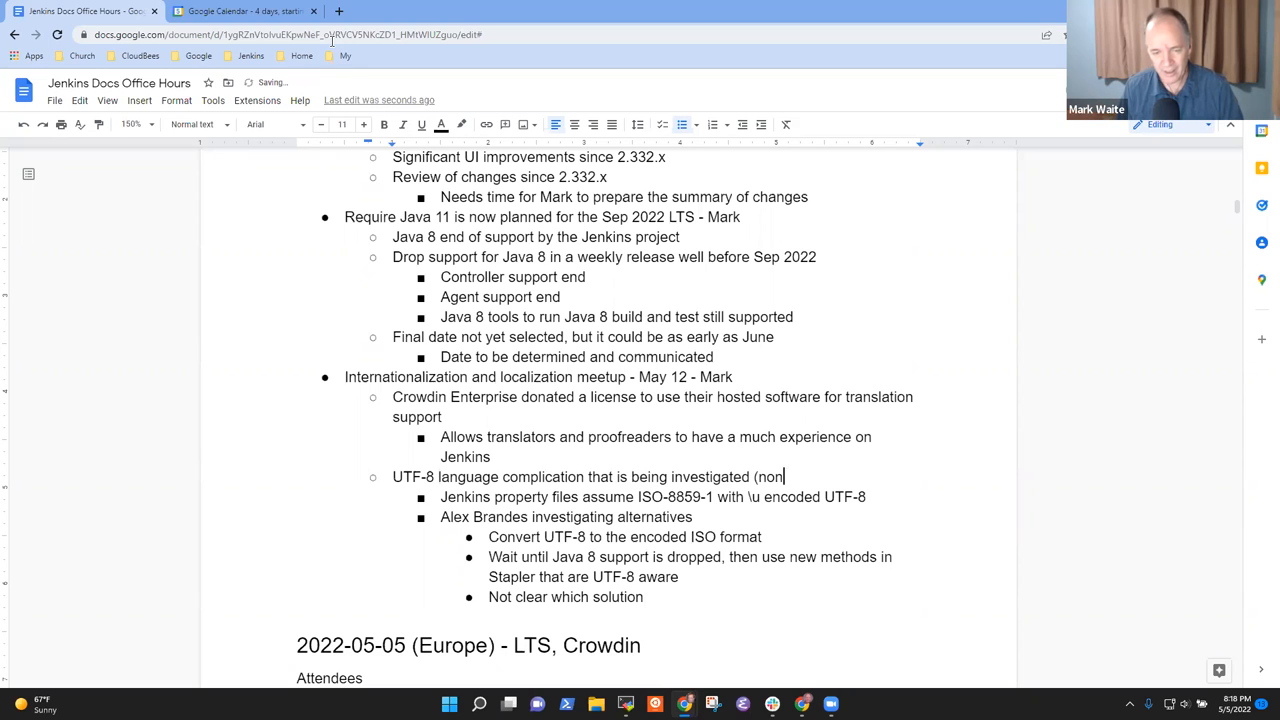
type("-ISO-")
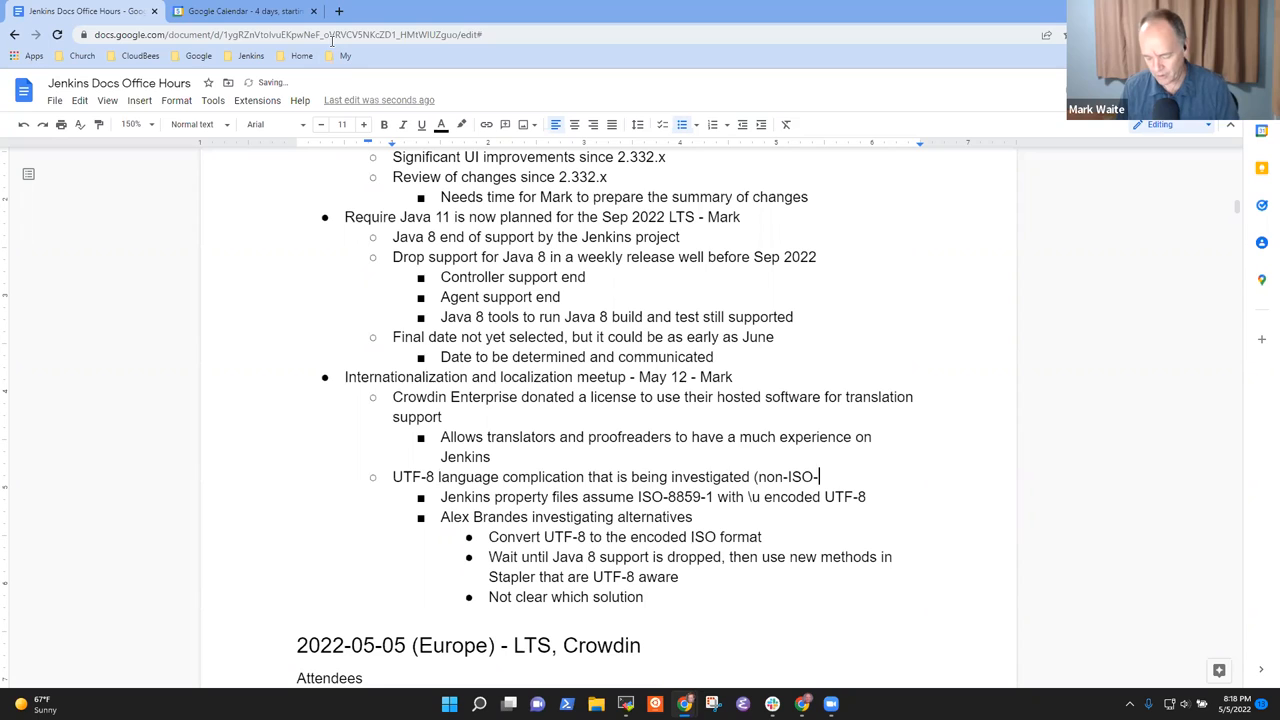
type("8859-1 languages")
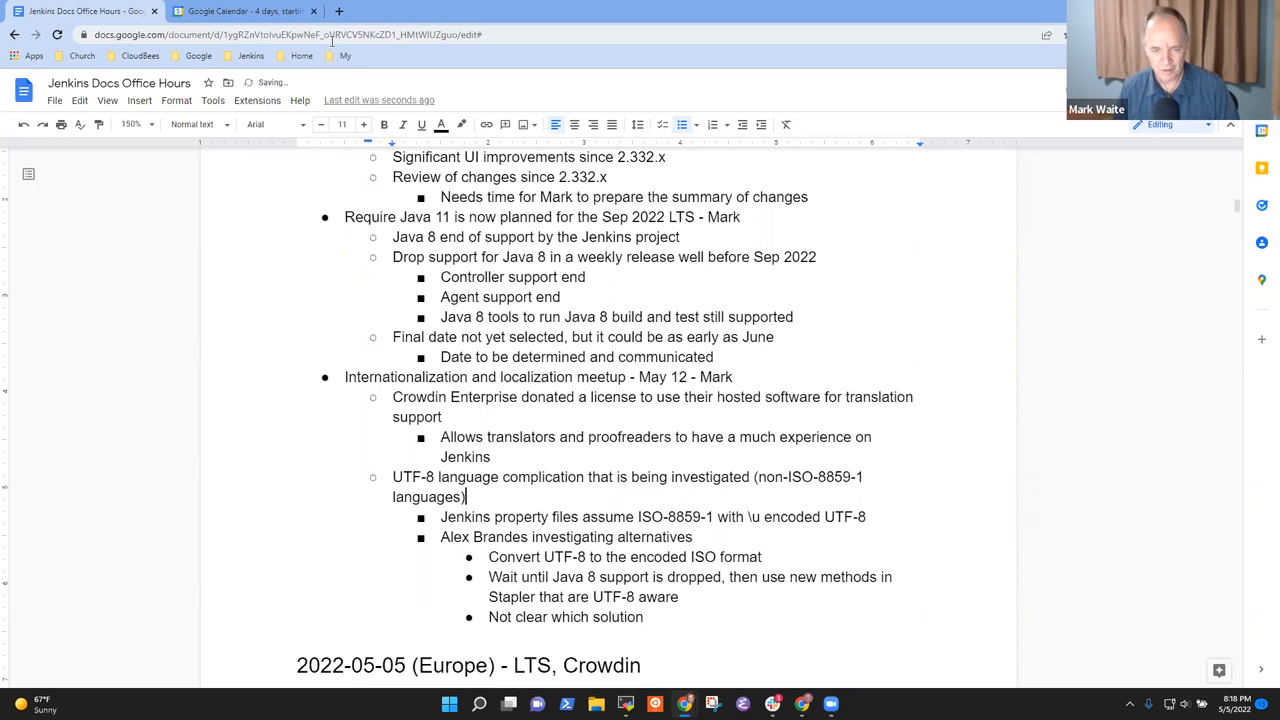
double_click(599, 477)
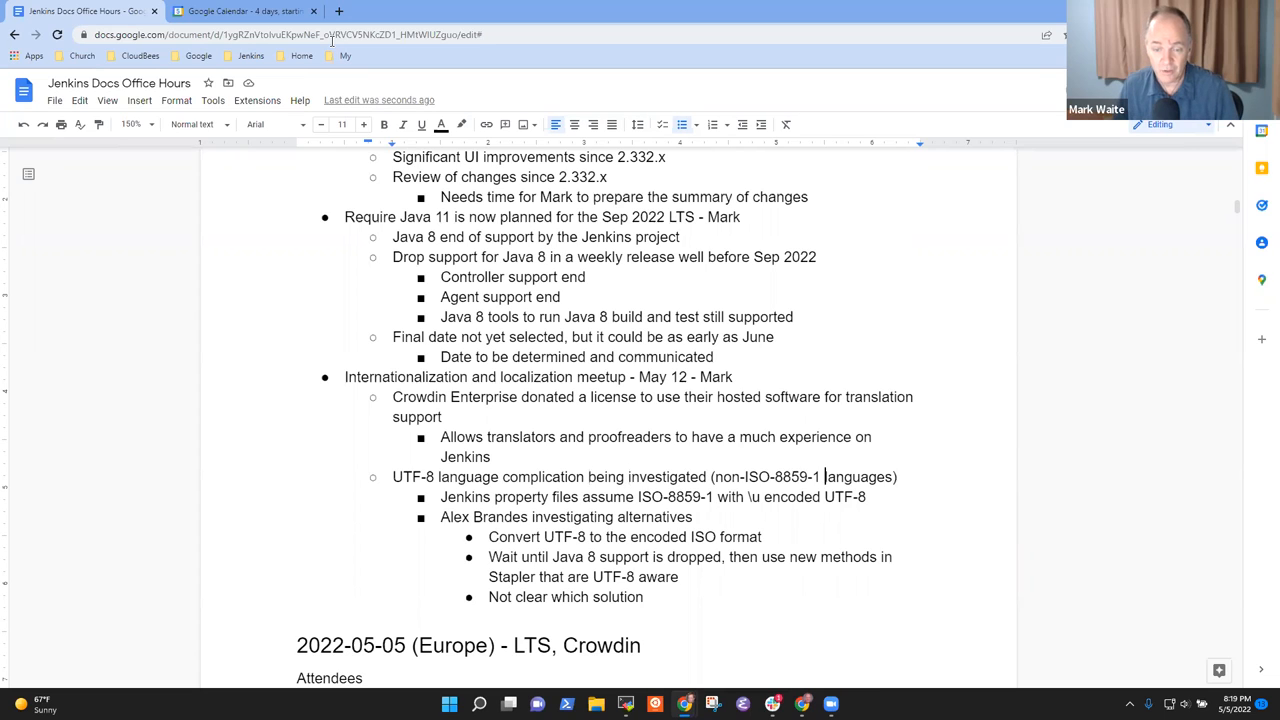
double_click(725, 477)
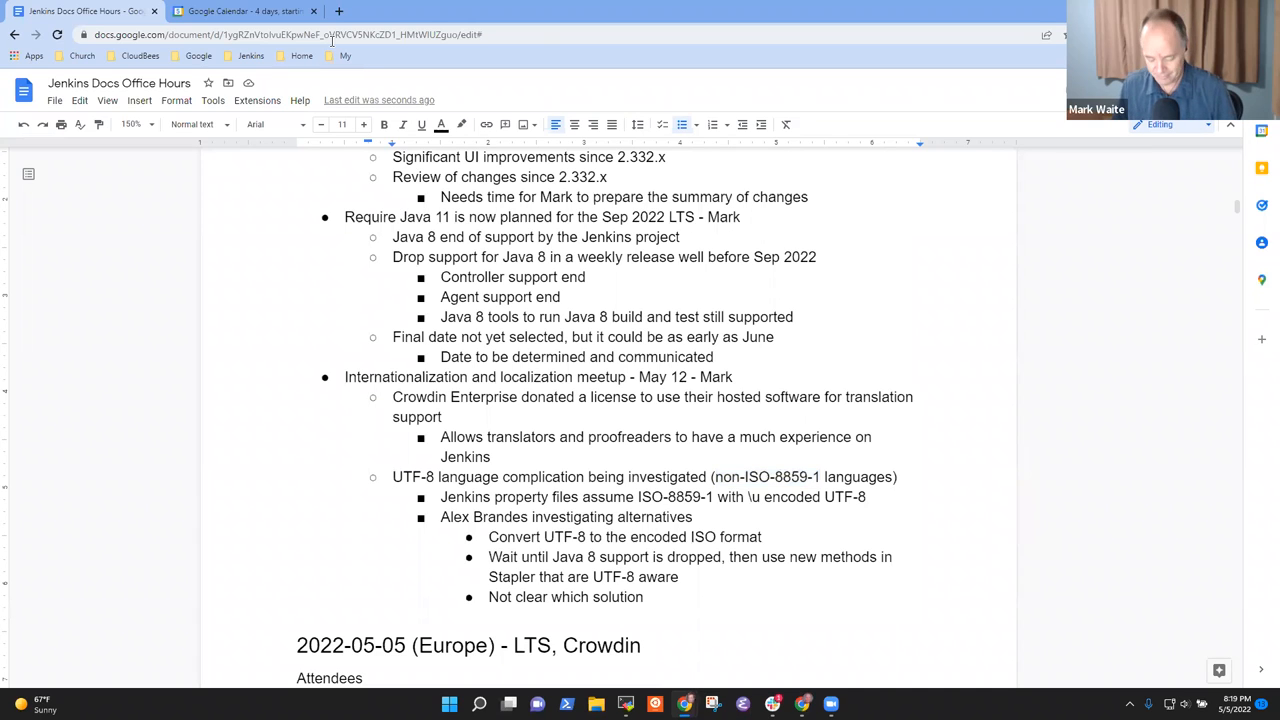
triple_click(644, 477)
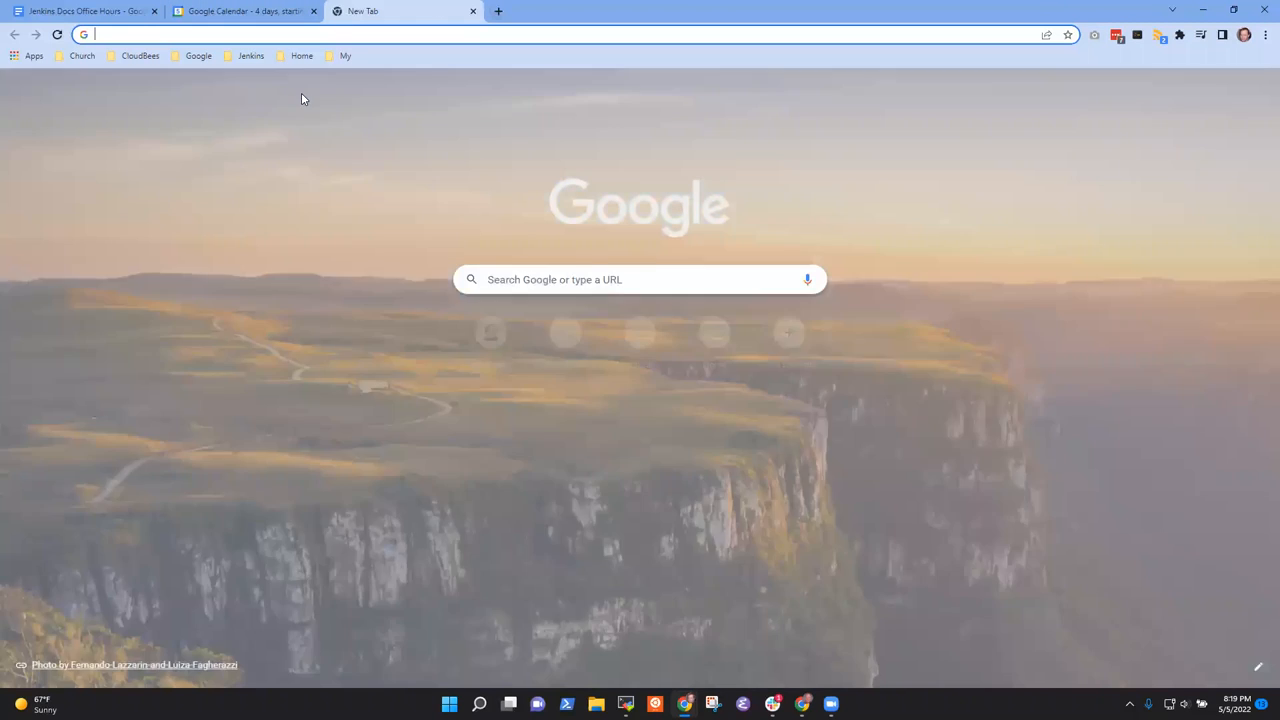
Open jenkins.io from the Jenkins bookmarks and view its 36 open pull requests
left_click(251, 55)
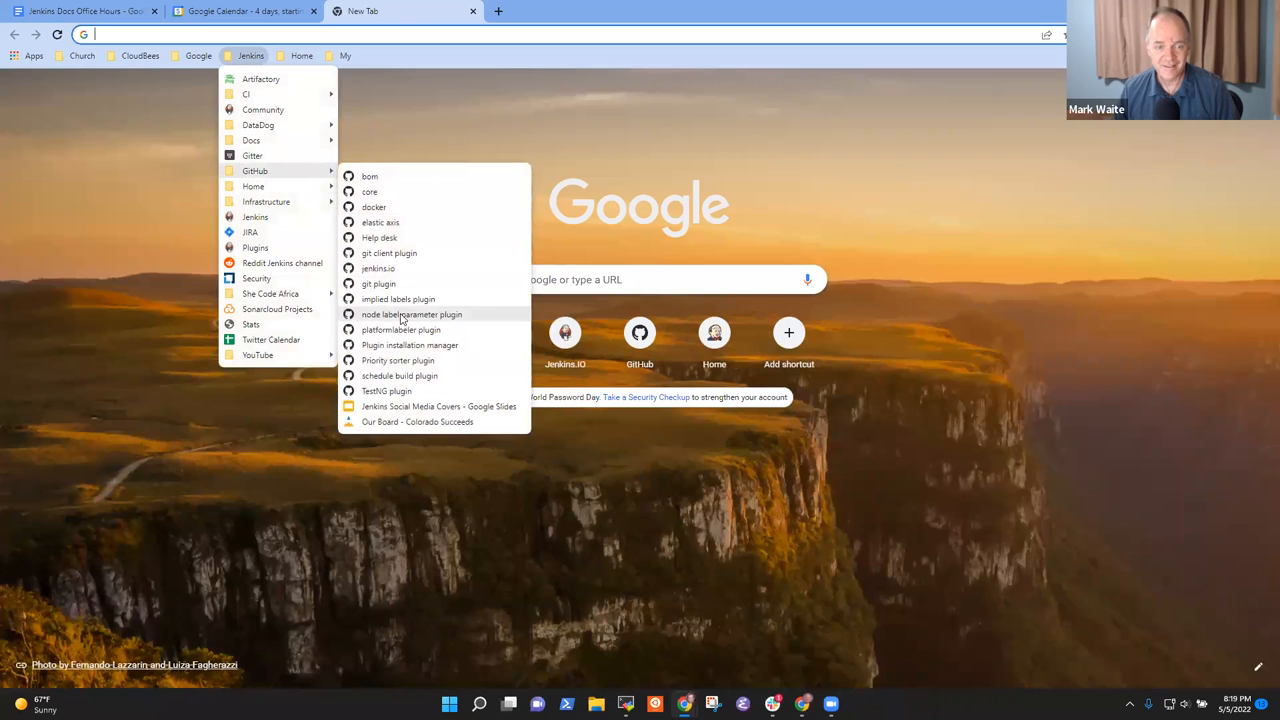
left_click(378, 268)
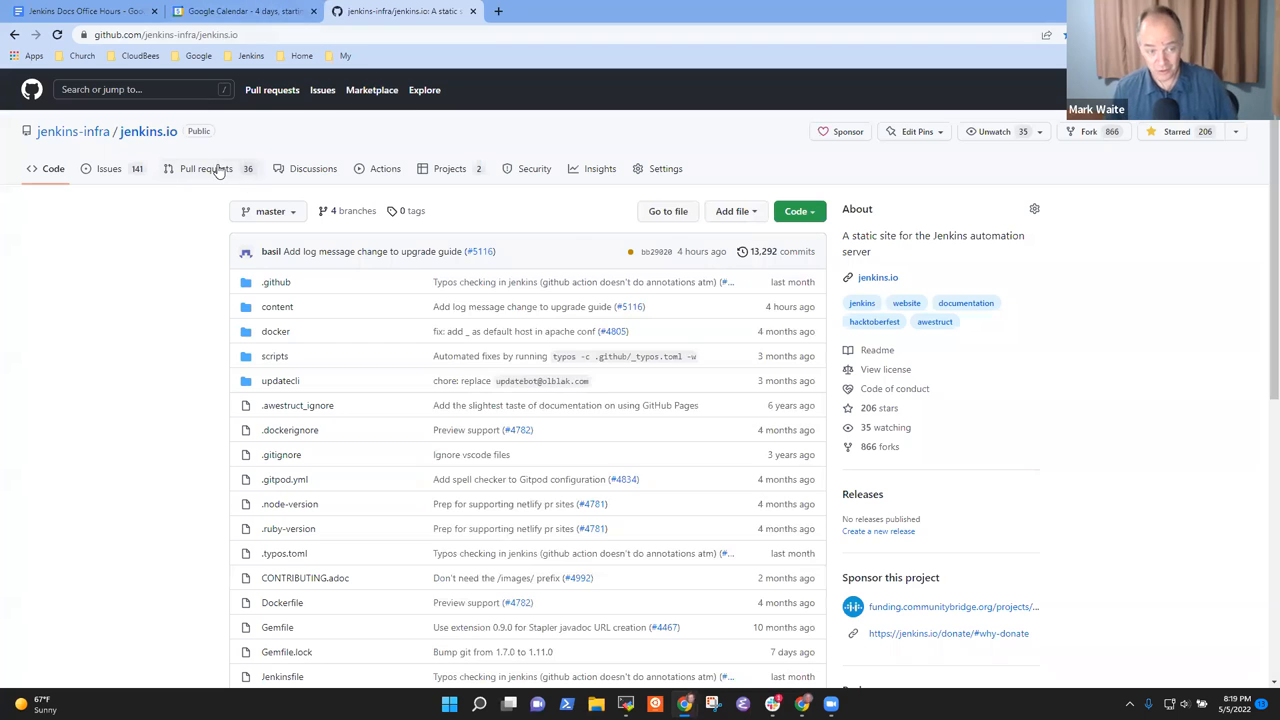
left_click(206, 168)
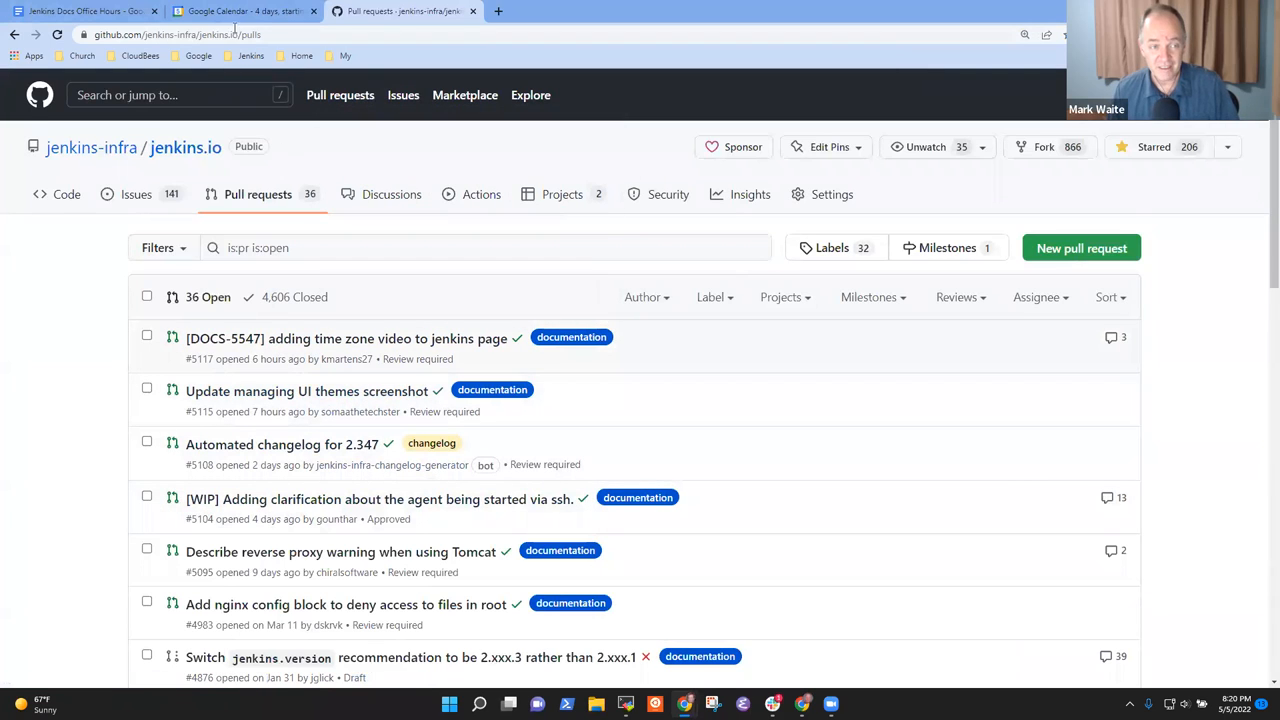
mouse_move(311, 186)
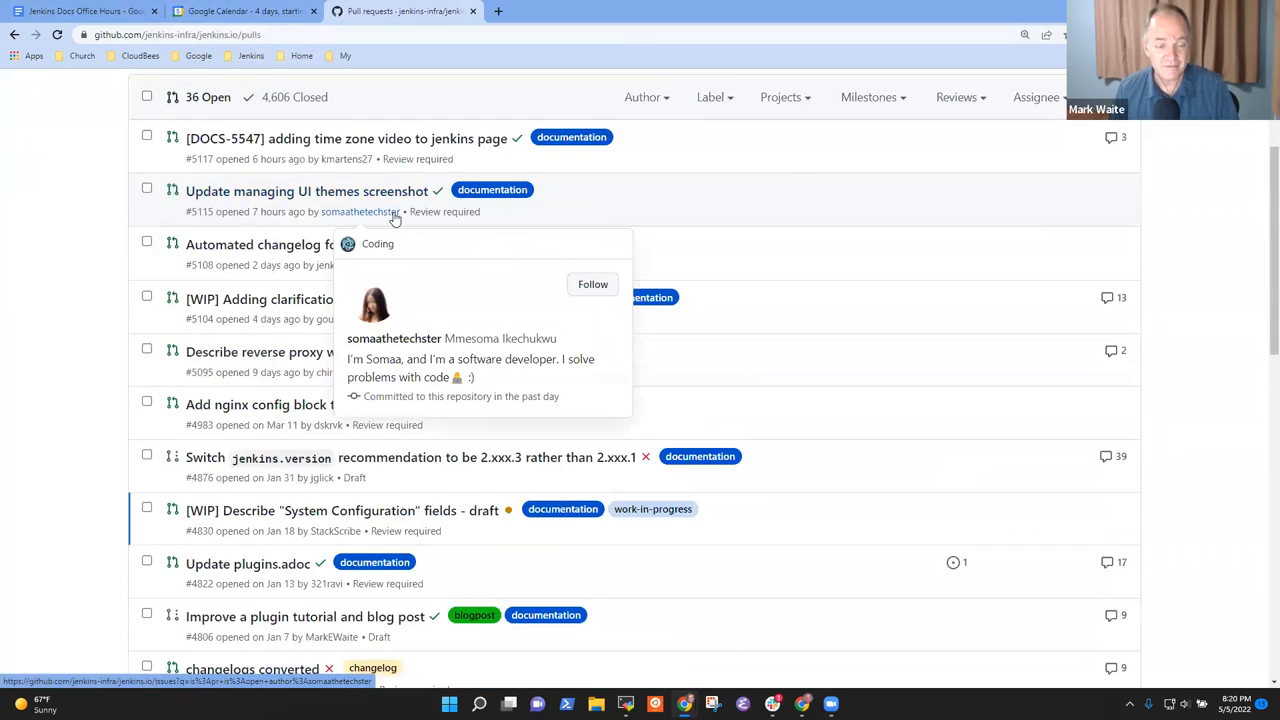
Return to the office hours notes and add the 'Backlog of pull requests' item
left_click(85, 11)
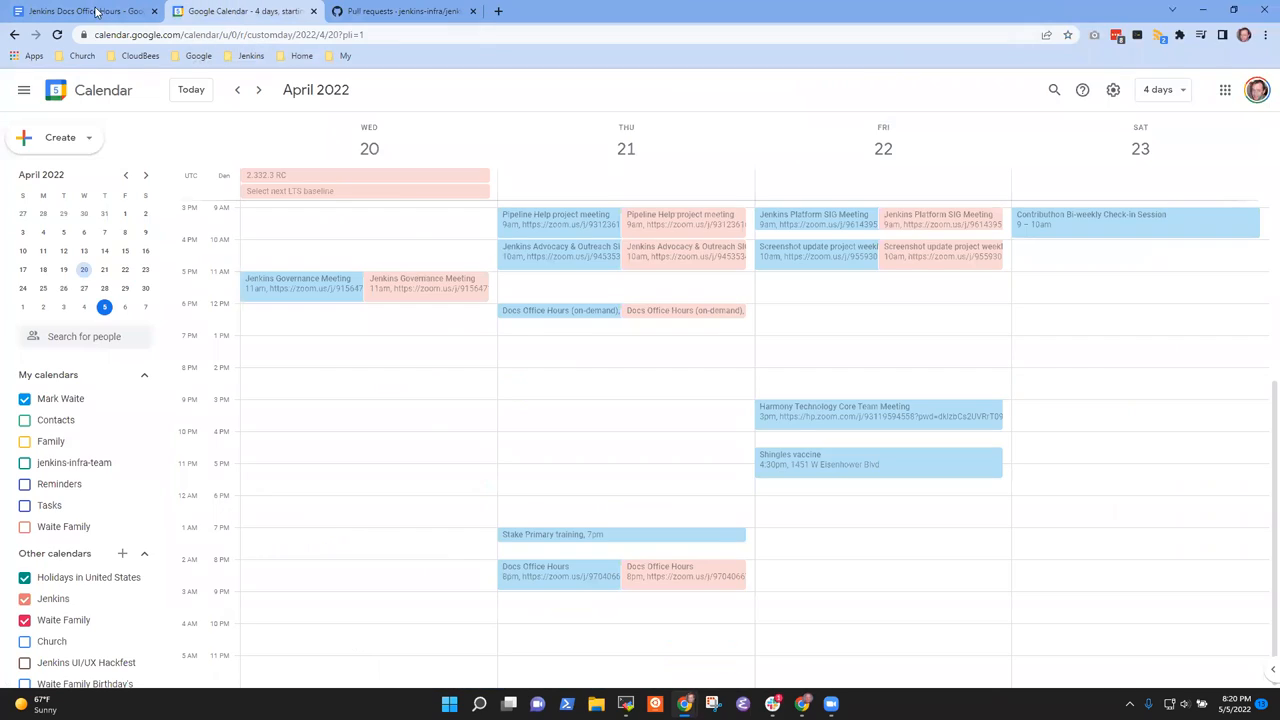
left_click(85, 11)
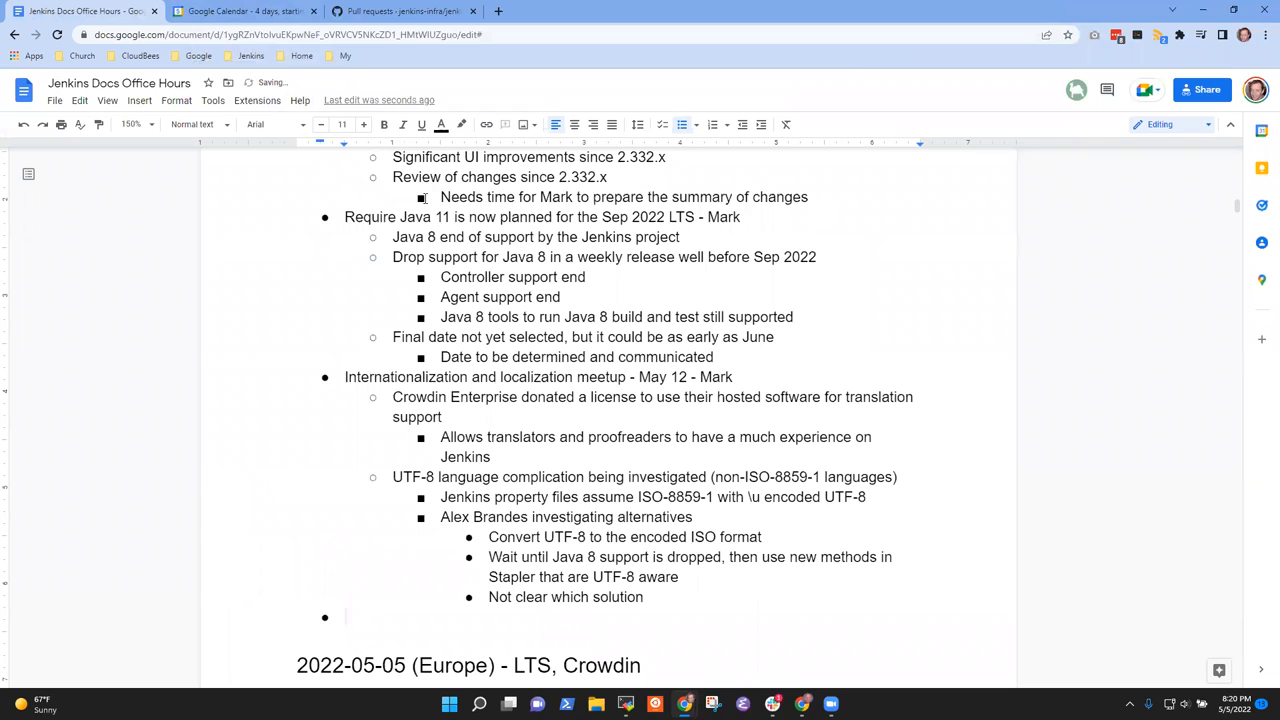
type("Back")
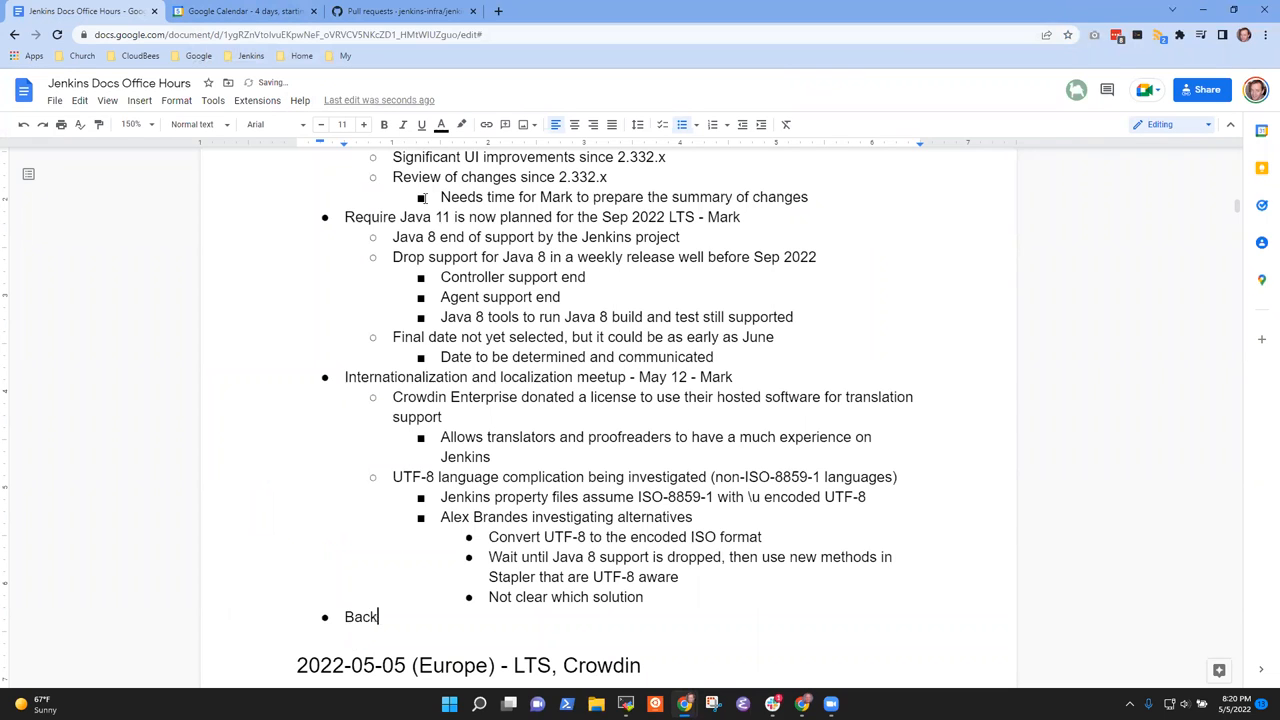
type("log of p")
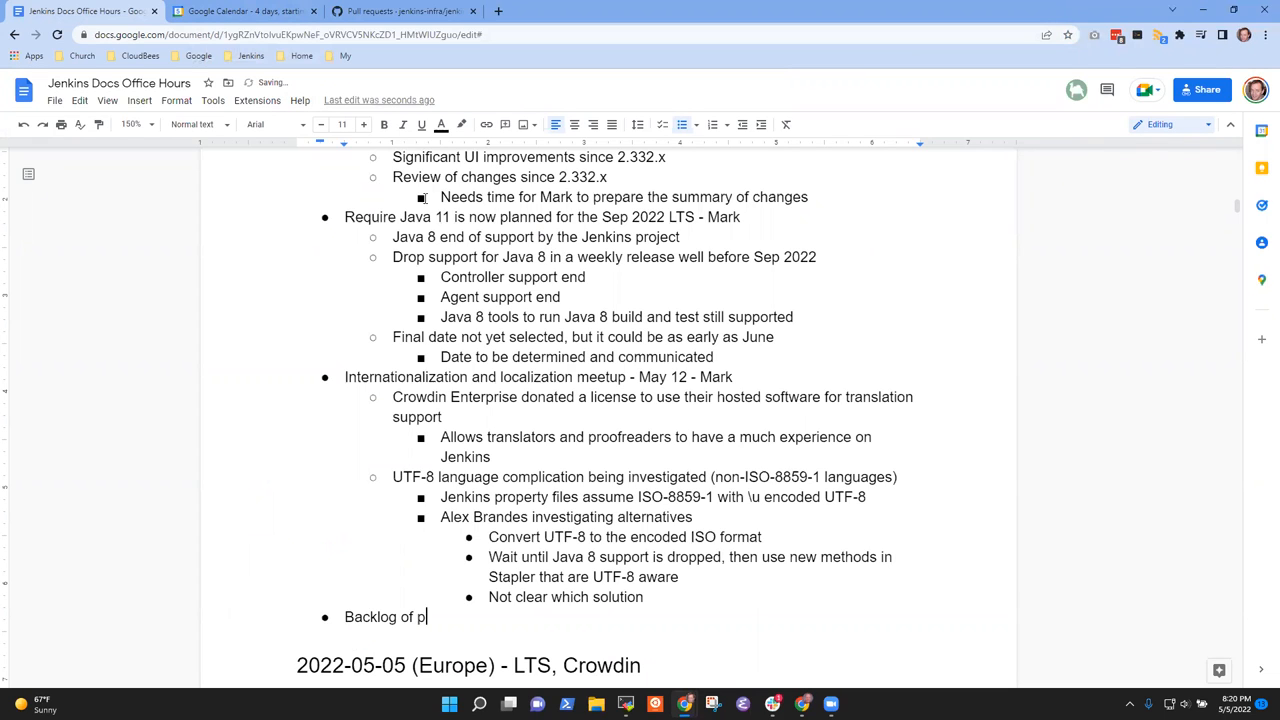
type("ull requests")
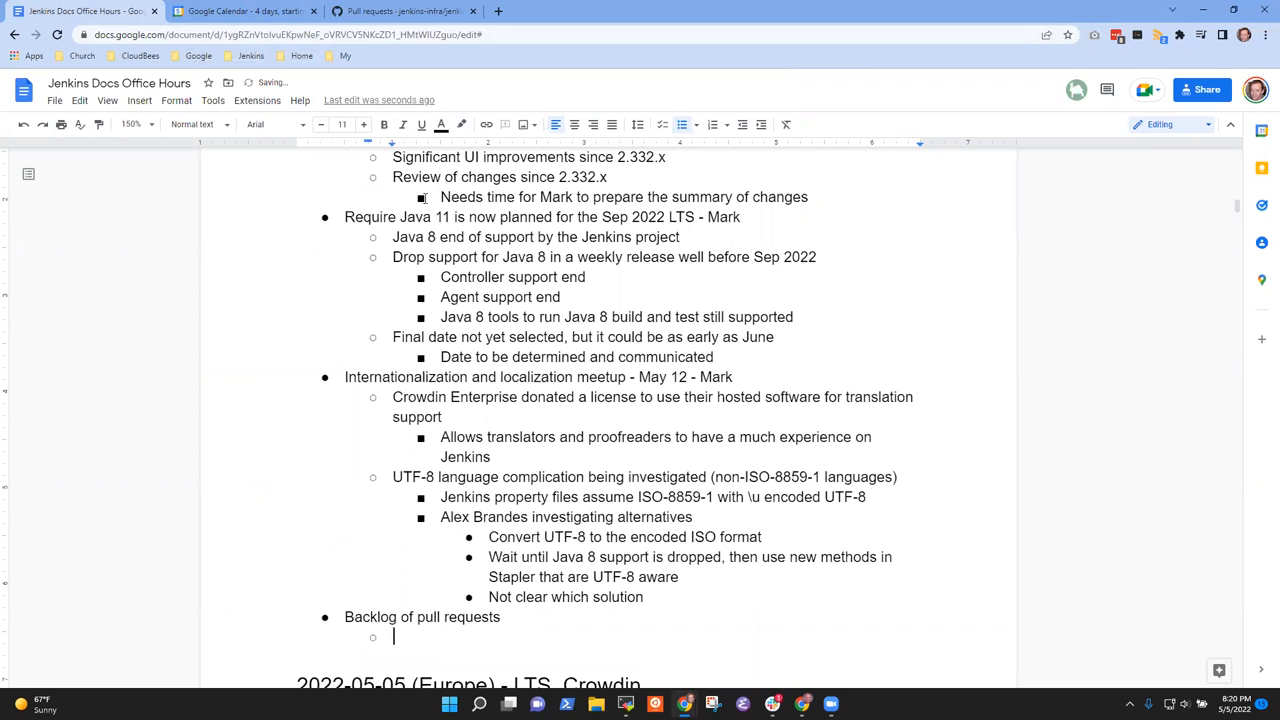
Draft phrases like 'Could we invite' under the item, then delete the word 'Actively'
type("When")
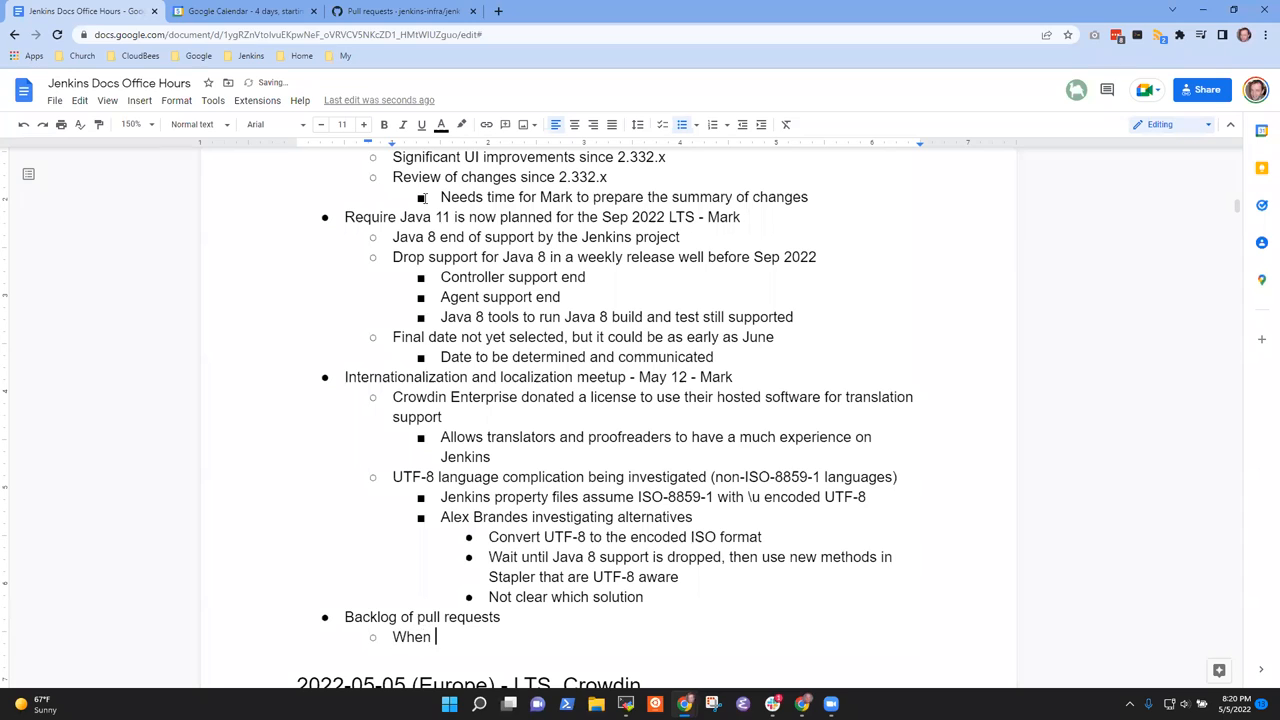
type("Could w")
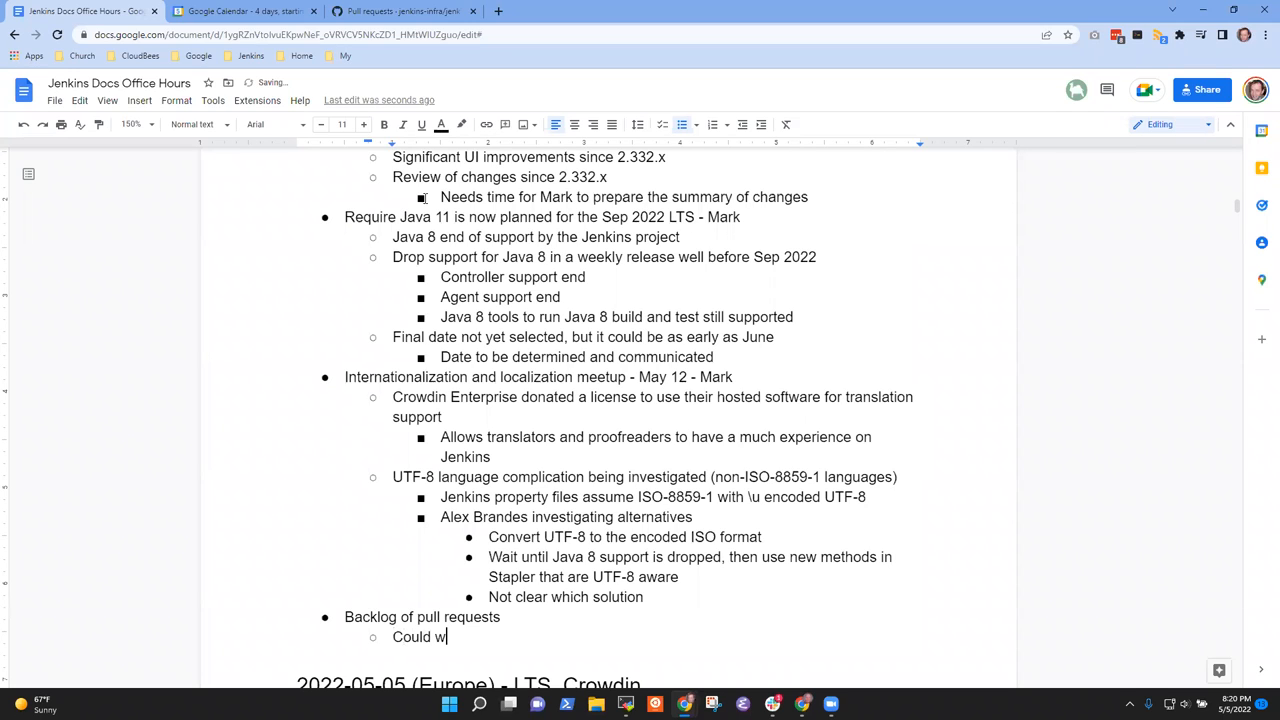
type("e")
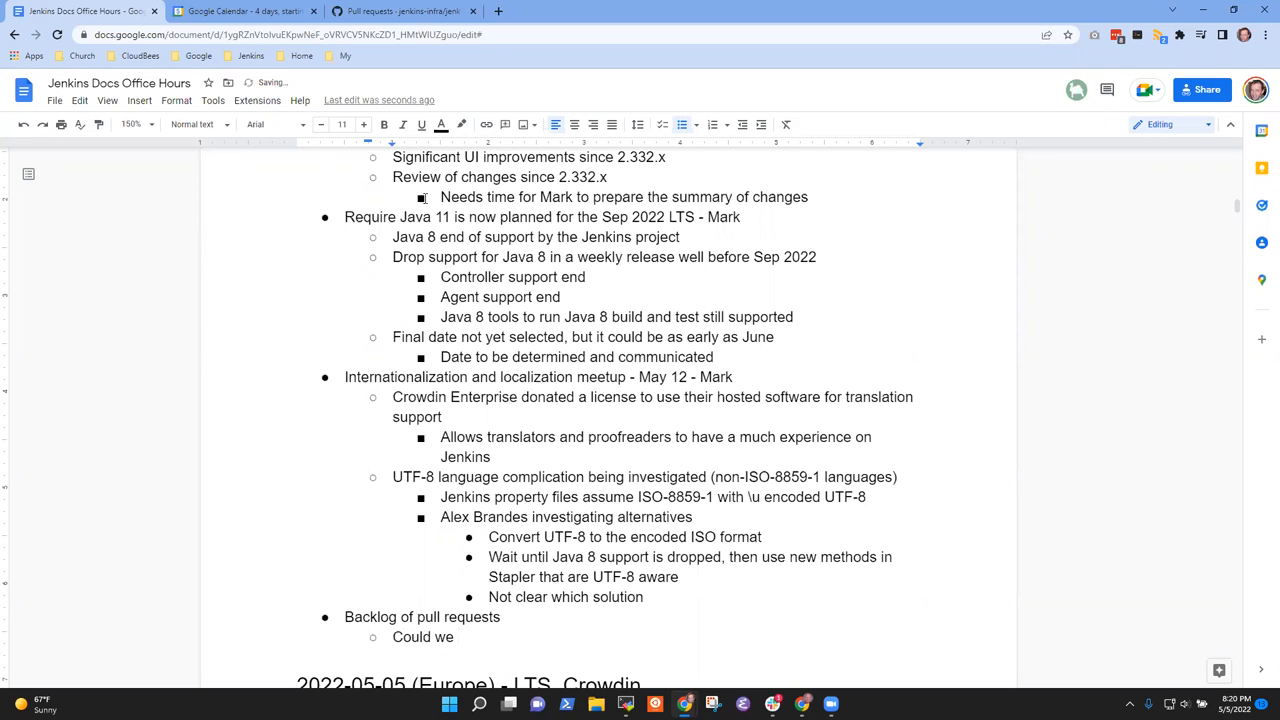
type("invite")
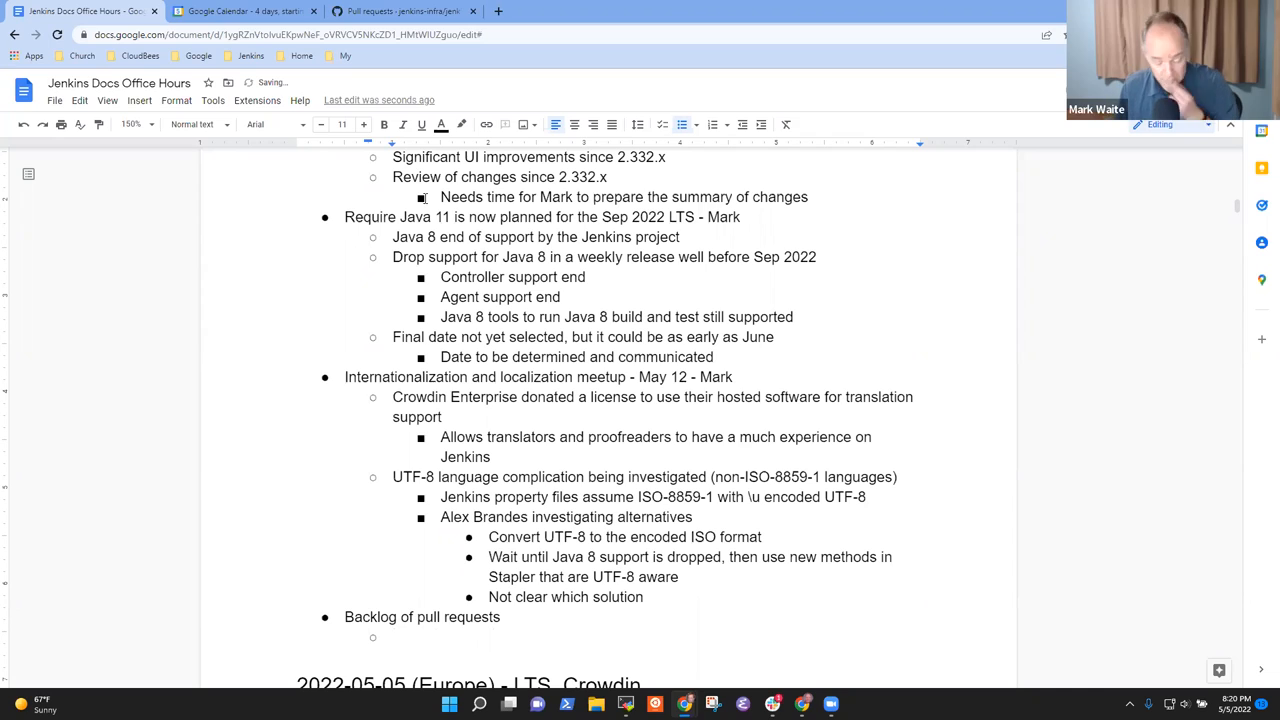
type("Actively")
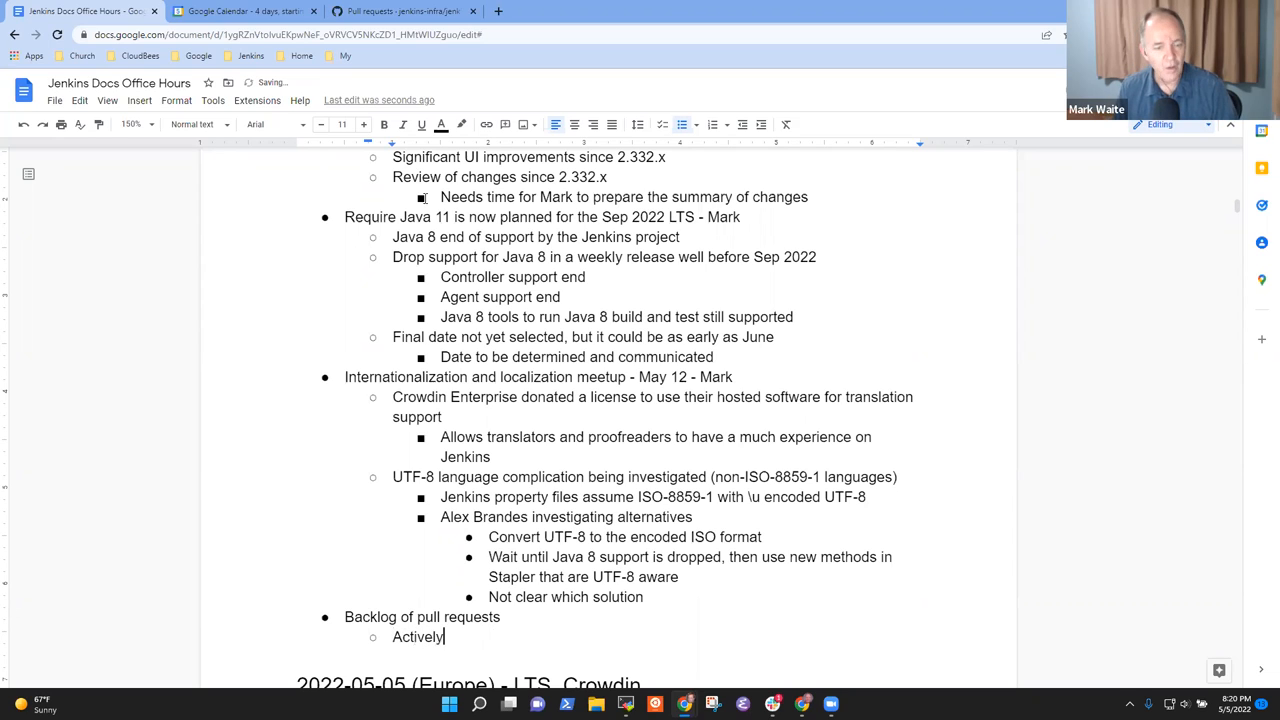
double_click(418, 637)
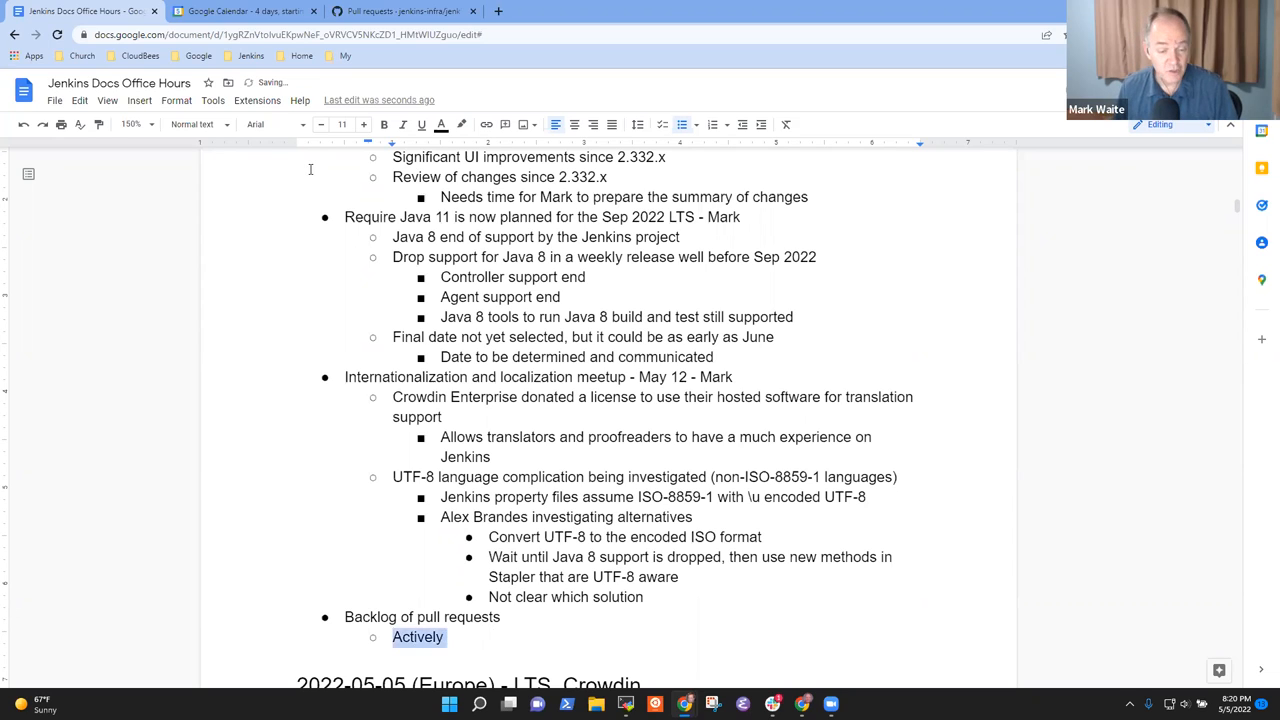
key("Backspace")
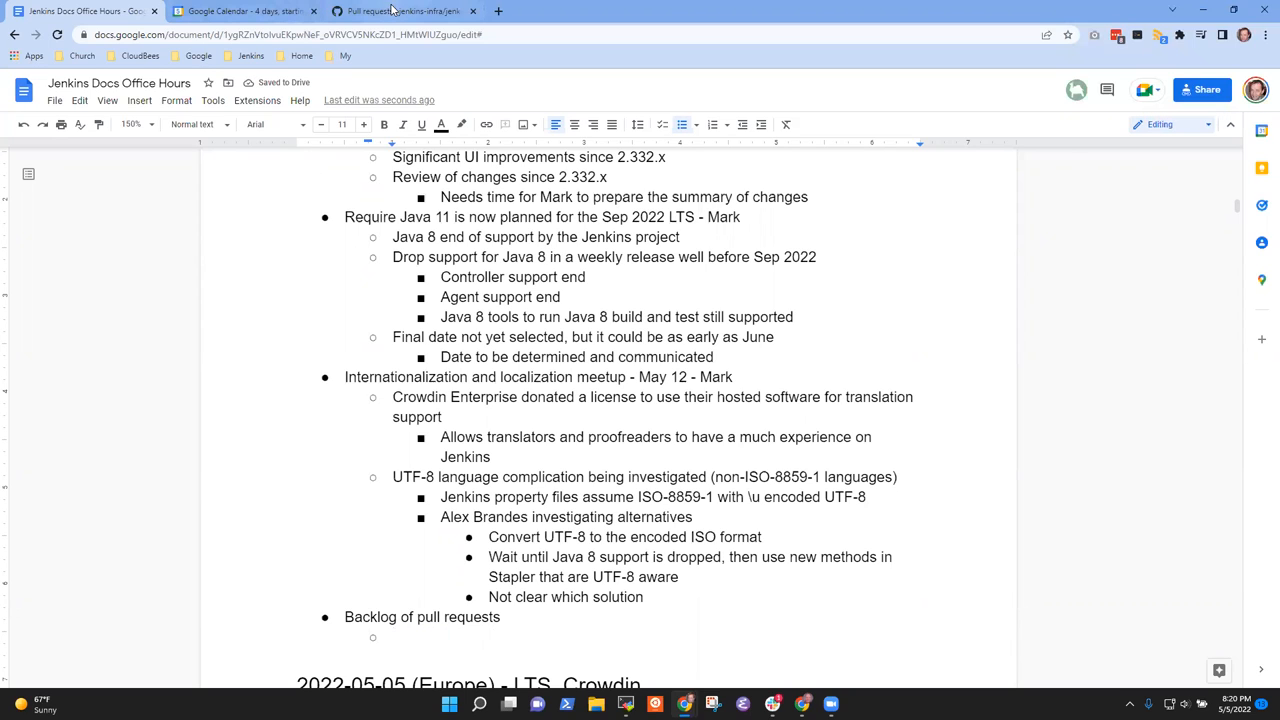
mouse_move(400, 11)
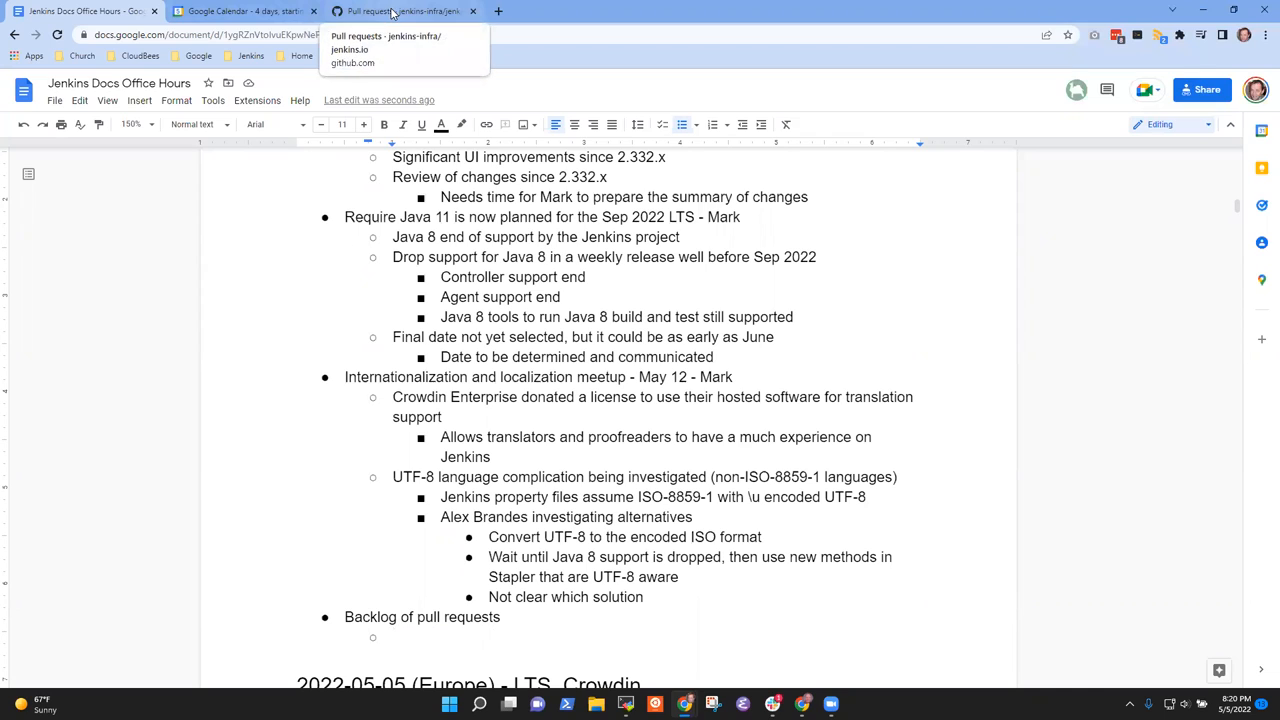
Write the sub-point 'Triage and revise or close the outdated pull requests'
type("Triage")
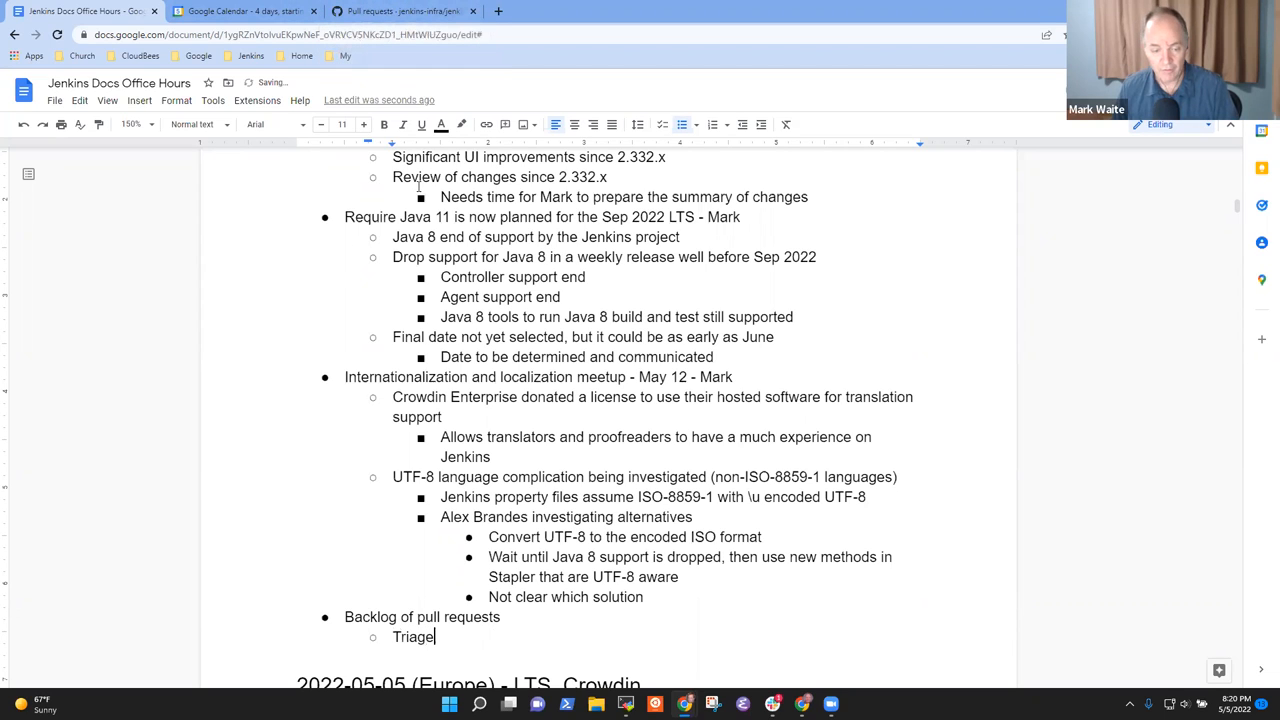
type("and")
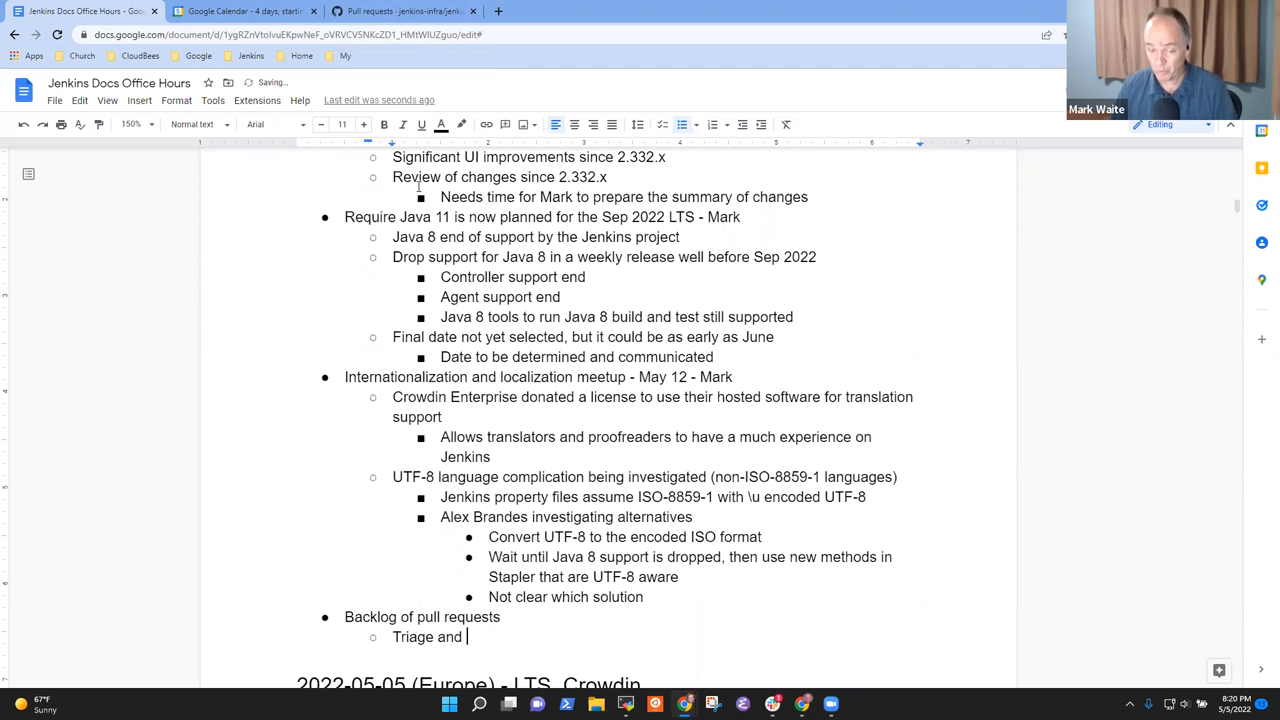
type("revise or close the ou")
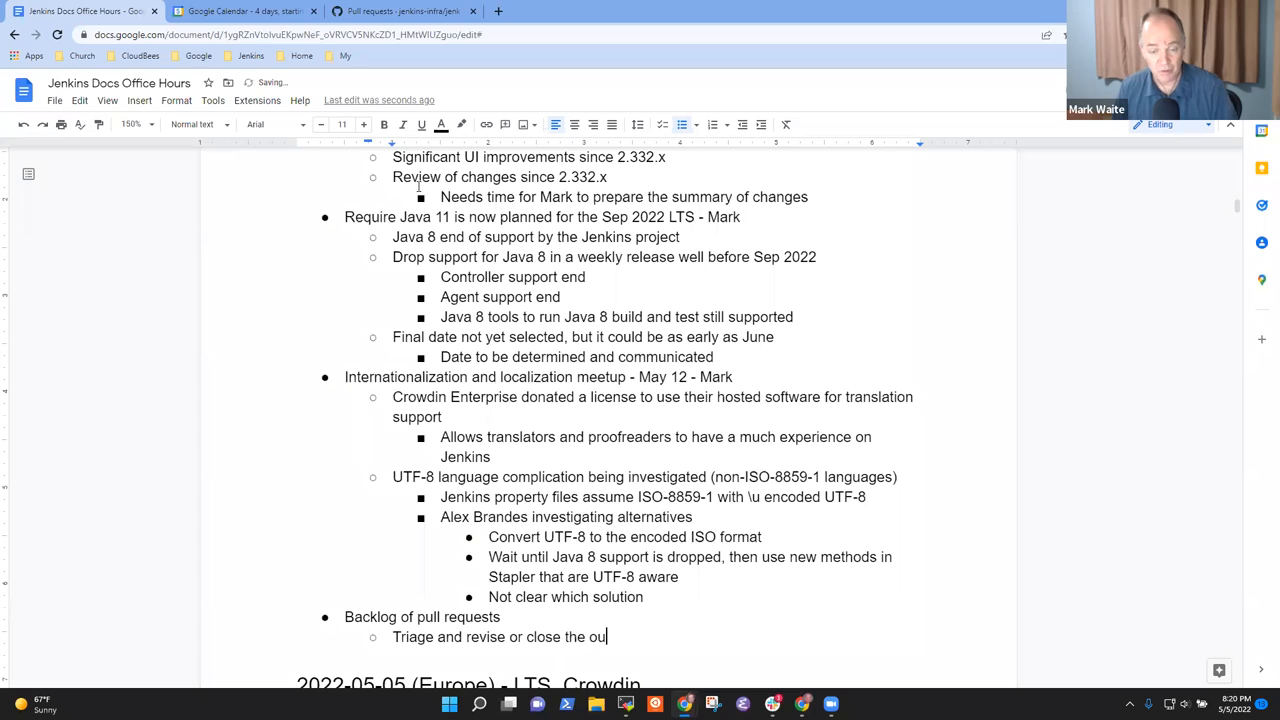
type("tdated")
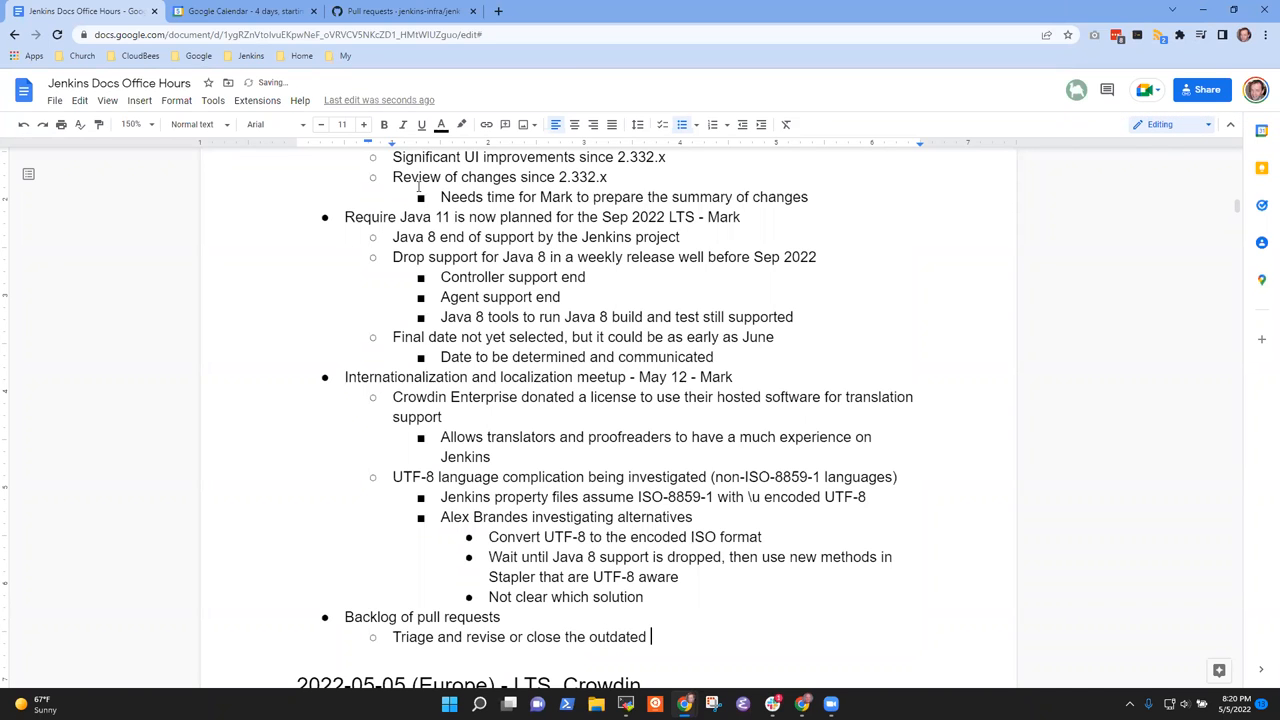
type("pull requ")
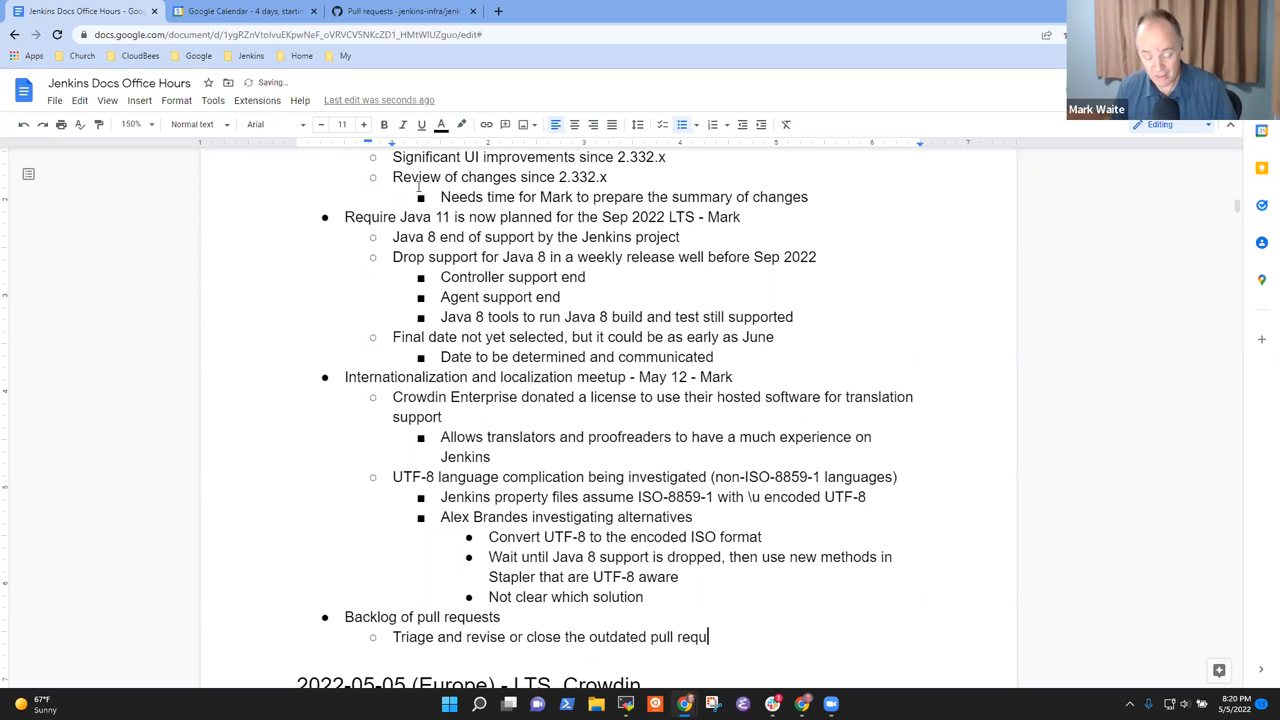
type("ests")
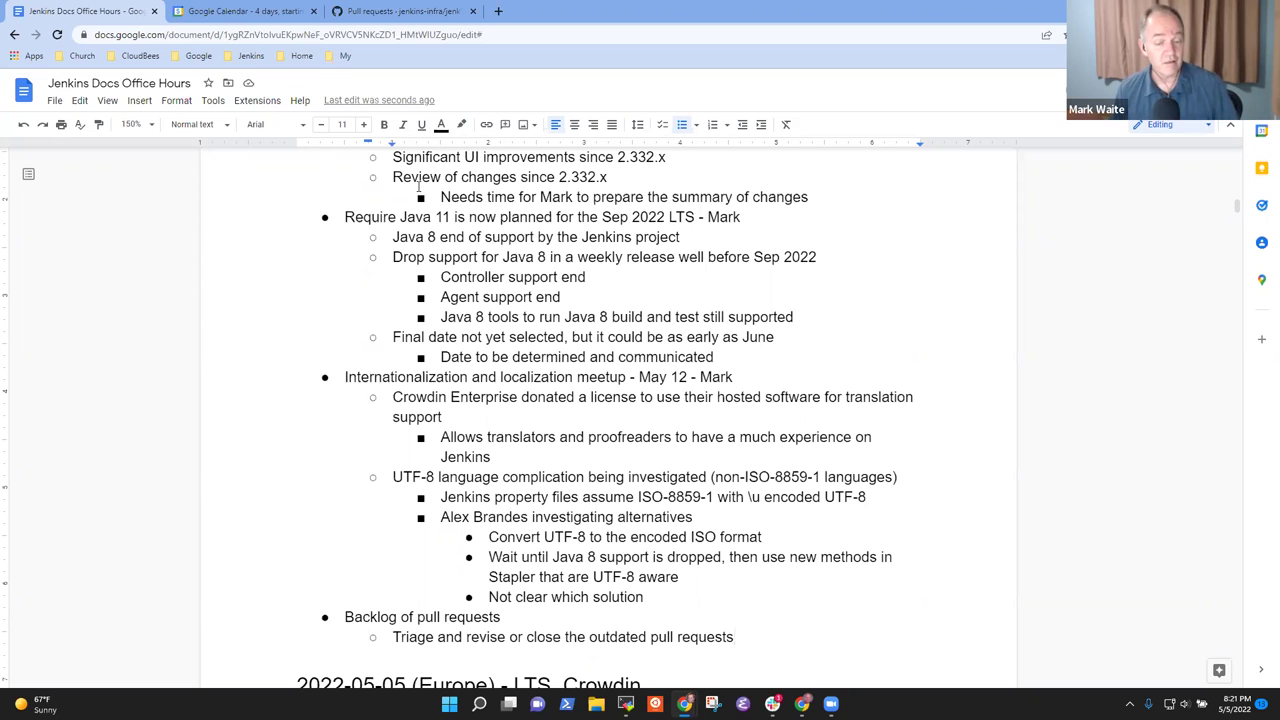
left_click(400, 11)
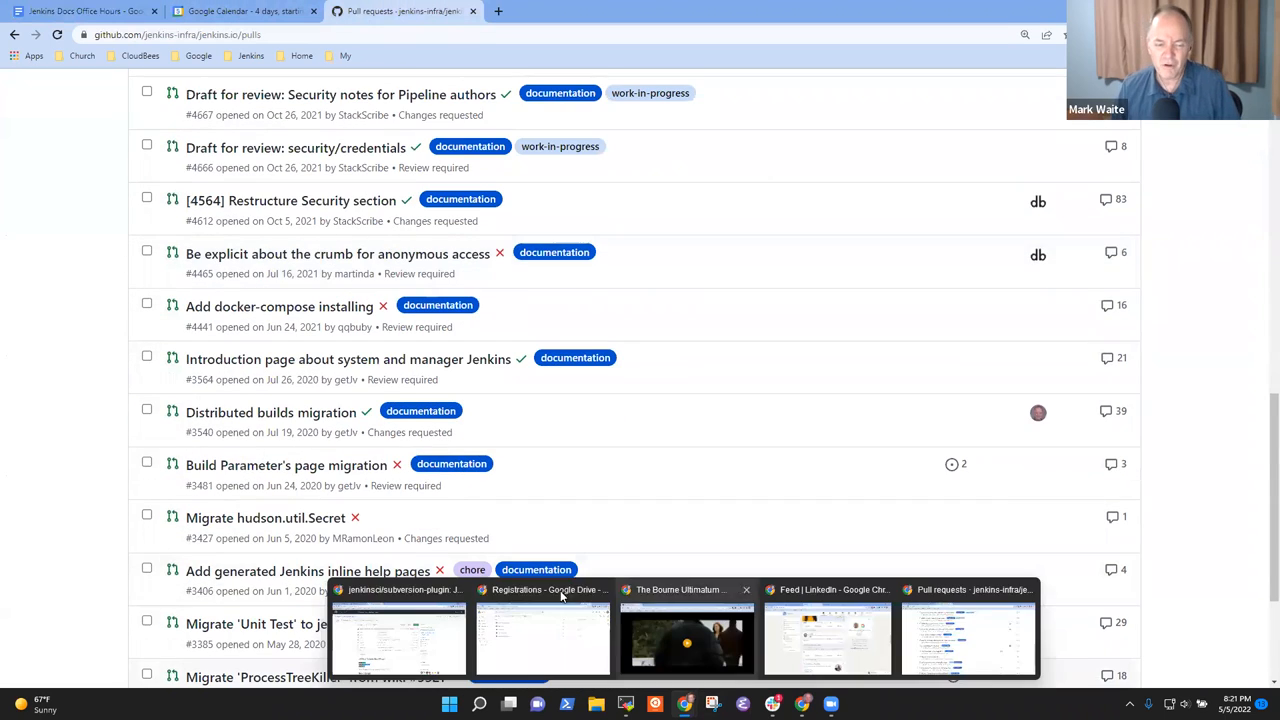
Scroll down the jenkins.io open pull requests list toward page 2
scroll("down", 3)
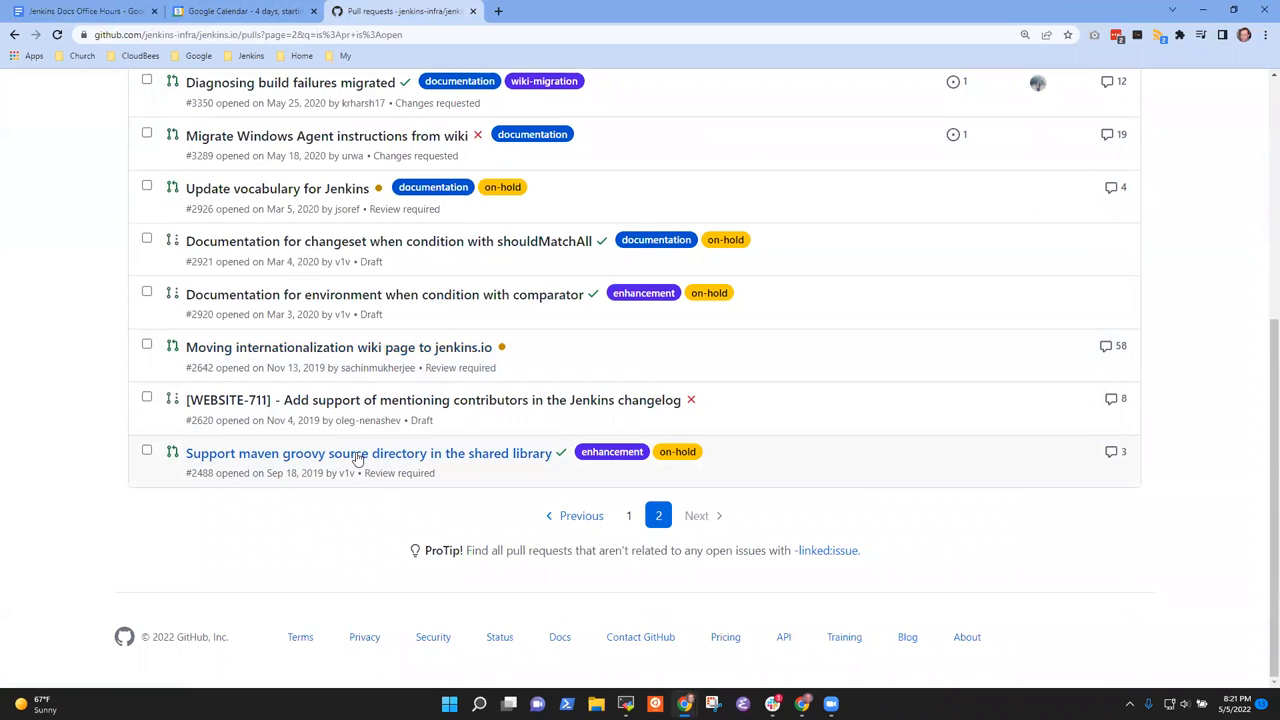
mouse_move(495, 568)
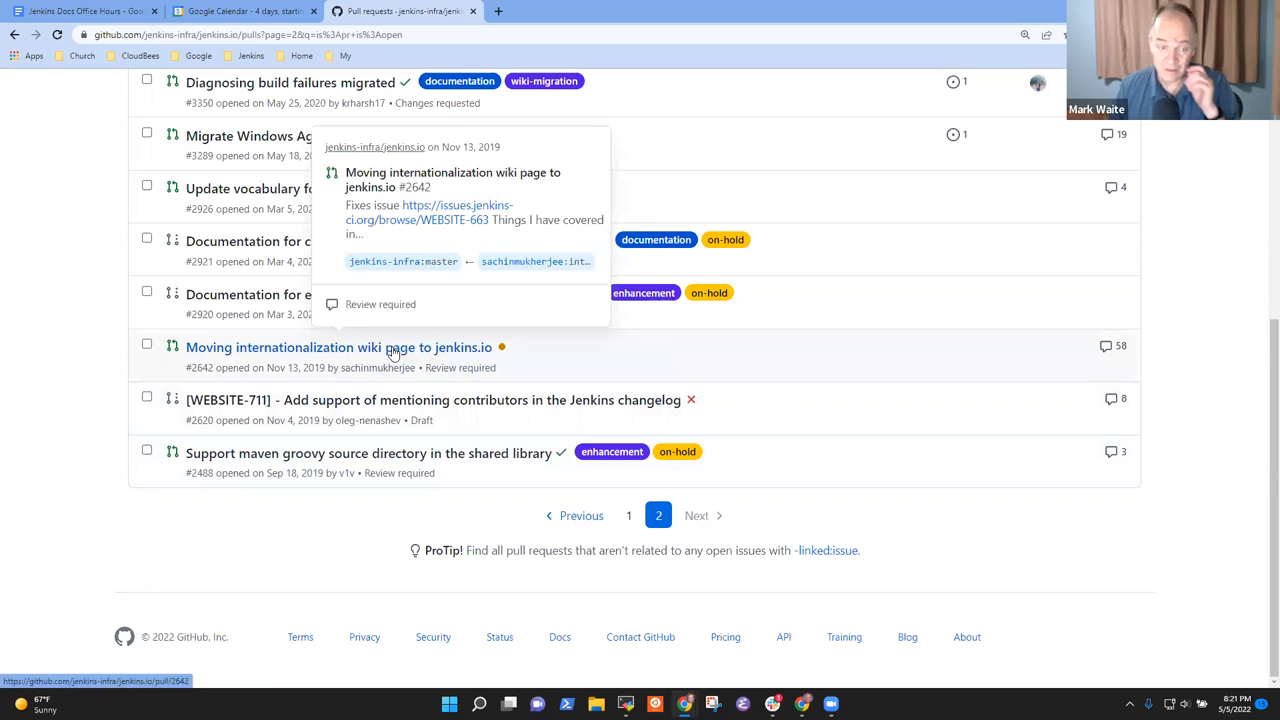
mouse_move(385, 360)
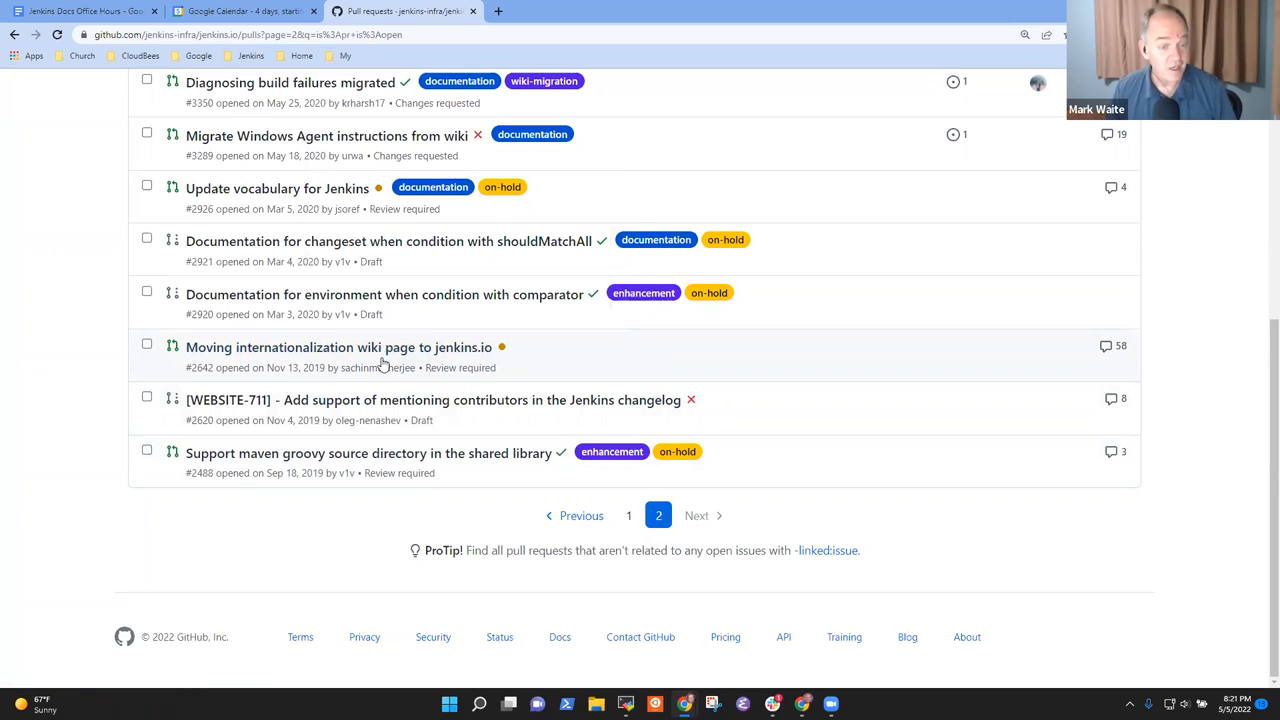
mouse_move(380, 347)
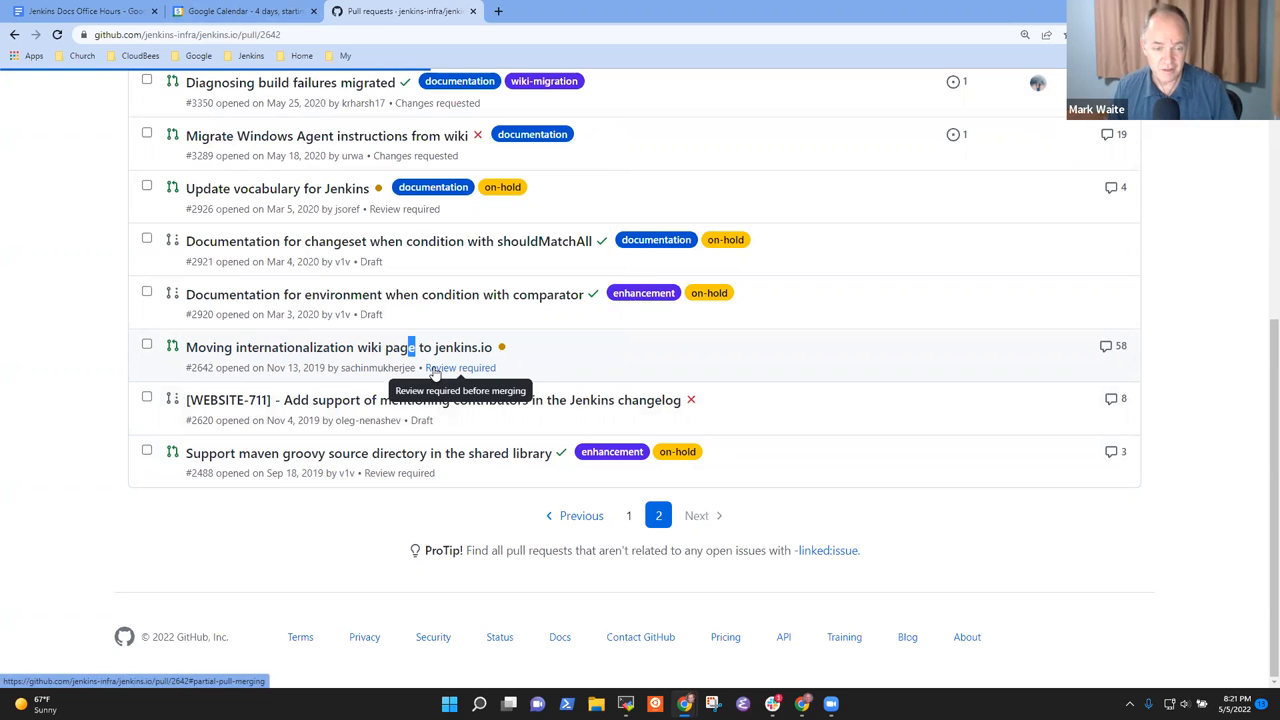
mouse_move(460, 110)
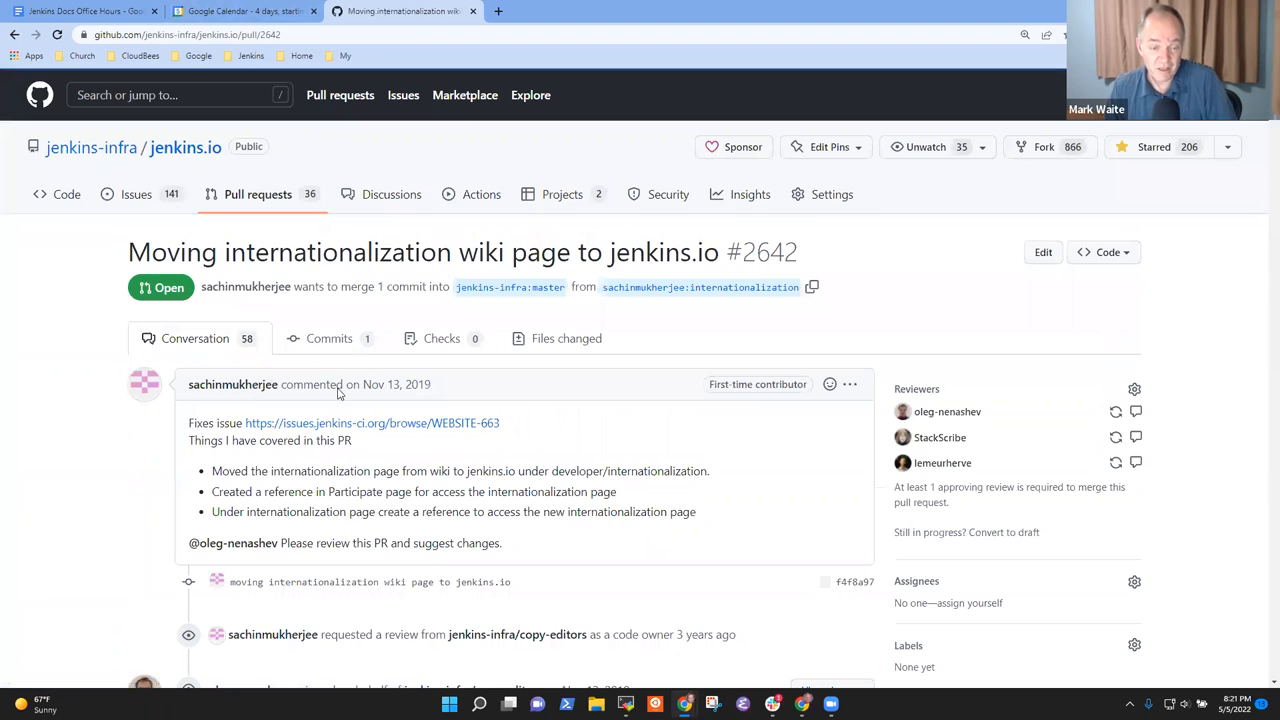
Scroll through the review comments on PR #2642, then switch to Google Calendar
scroll("down", 3)
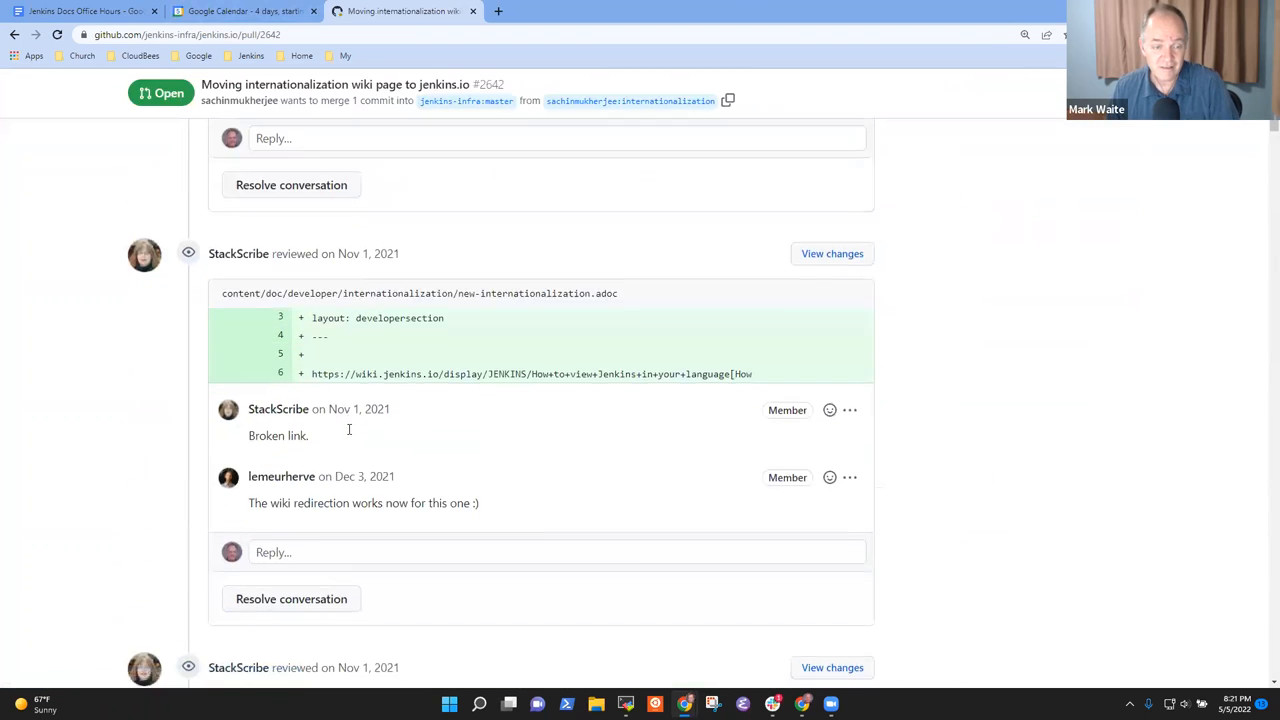
scroll("up", 3)
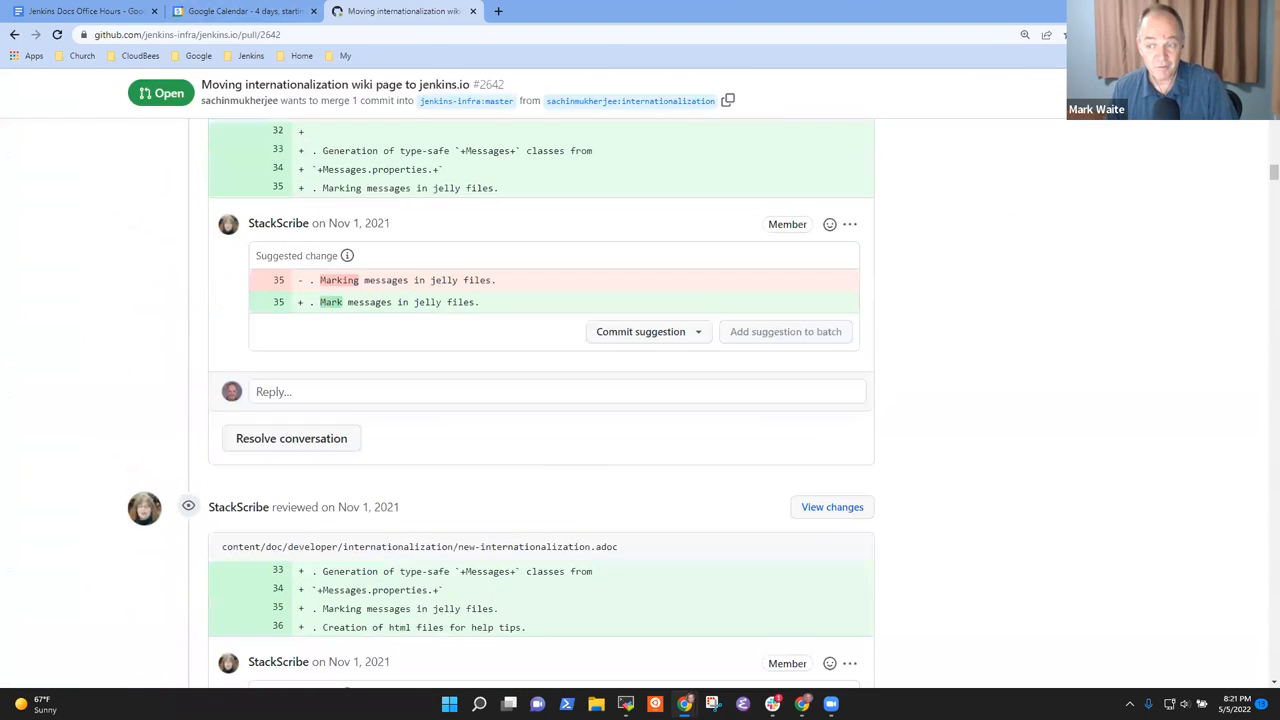
scroll("down", 3)
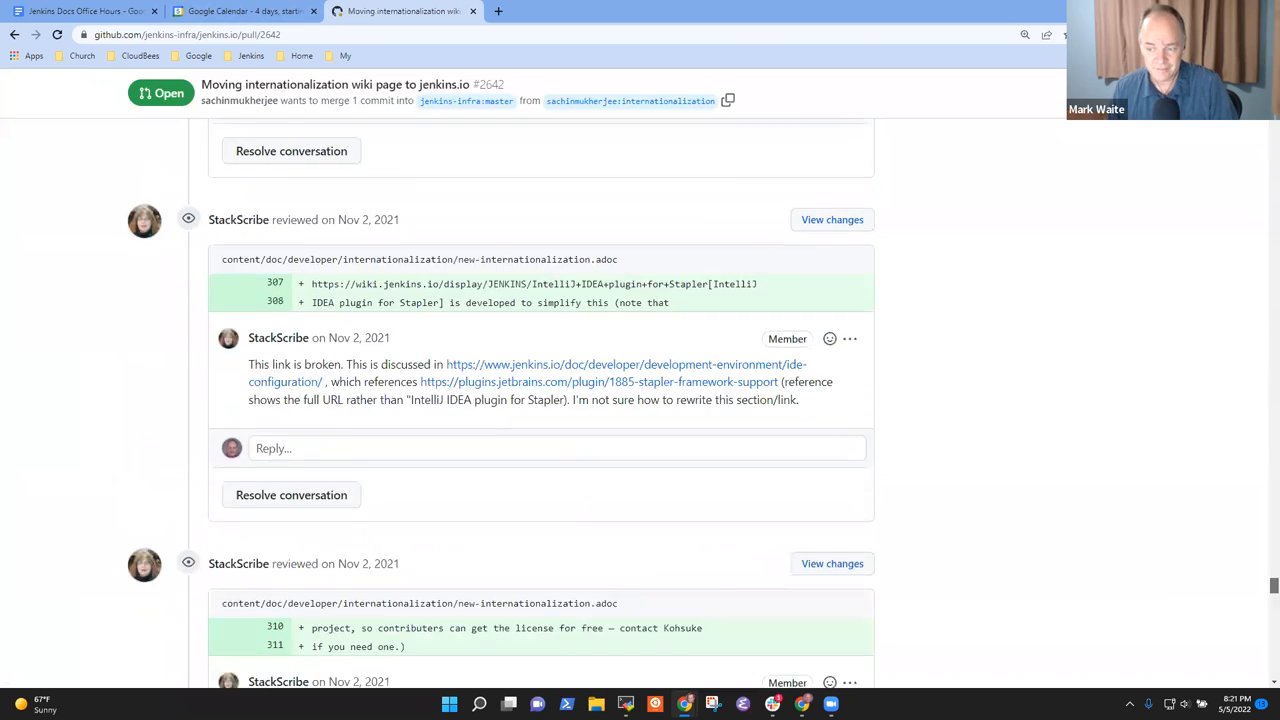
scroll("down", 3)
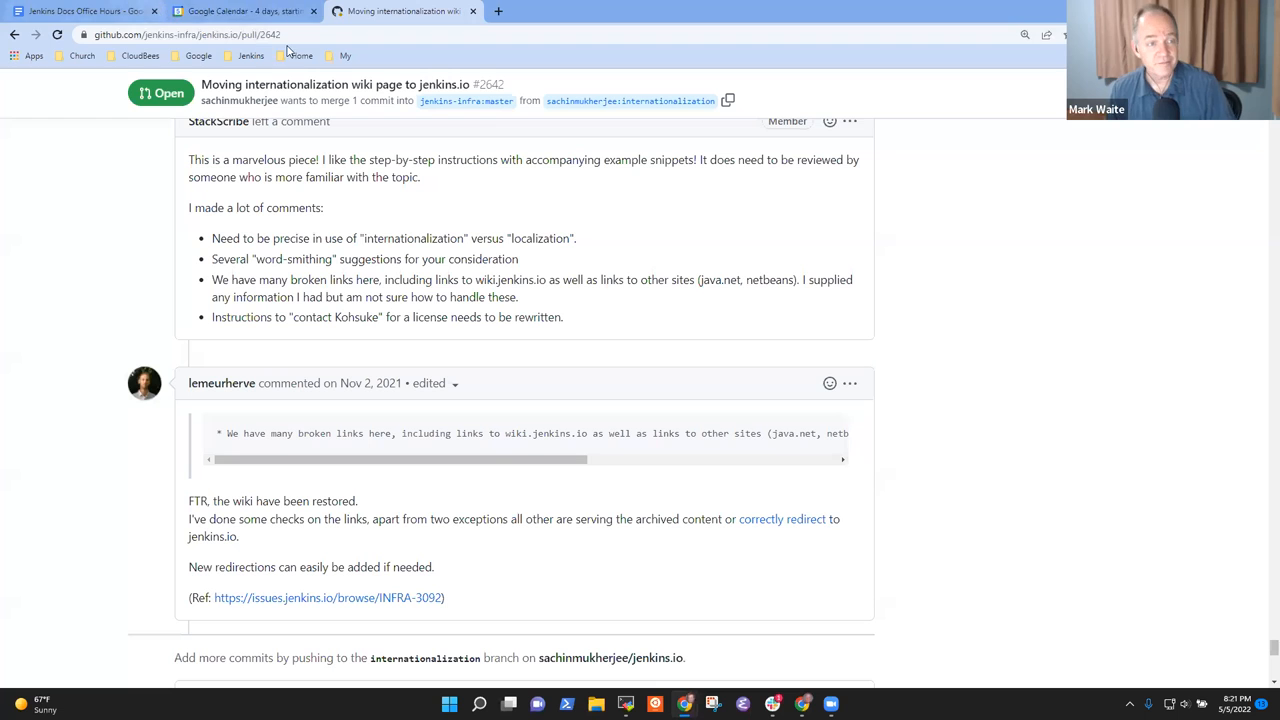
left_click(85, 11)
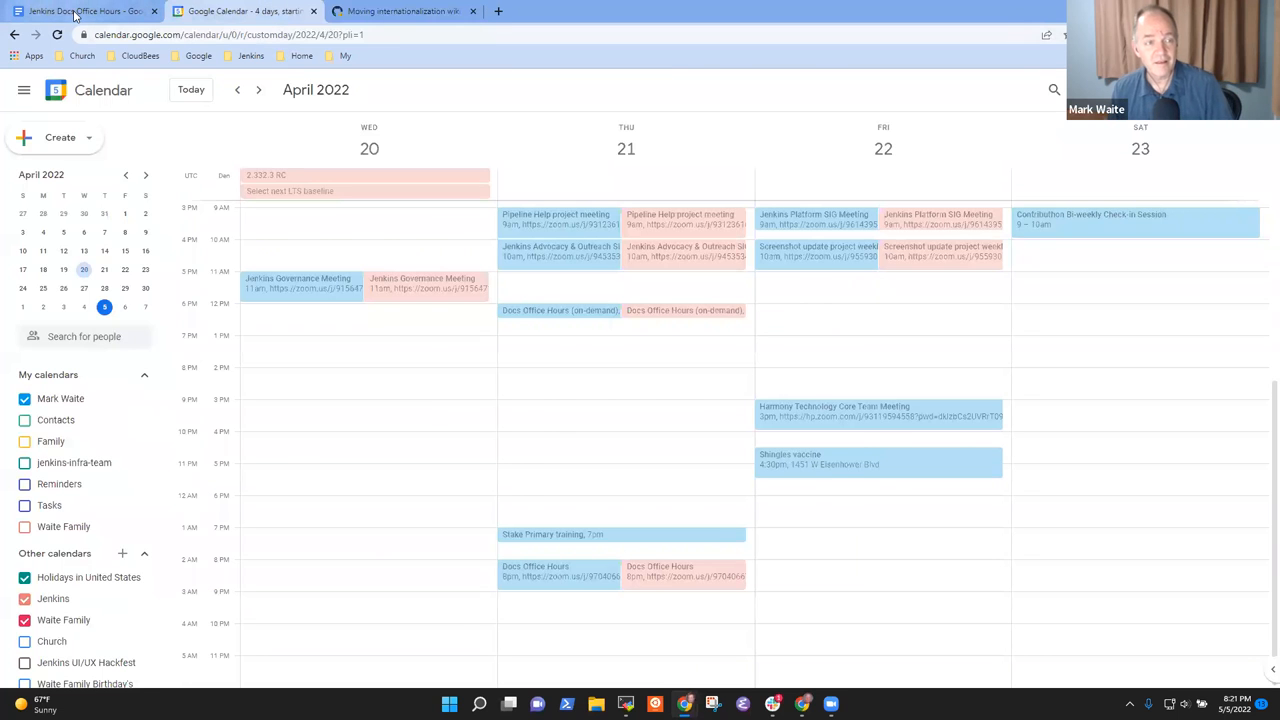
Glance over the office hours notes, then go back to PR #2642
left_click(80, 11)
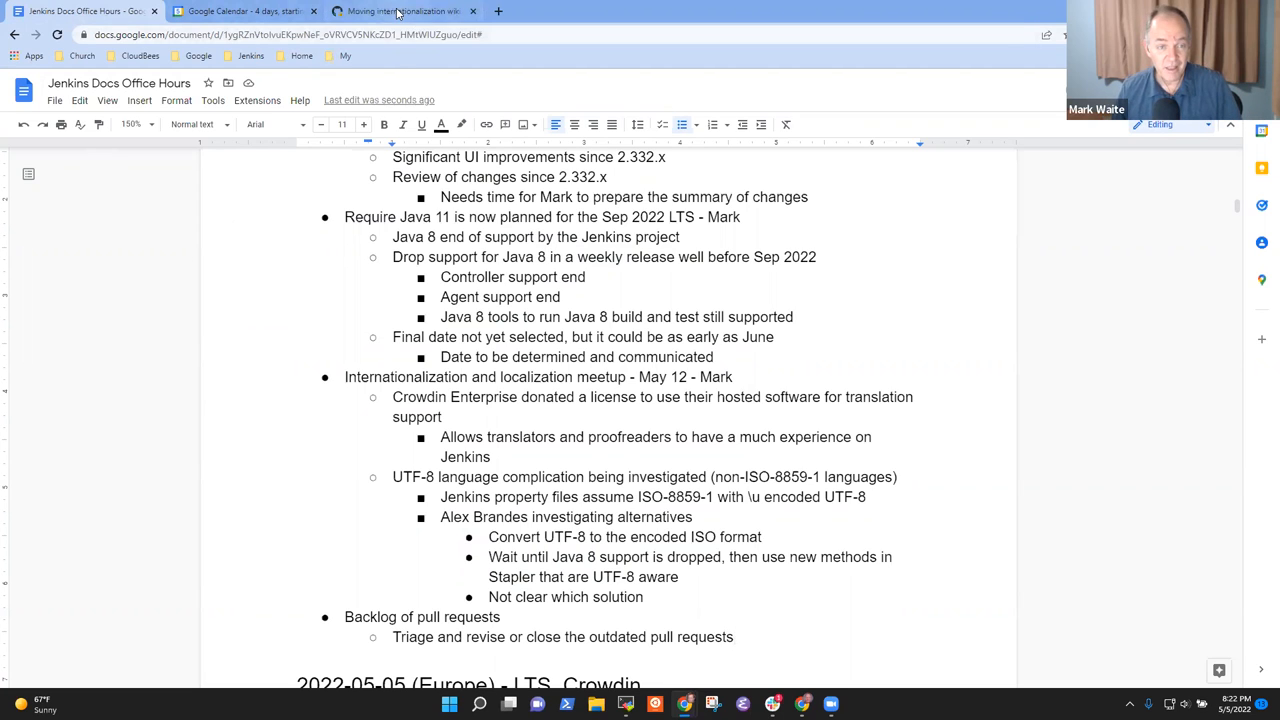
left_click(400, 11)
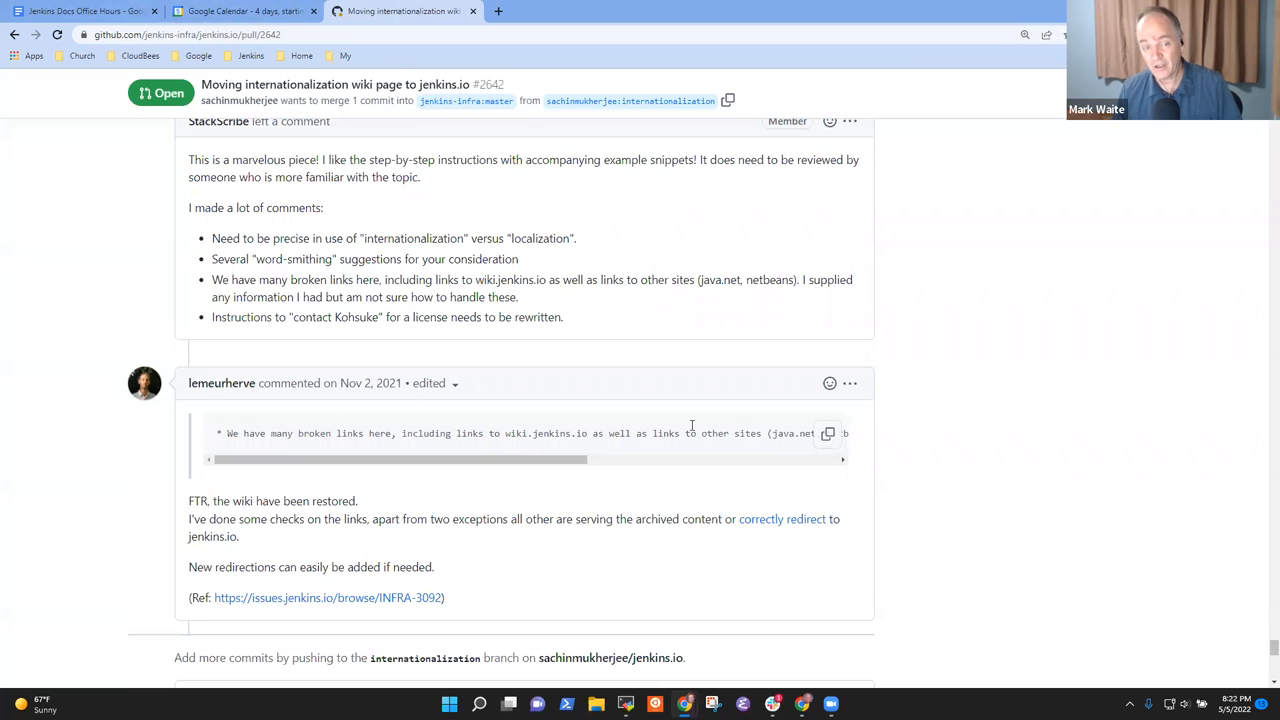
Scroll past the merge status, then view PR #2642's six changed files
scroll("down", 3)
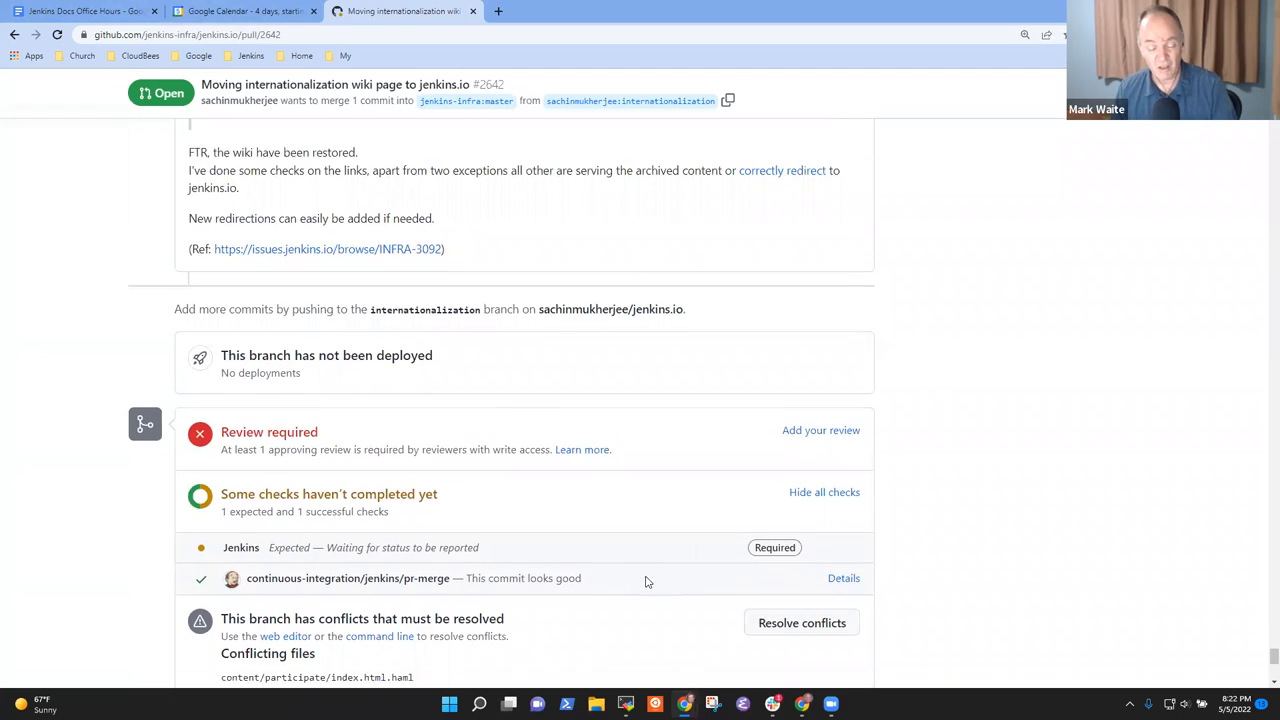
scroll("up", 3)
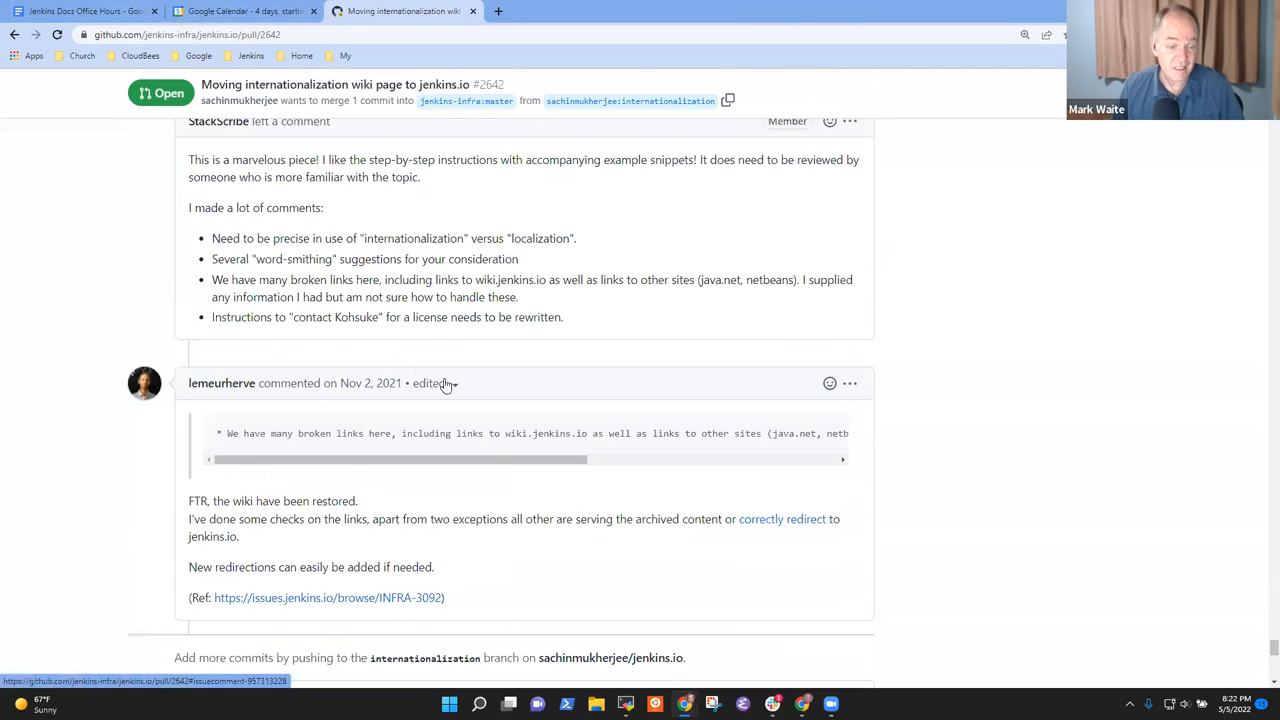
mouse_move(660, 357)
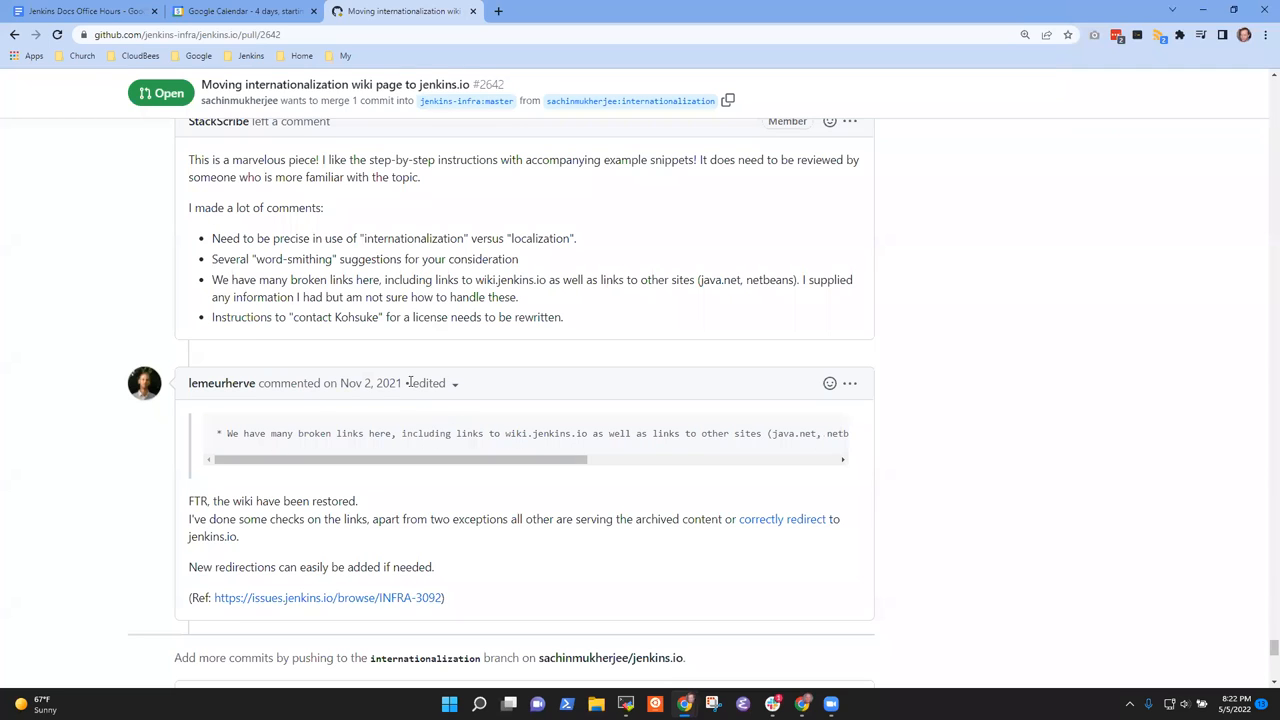
mouse_move(400, 346)
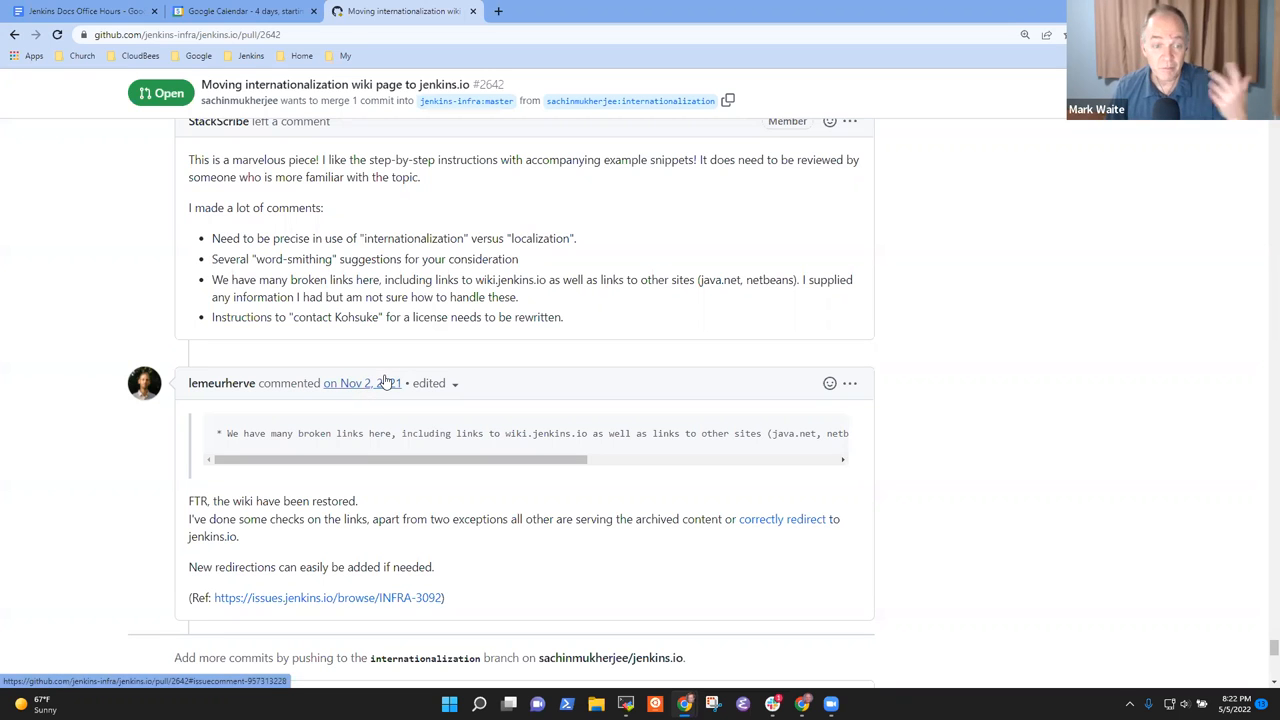
mouse_move(1261, 643)
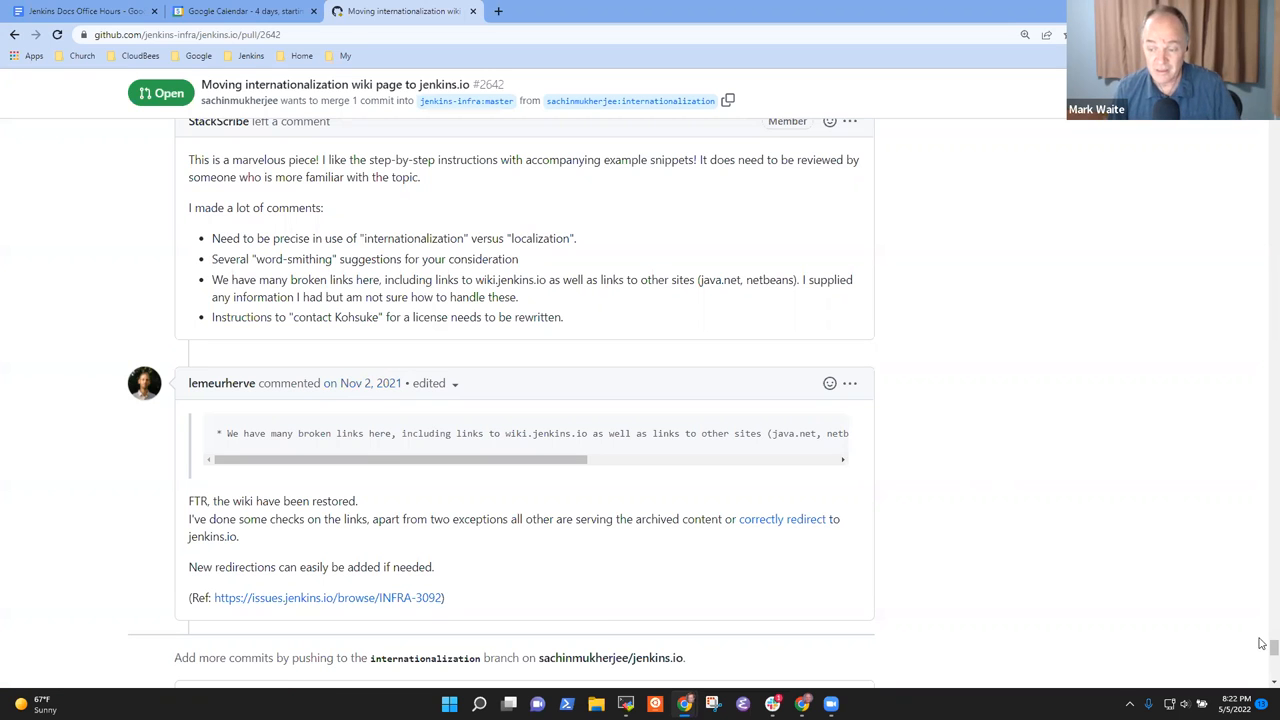
scroll("up", 3)
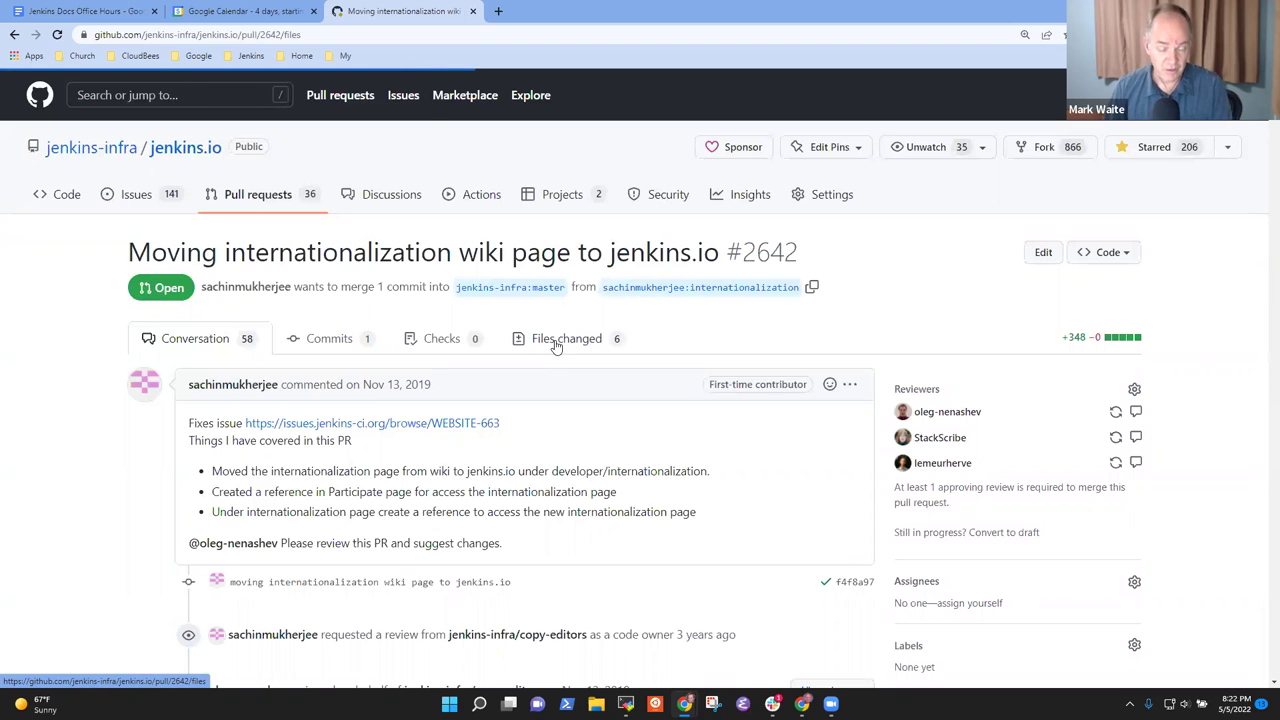
mouse_move(556, 348)
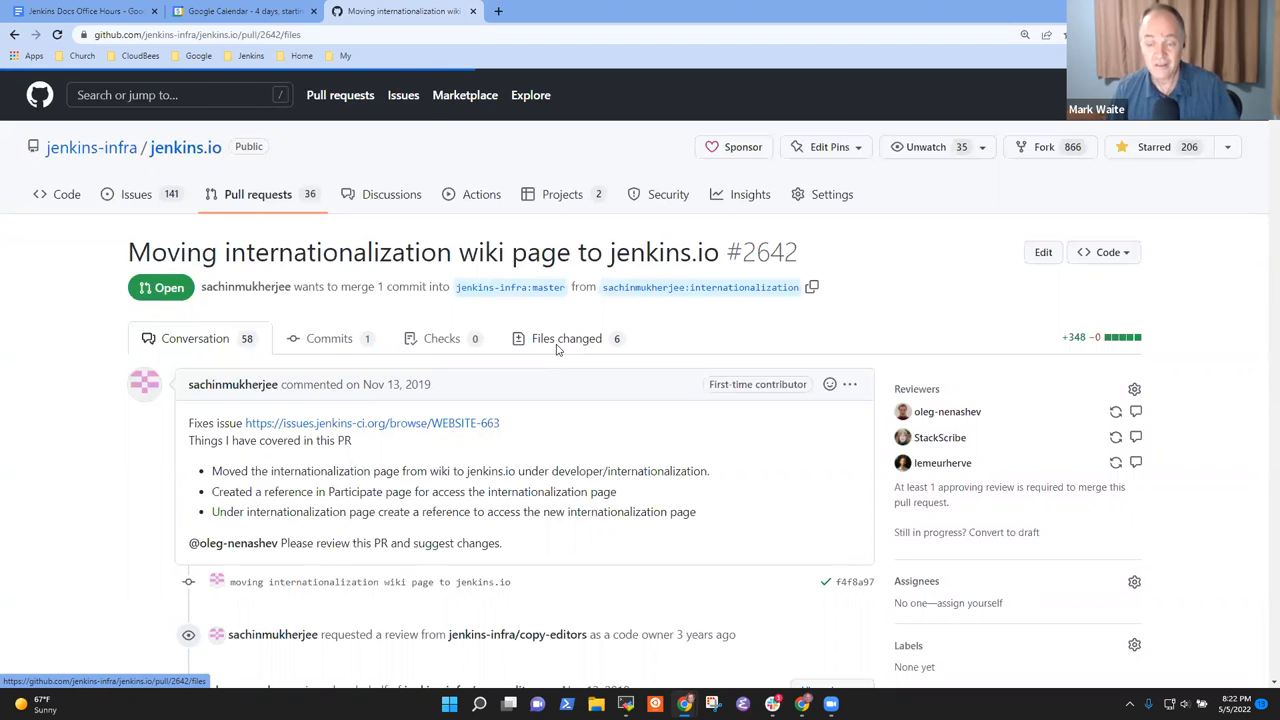
left_click(567, 338)
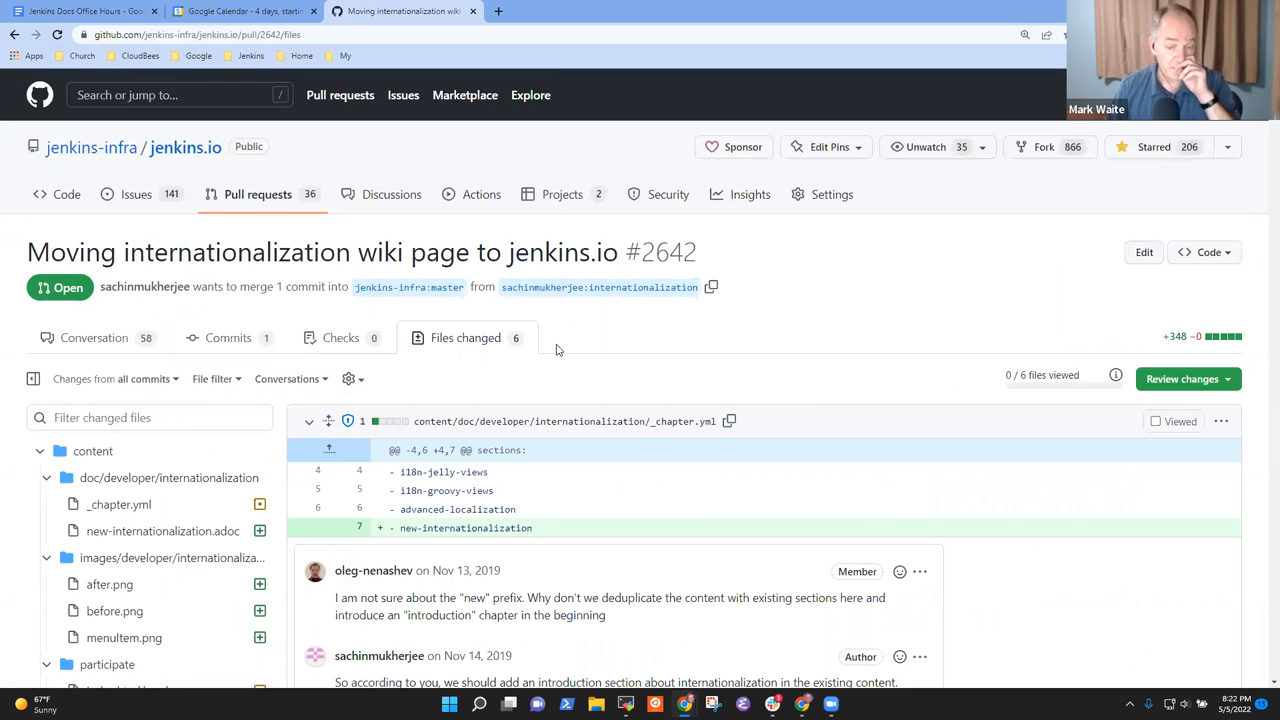
mouse_move(559, 344)
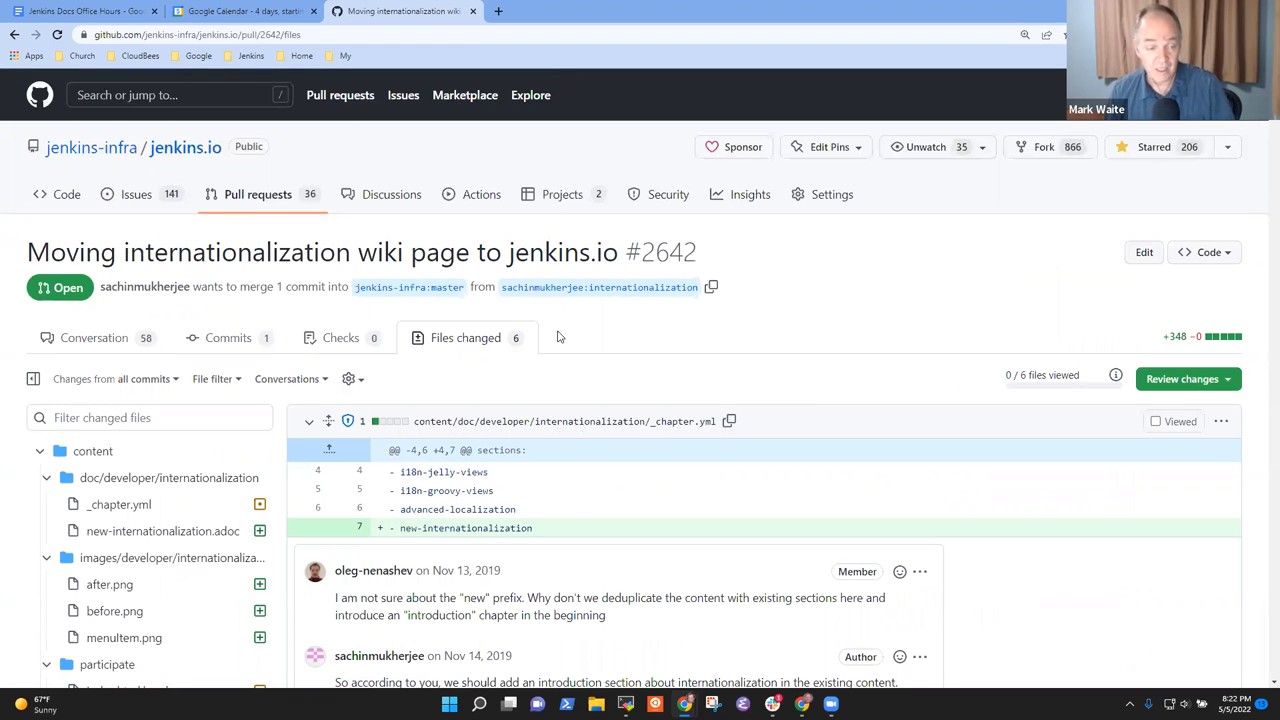
mouse_move(112, 360)
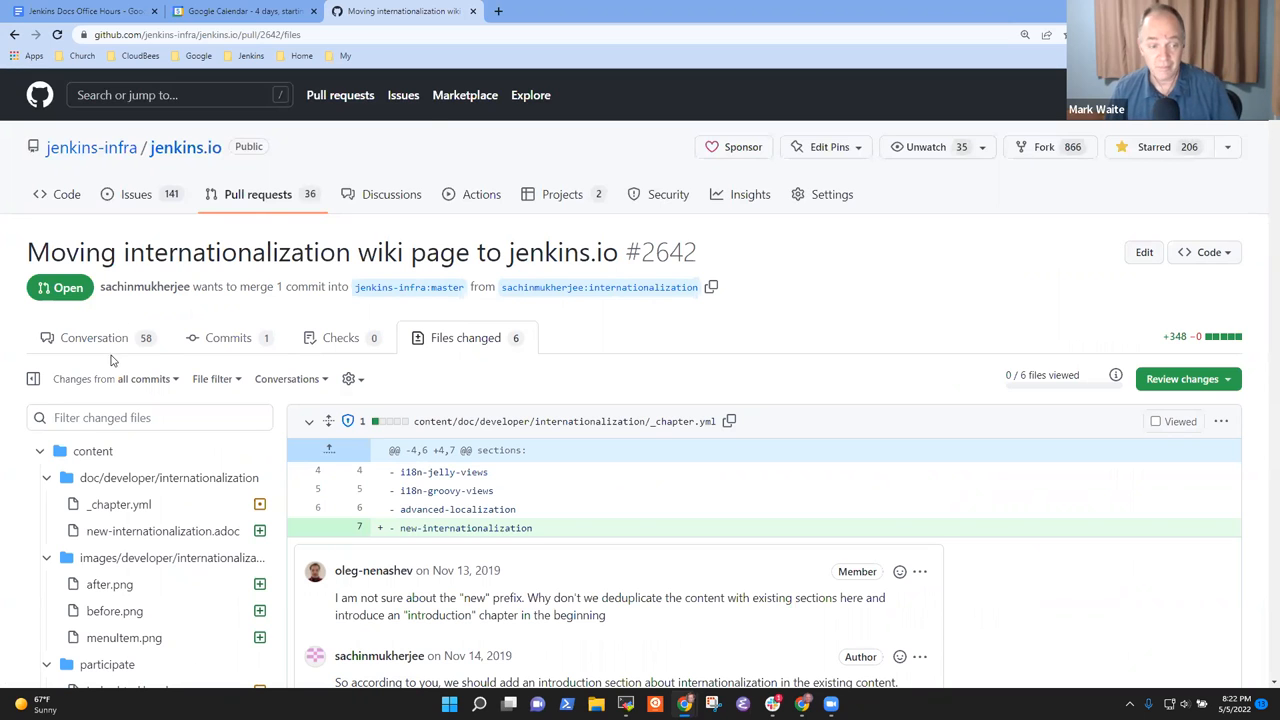